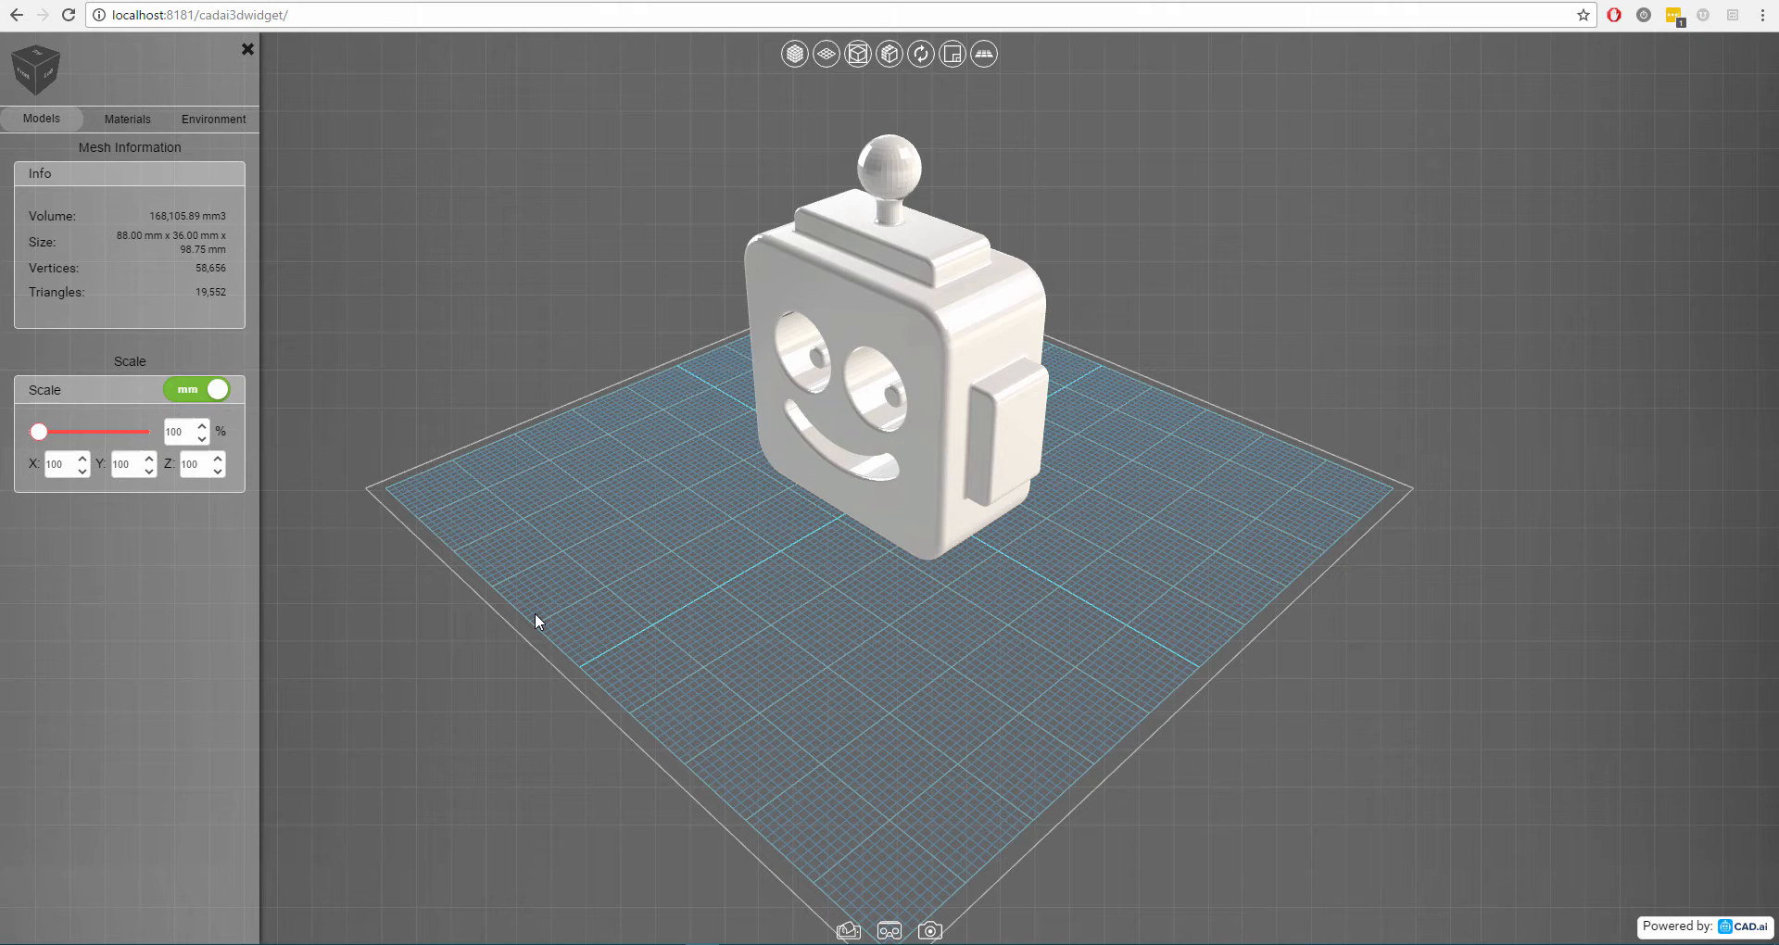
mouse_move(485, 612)
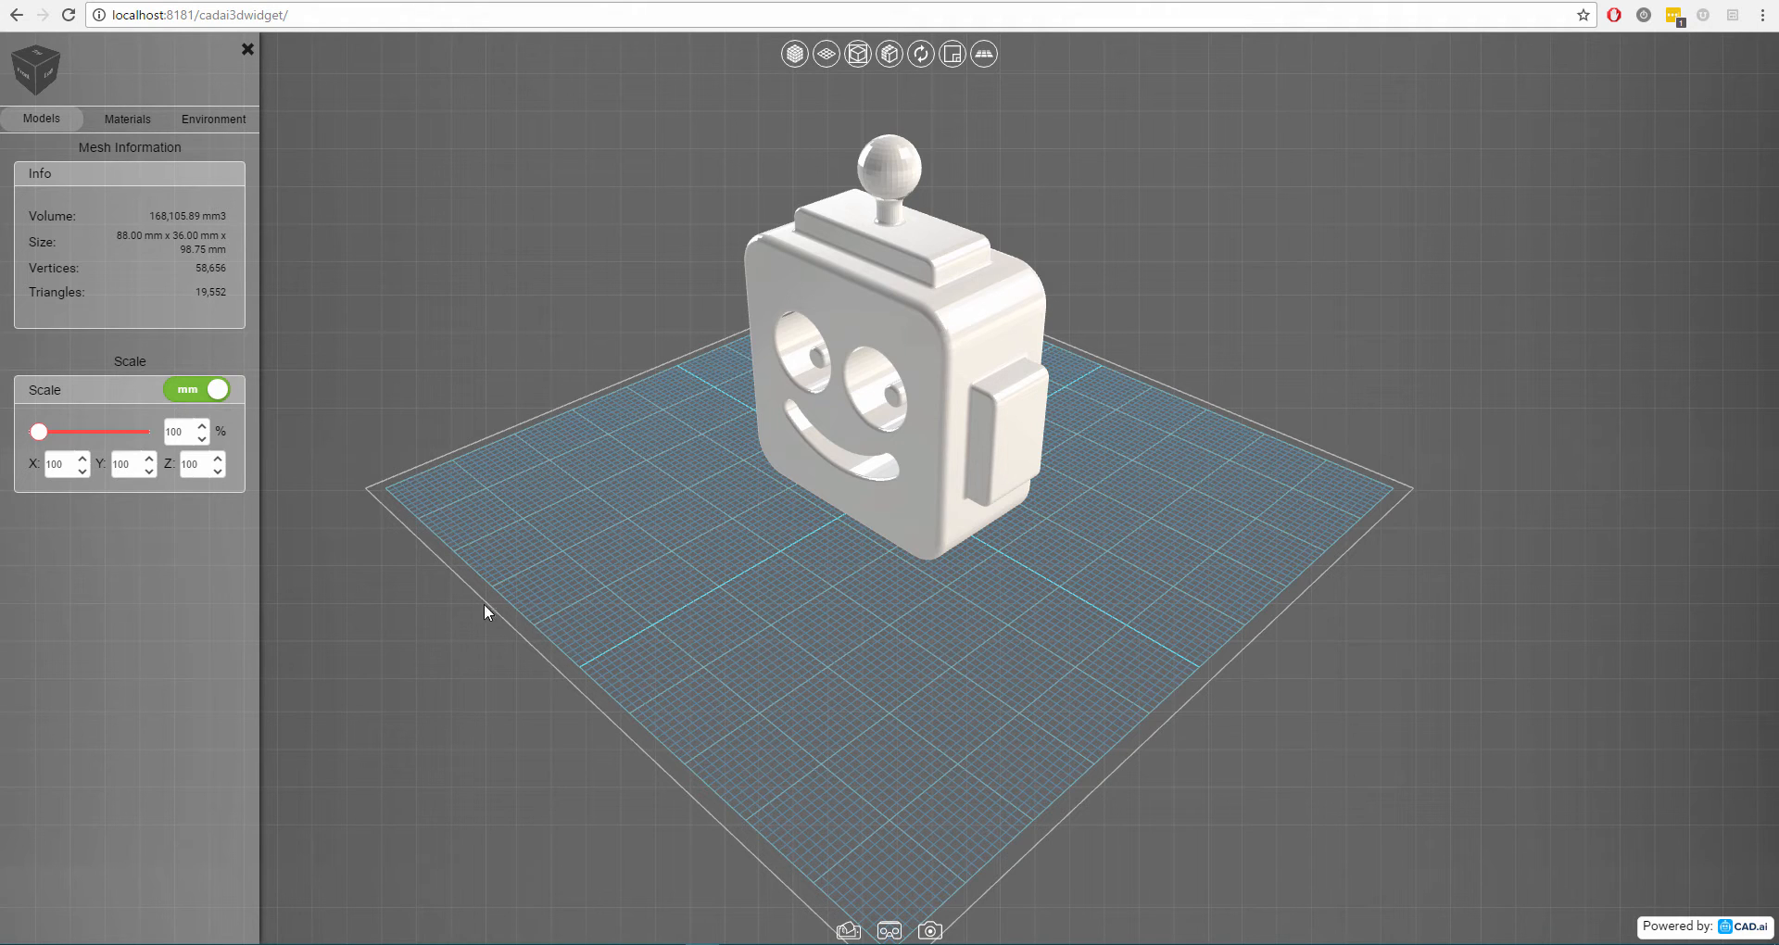
mouse_move(464, 607)
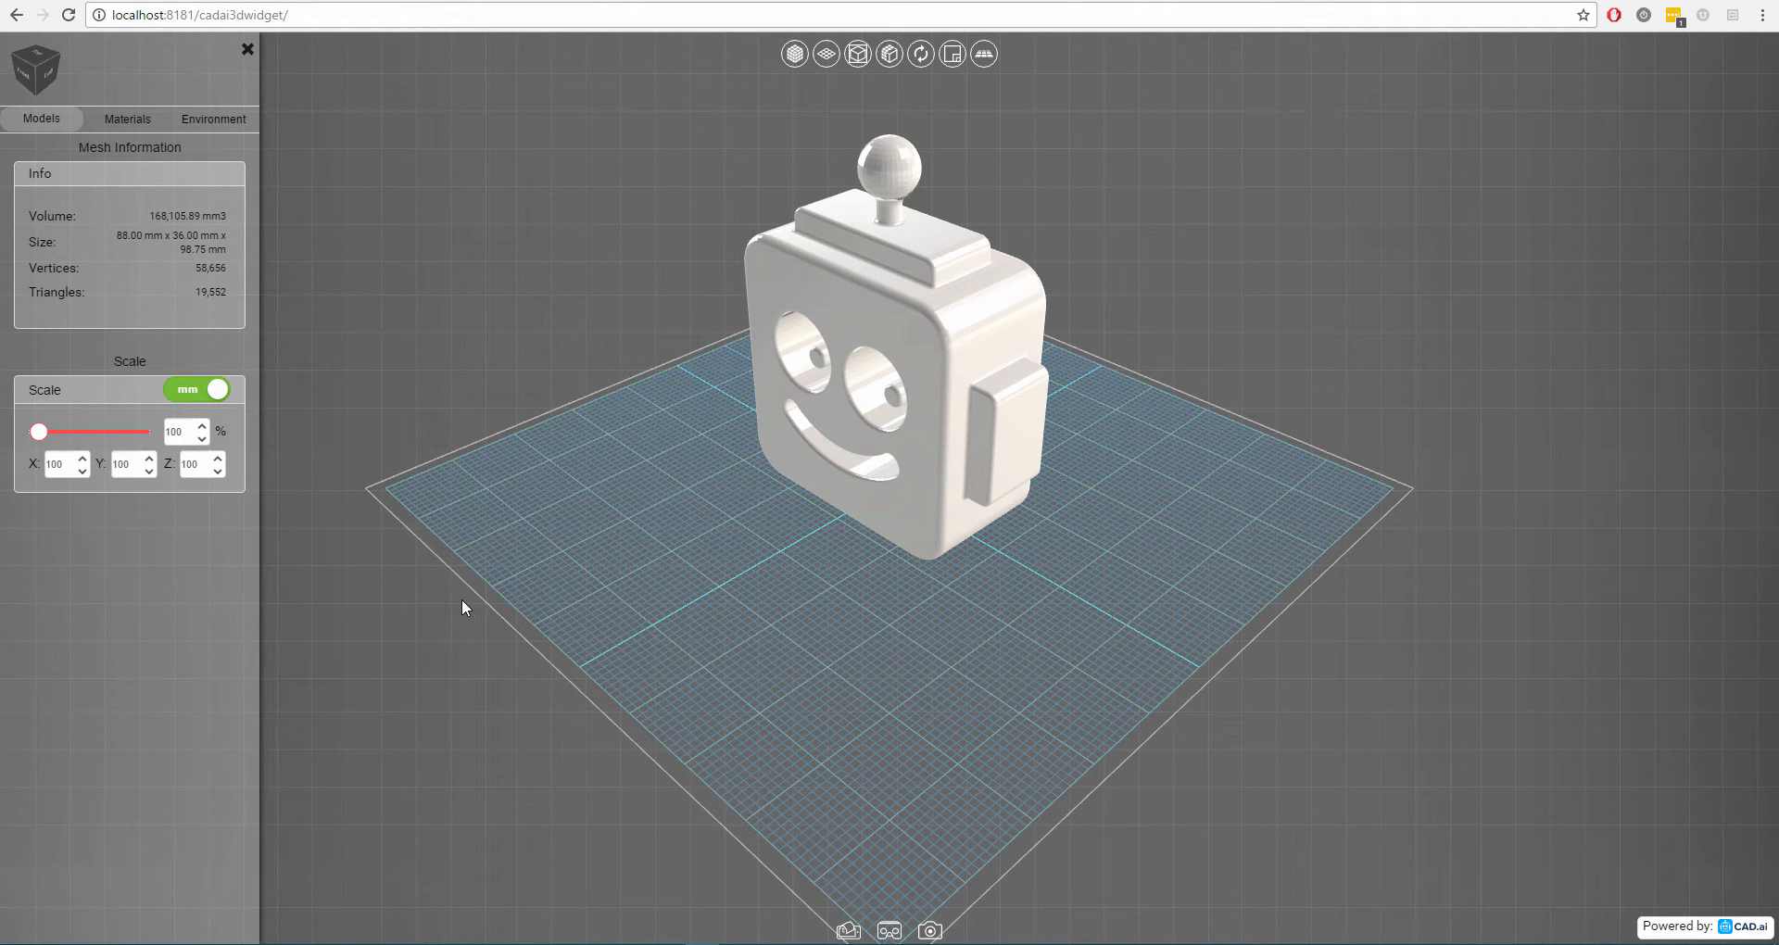
mouse_move(577, 886)
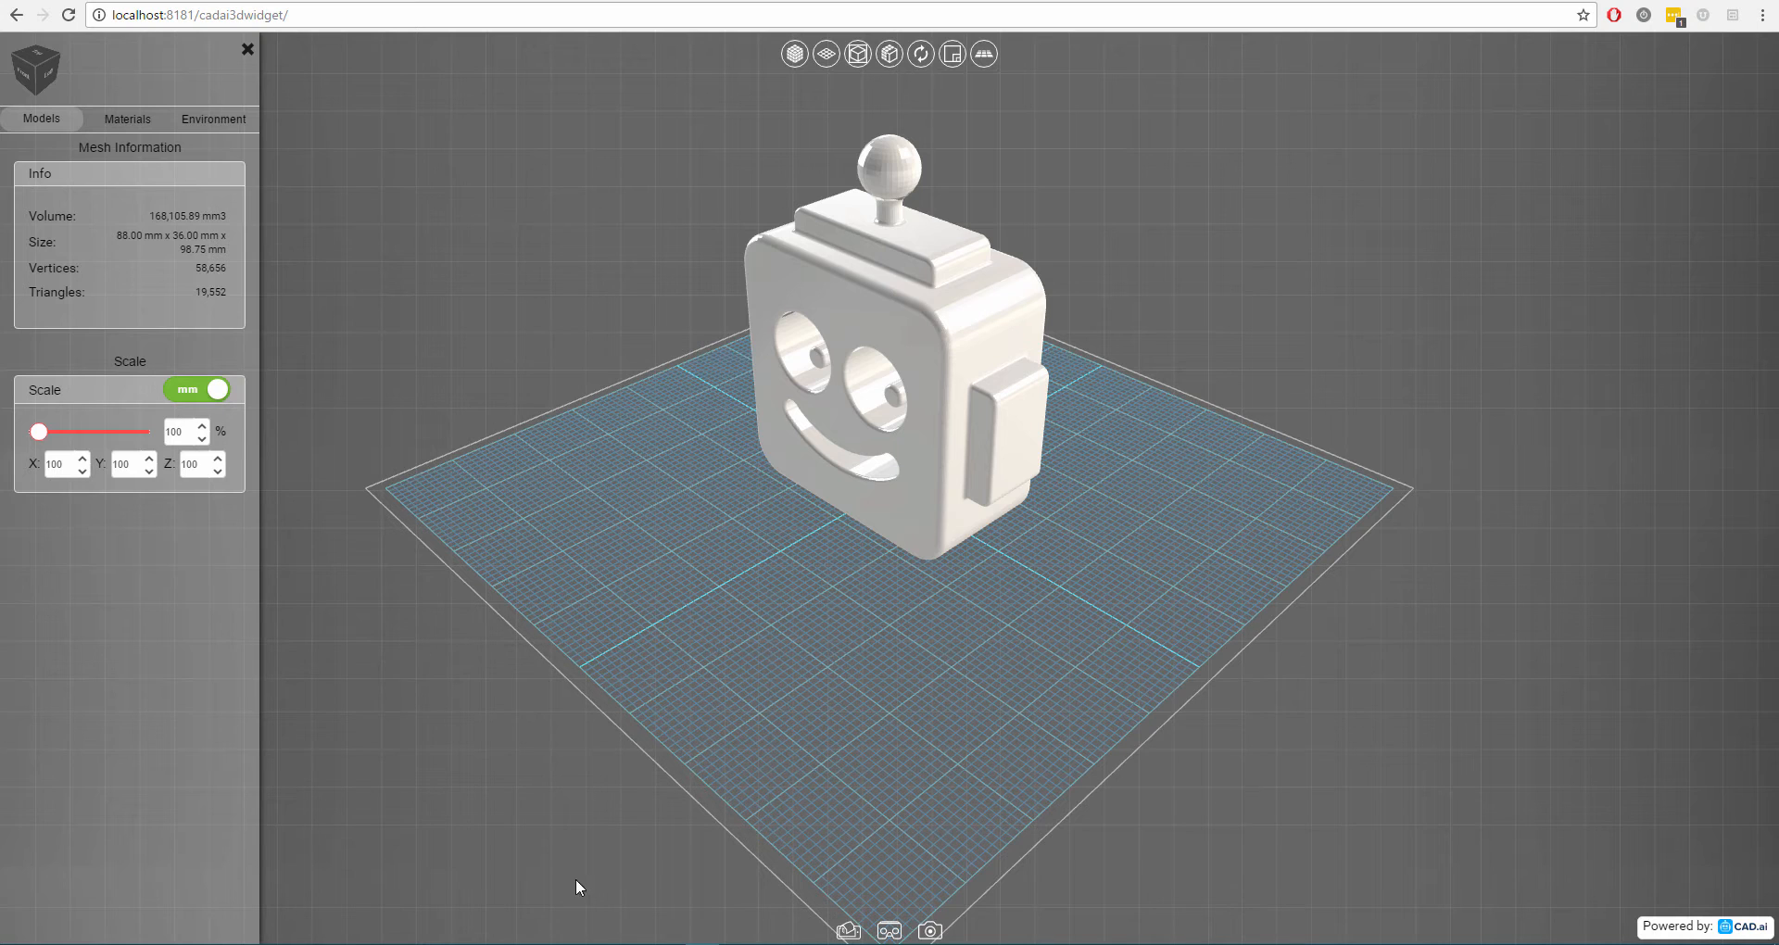
mouse_move(769, 102)
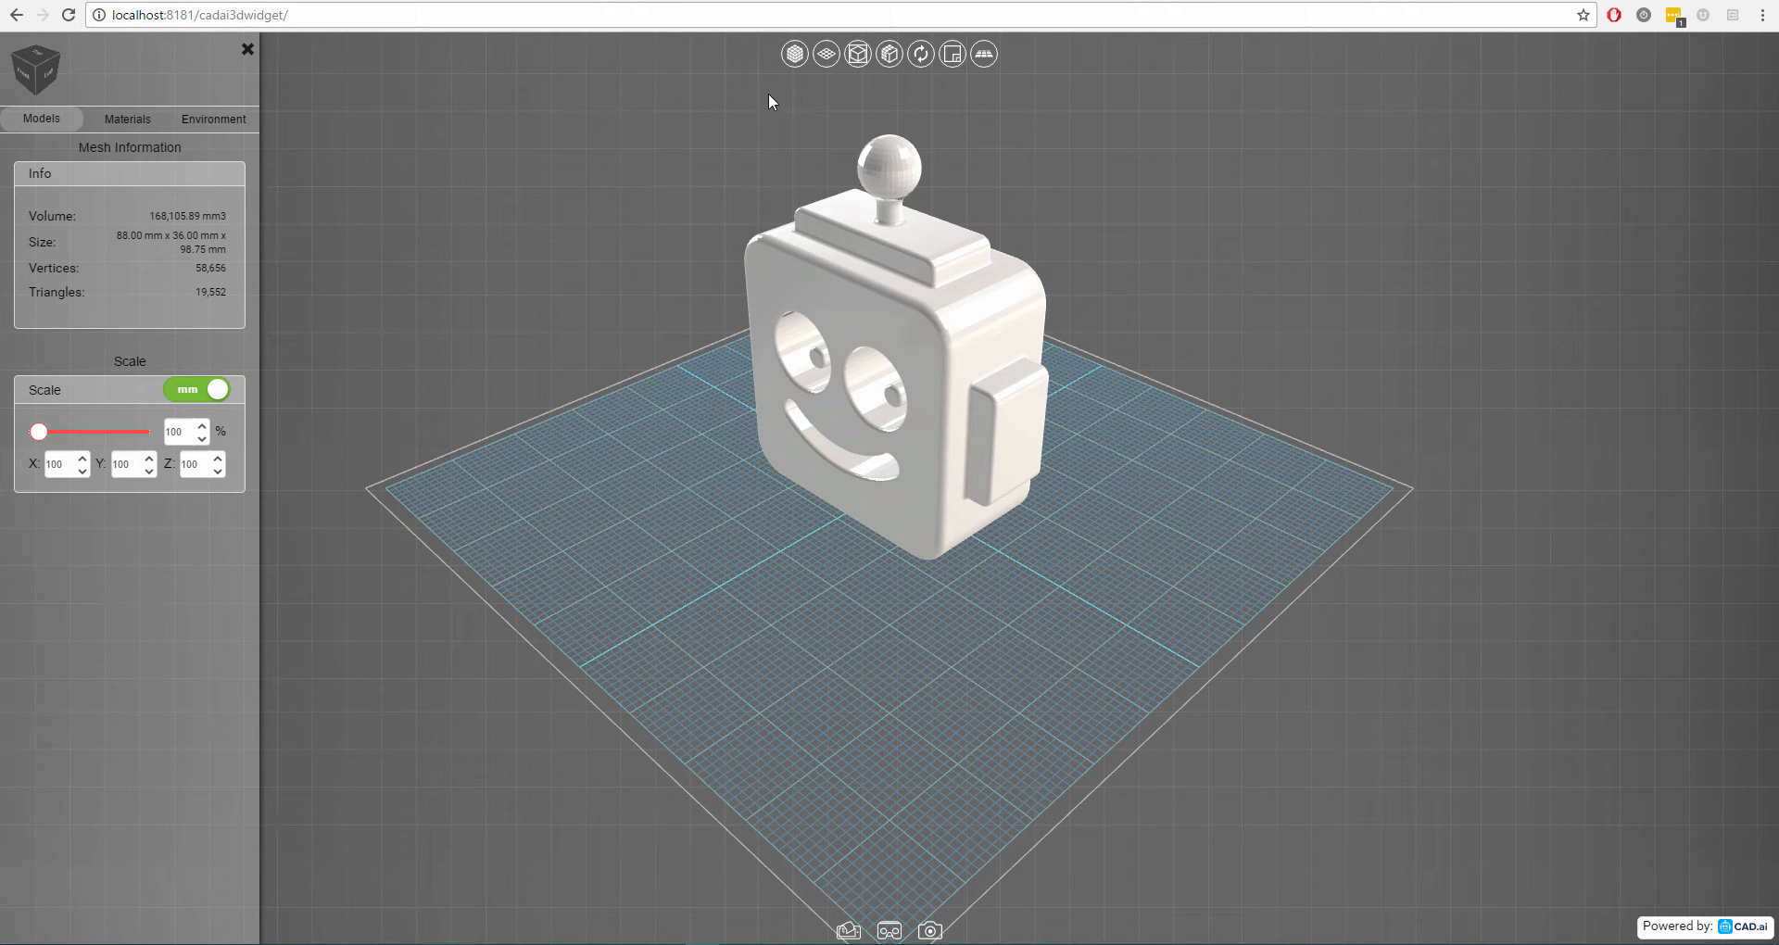
mouse_move(799, 888)
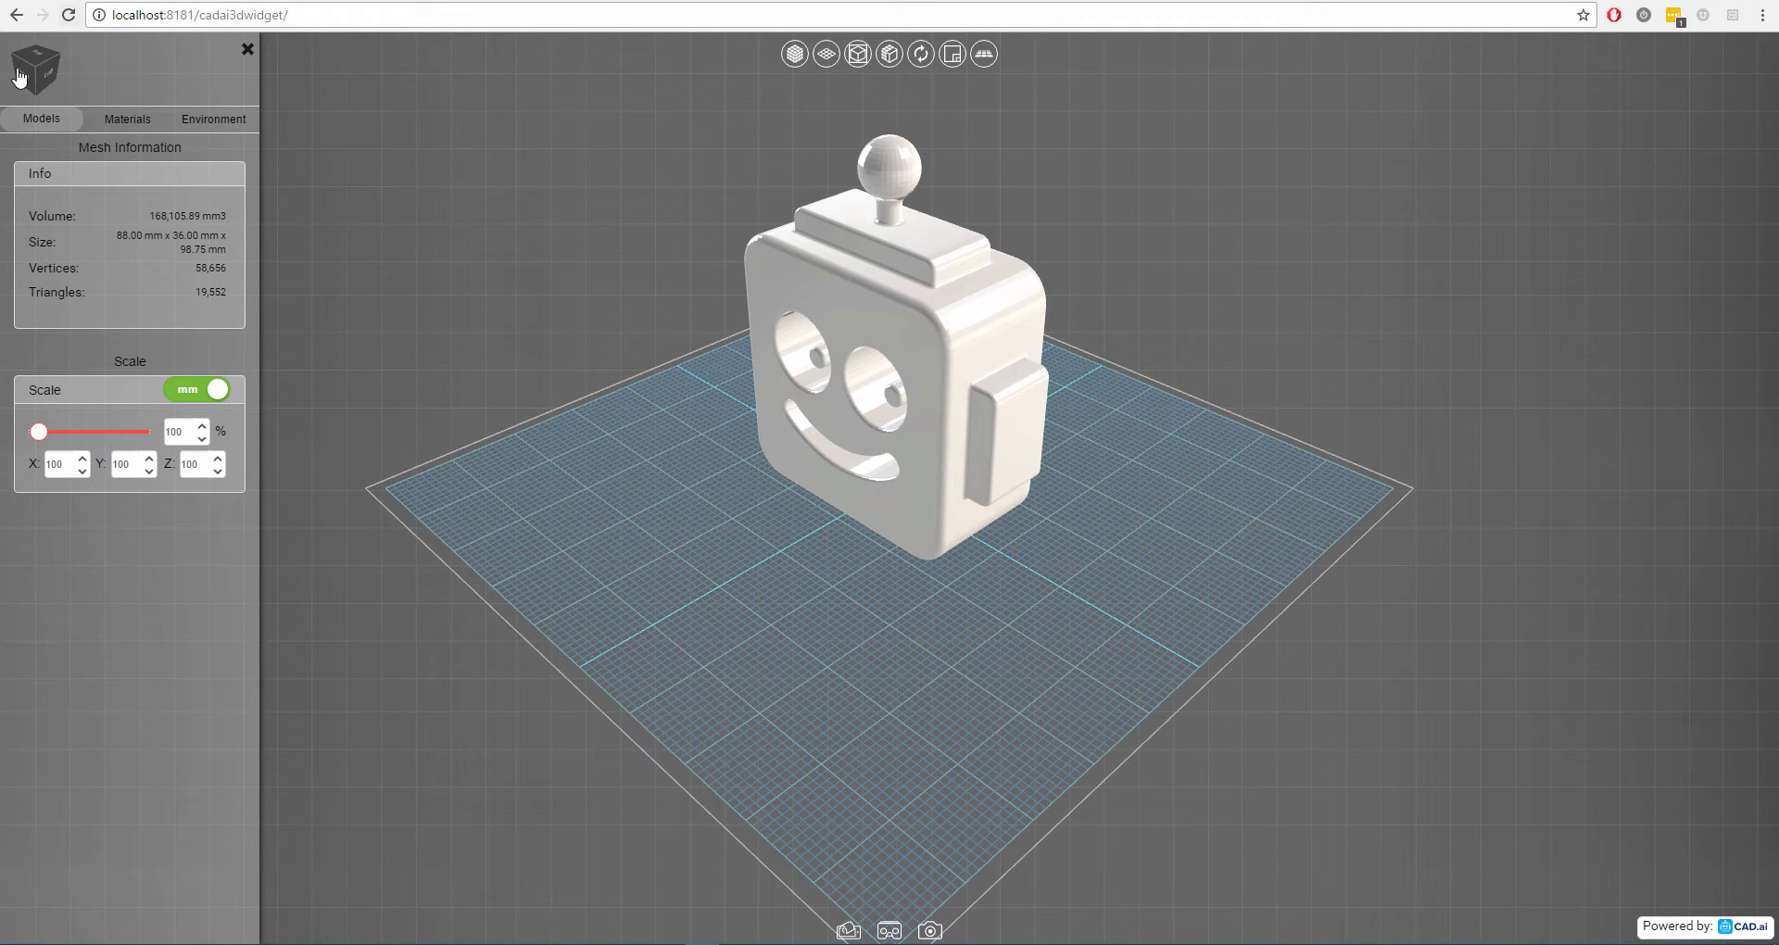
mouse_move(209, 54)
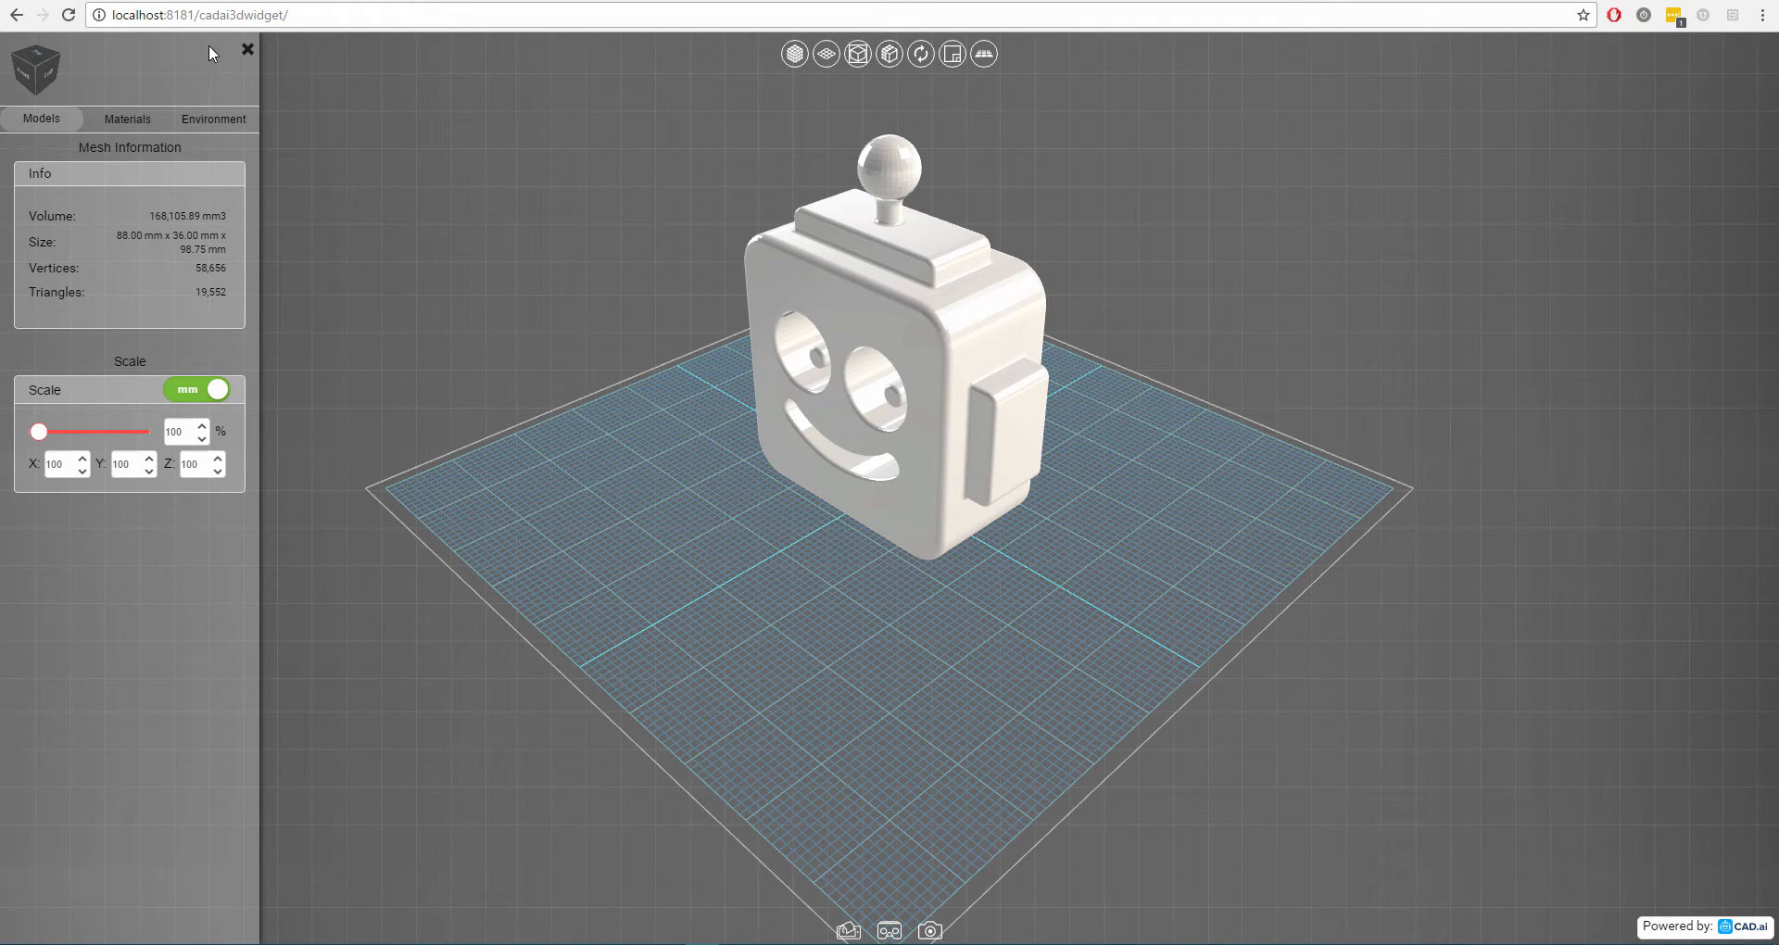
Close the side panel, view the robot head from the Front, then return to the angled view.
click(247, 50)
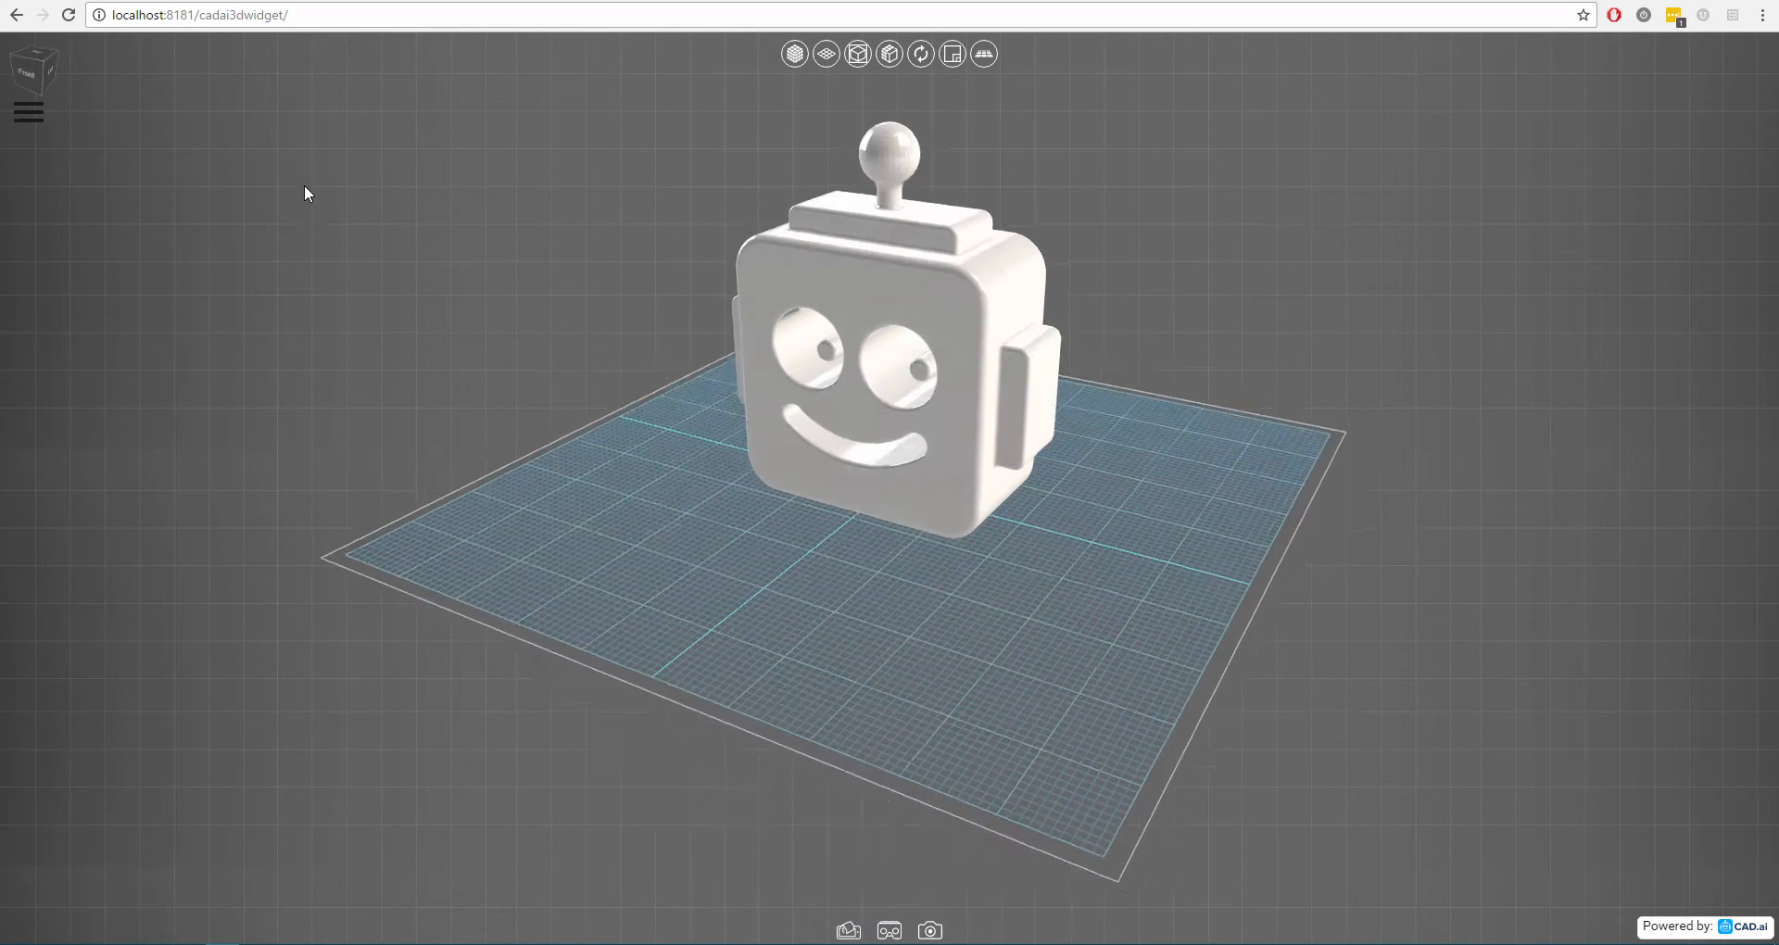
click(35, 68)
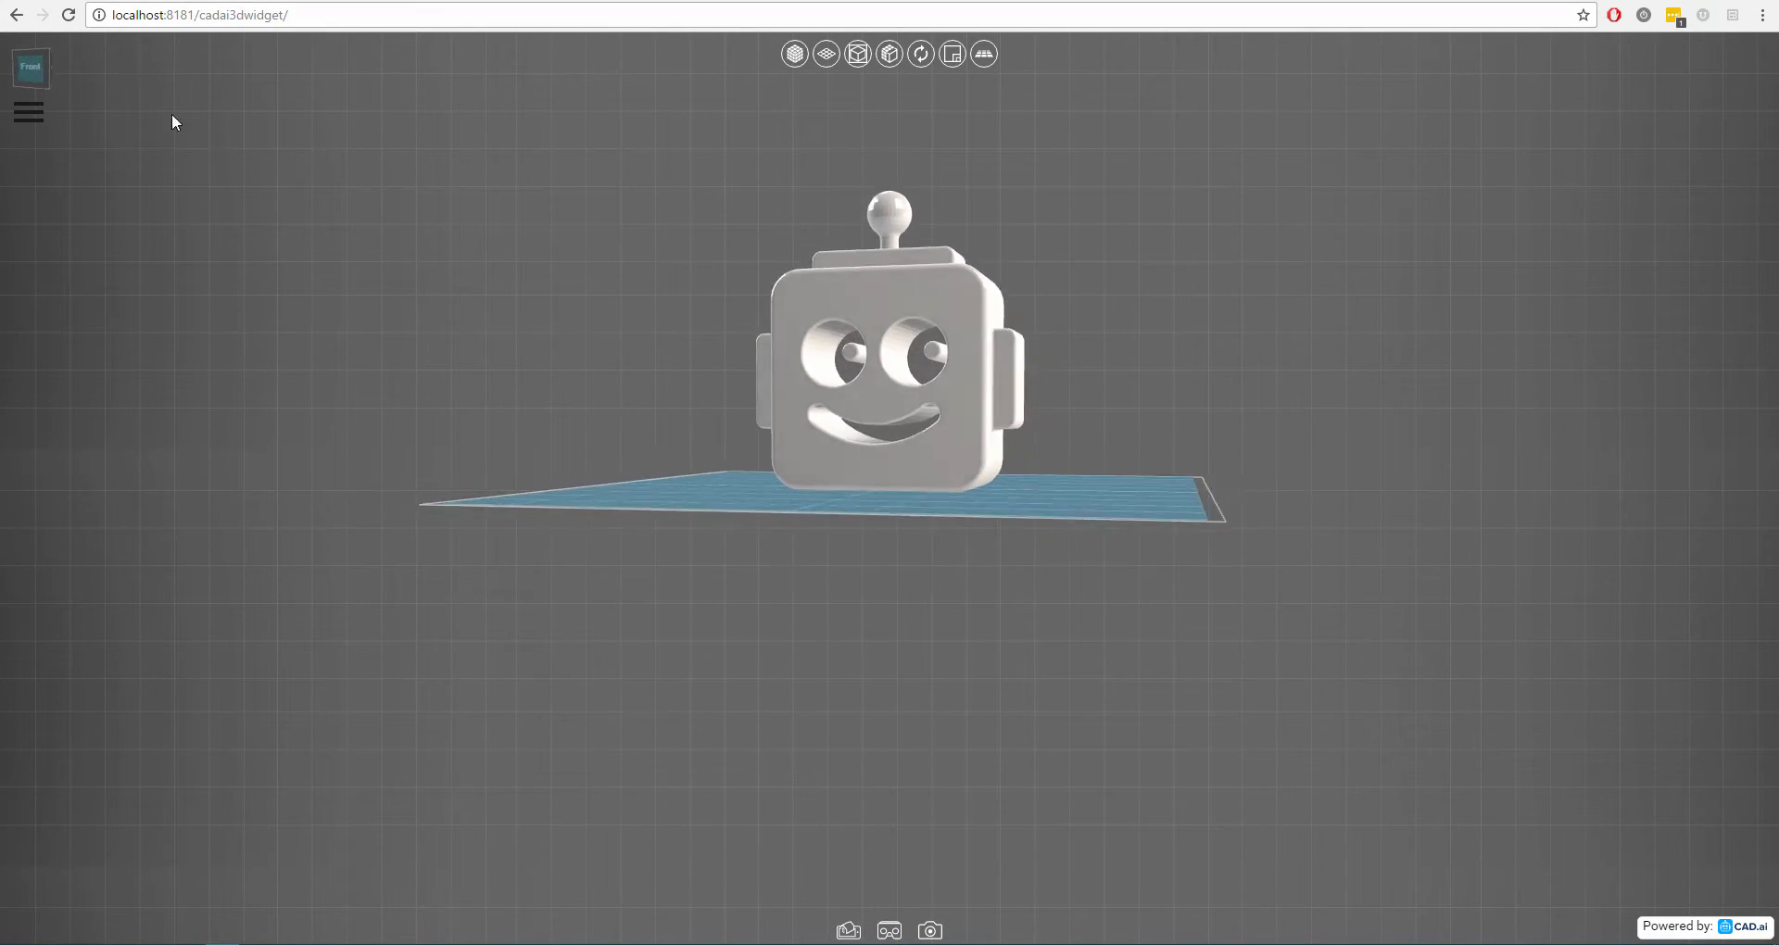
click(31, 67)
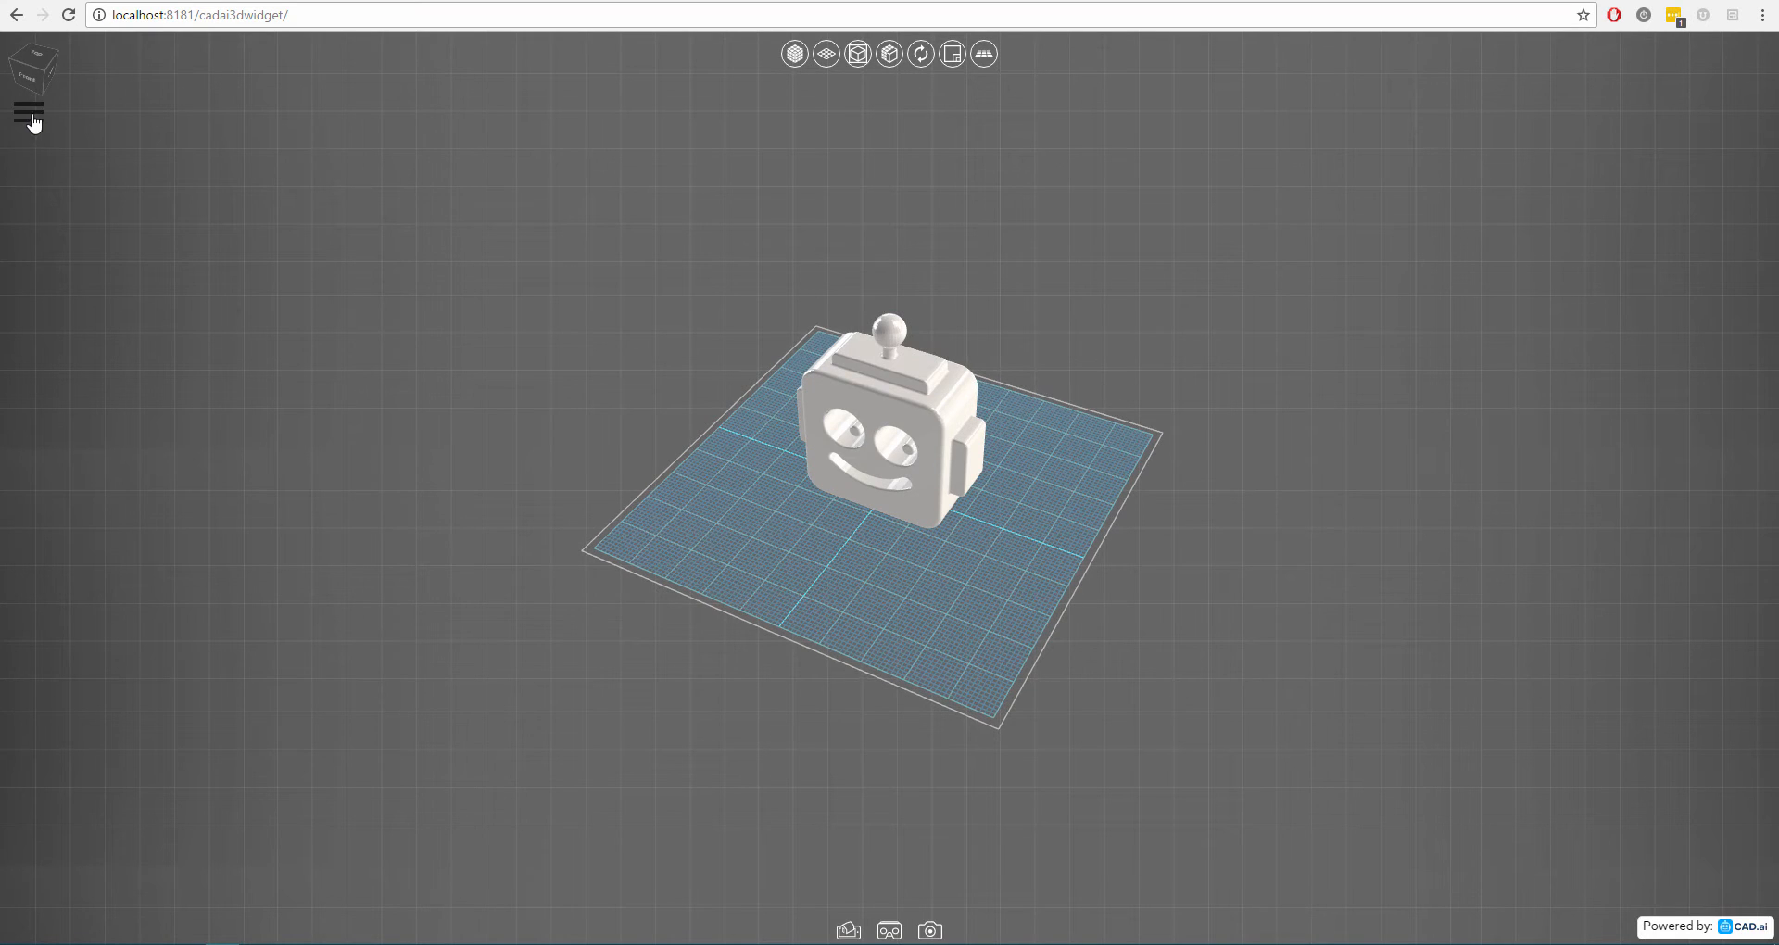
Reopen the side panel from the hamburger menu after briefly closing it again.
click(29, 110)
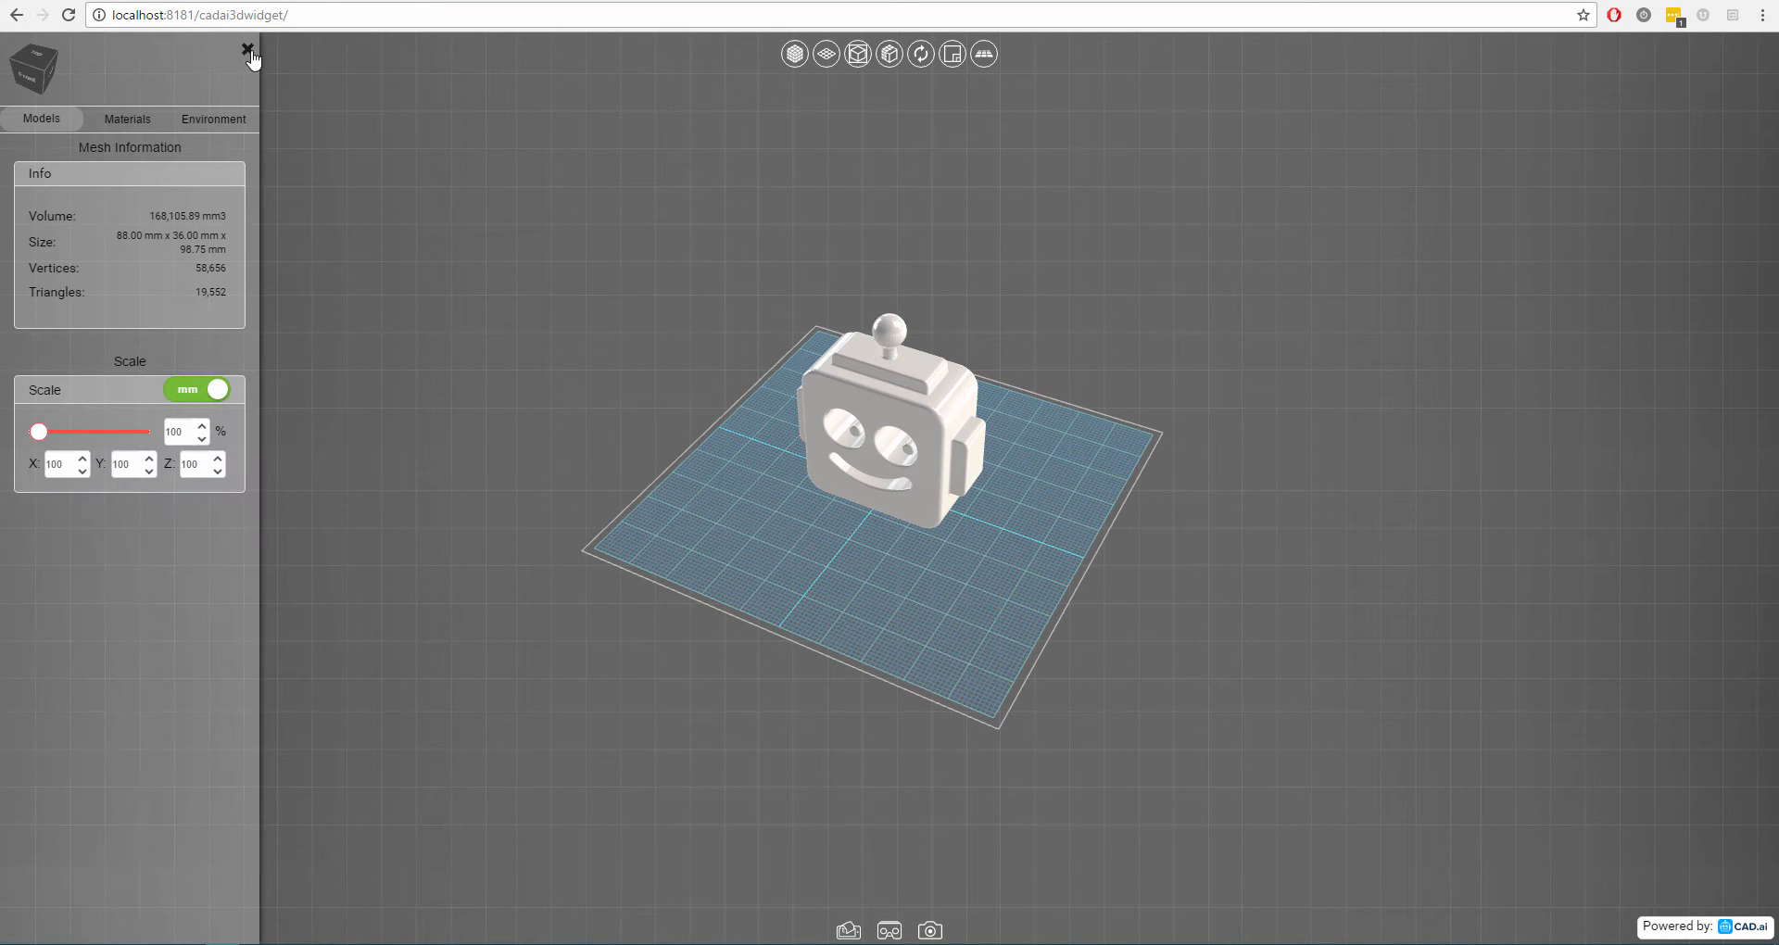
click(249, 53)
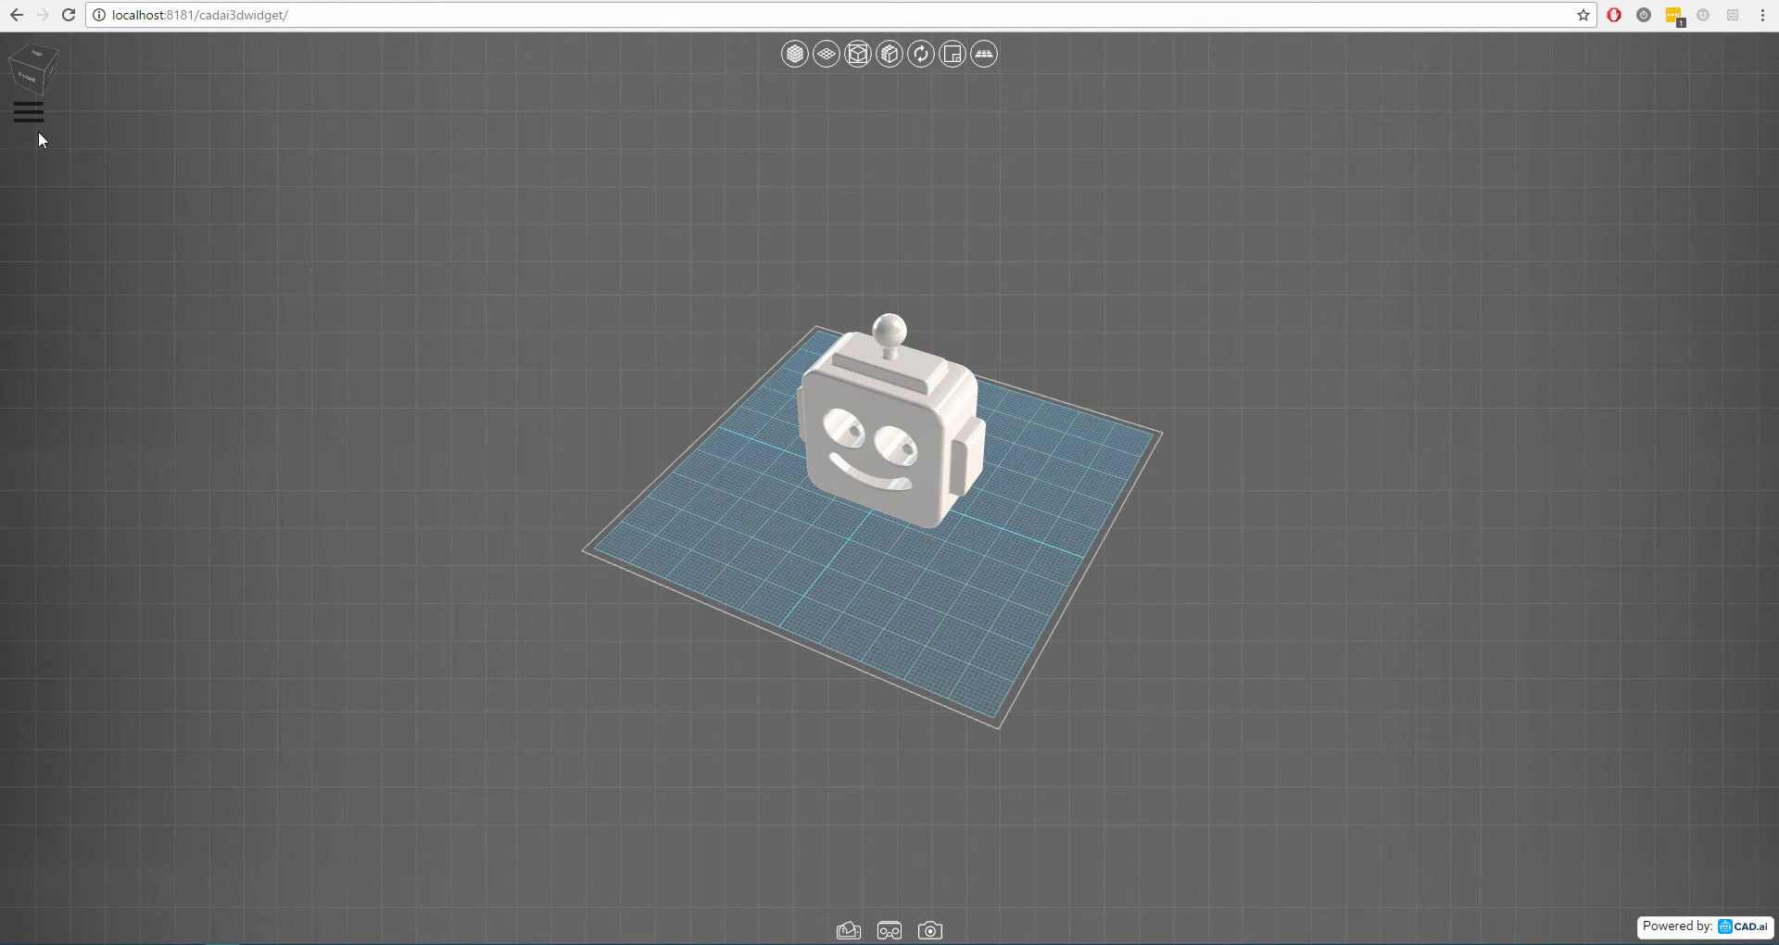
click(29, 112)
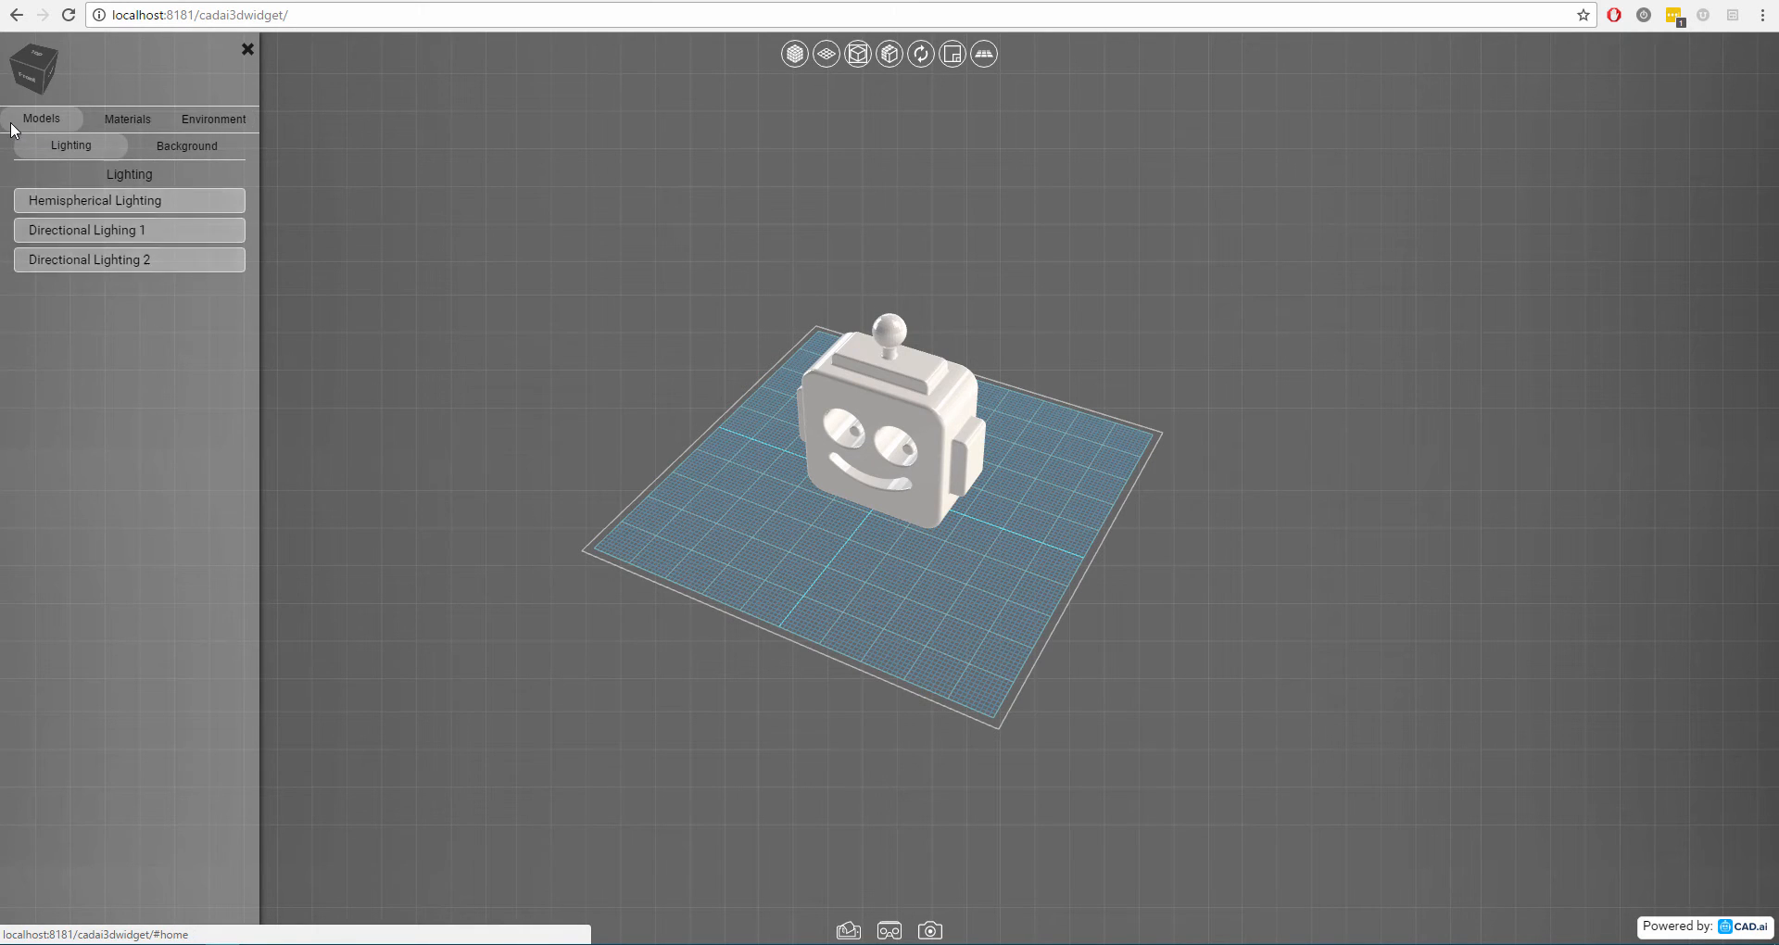
Browse the Preset and Custom materials and Environment tabs, then return to the Models tab.
click(127, 117)
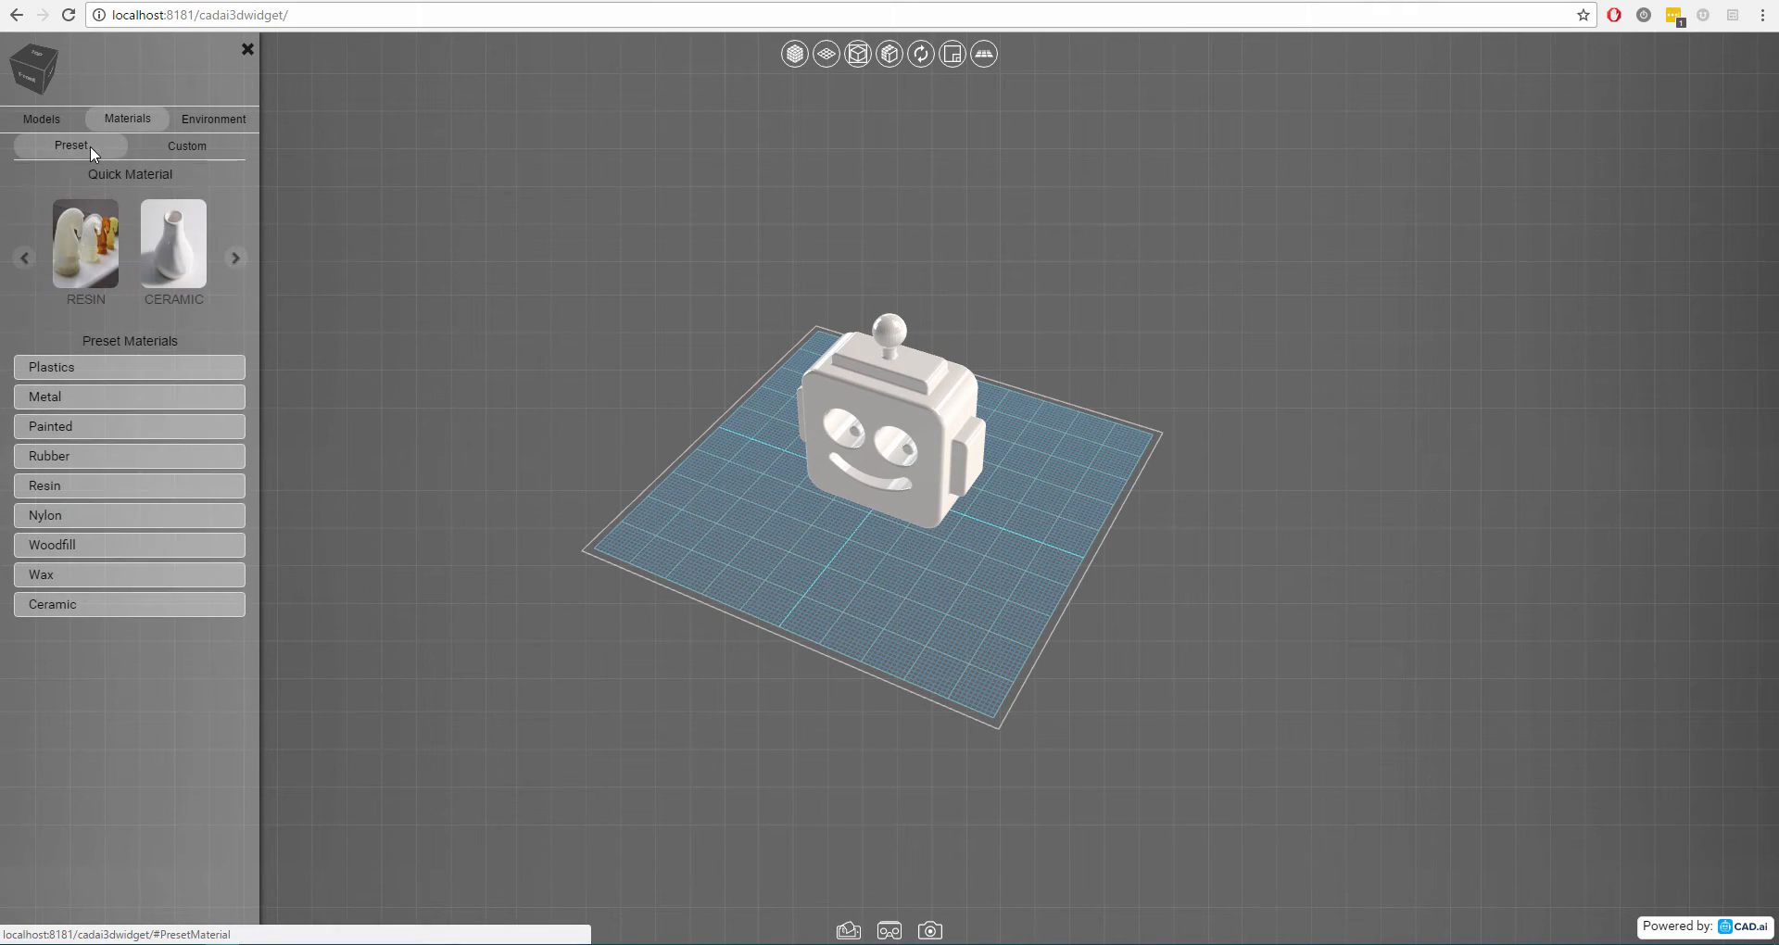
click(186, 145)
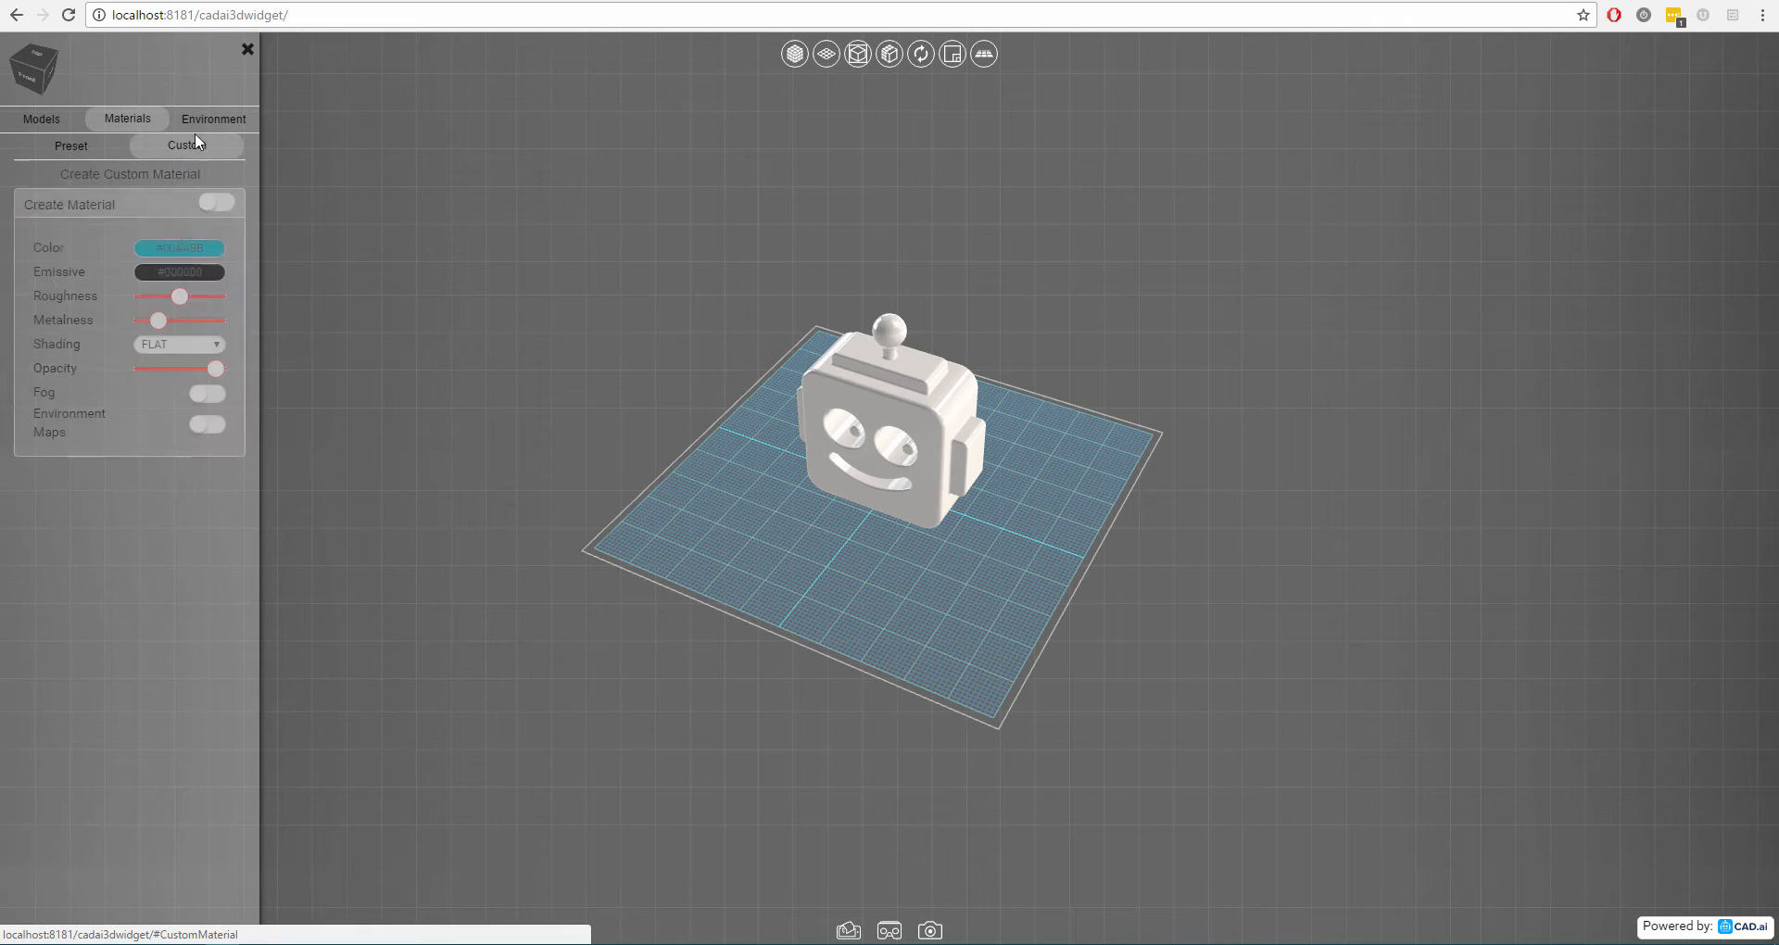
click(212, 118)
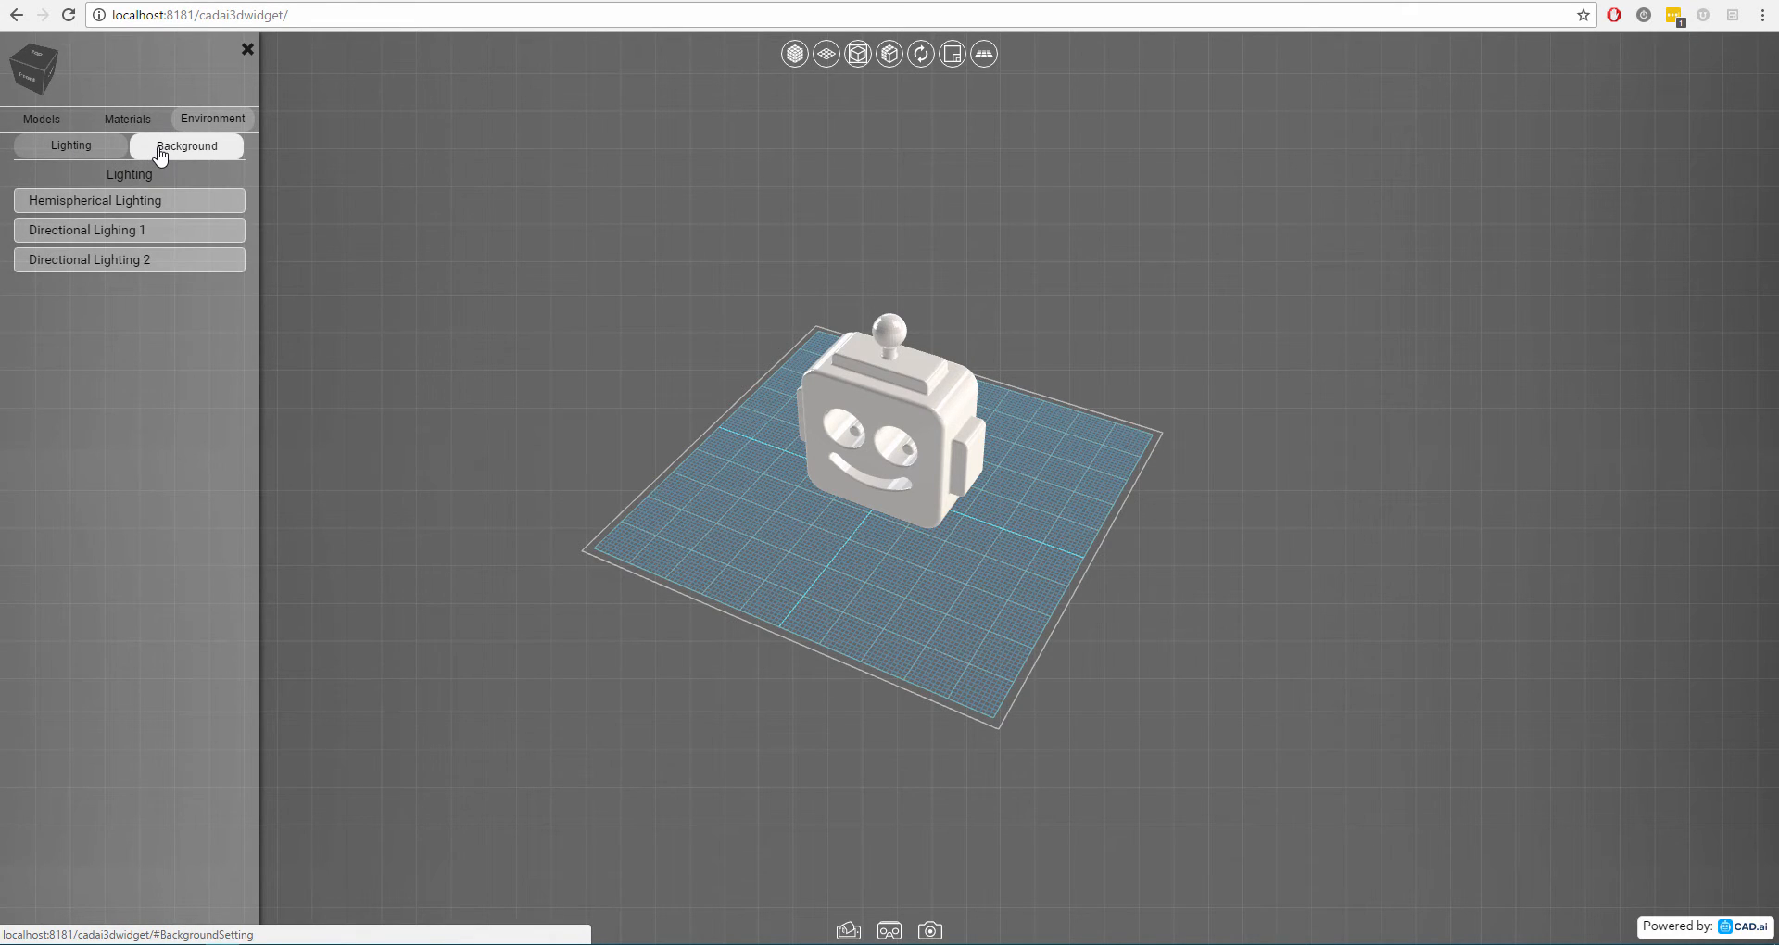
click(41, 119)
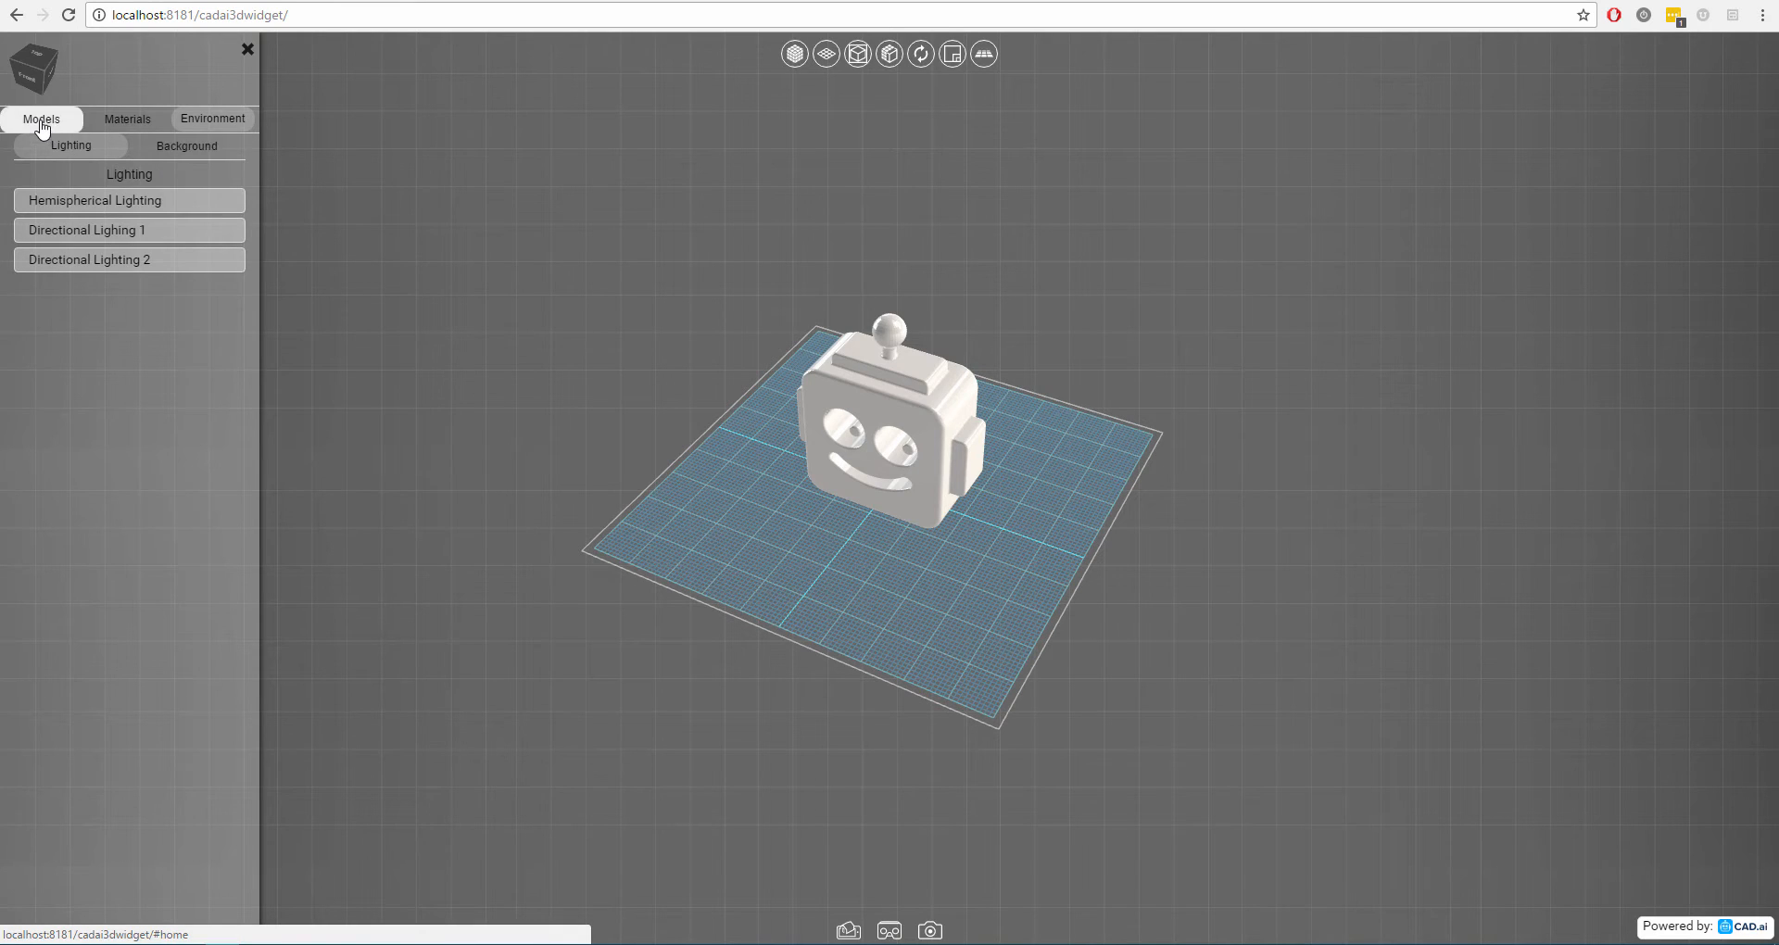
click(41, 117)
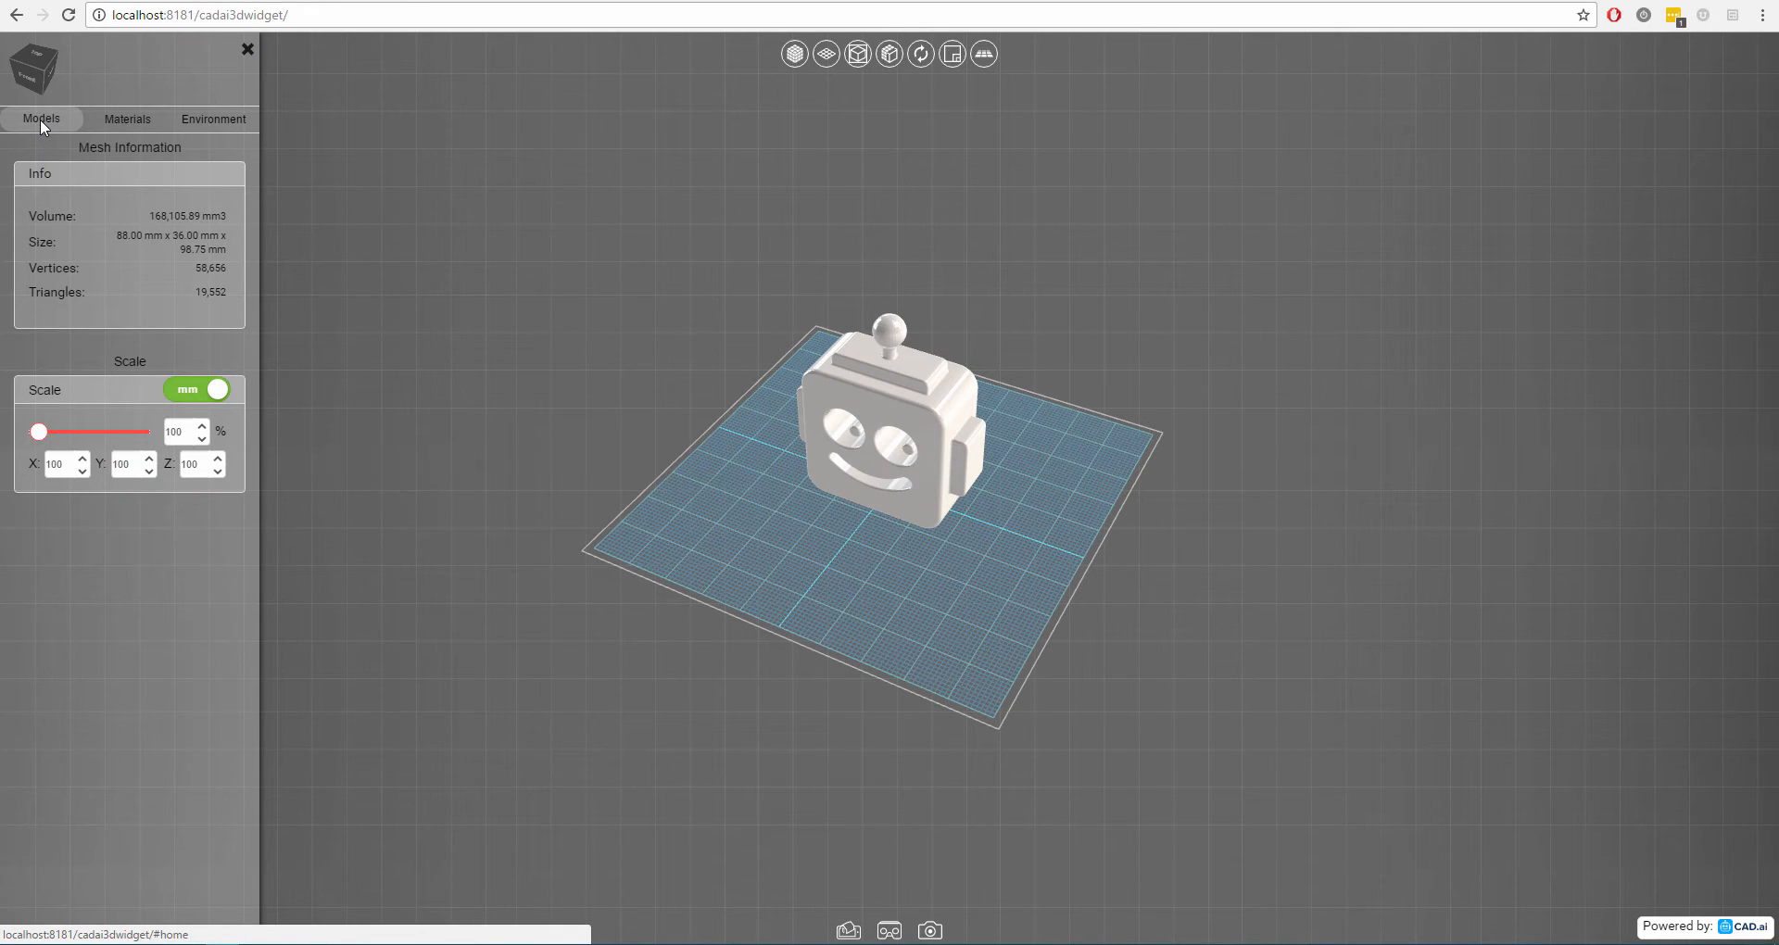
mouse_move(121, 176)
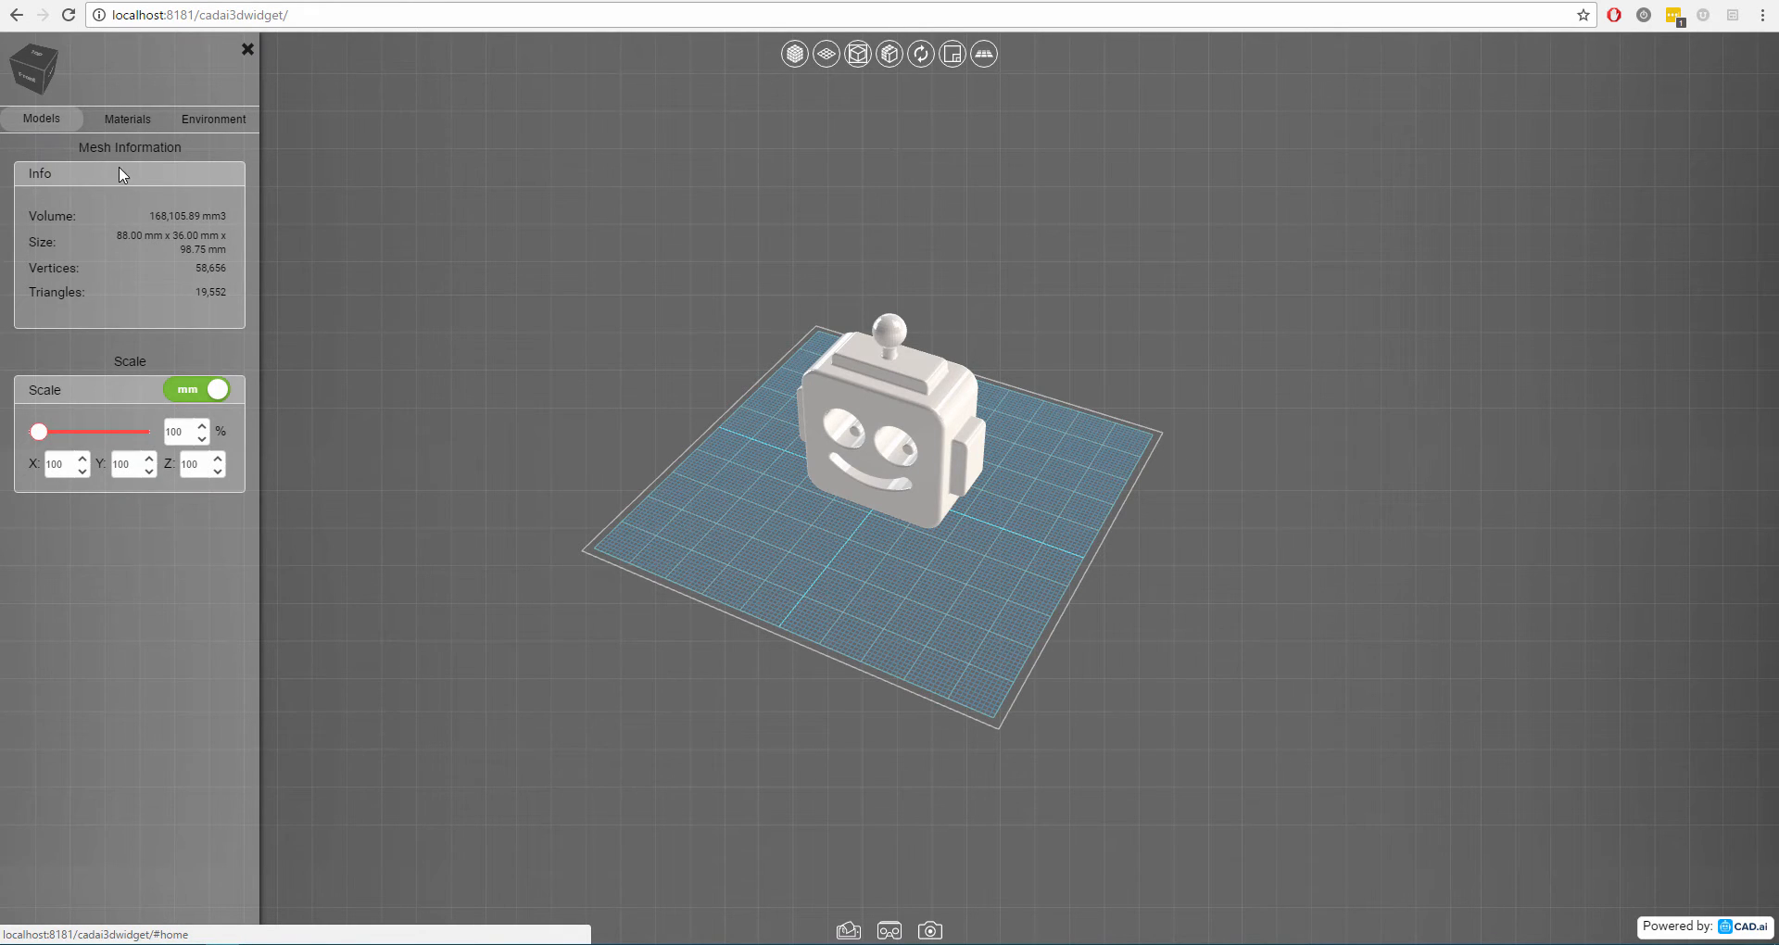
mouse_move(133, 175)
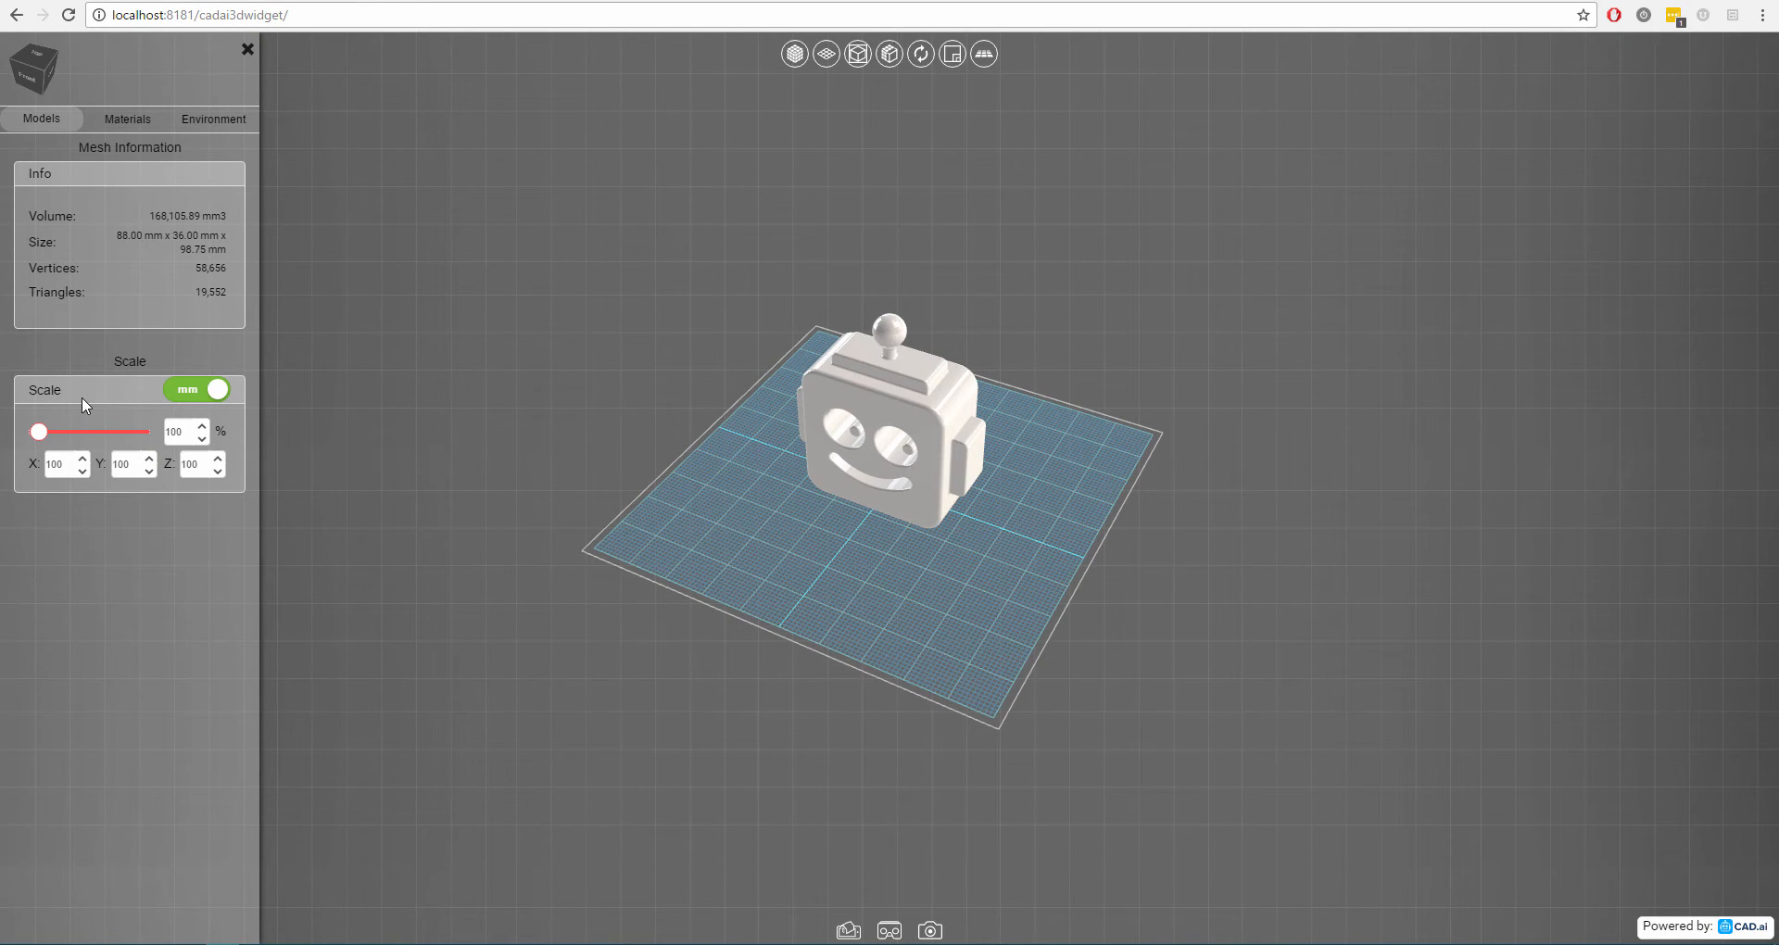
mouse_move(47, 216)
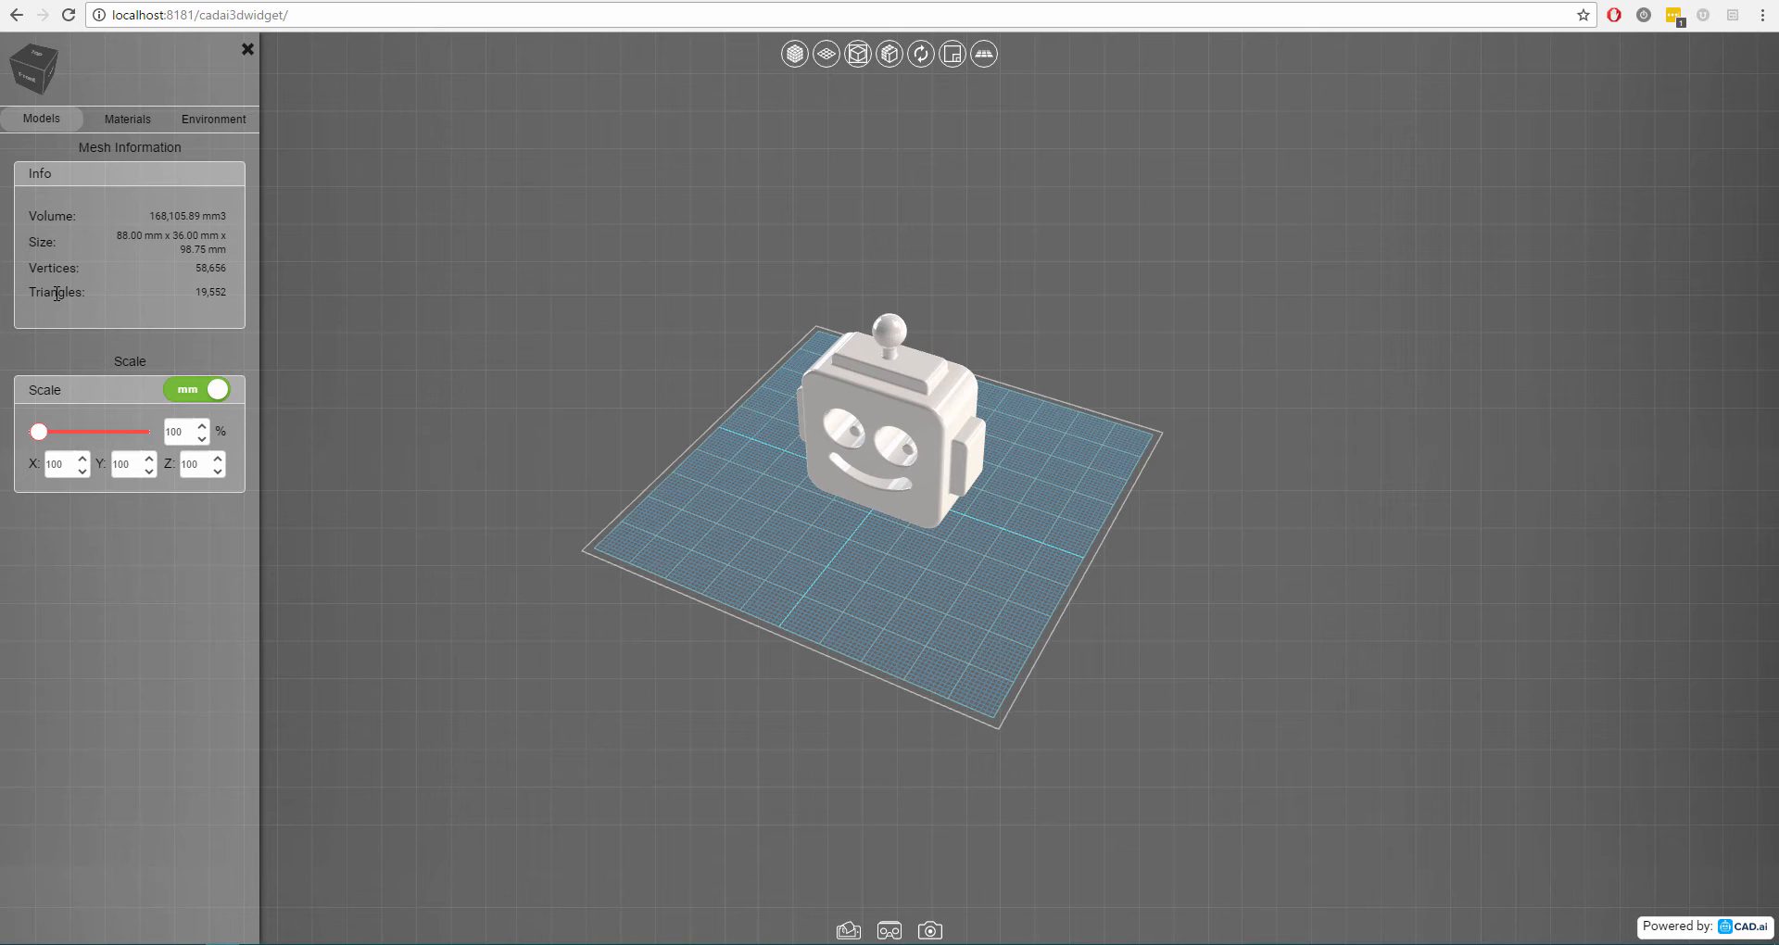
Switch the Scale units toggle to inches, showing 3.46 × 1.42 × 3.89 in.
double_click(211, 216)
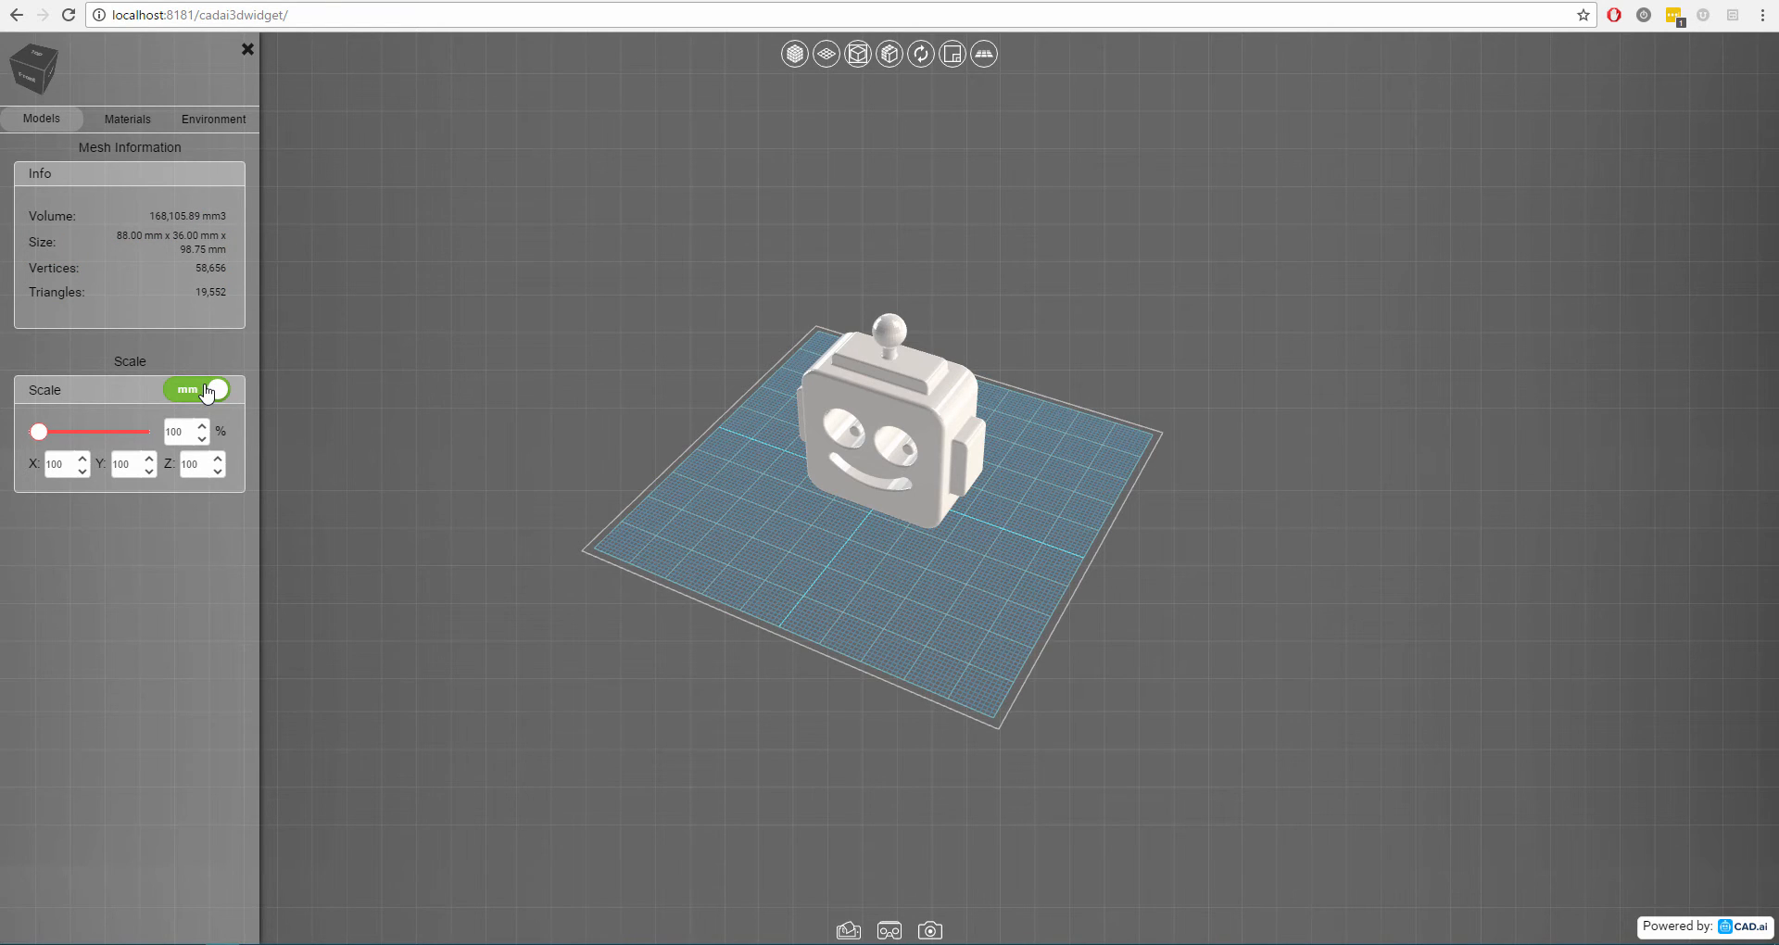
click(197, 389)
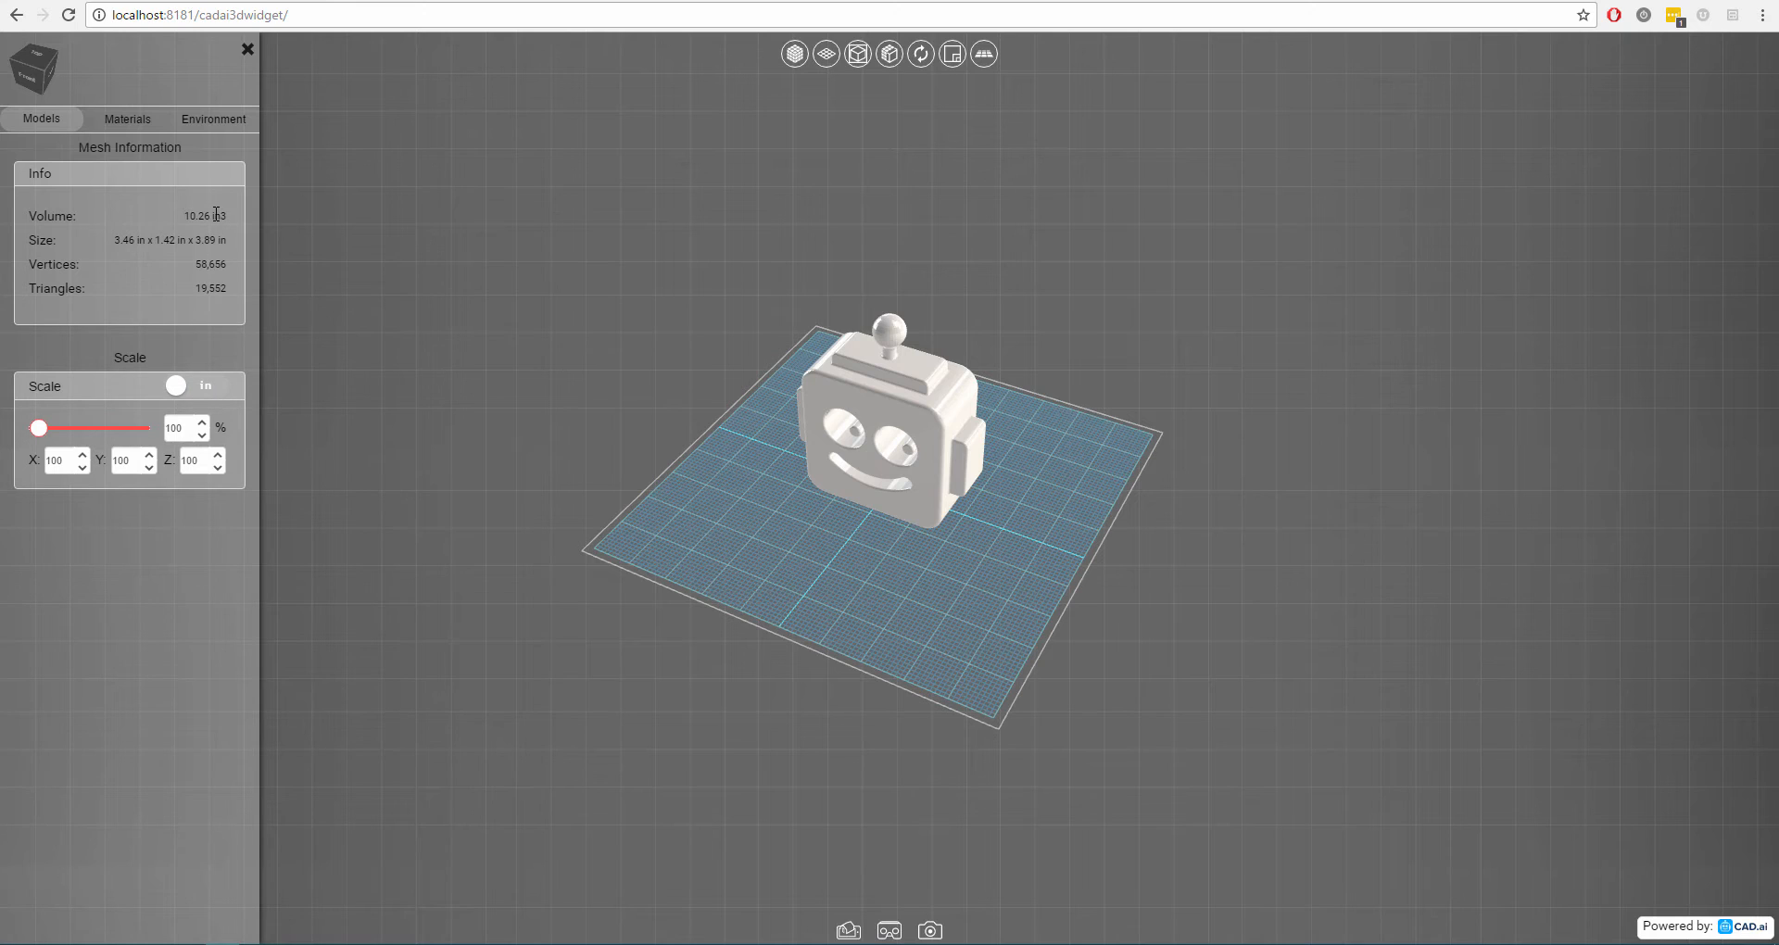
mouse_move(233, 228)
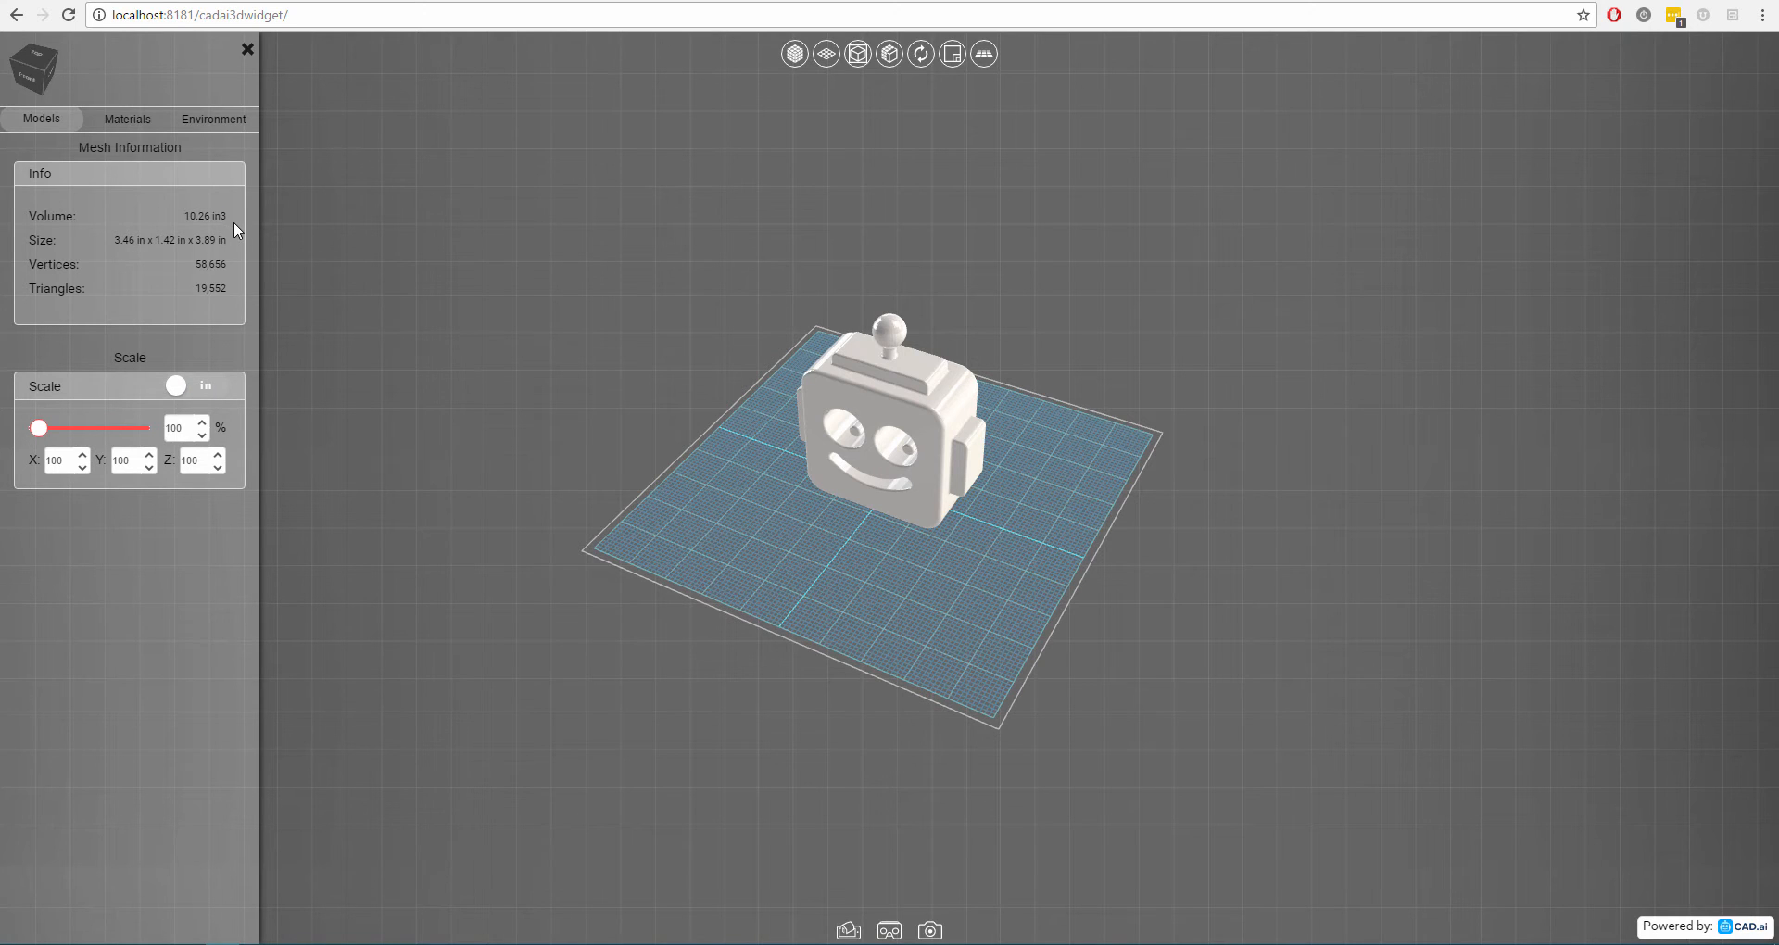
Switch back to millimetres and drag the scale up to about triple, then back down.
click(196, 389)
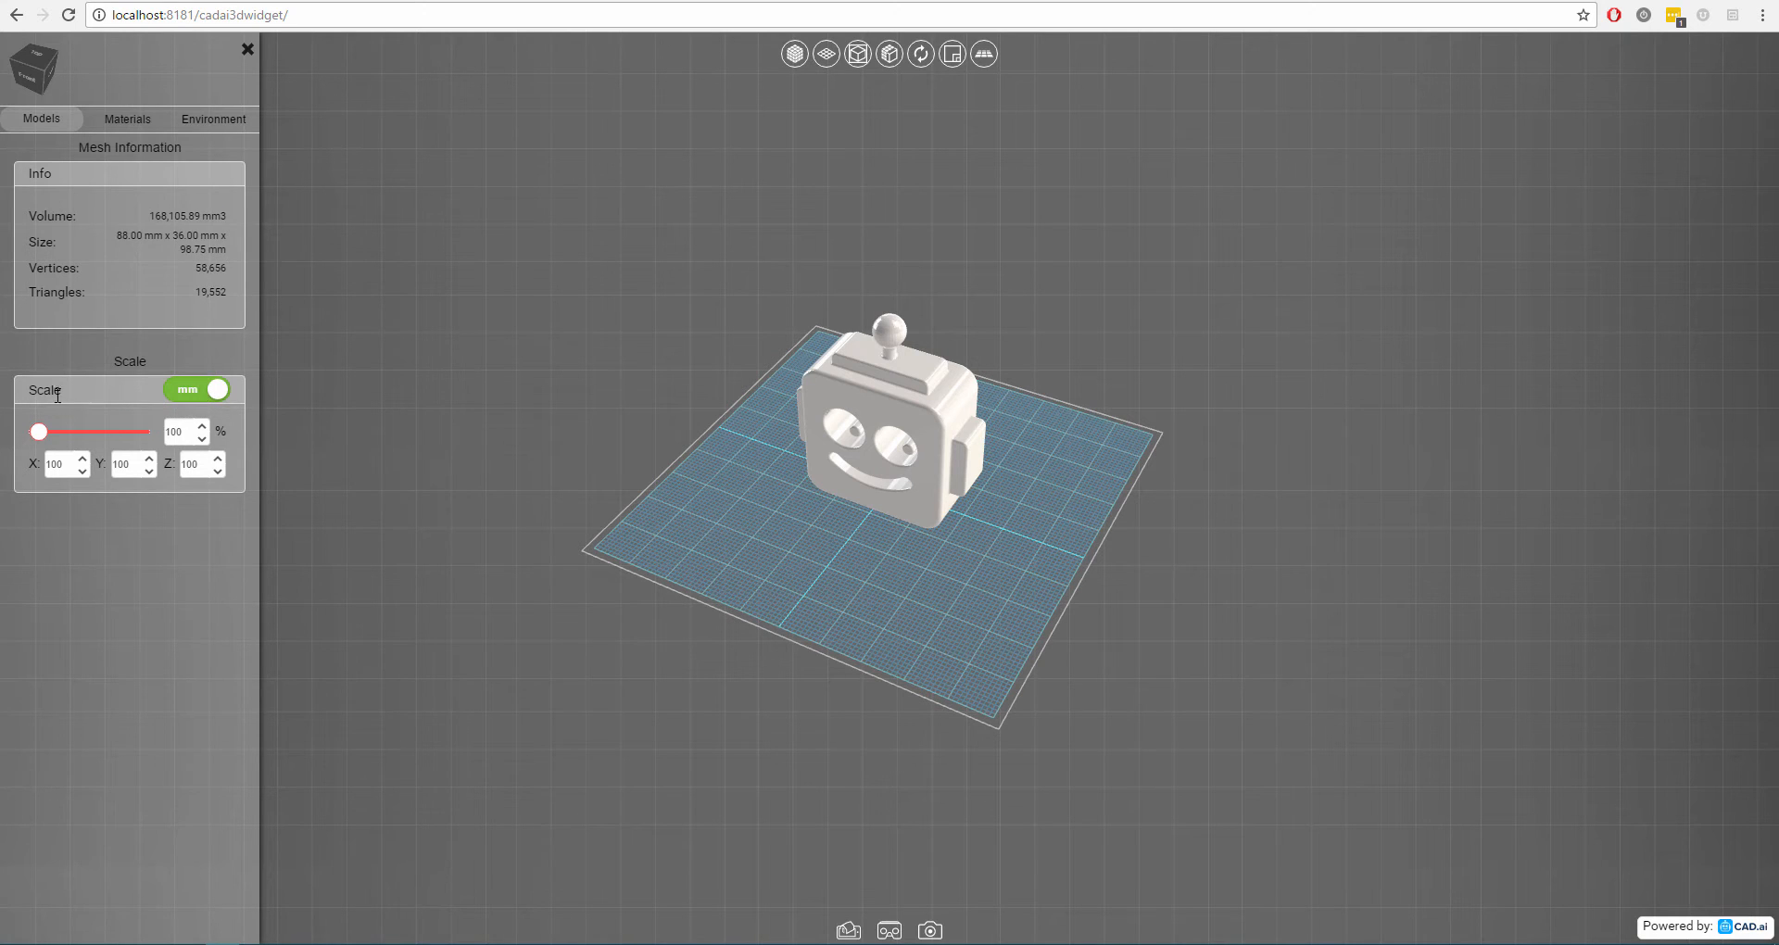
drag(38, 432, 90, 433)
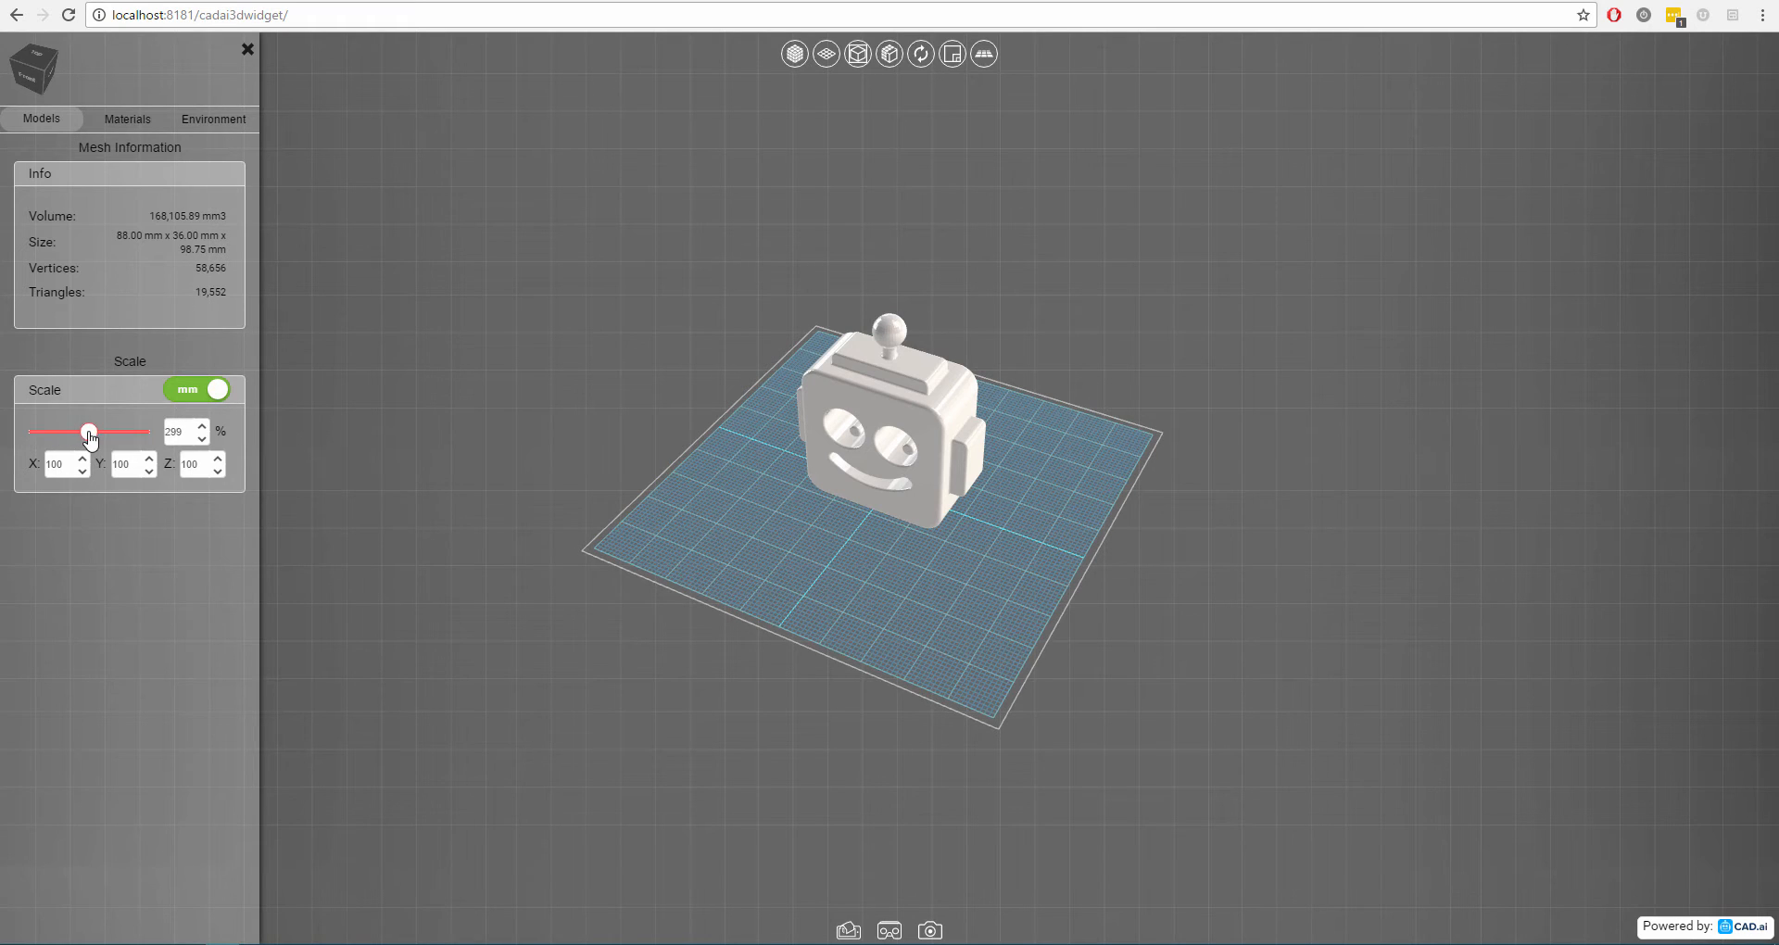
drag(89, 433, 56, 433)
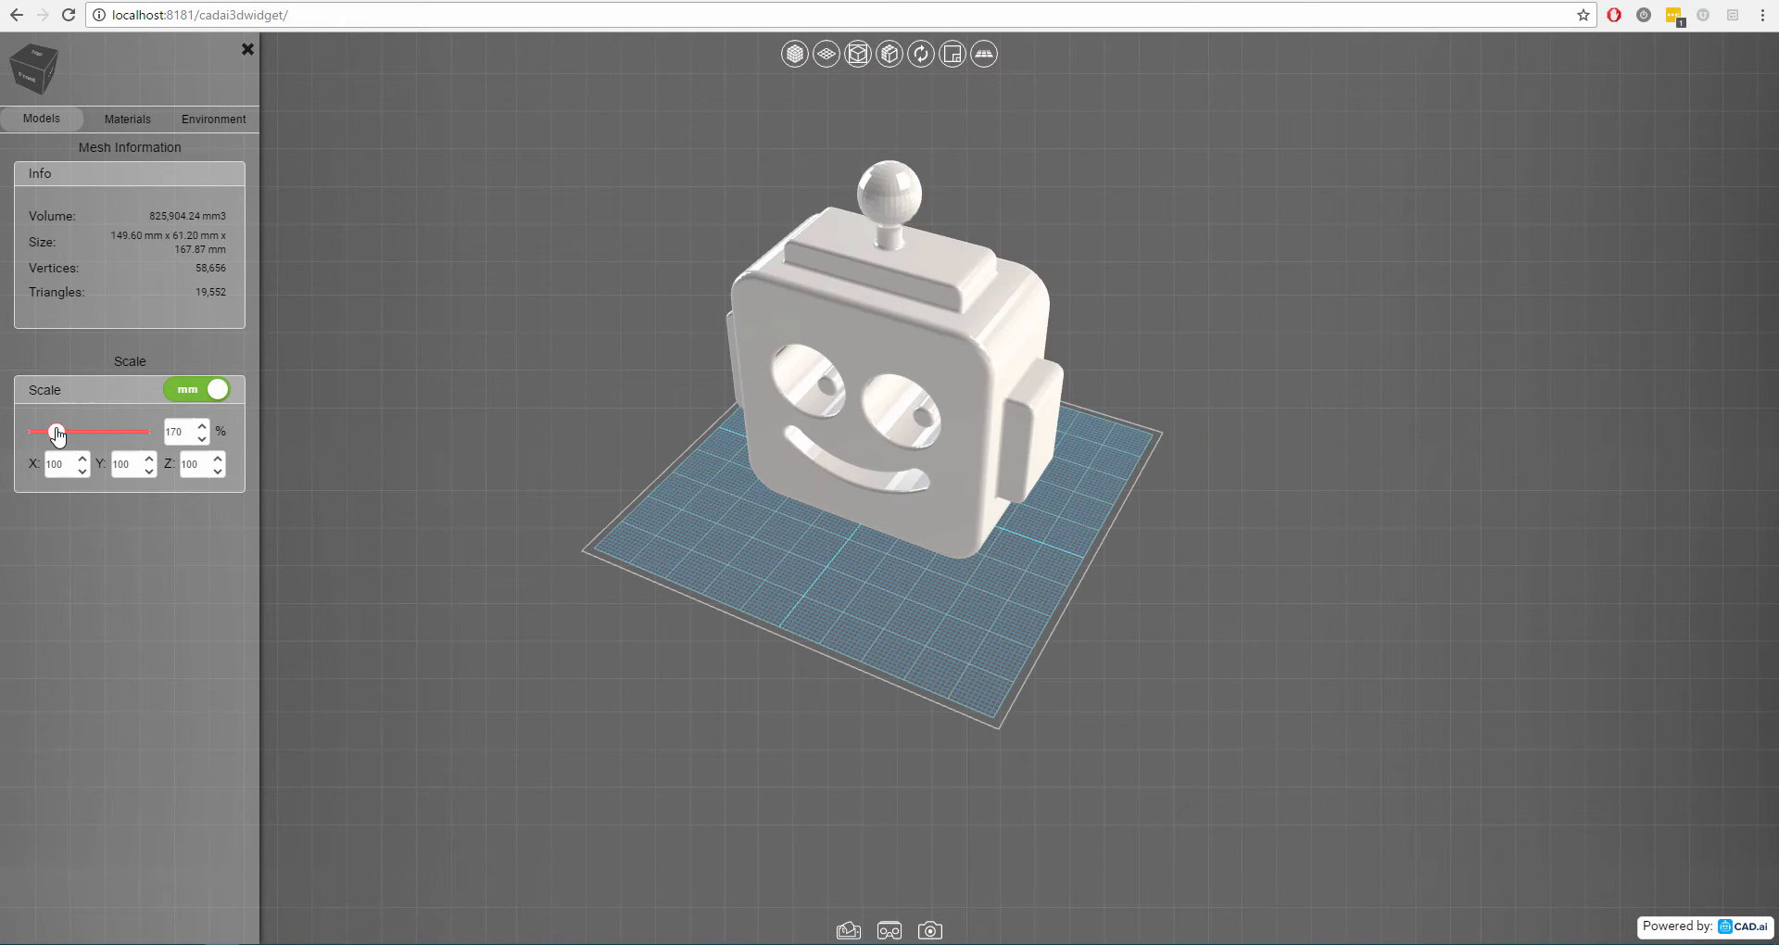
drag(57, 432, 37, 433)
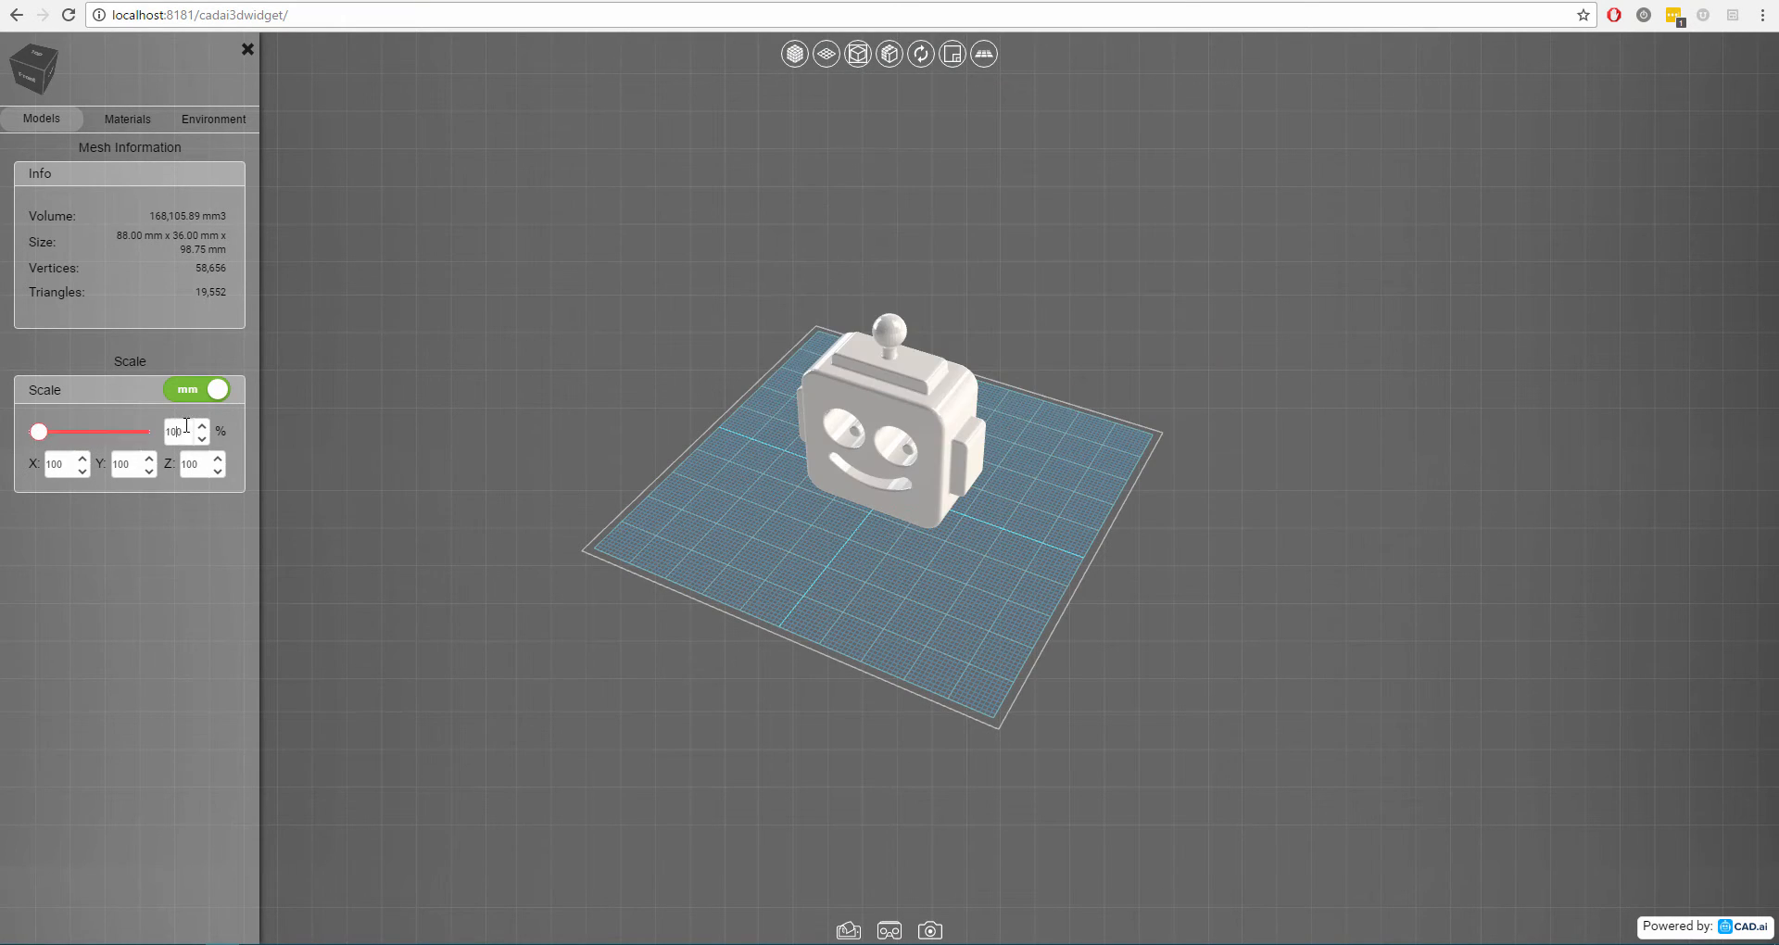
Scale the robot head to 166%, then 115%, then back to 100%.
click(201, 425)
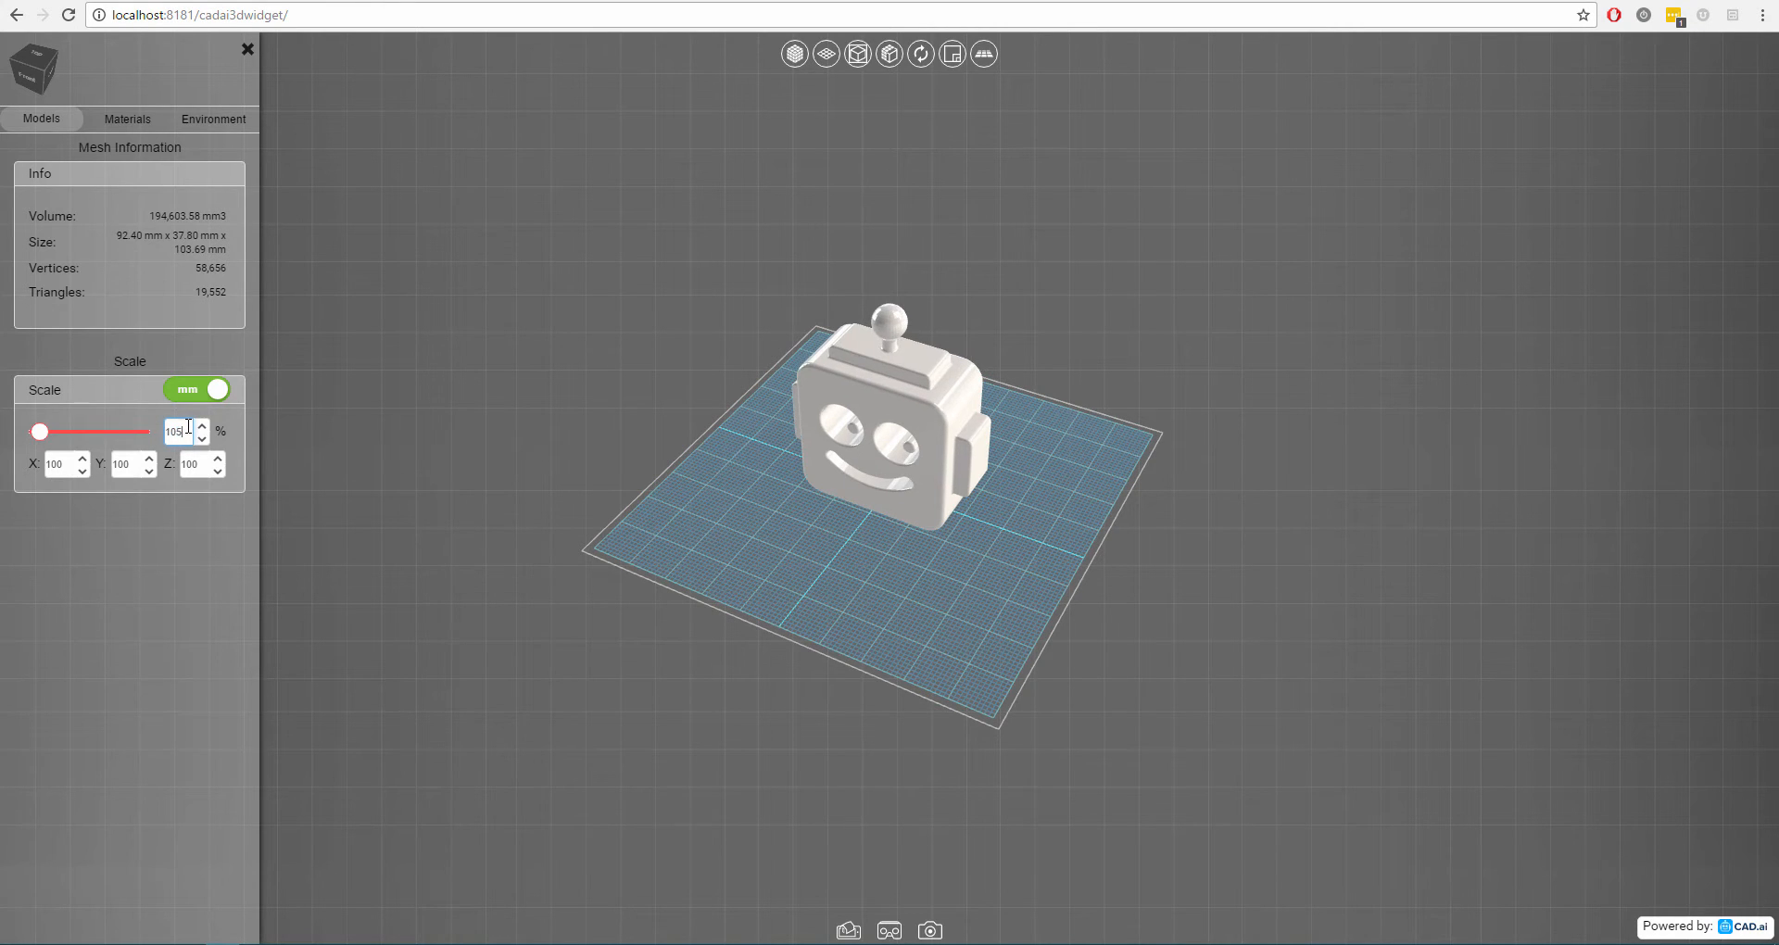
click(202, 435)
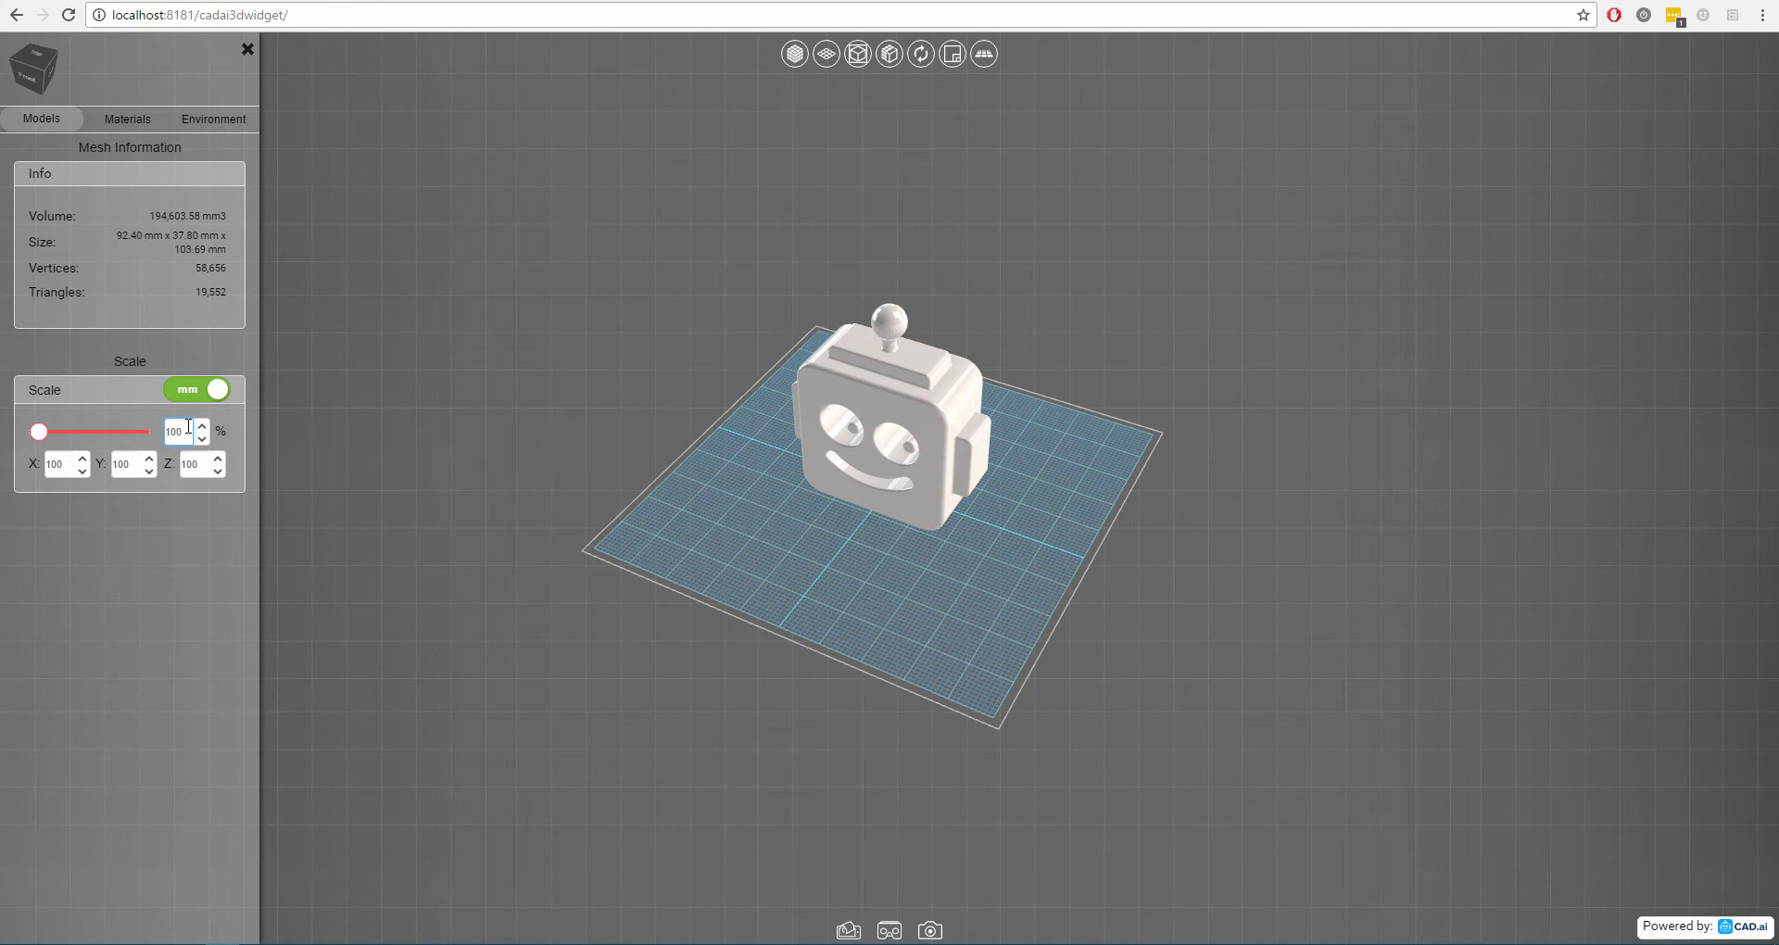
drag(37, 433, 57, 432)
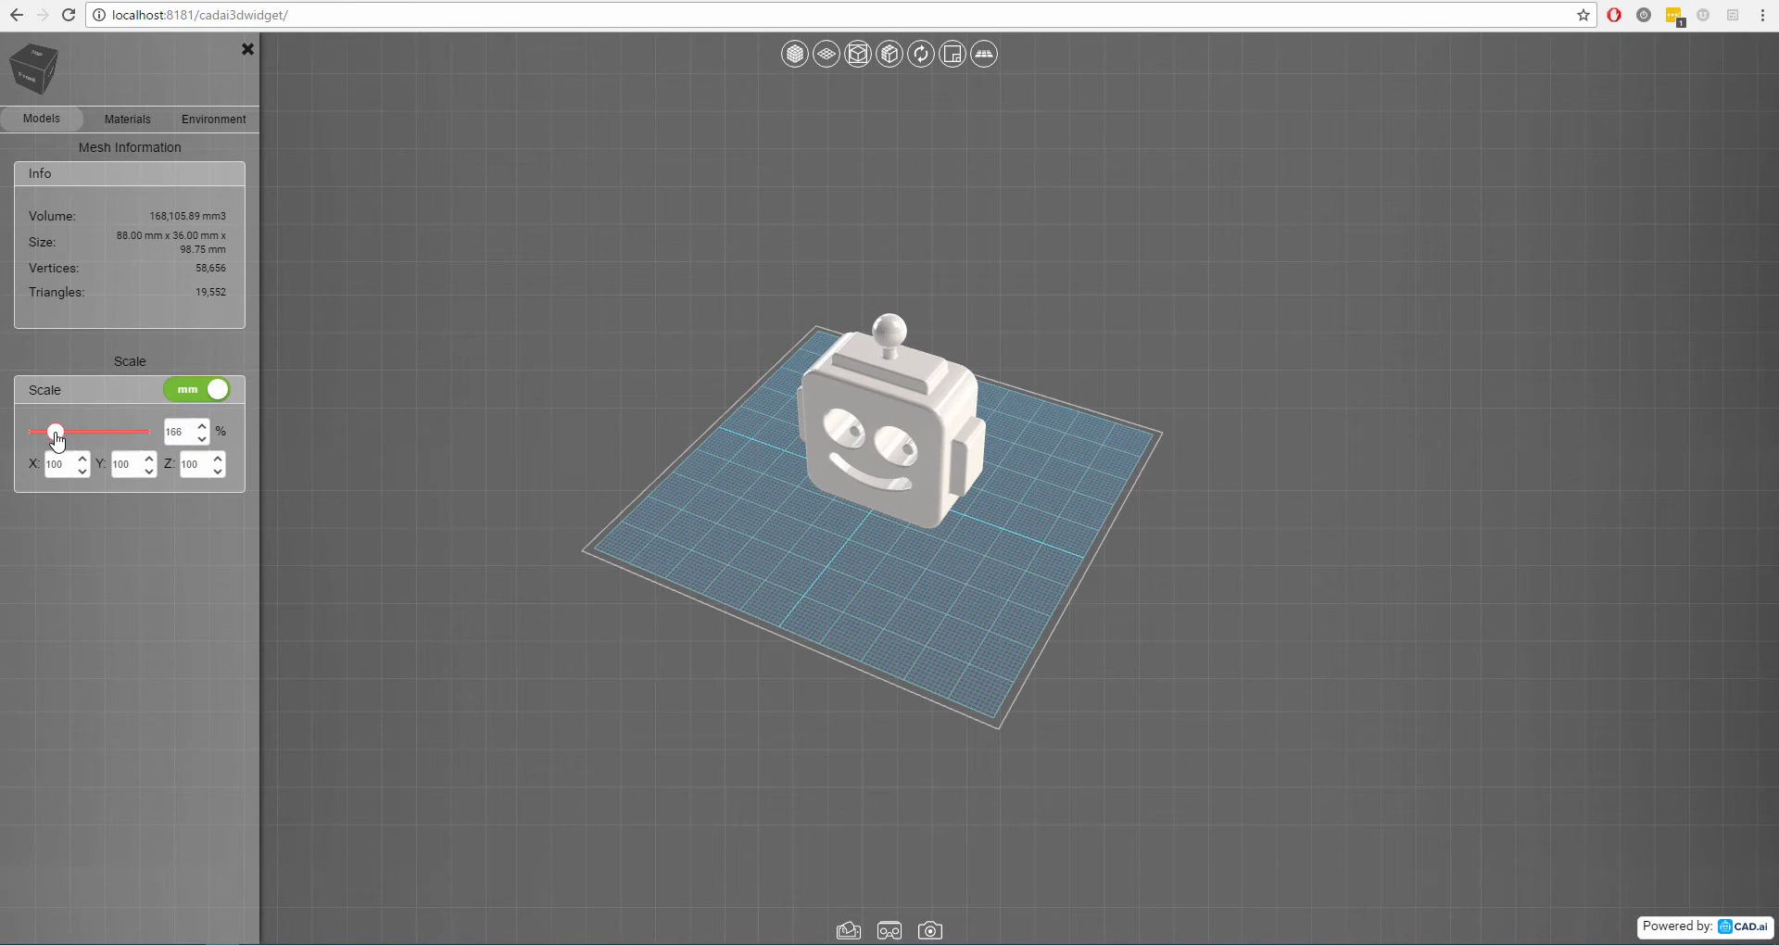
drag(57, 432, 42, 432)
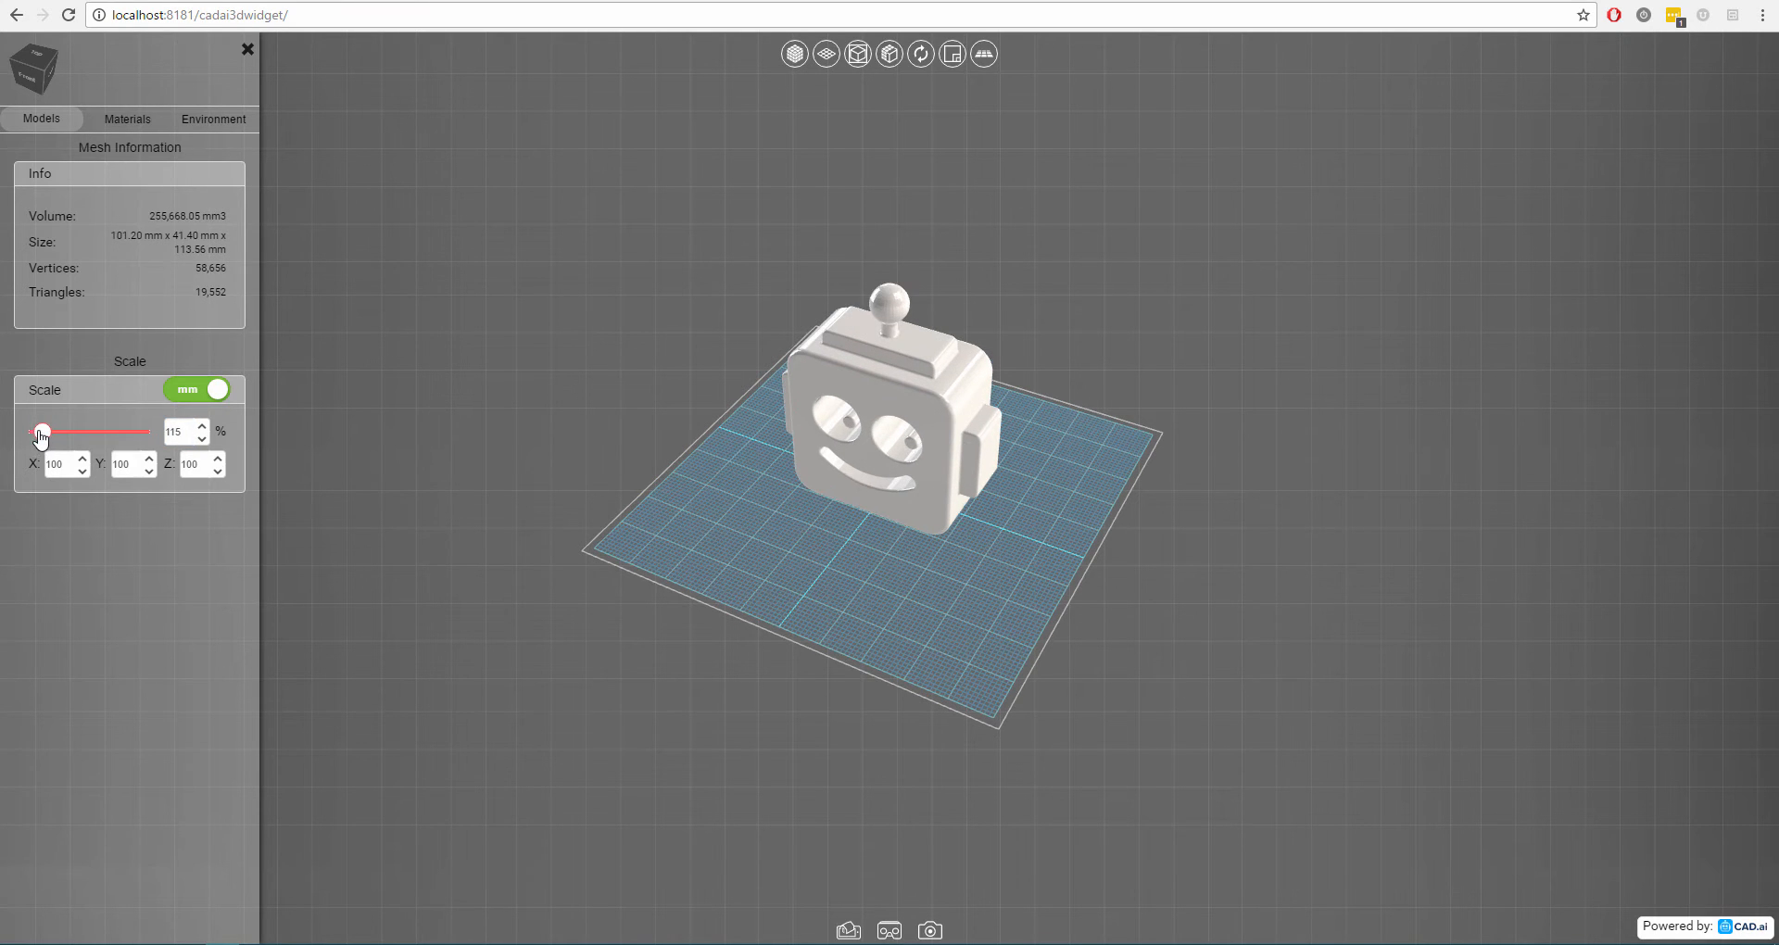
drag(41, 431, 36, 431)
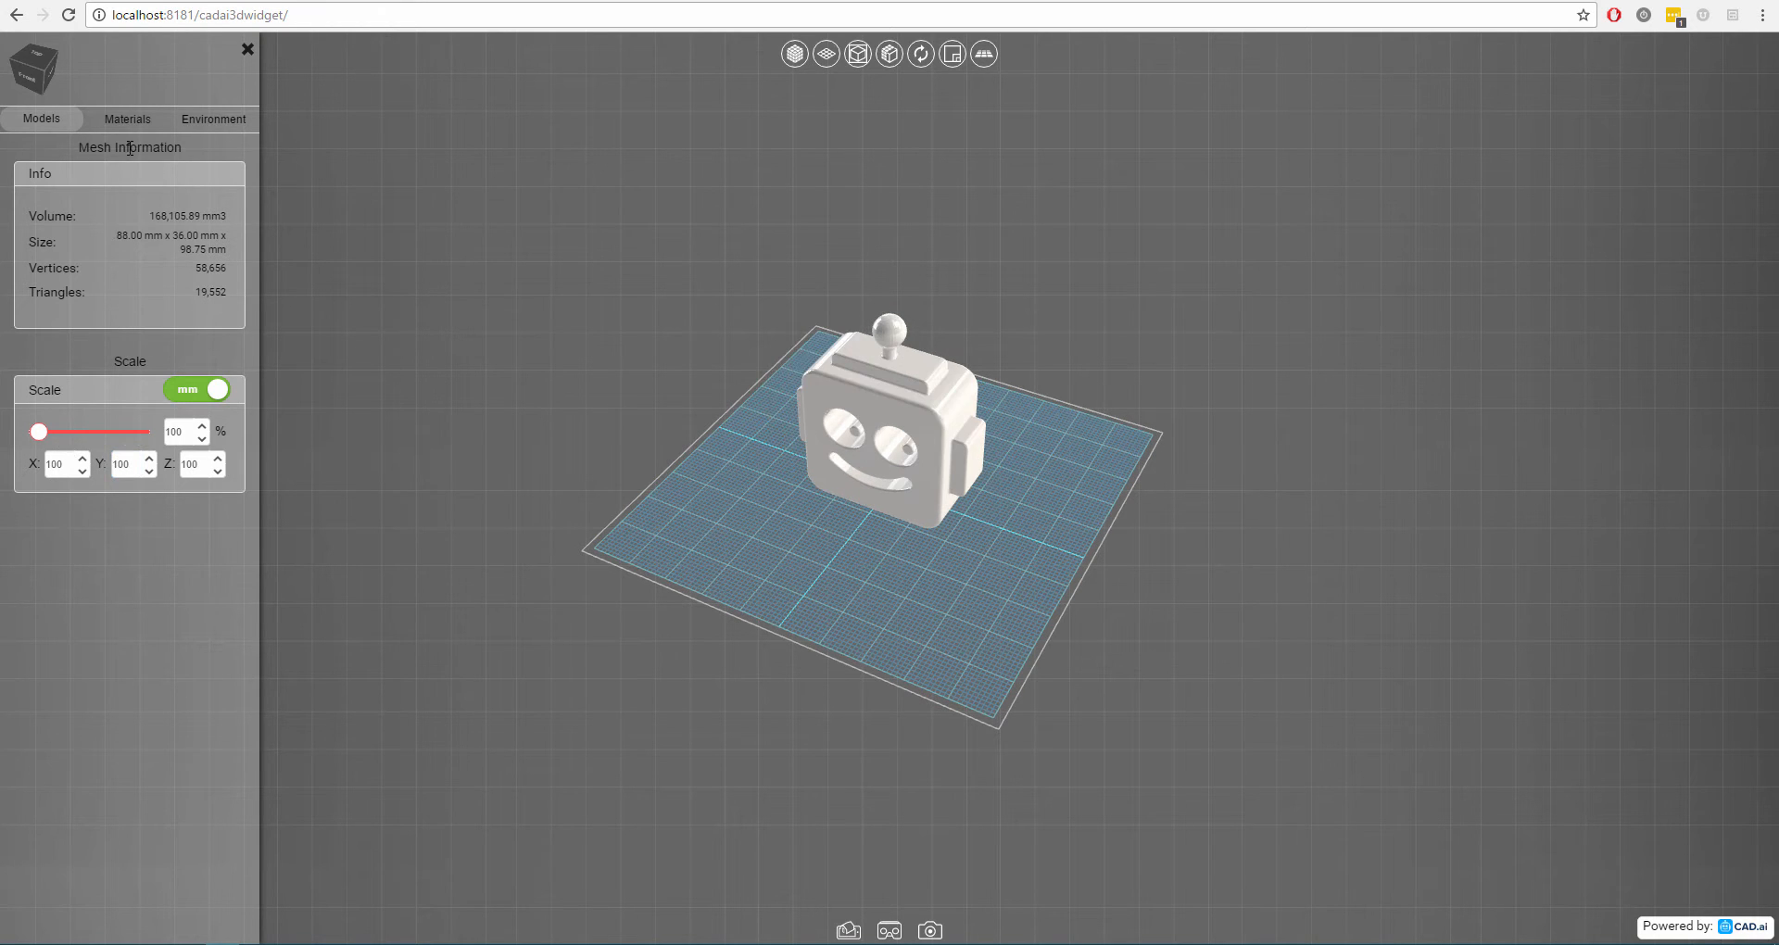
Browse the Preset quick materials and Custom settings, finishing on the Preset sub-tab.
click(127, 118)
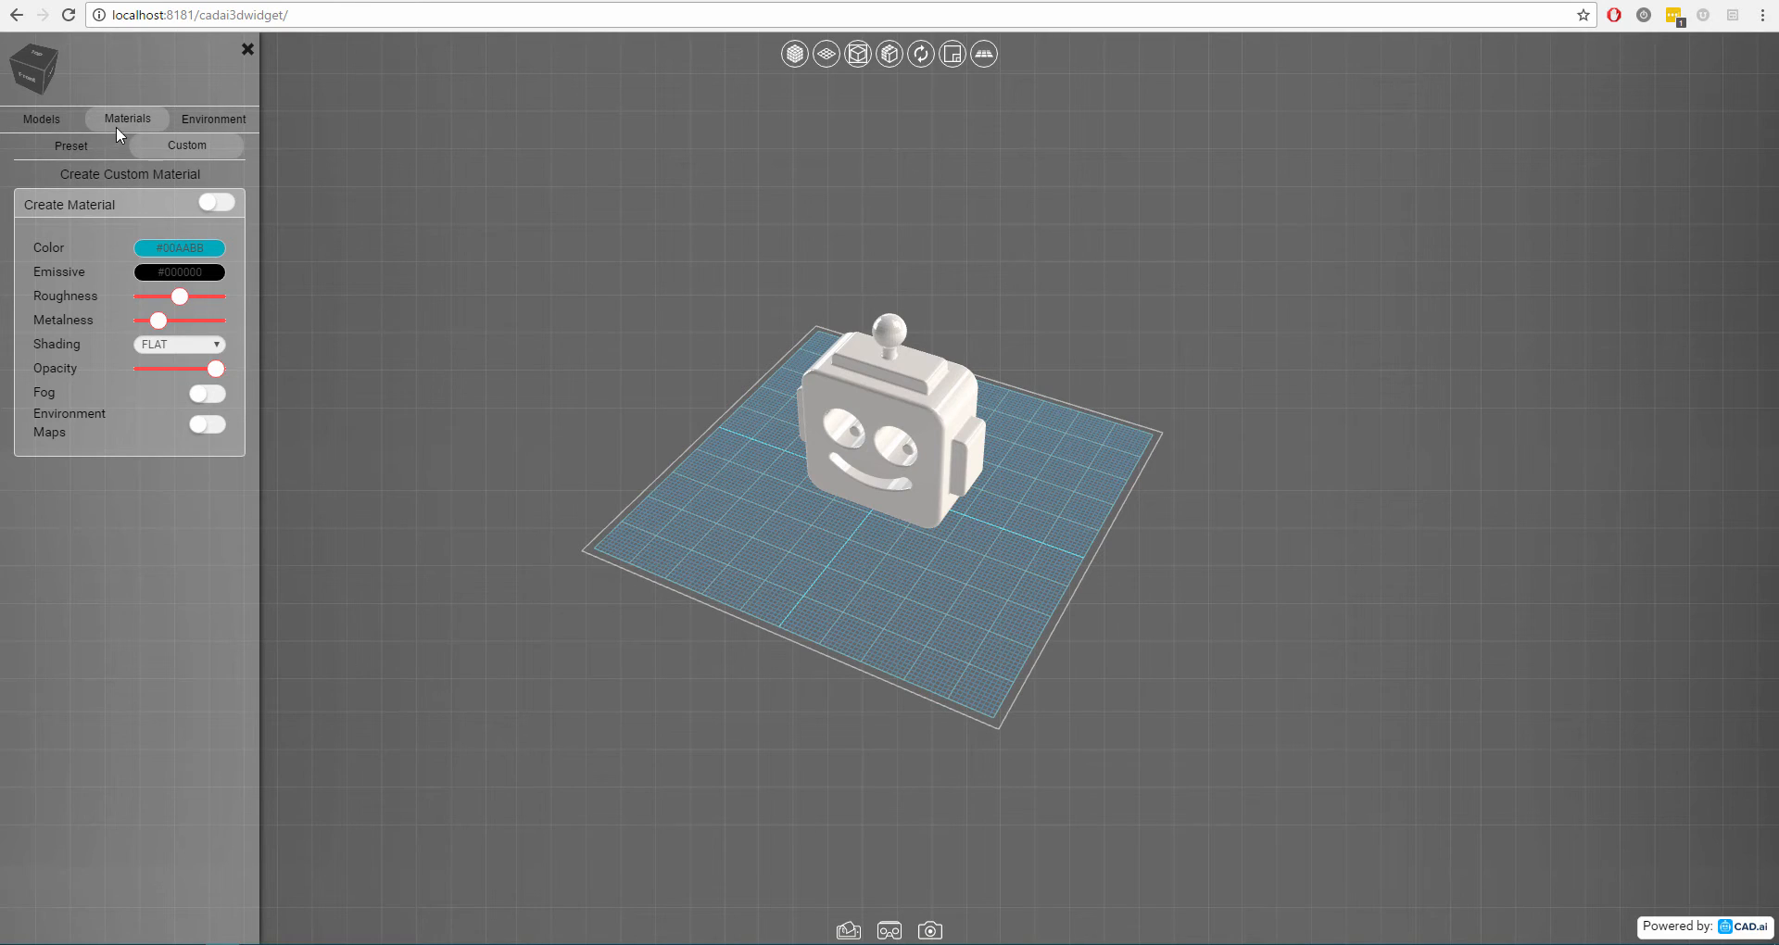
click(70, 145)
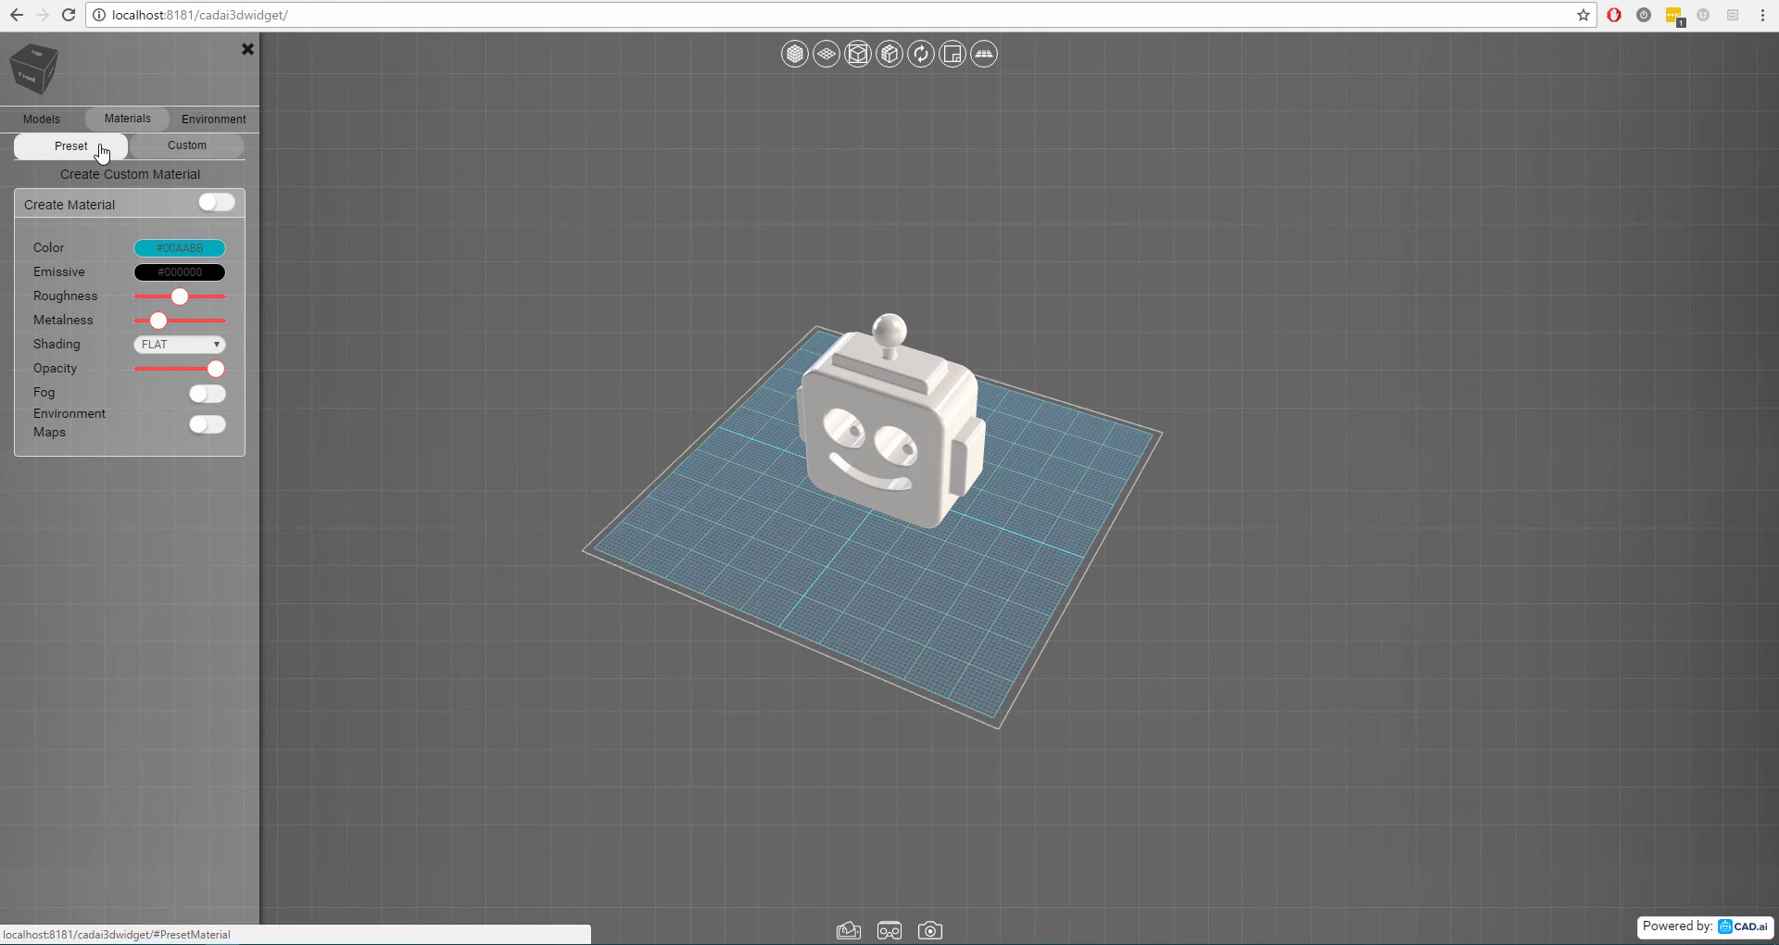
click(70, 146)
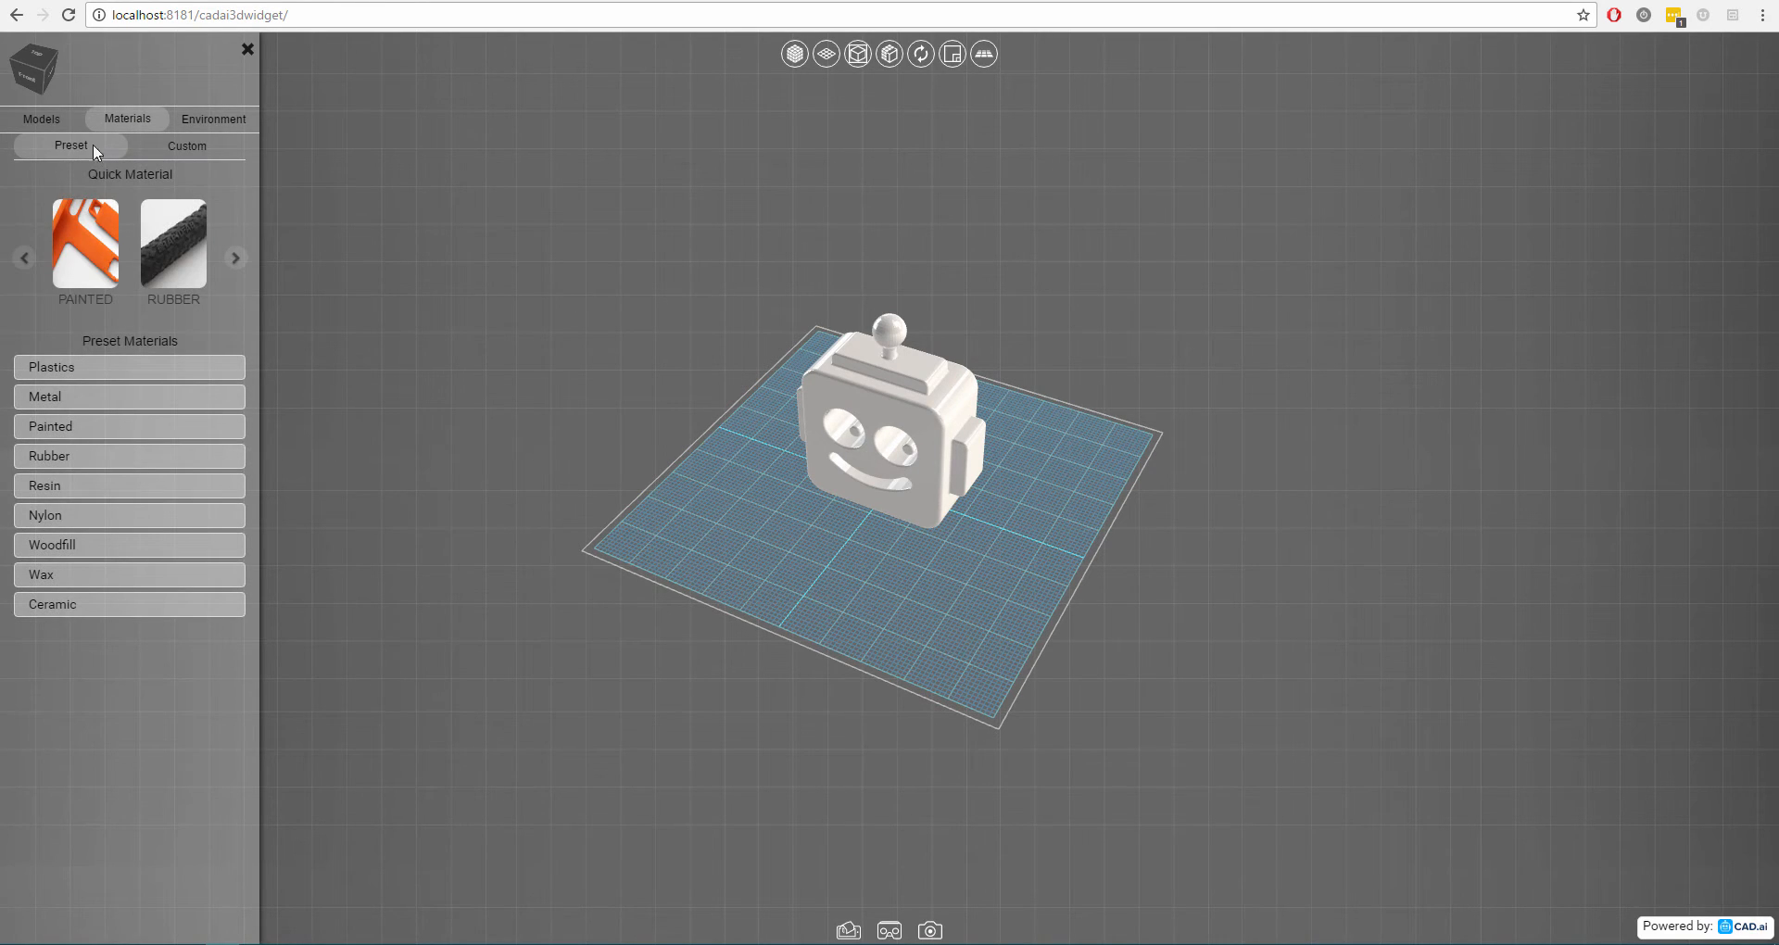
click(234, 258)
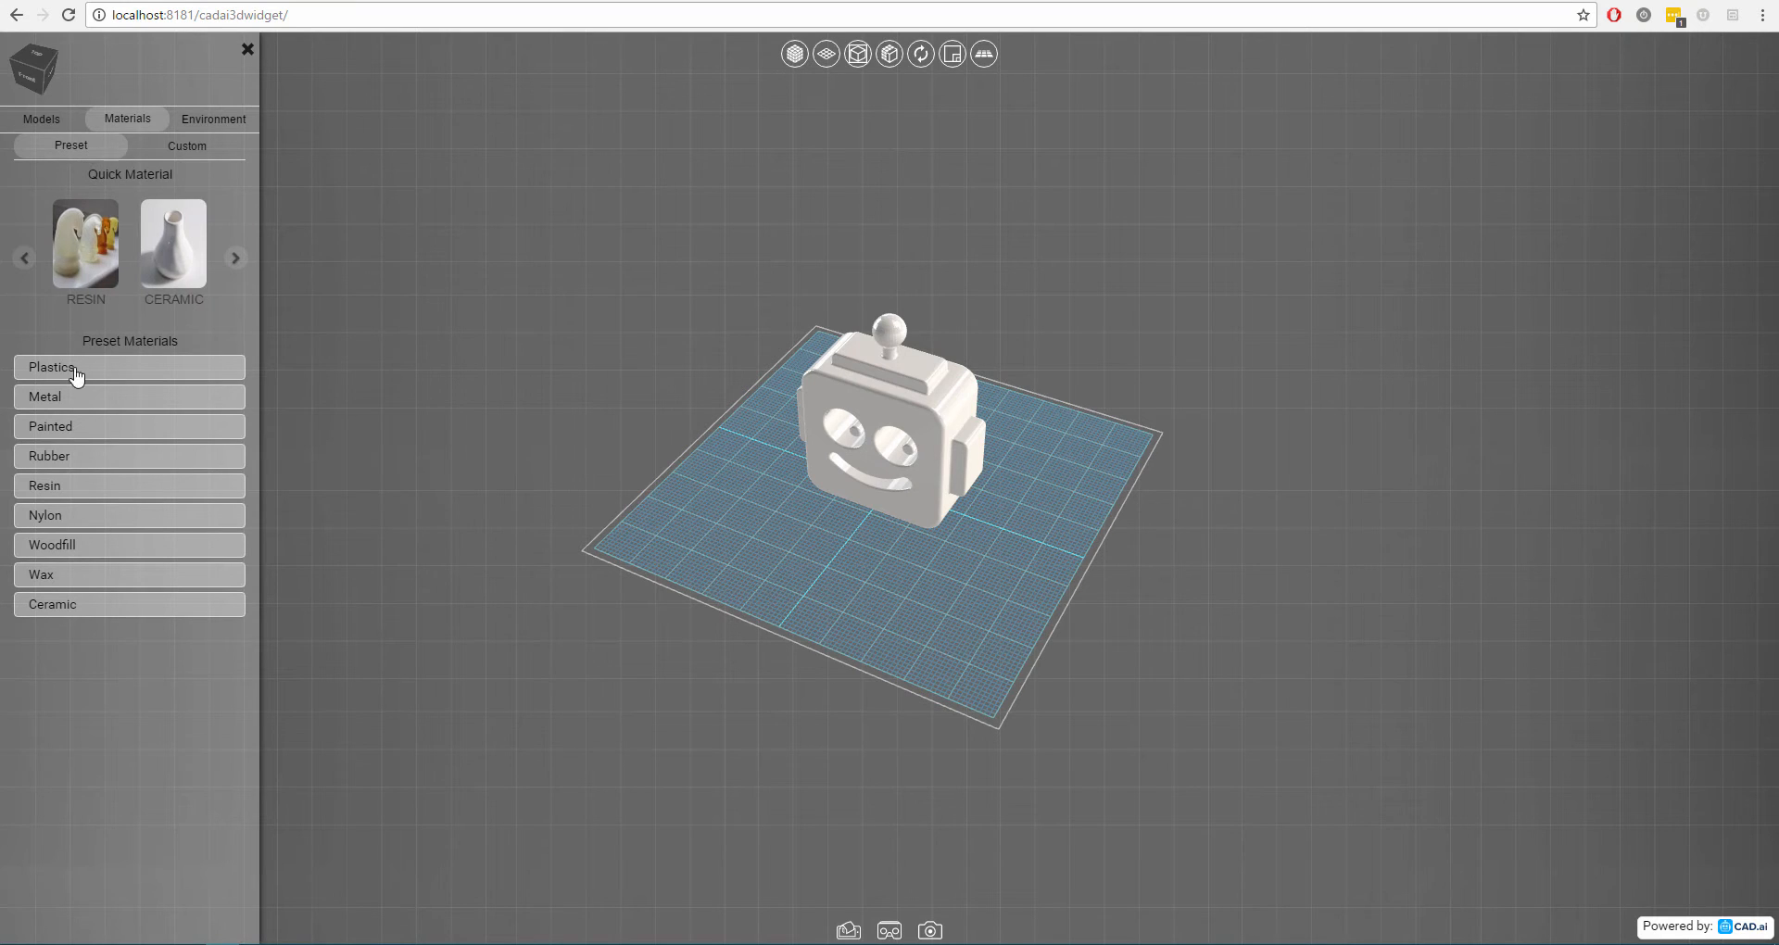
click(186, 145)
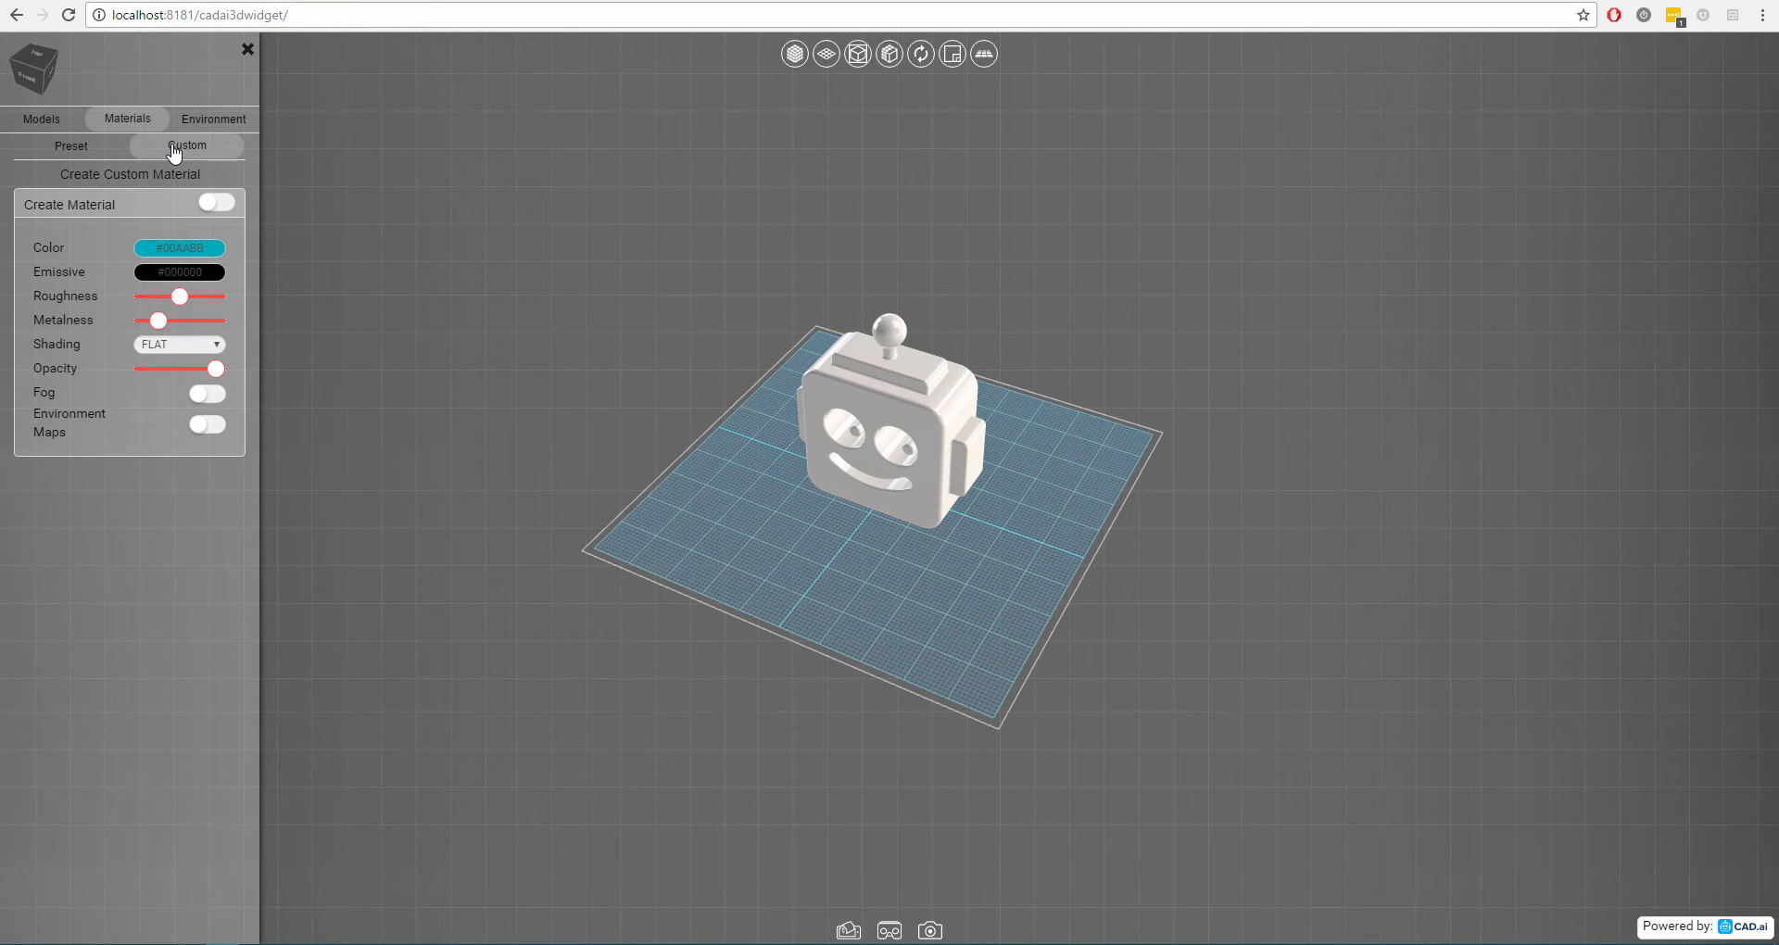
click(71, 146)
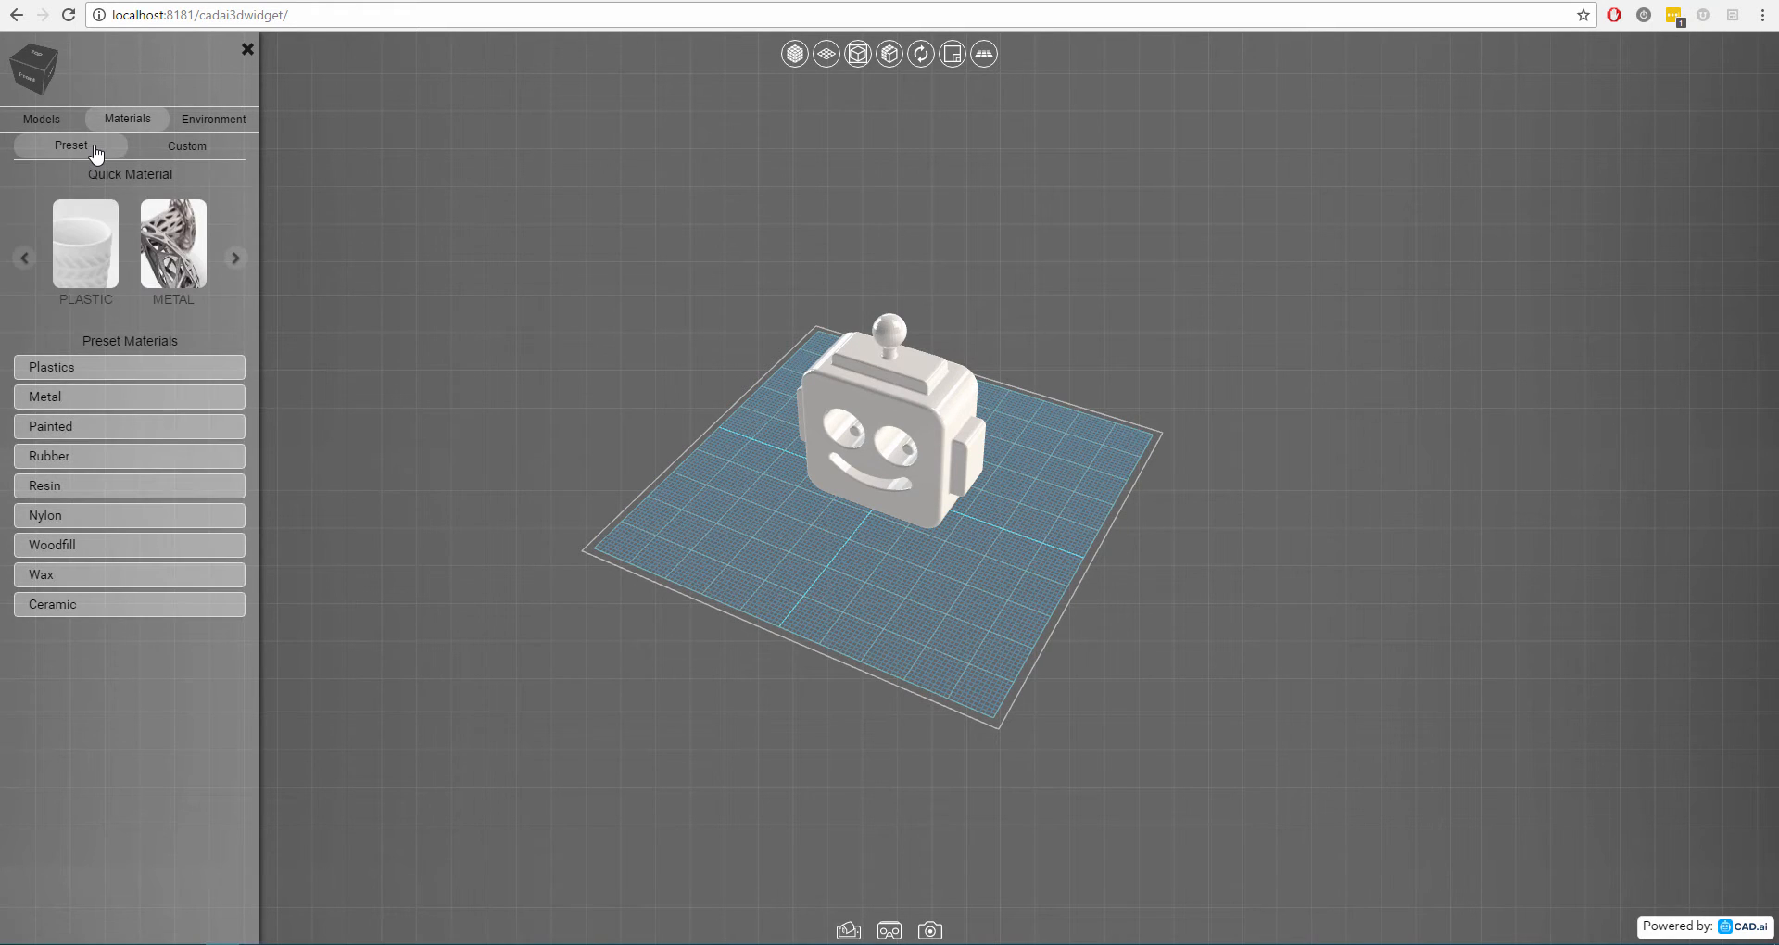
mouse_move(90, 253)
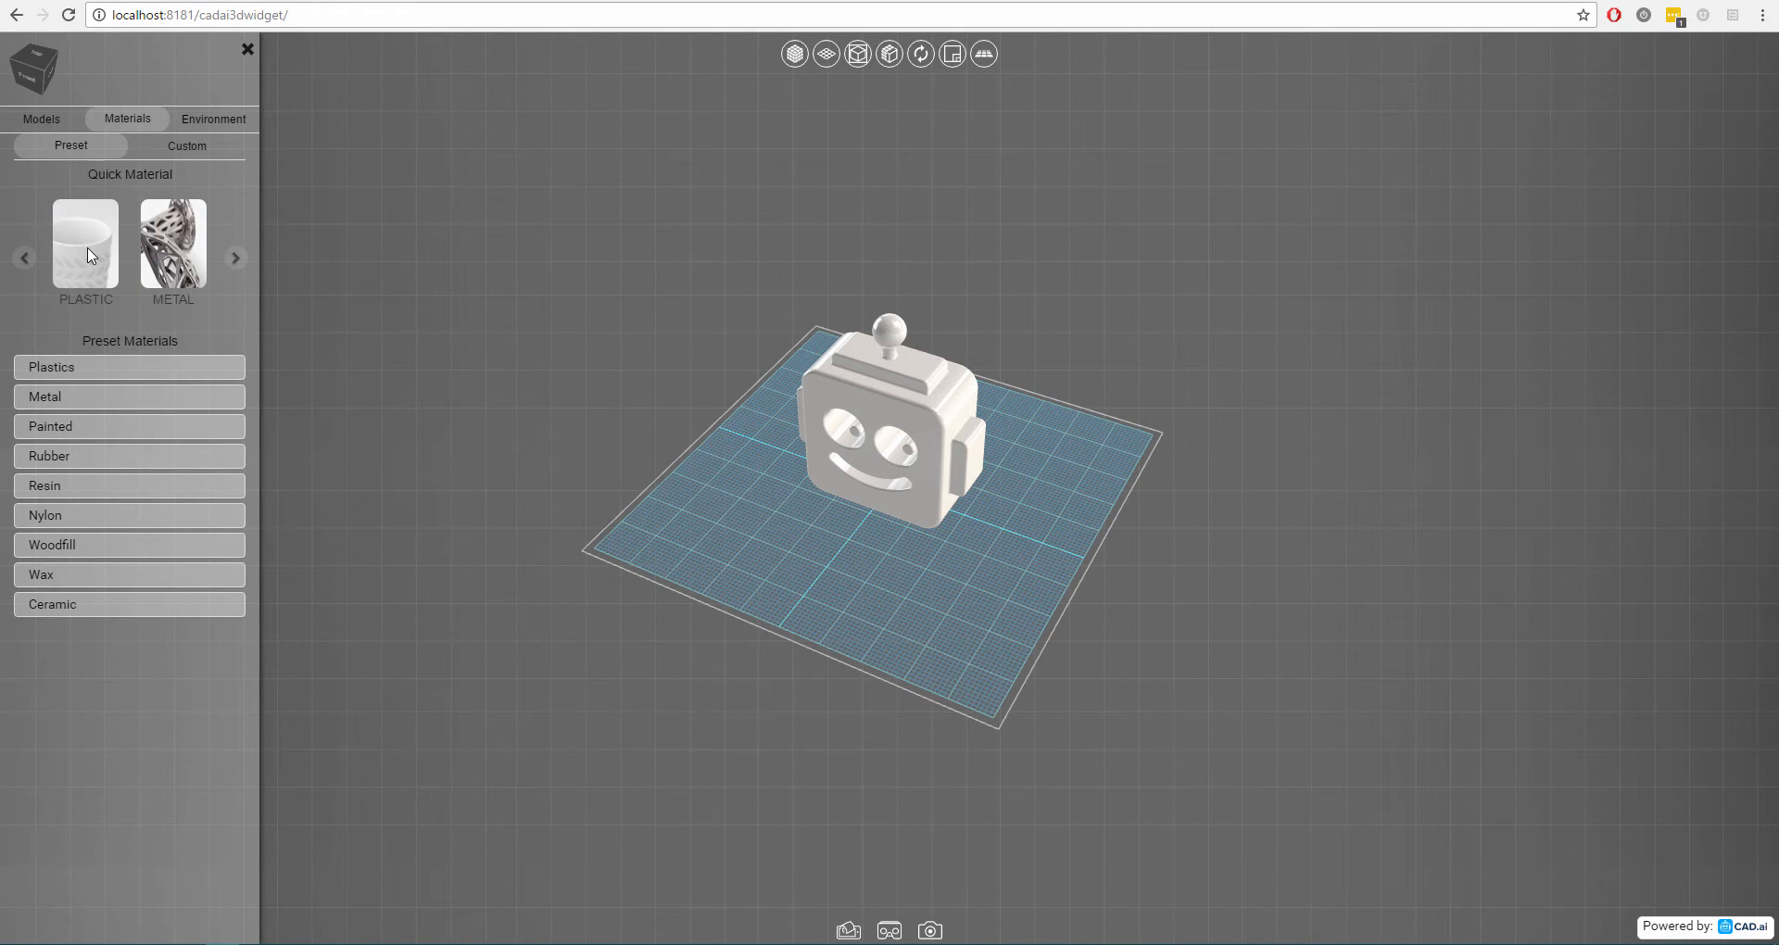
Apply the Plastic quick material, page through the quick materials, and list the Metal presets.
click(173, 239)
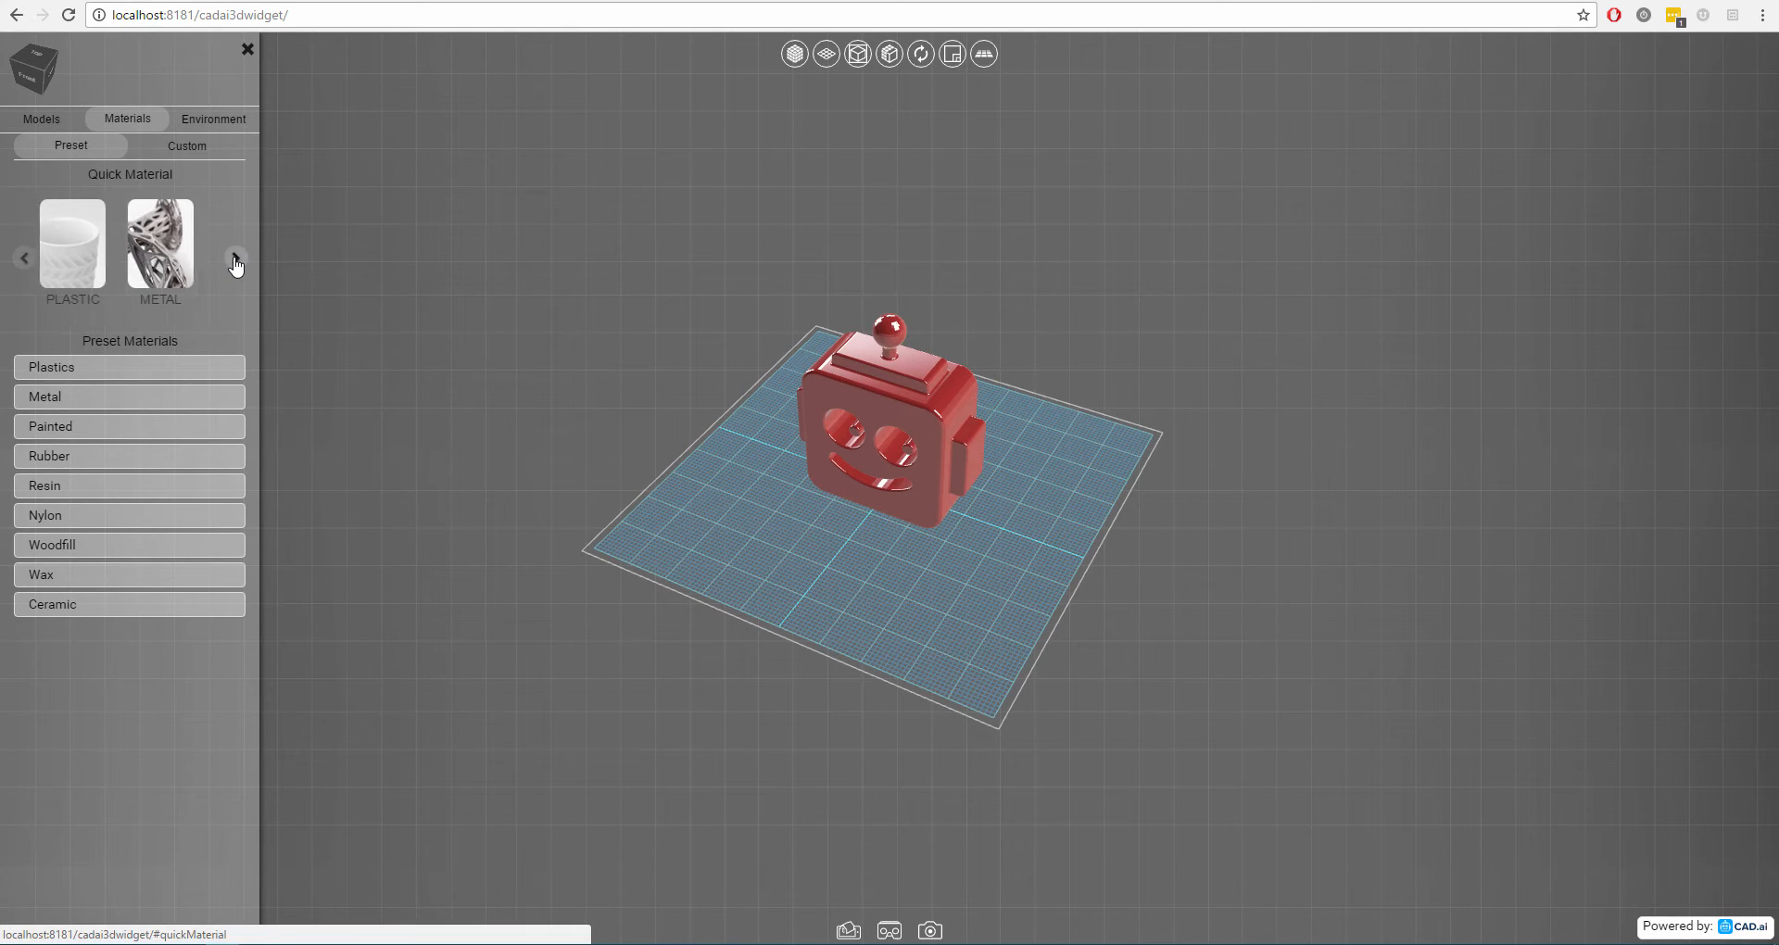
click(234, 258)
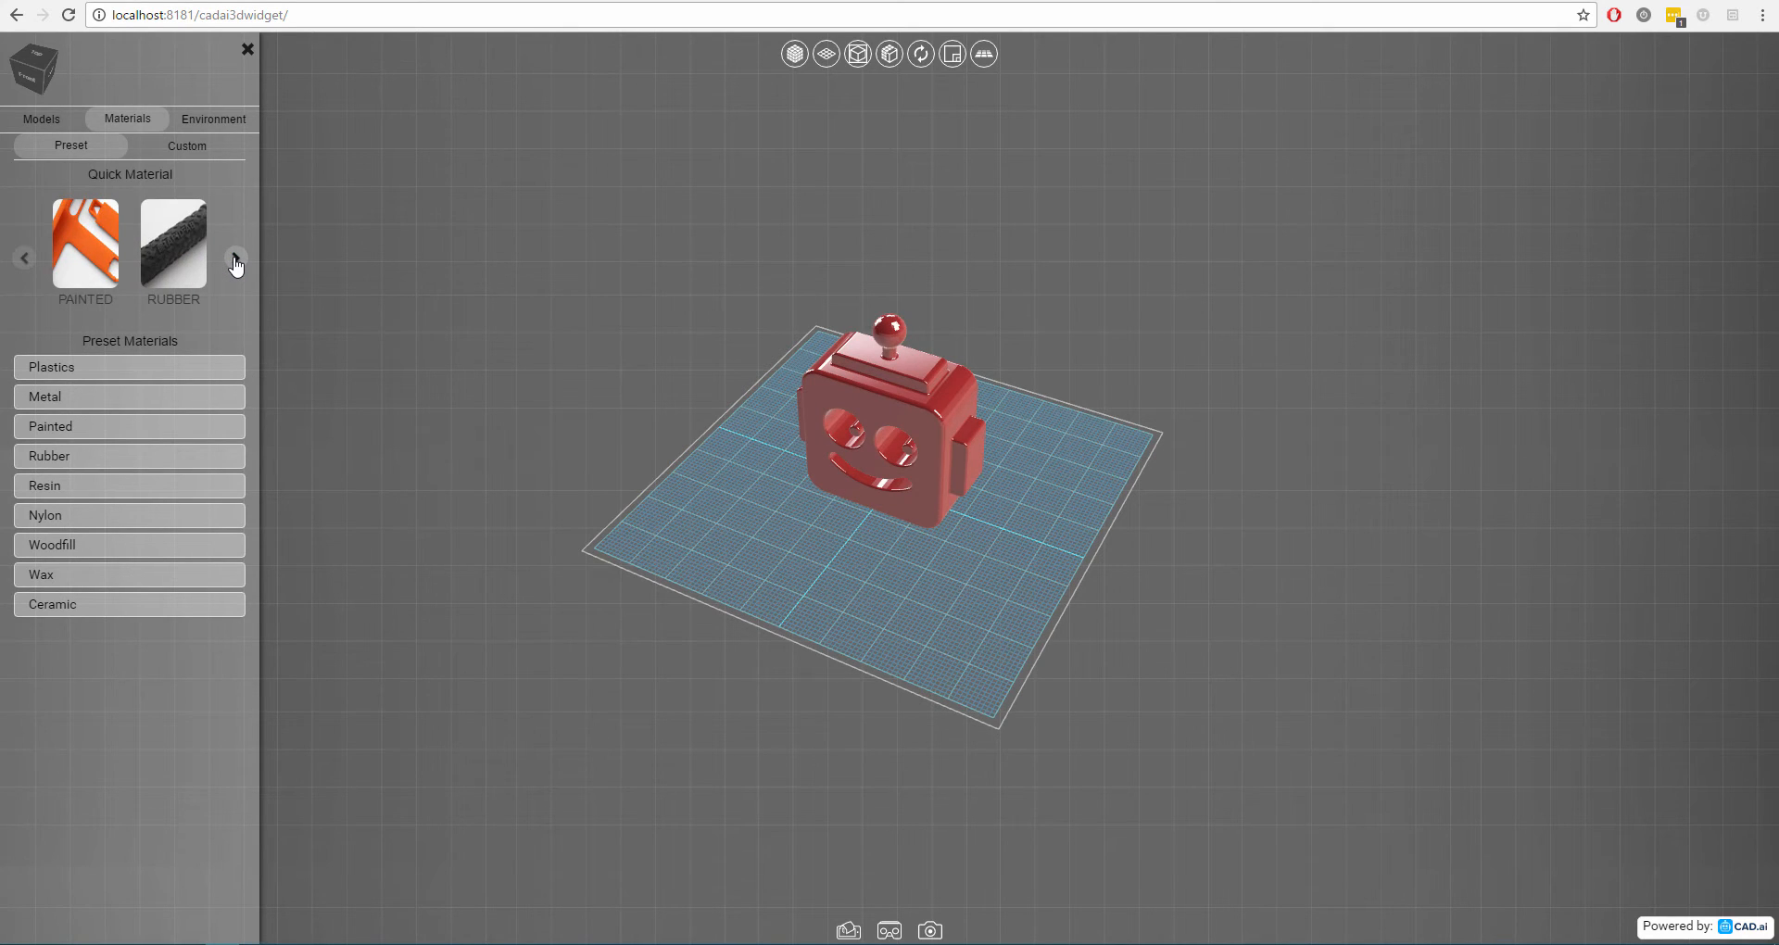
click(235, 258)
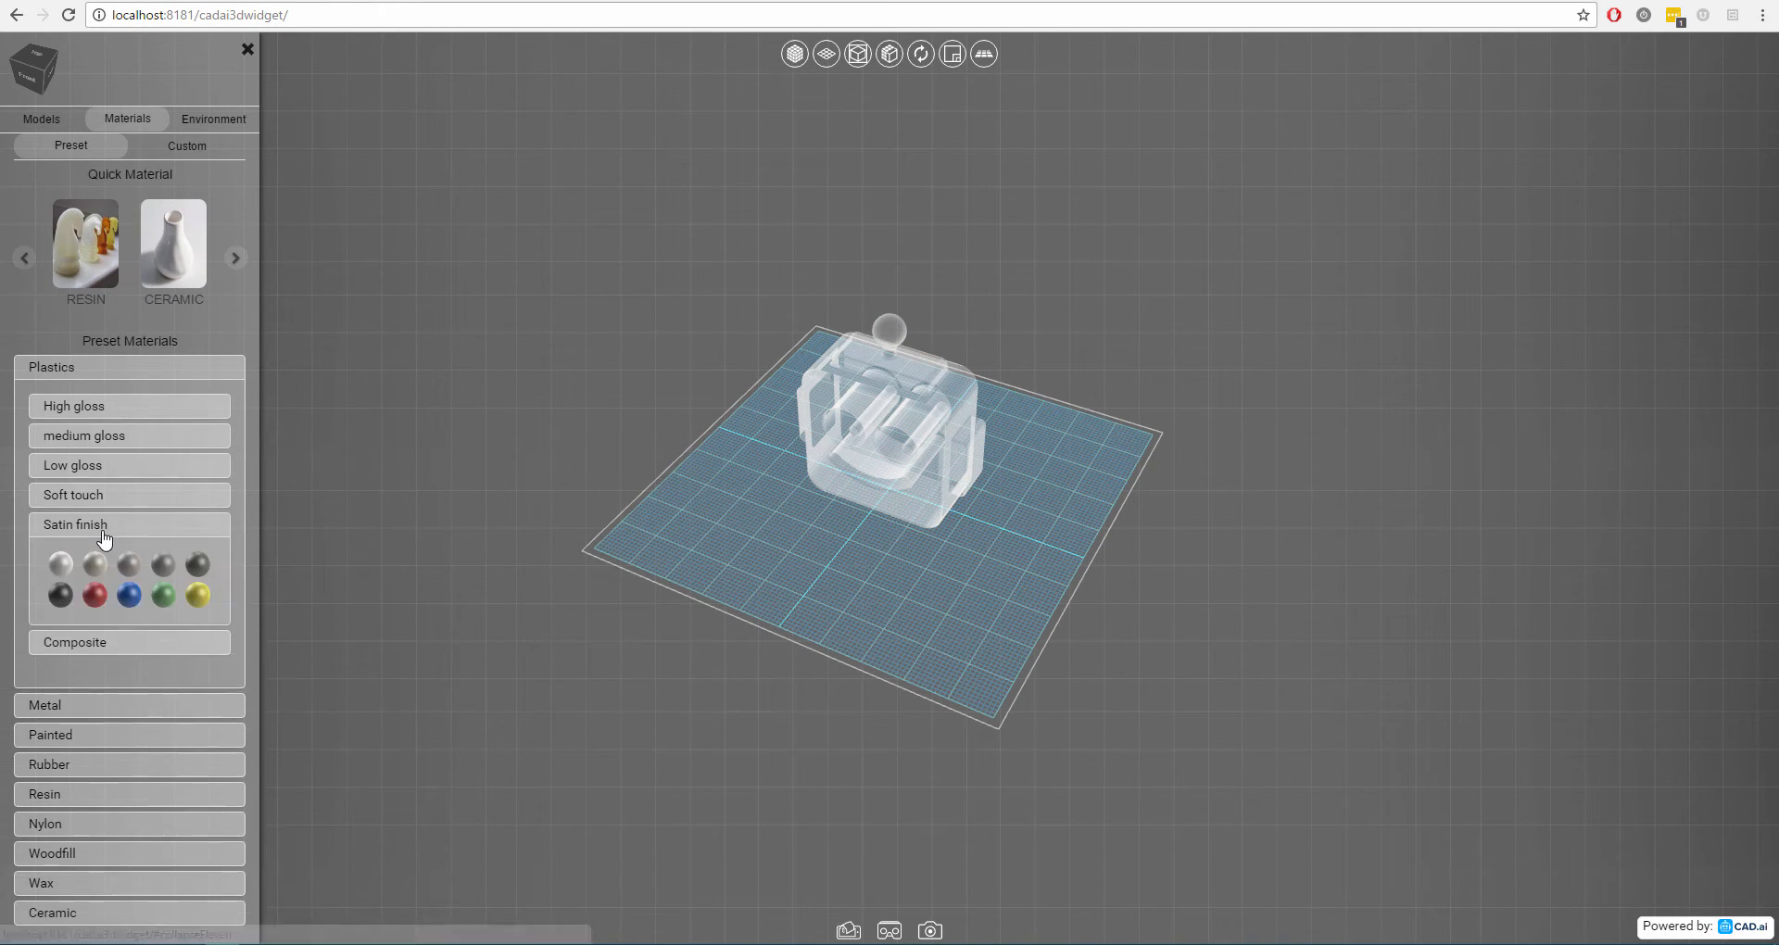
click(129, 704)
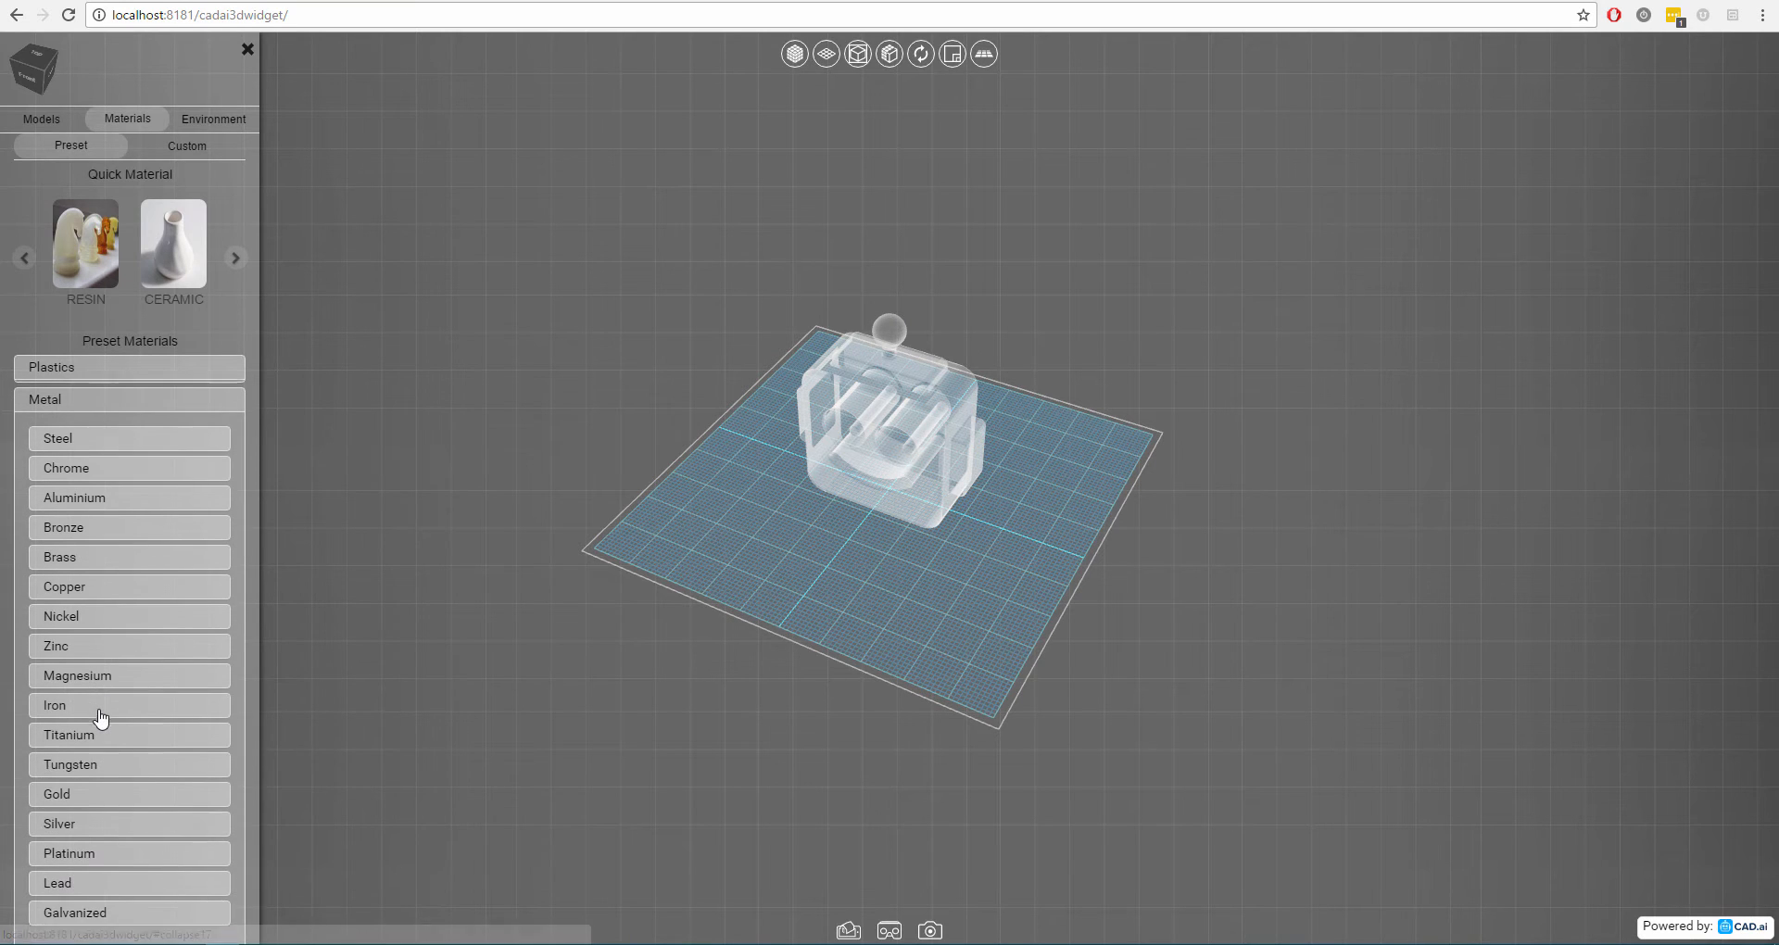
click(187, 145)
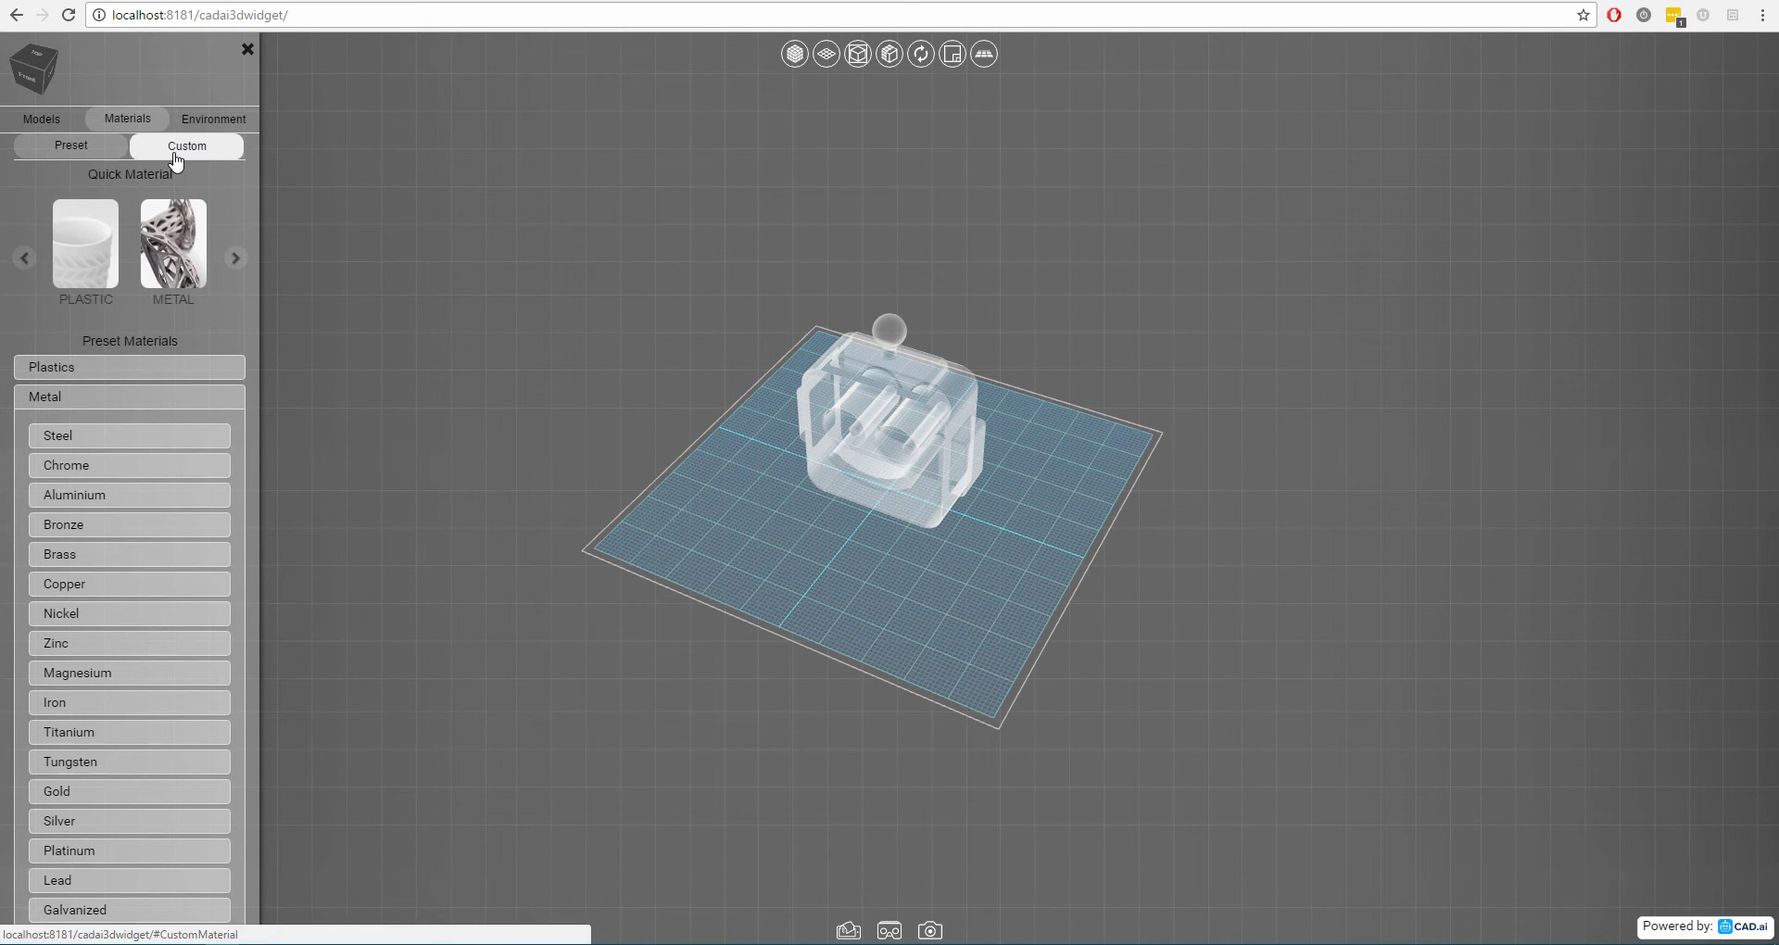
Switch on Create Material in the Custom sub-tab and open the Color picker.
click(187, 145)
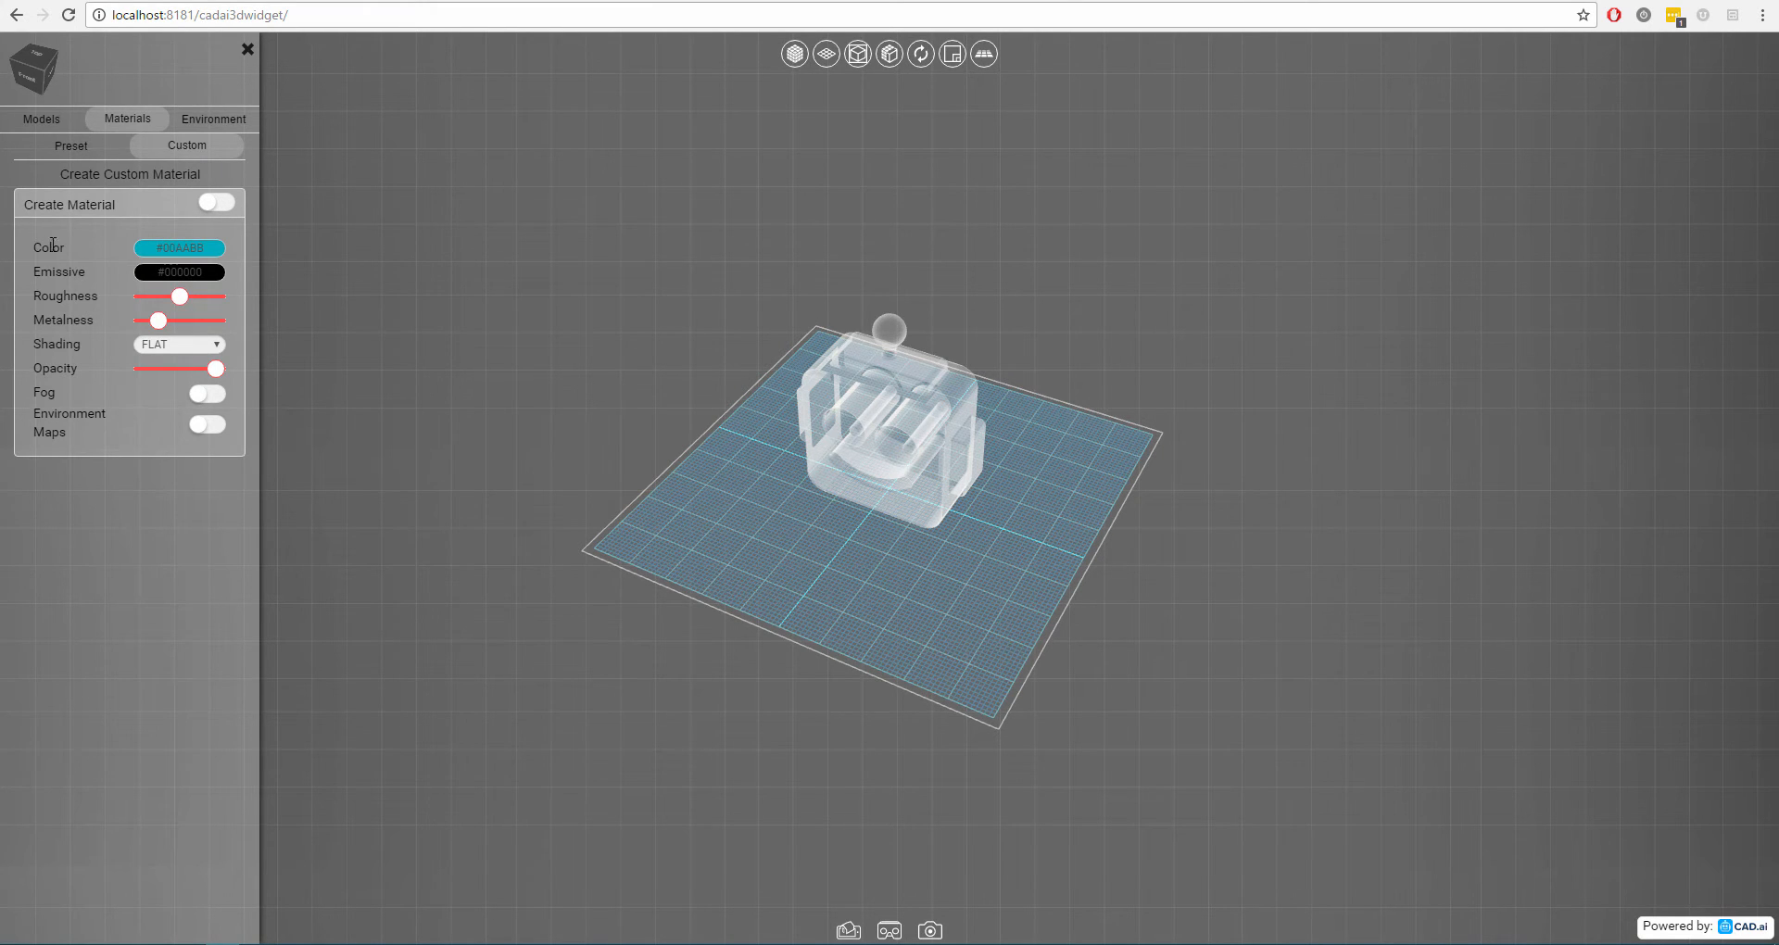
mouse_move(65, 272)
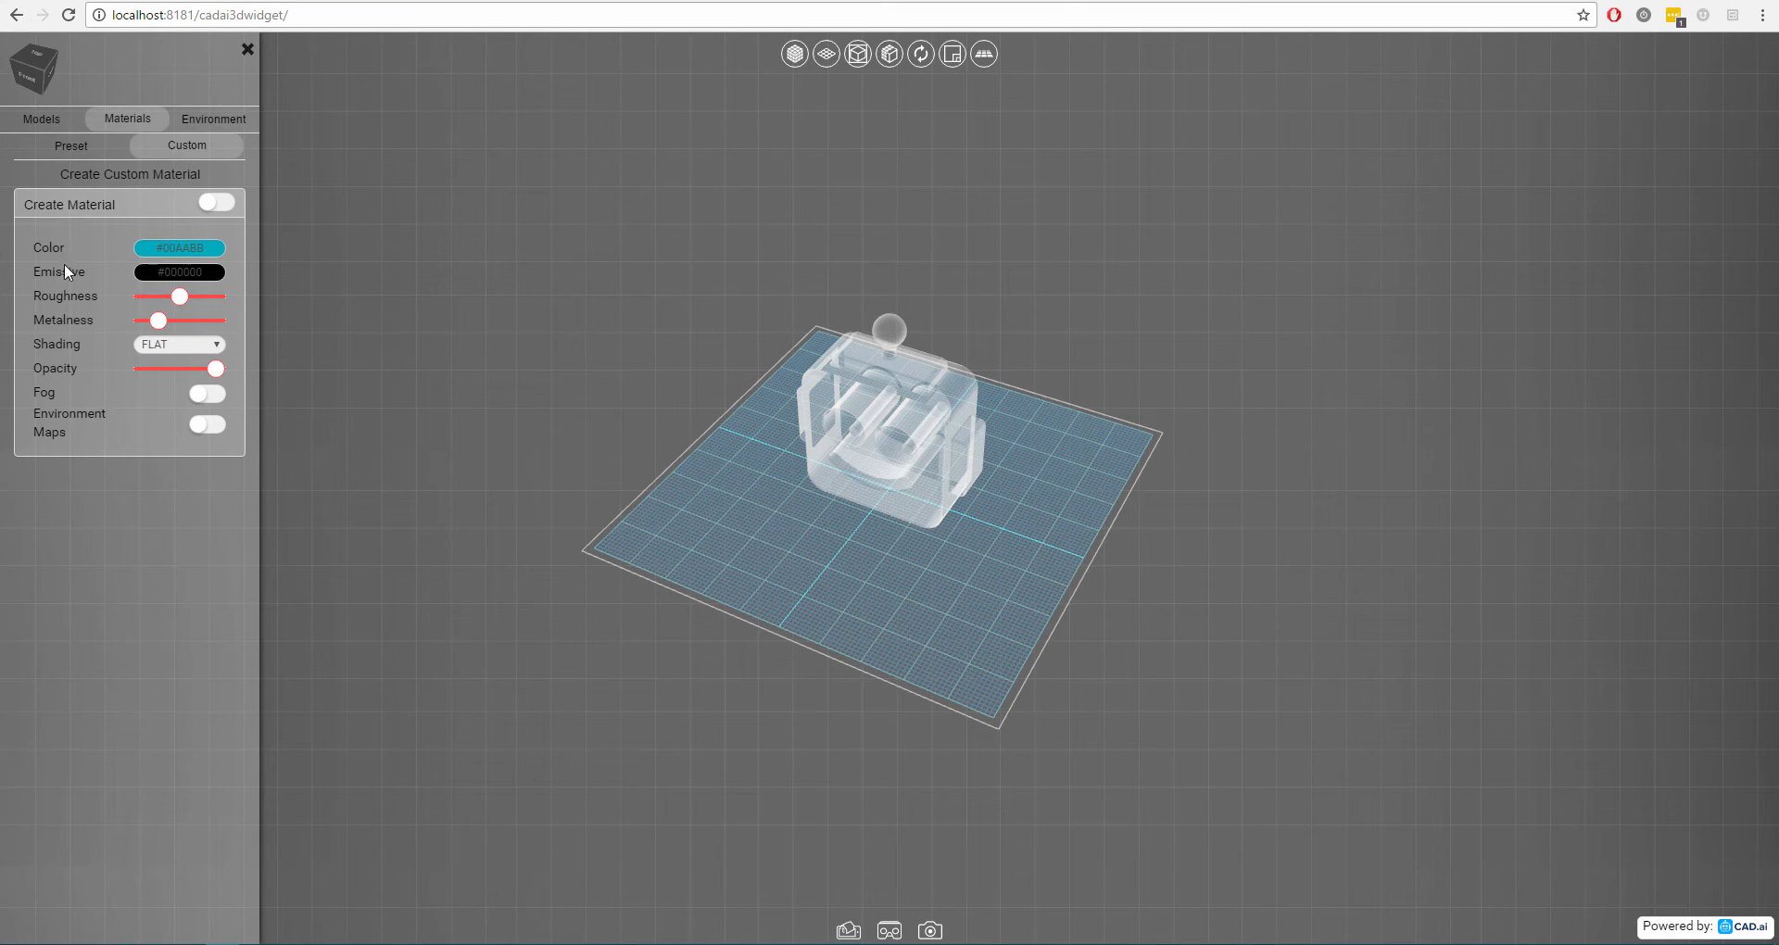
mouse_move(72, 297)
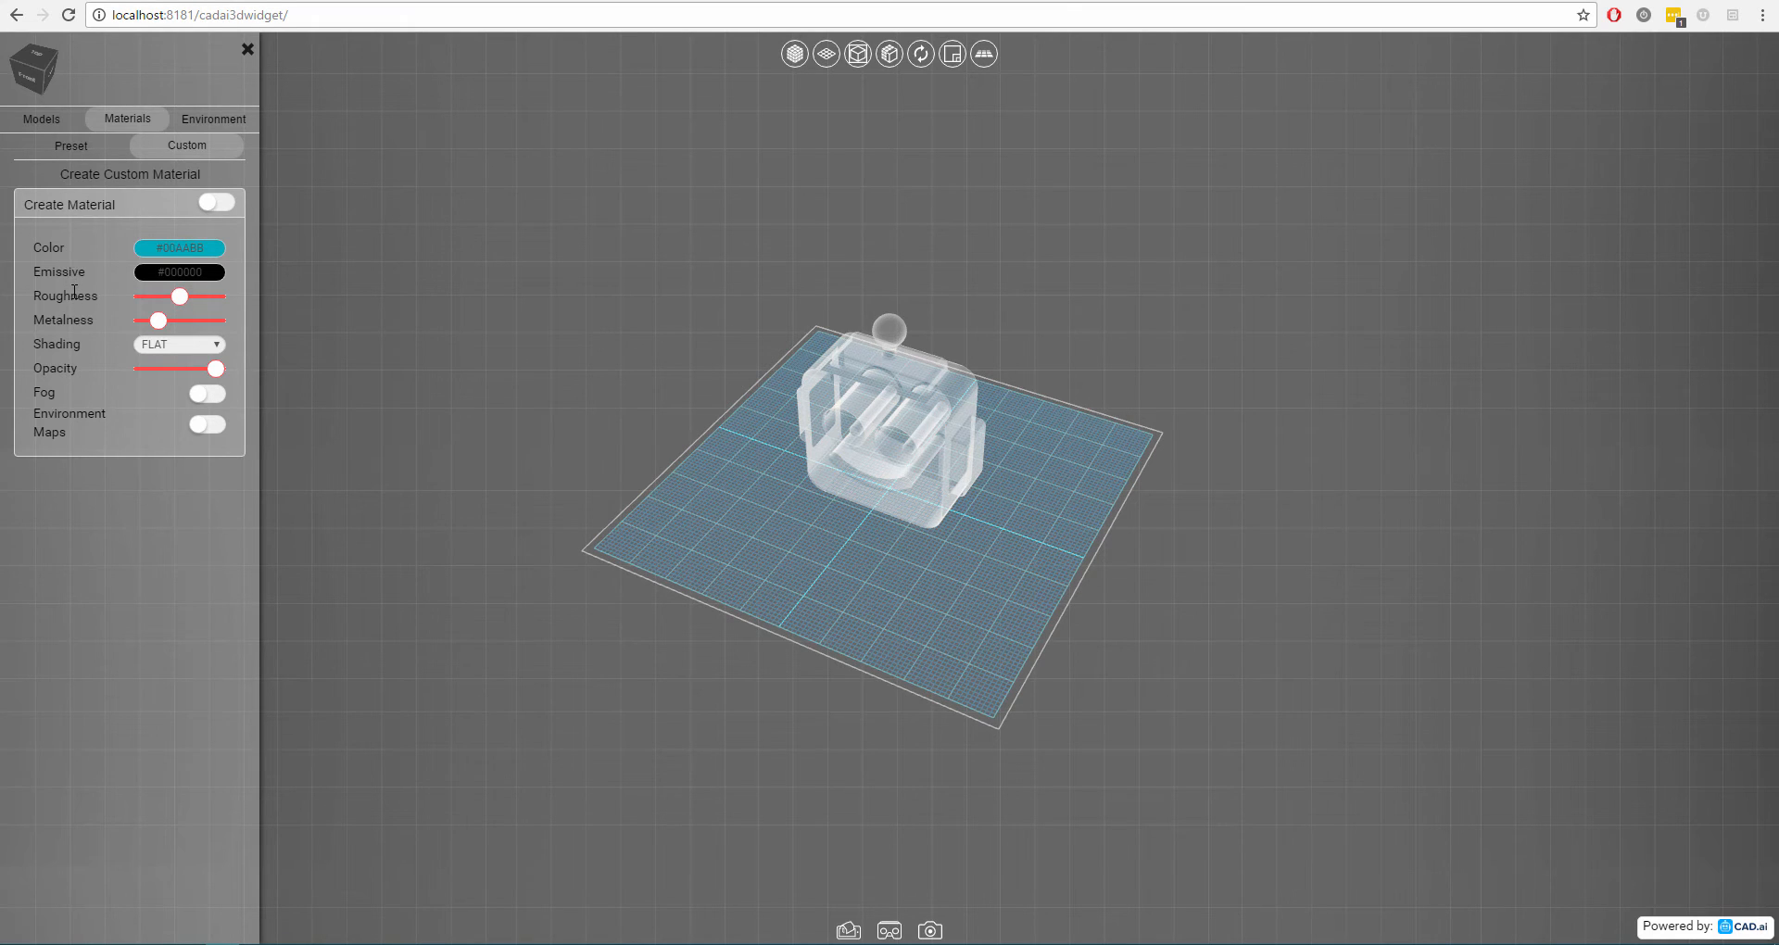
mouse_move(72, 343)
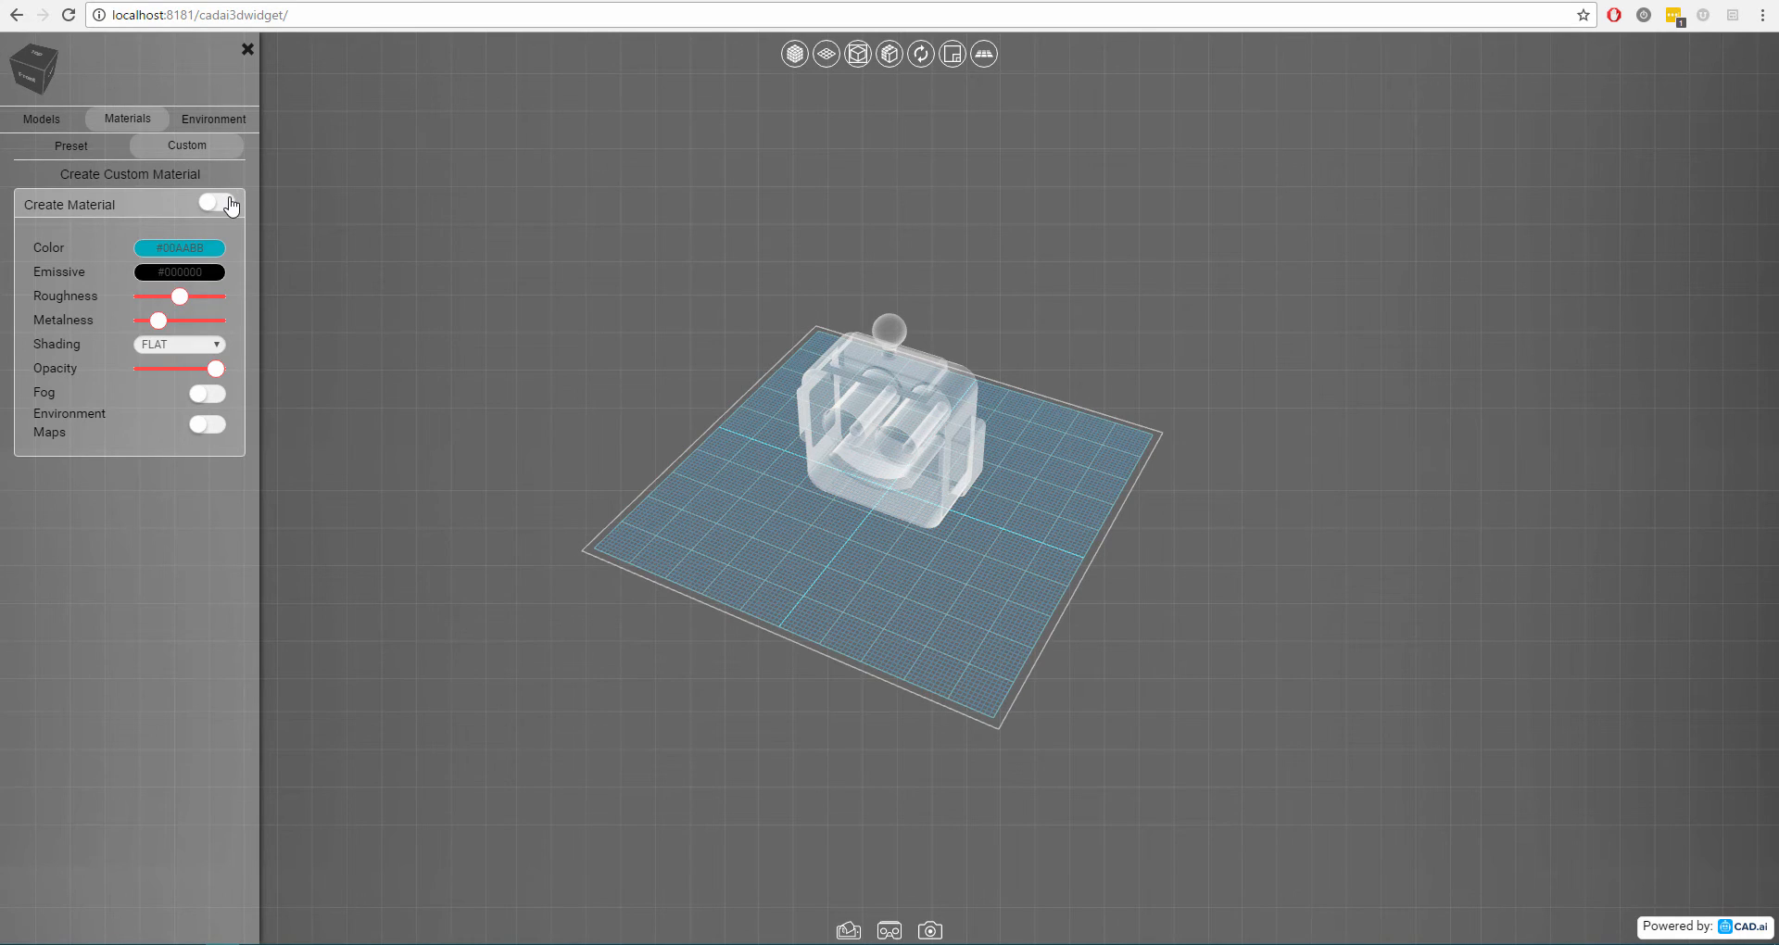
click(208, 203)
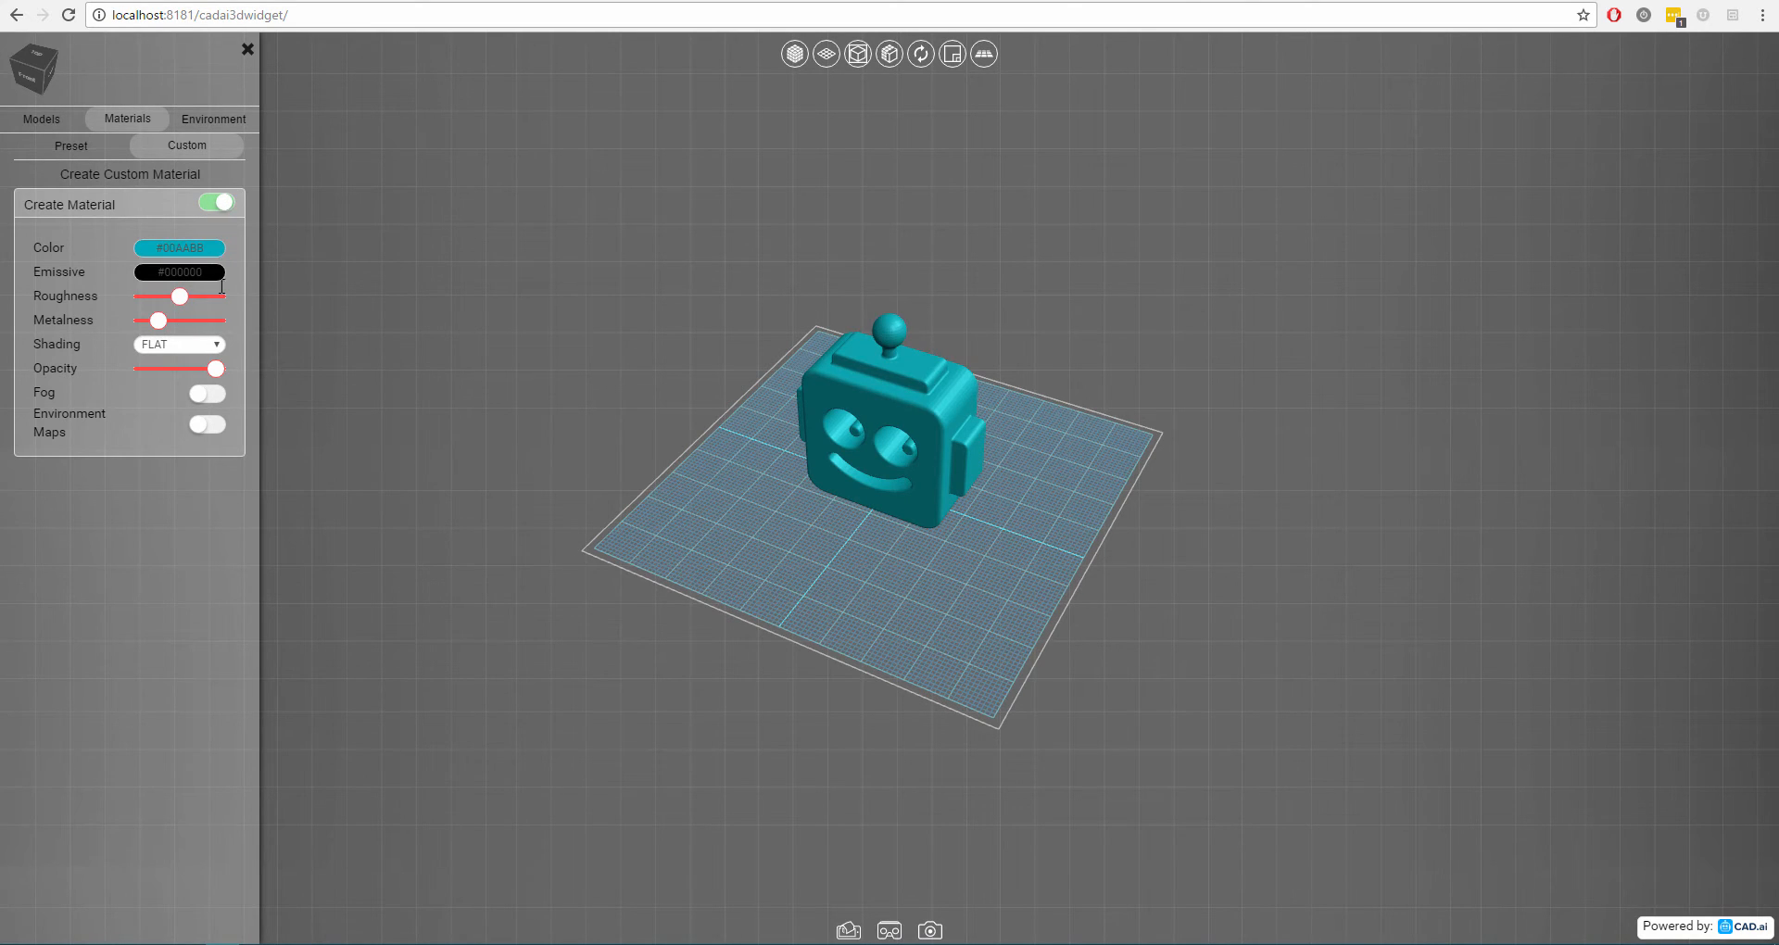
click(178, 247)
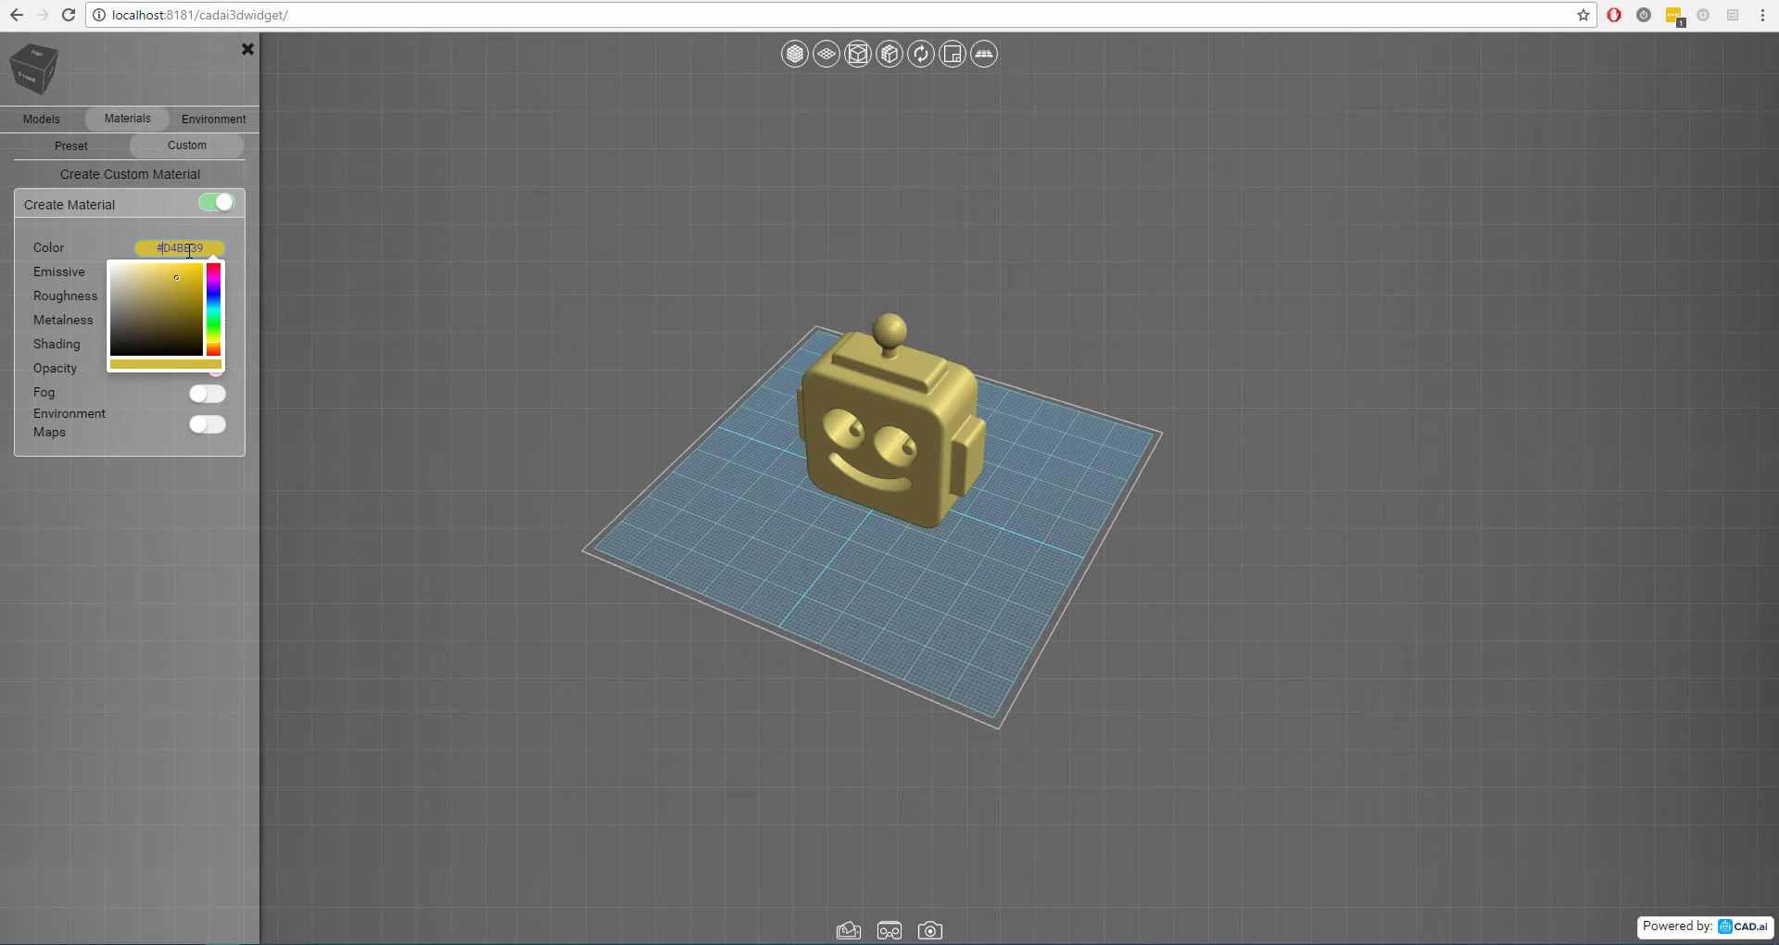
Confirm the gold colour and adjust the roughness and metalness sliders for a shinier finish.
click(123, 258)
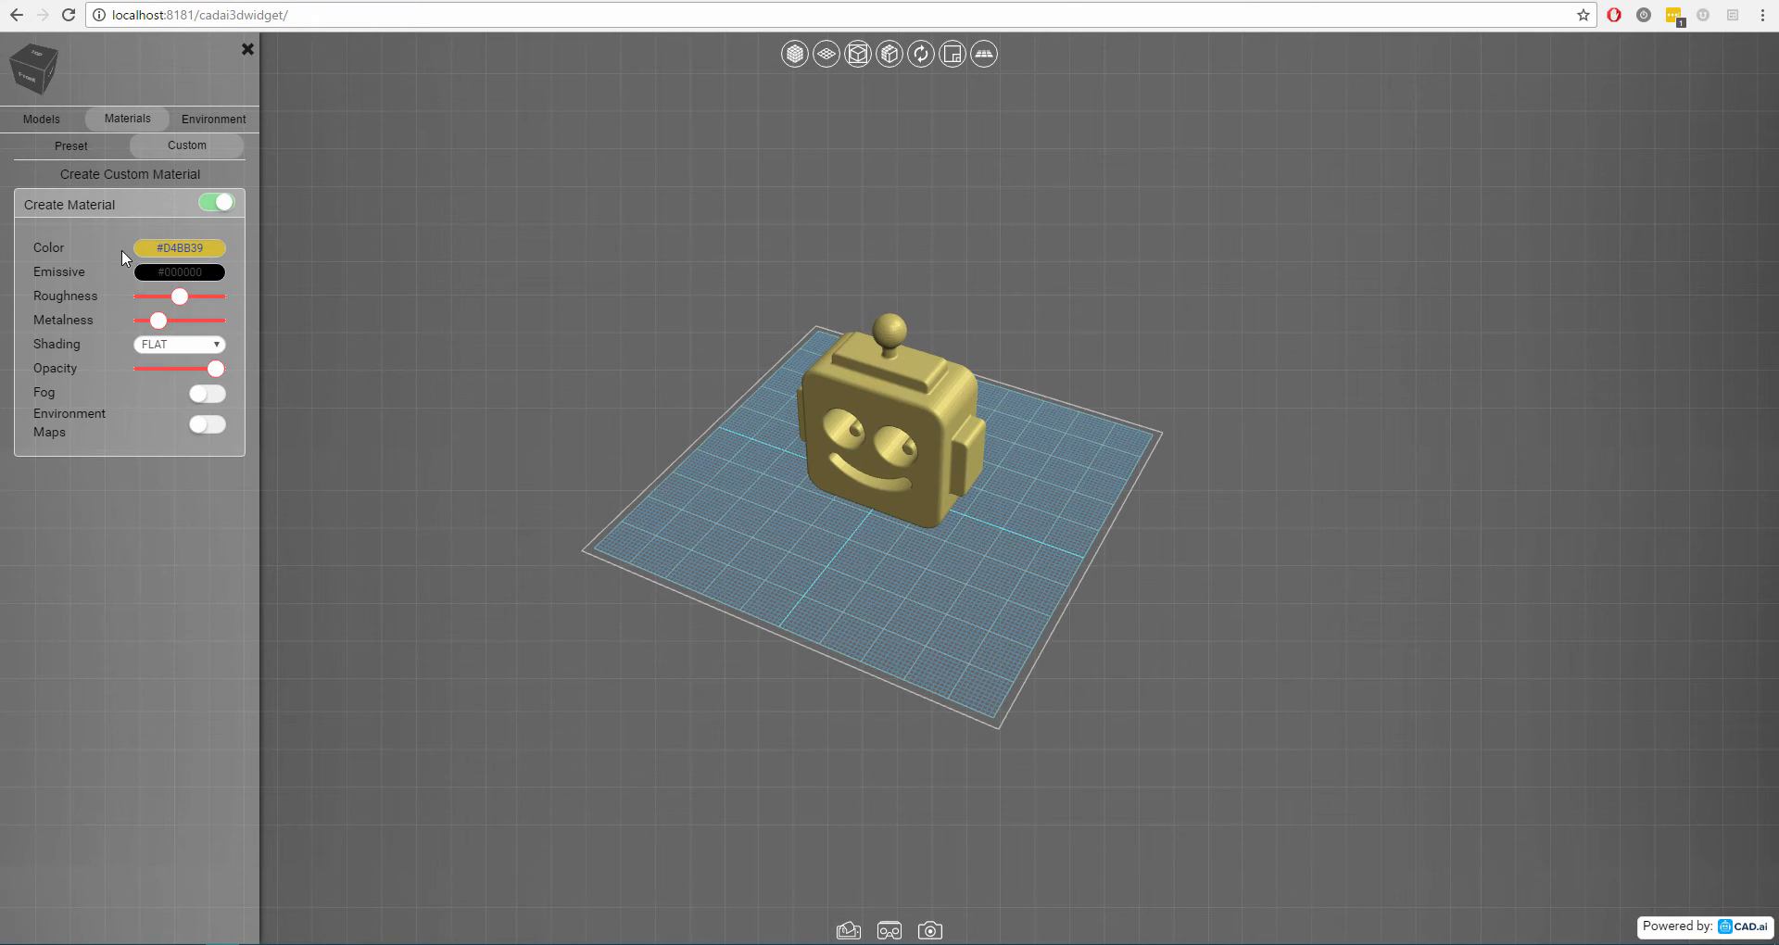
click(176, 272)
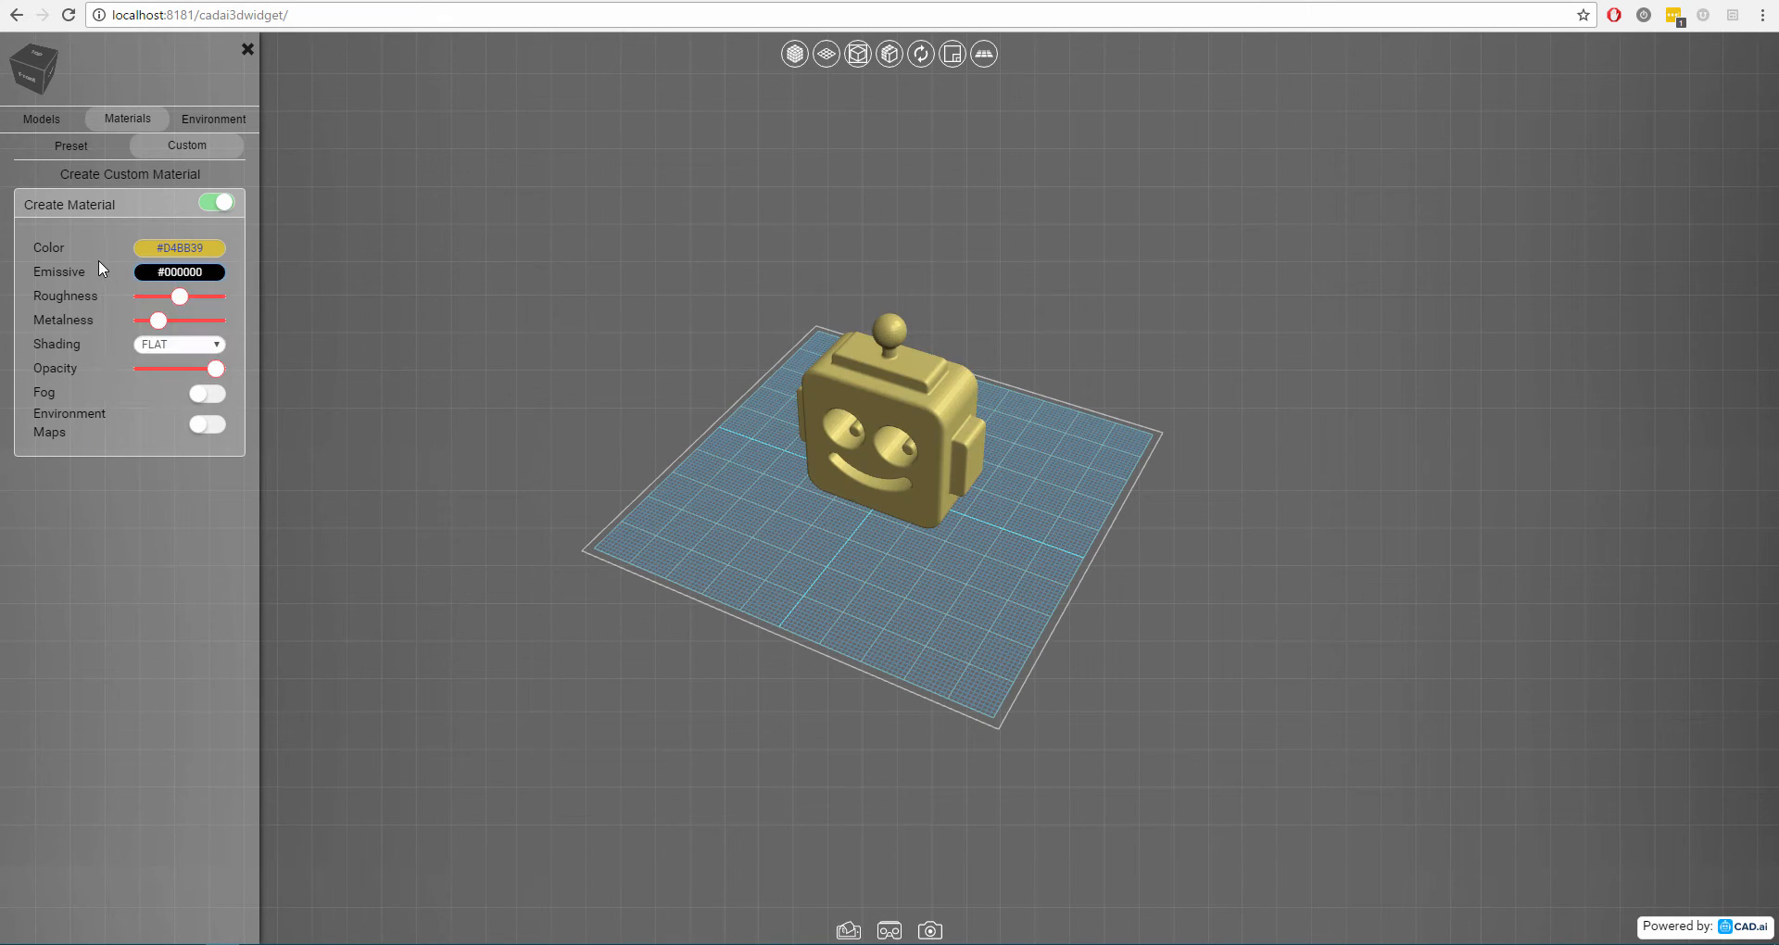
drag(179, 297, 142, 296)
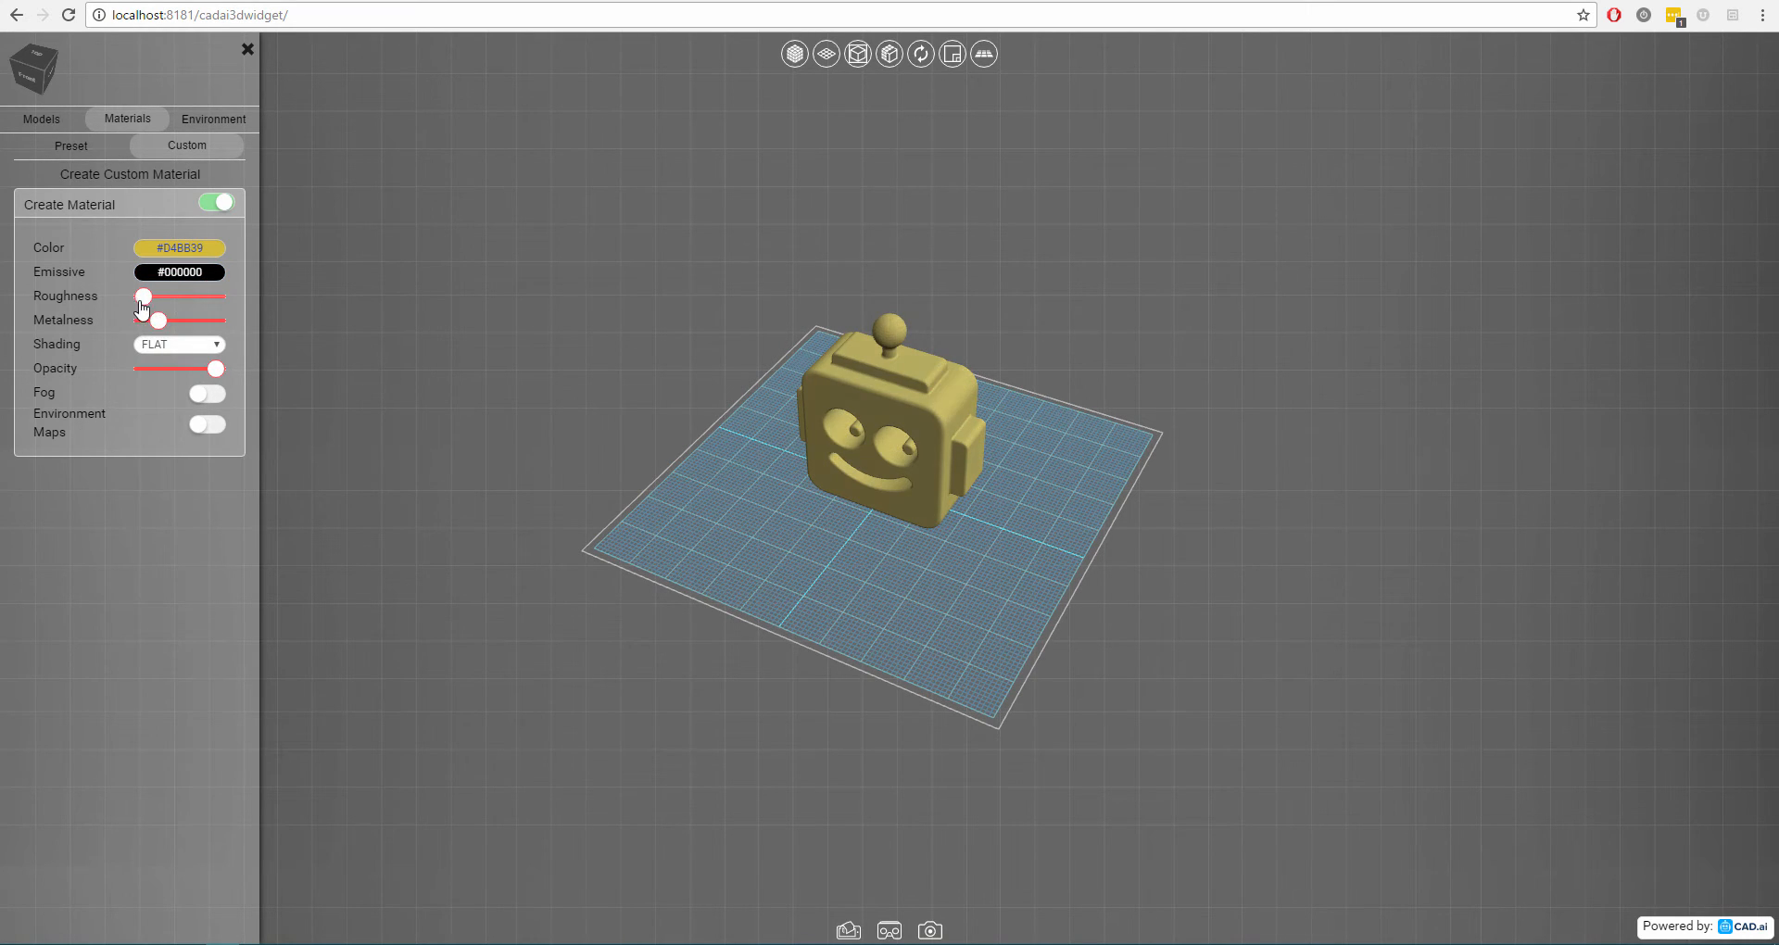
drag(144, 296, 161, 297)
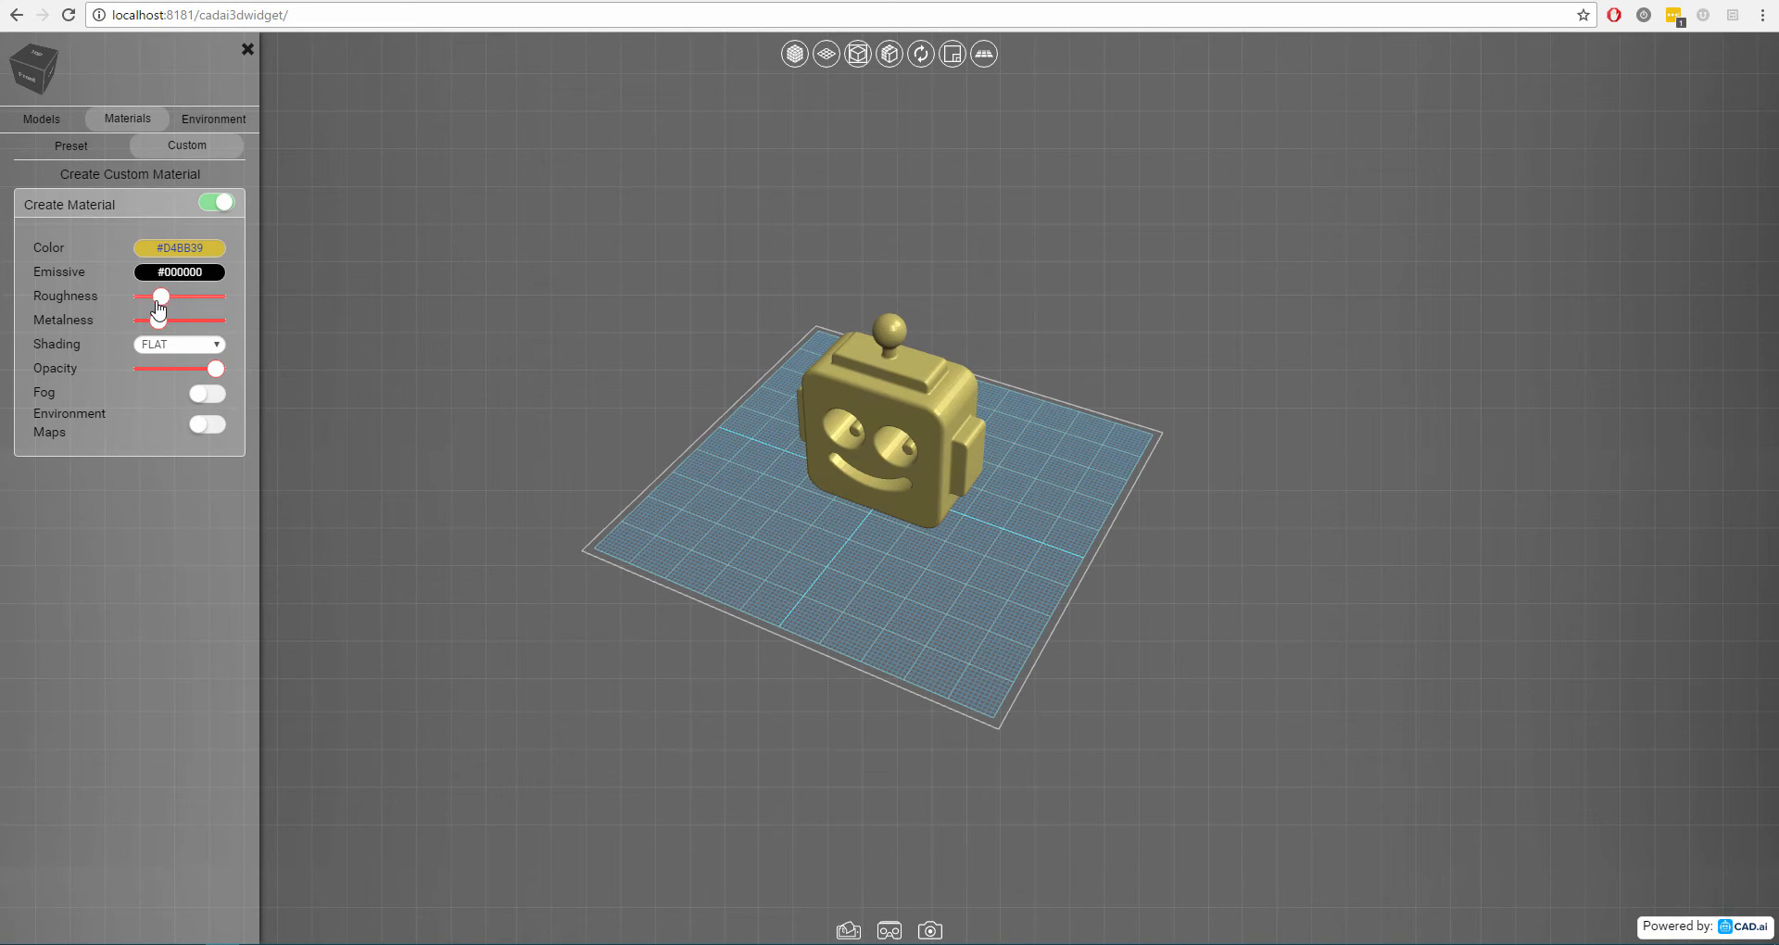
drag(161, 297, 156, 297)
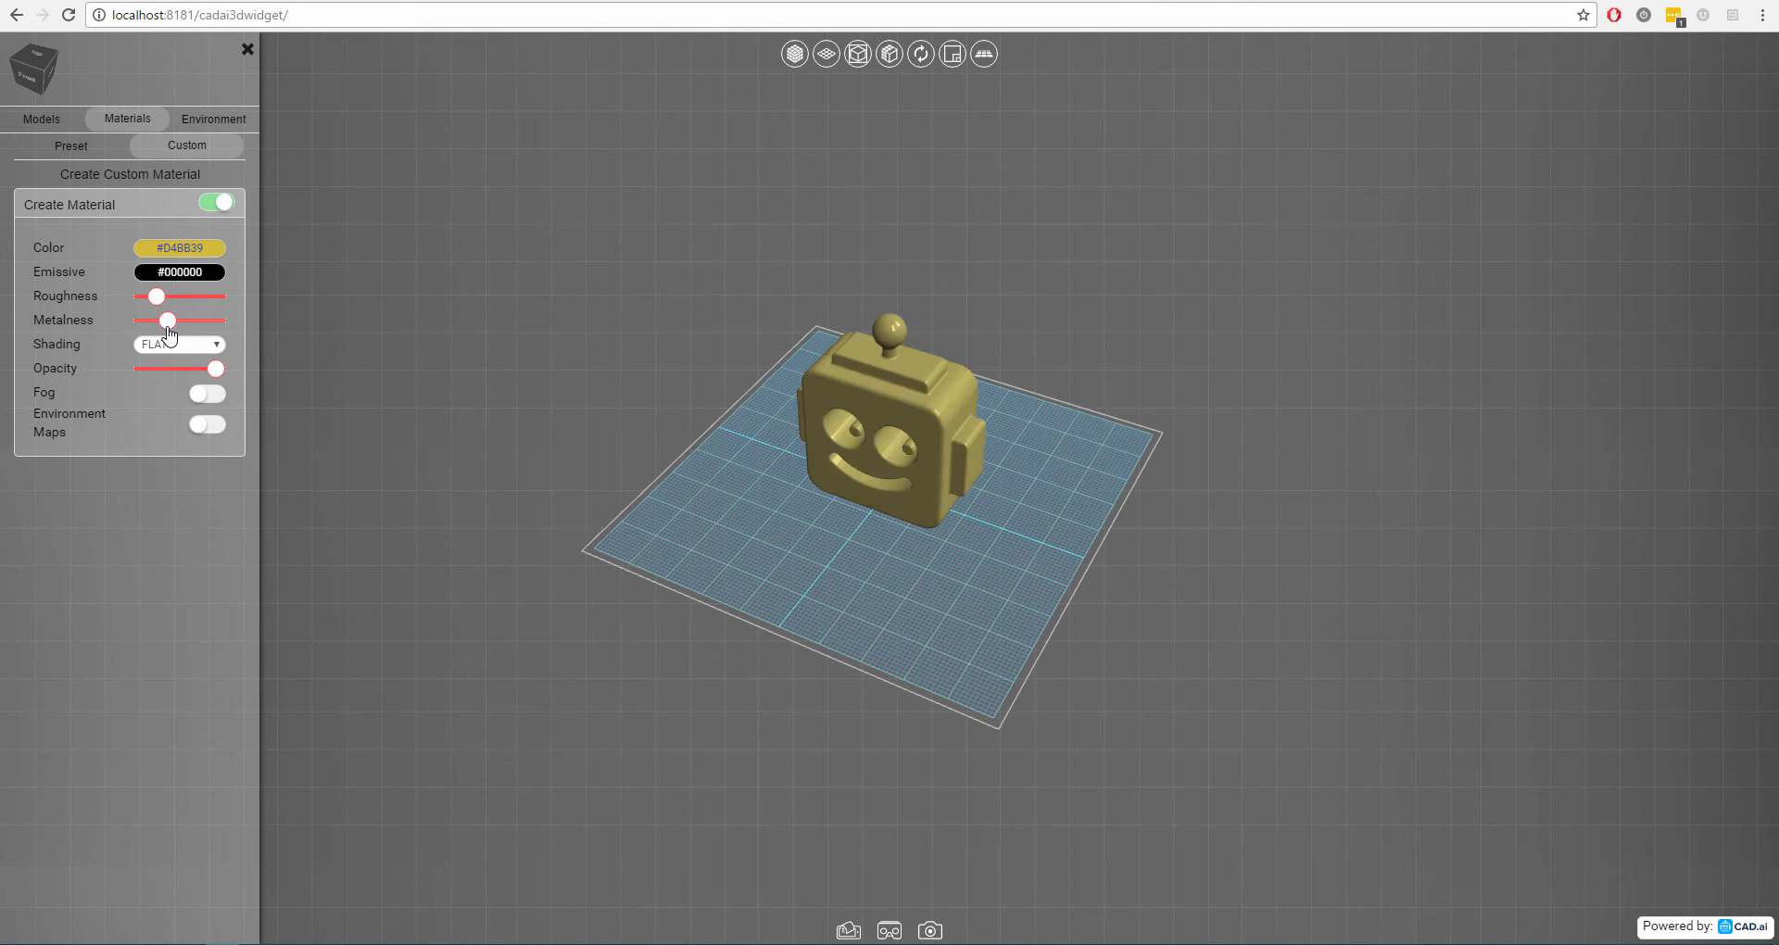
Keep FLAT shading and drop the opacity, then restore it to full.
click(178, 343)
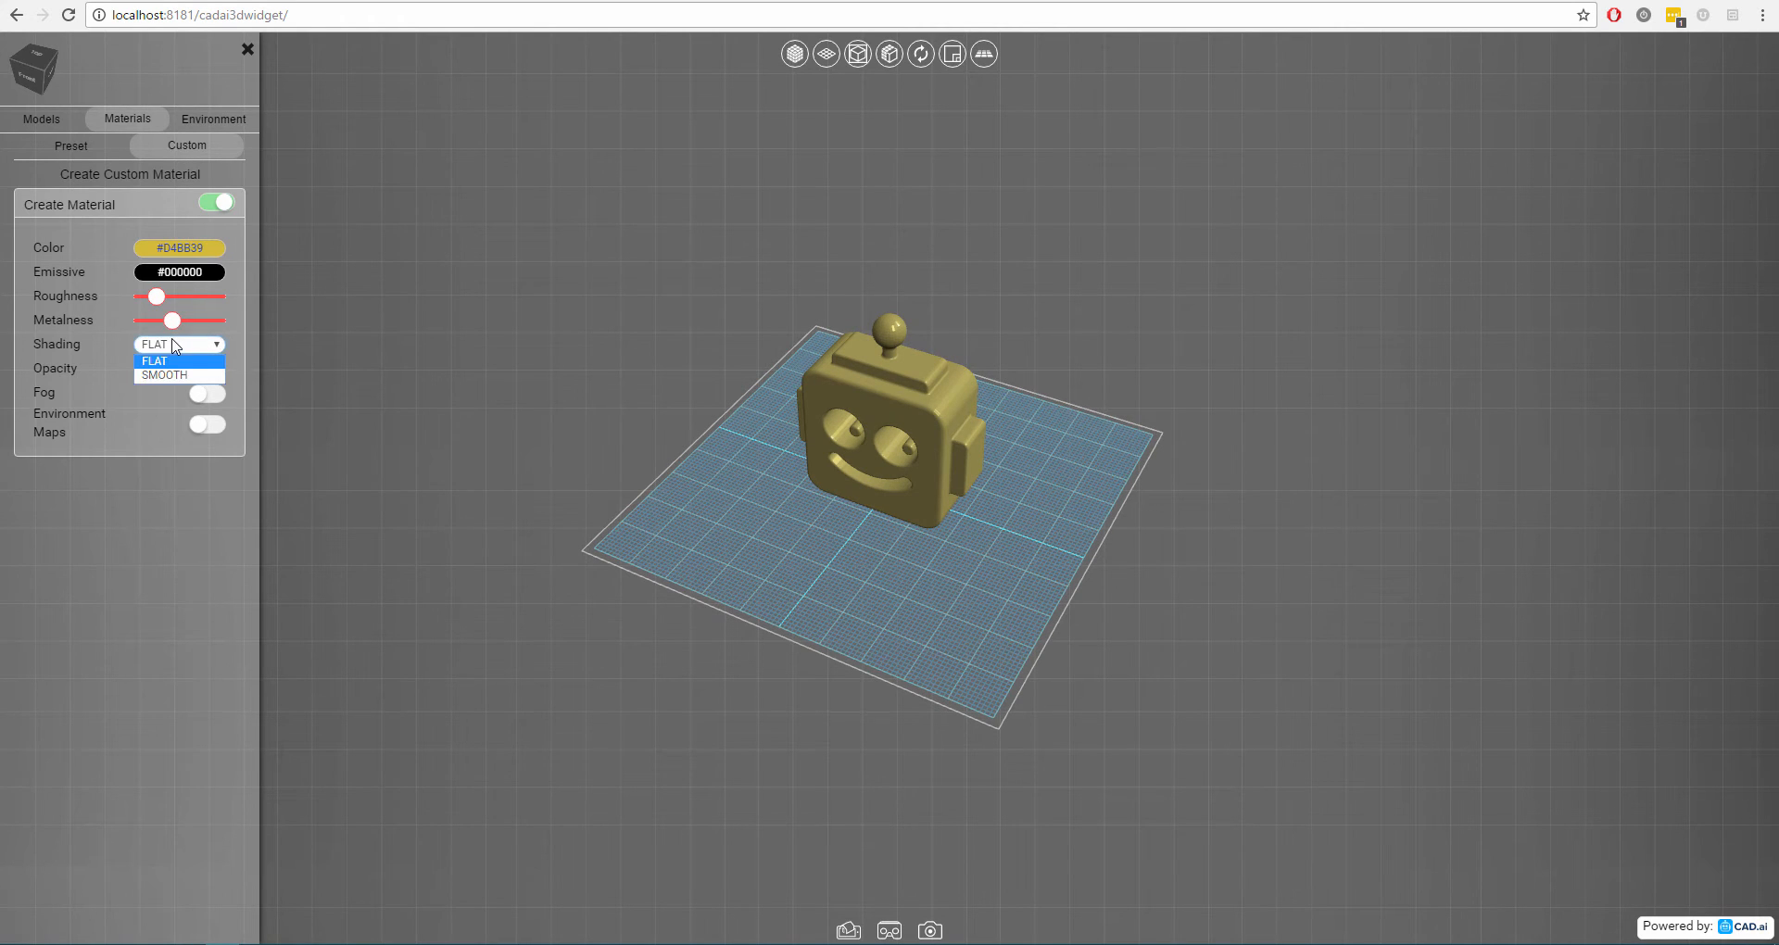
mouse_move(178, 367)
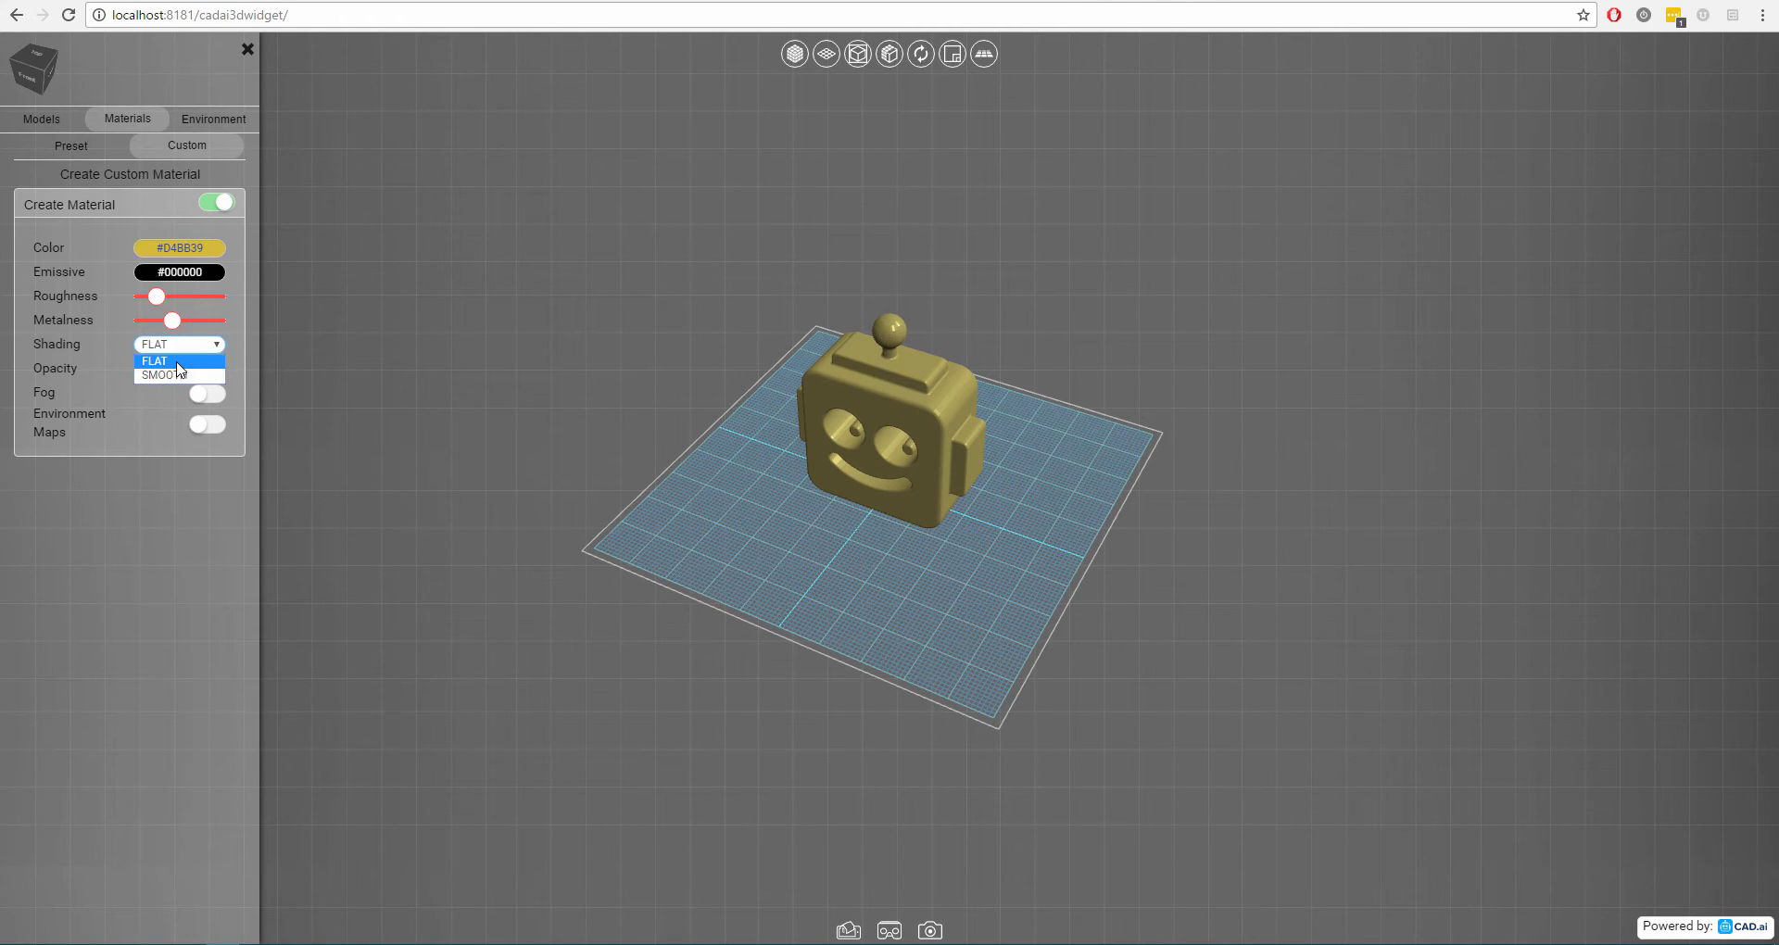
click(153, 361)
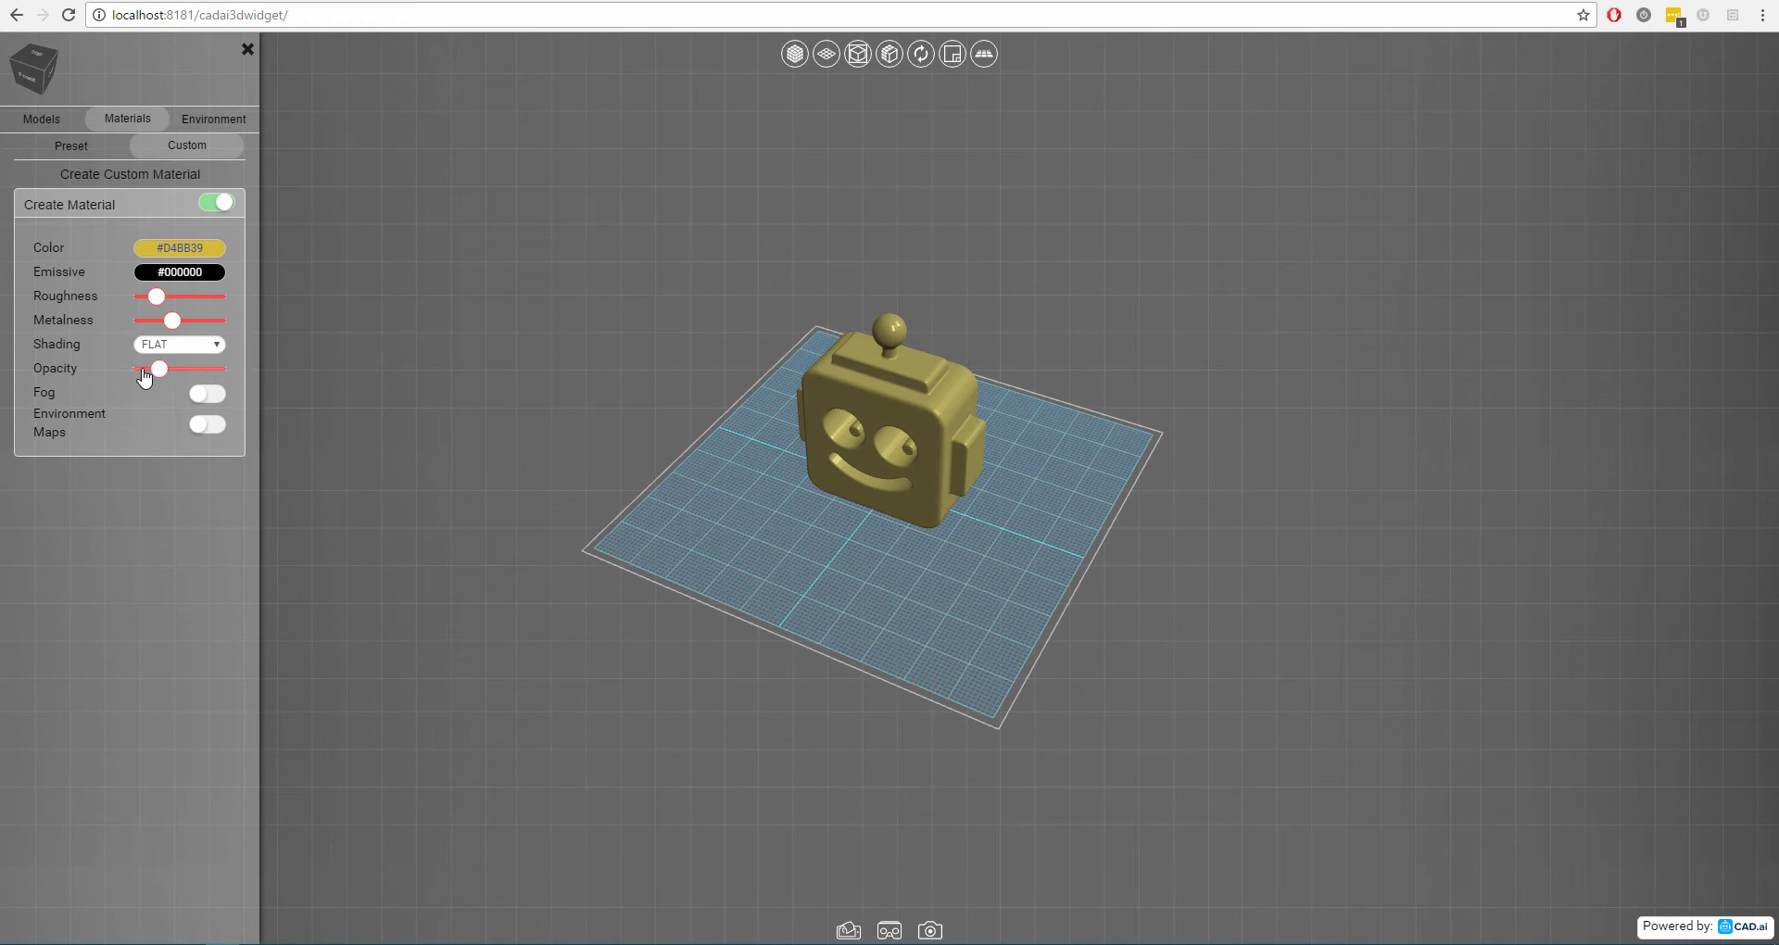
drag(159, 369, 142, 369)
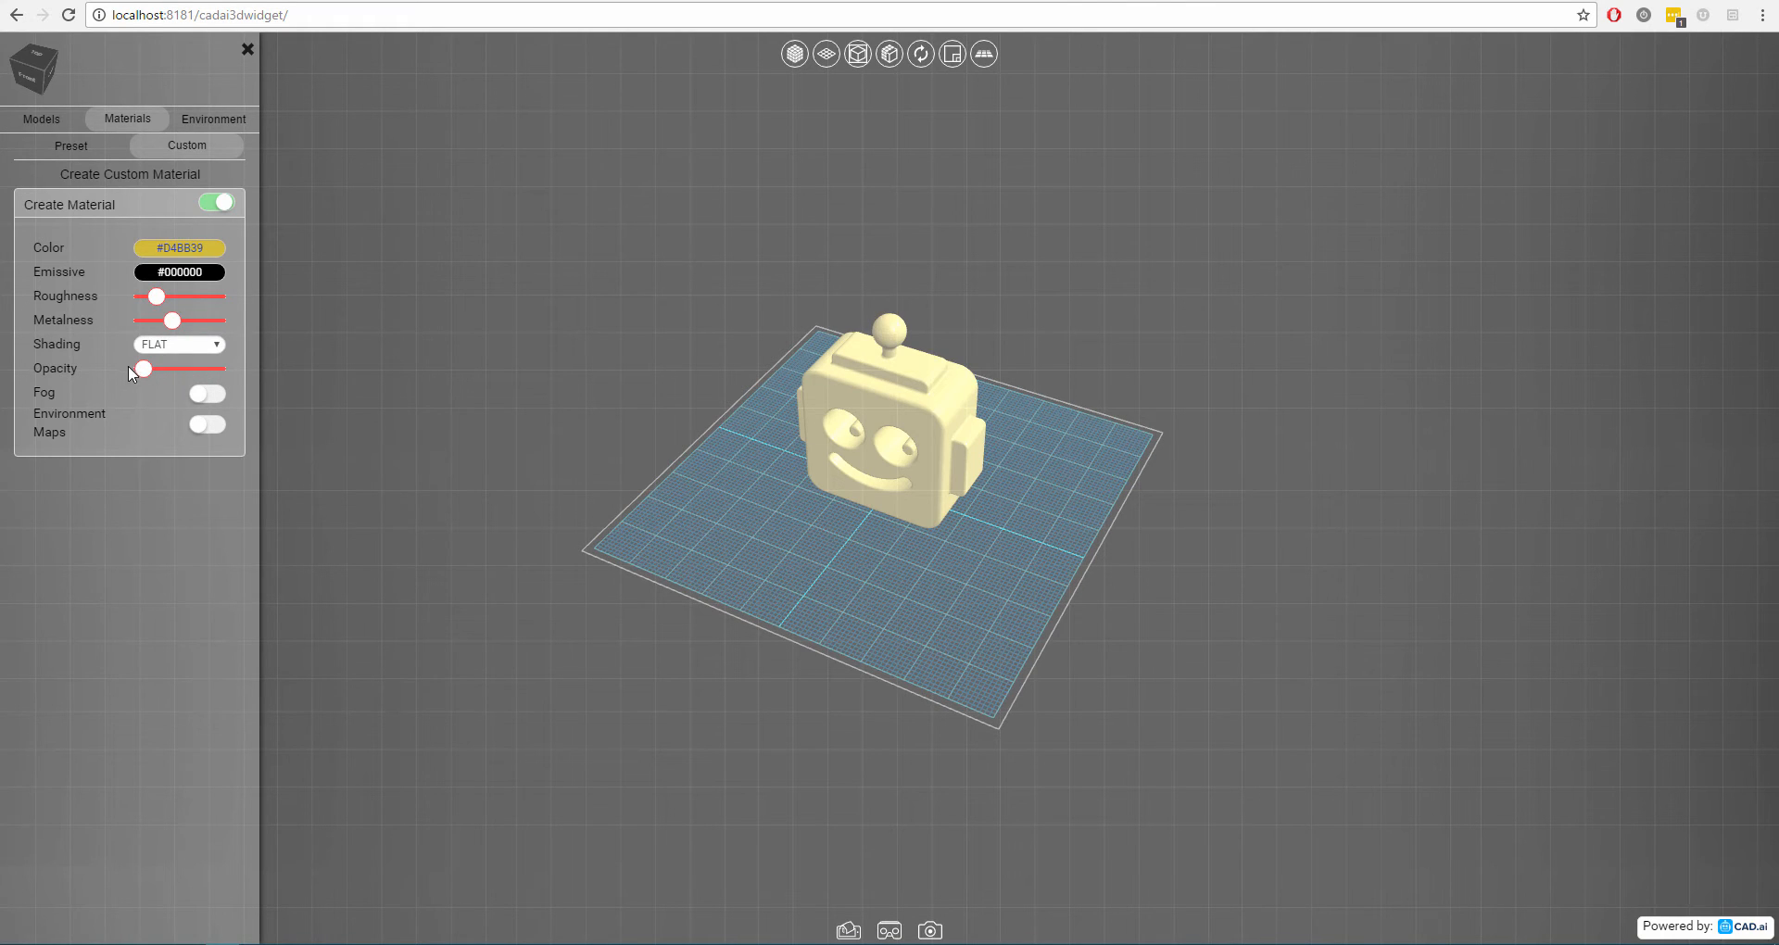
drag(143, 369, 216, 368)
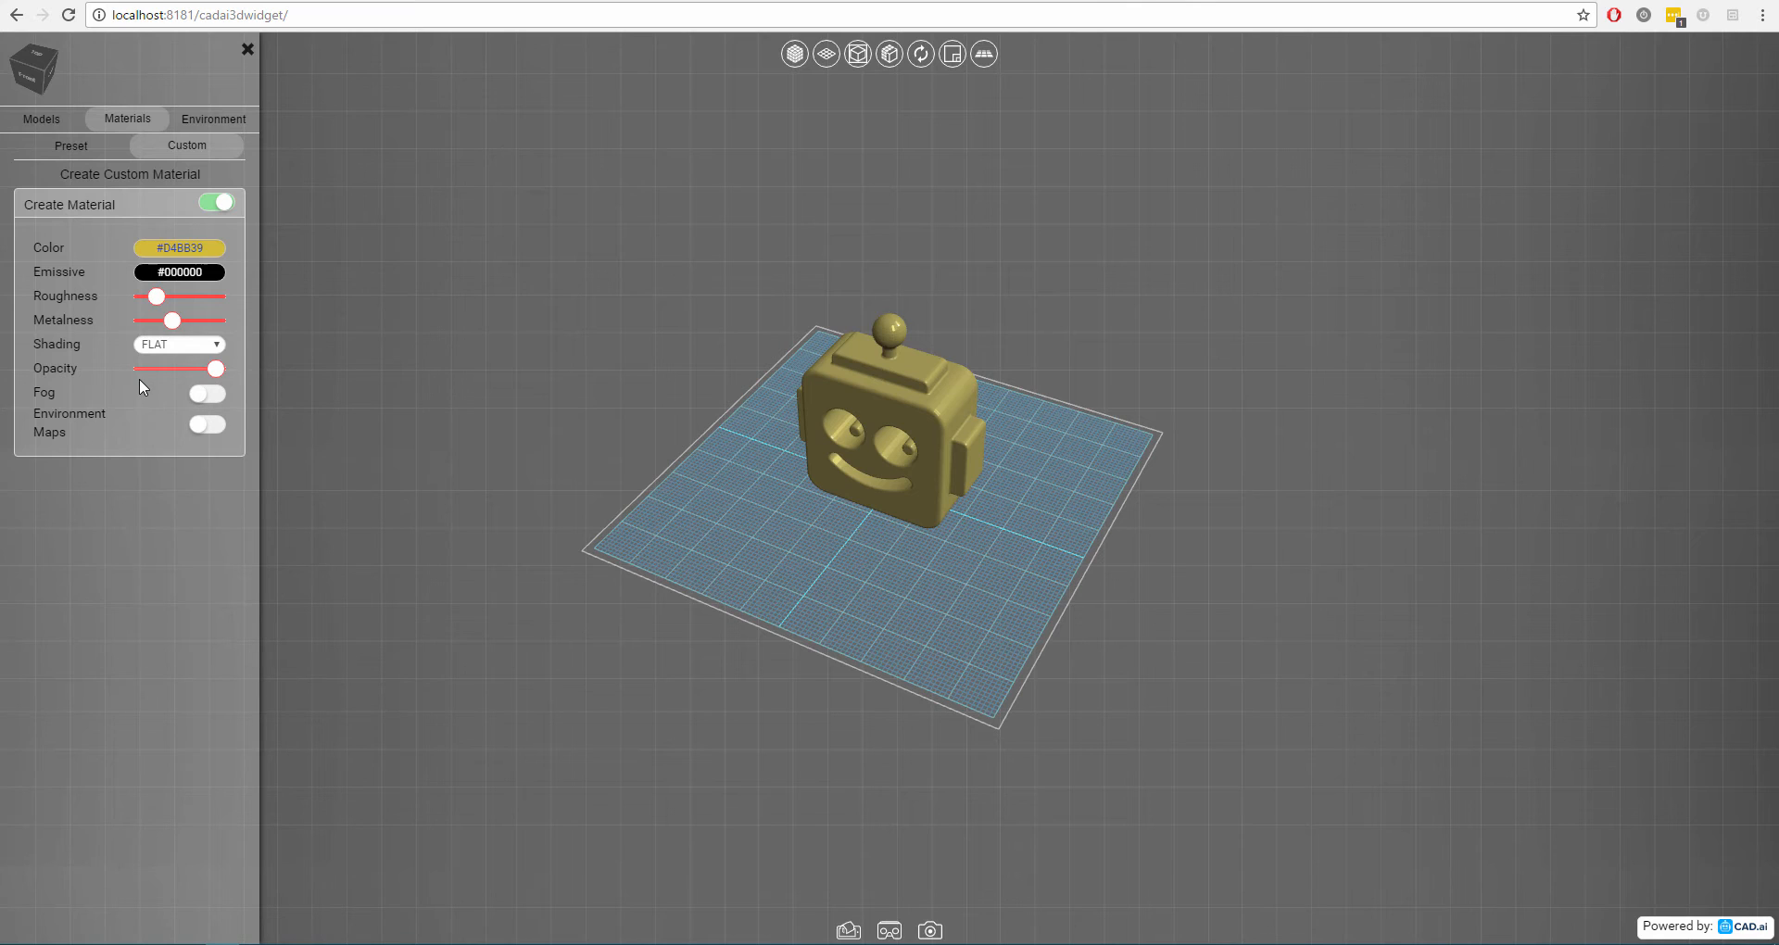
mouse_move(100, 431)
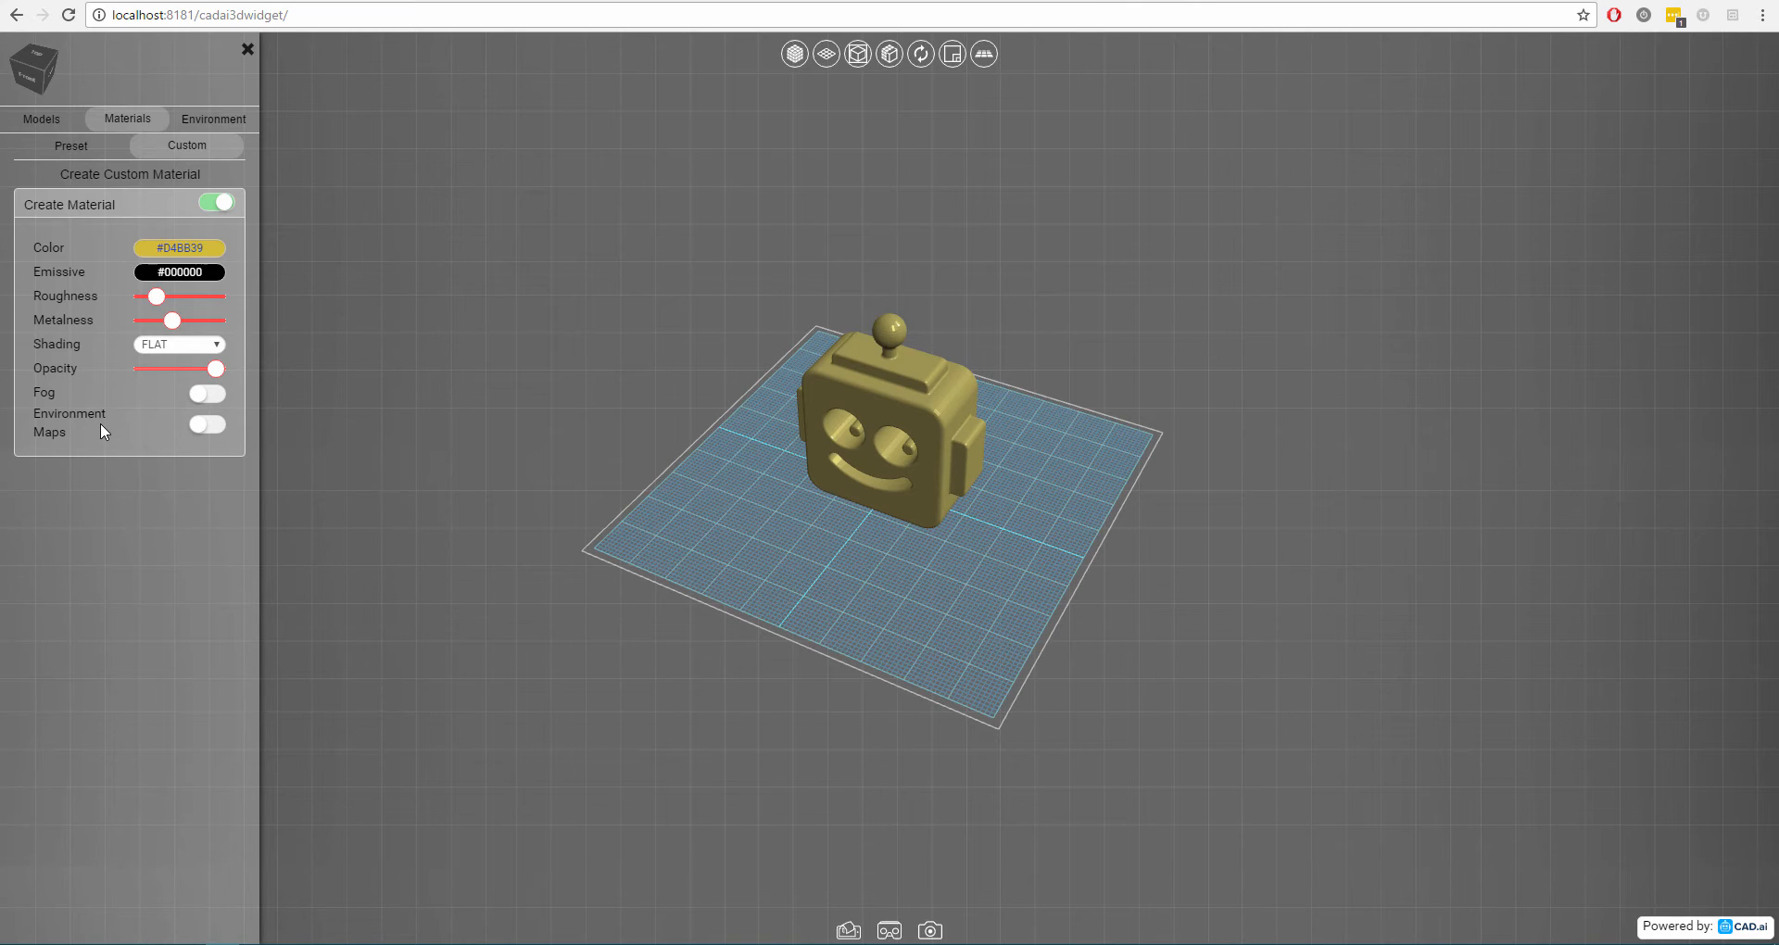
mouse_move(62, 394)
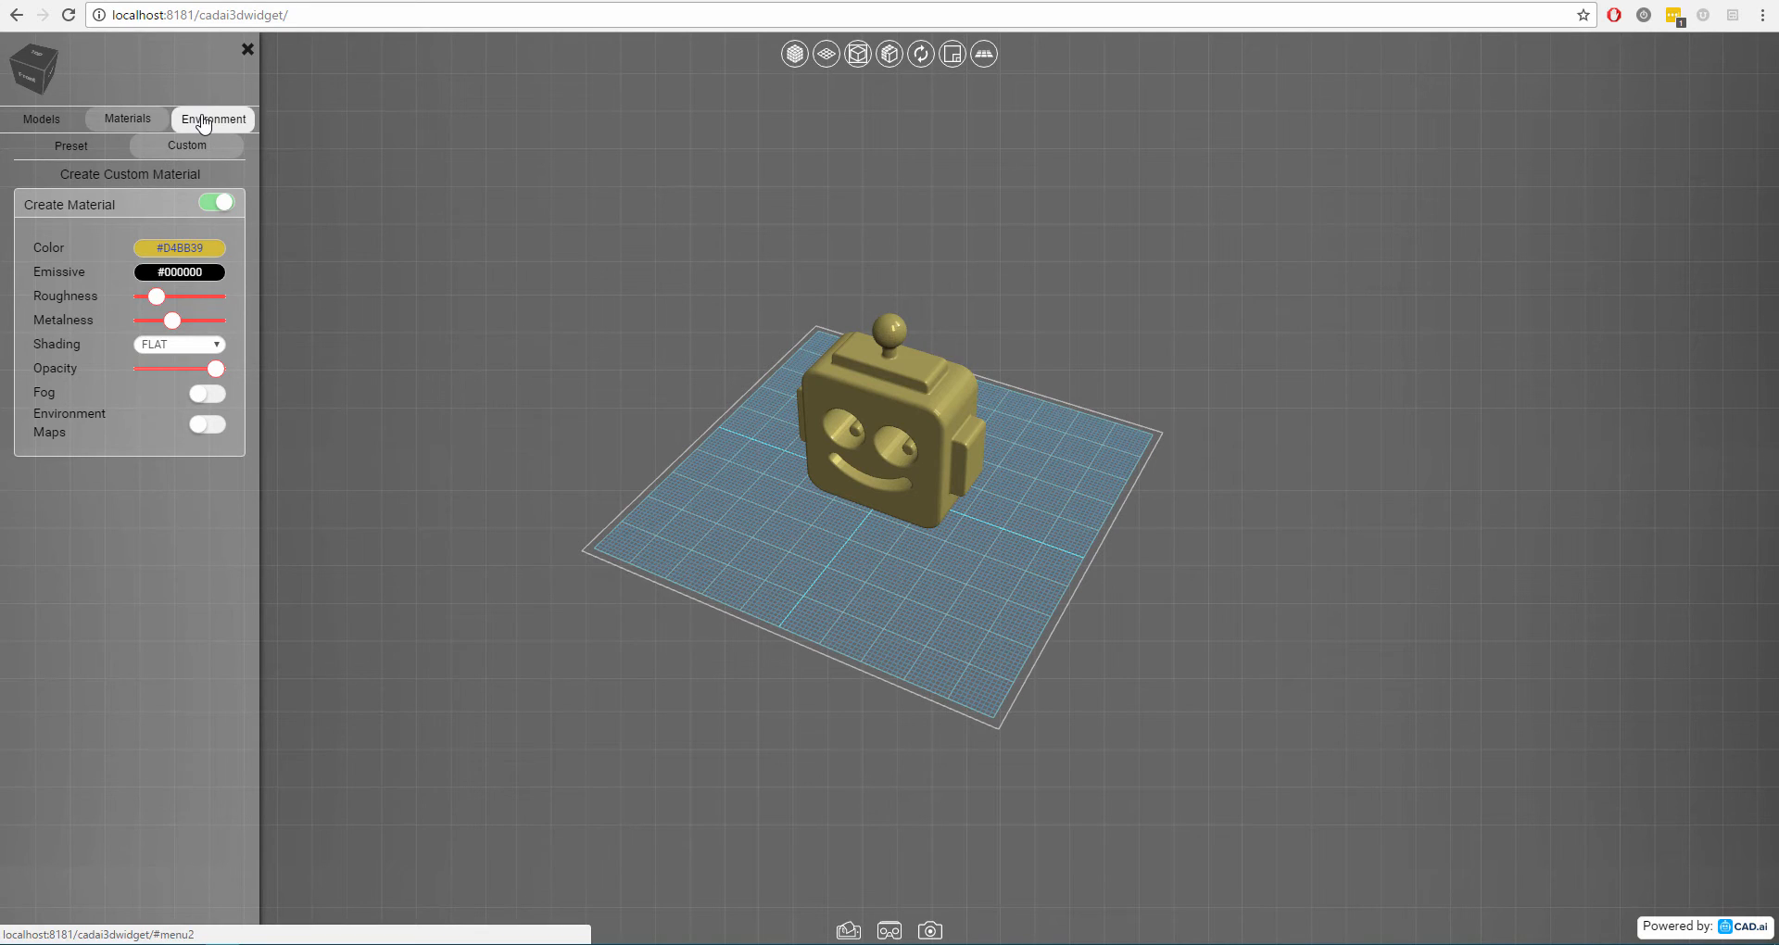
Open the Environment tab's Background sub-tab.
click(213, 117)
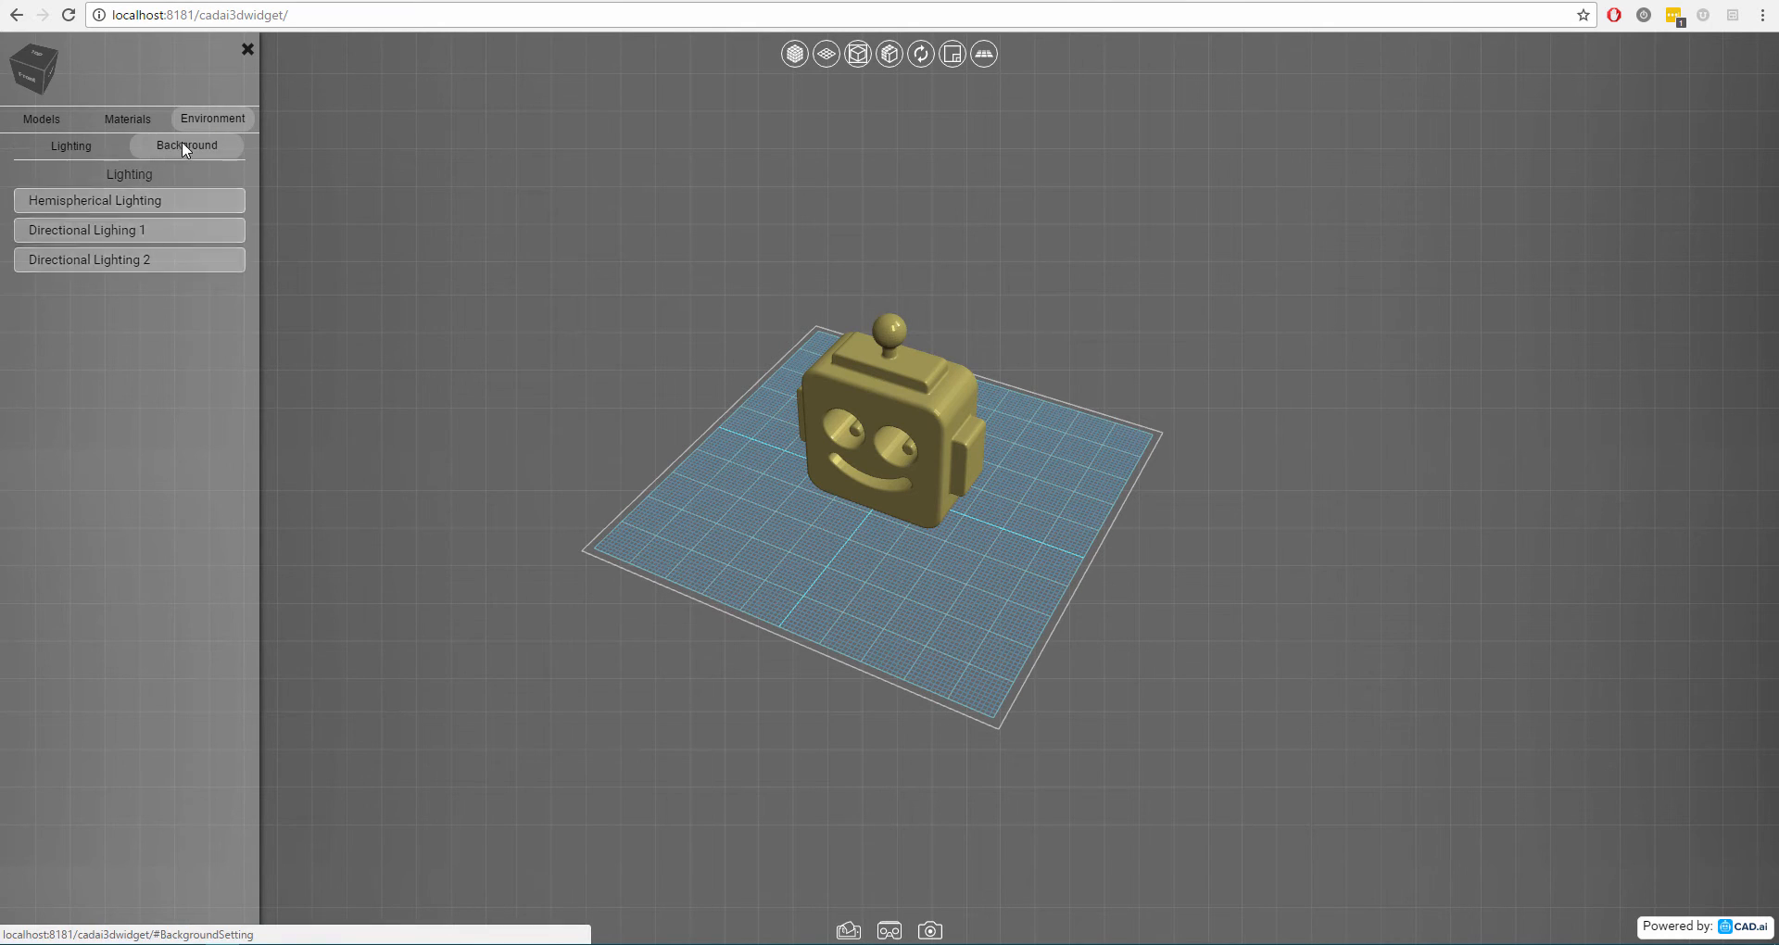
click(185, 145)
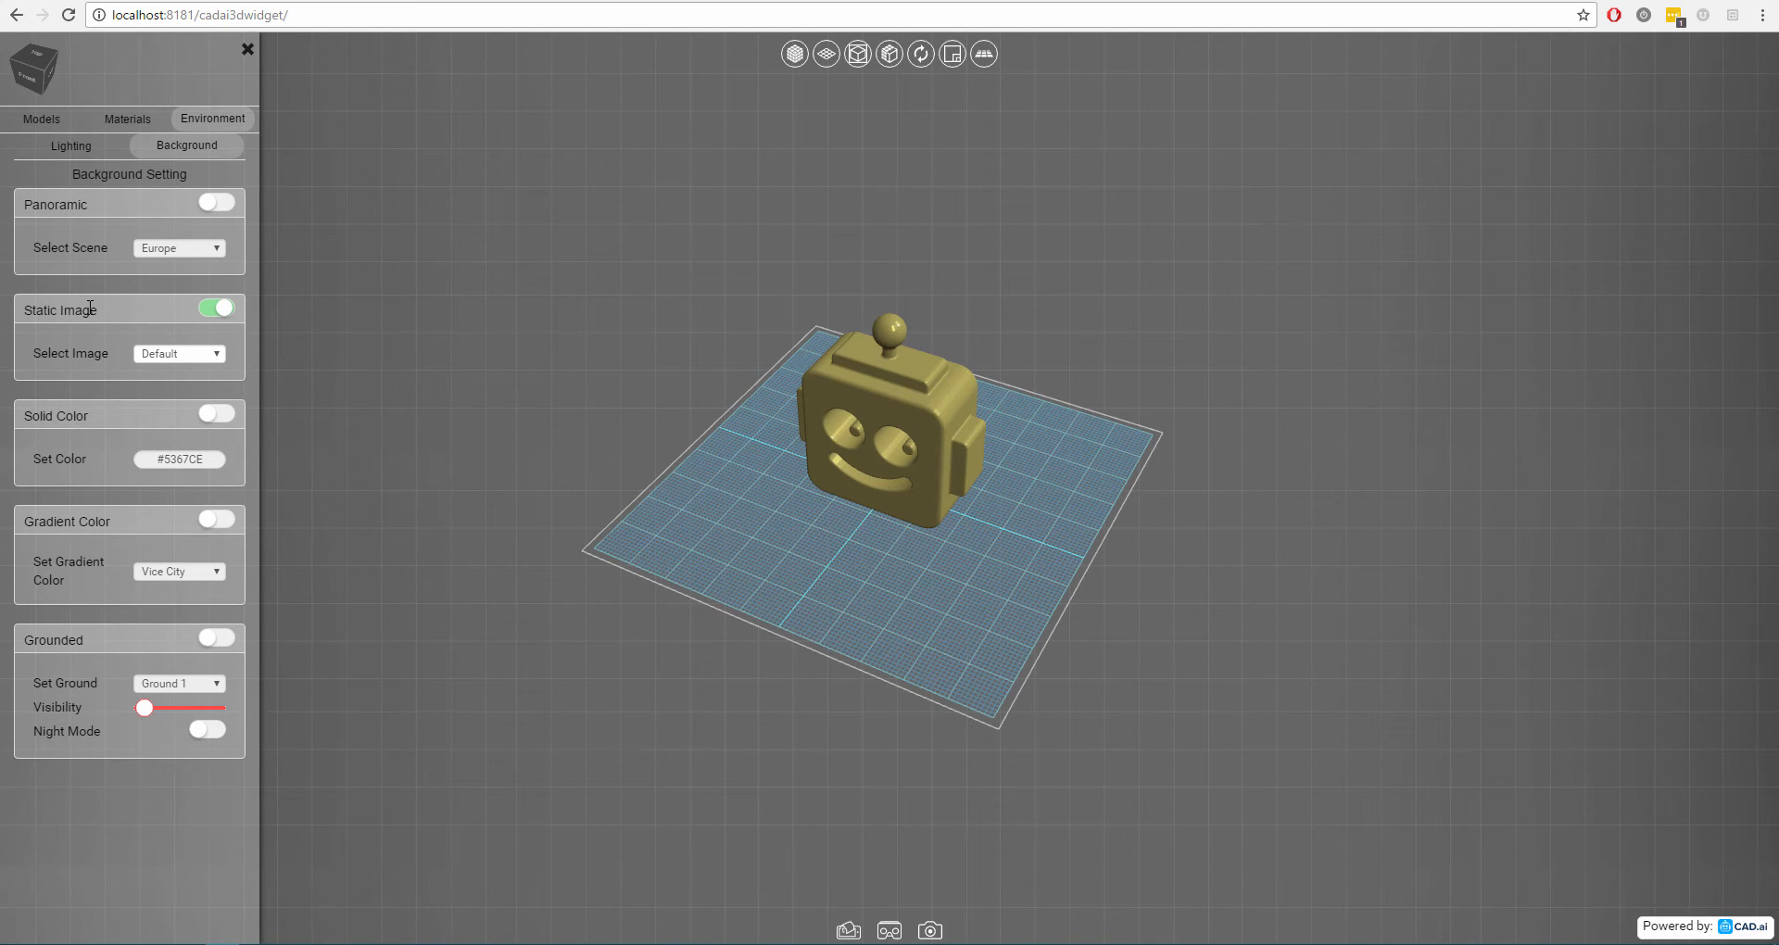
mouse_move(125, 429)
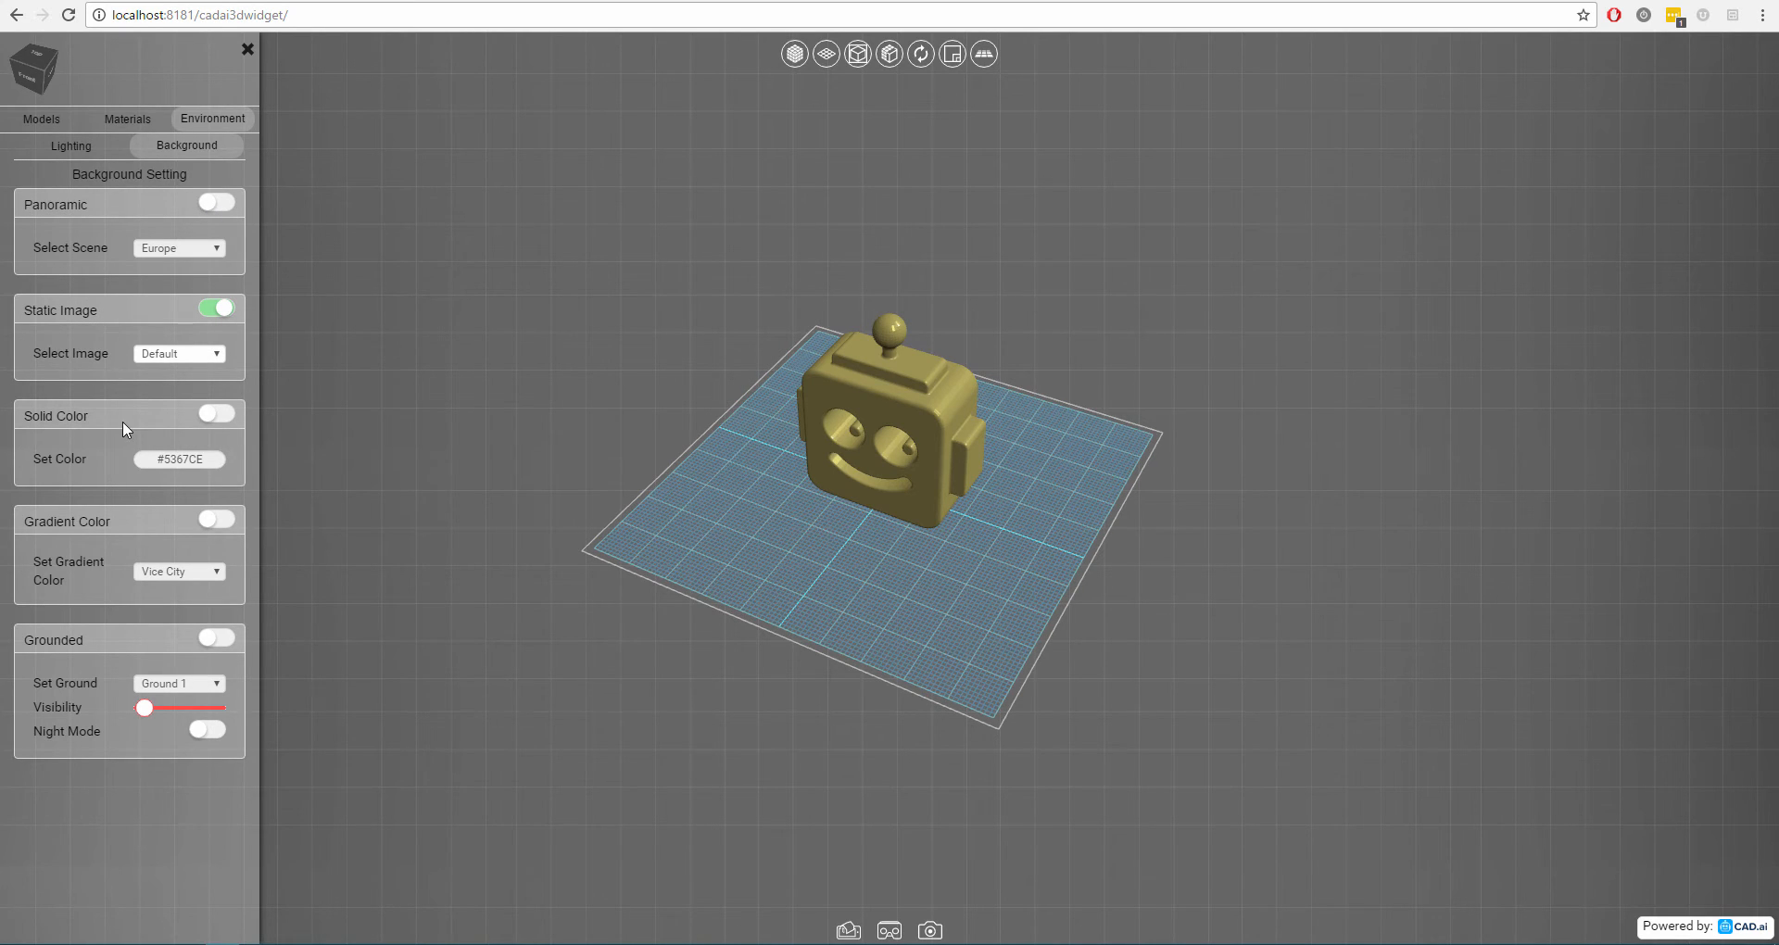
mouse_move(128, 522)
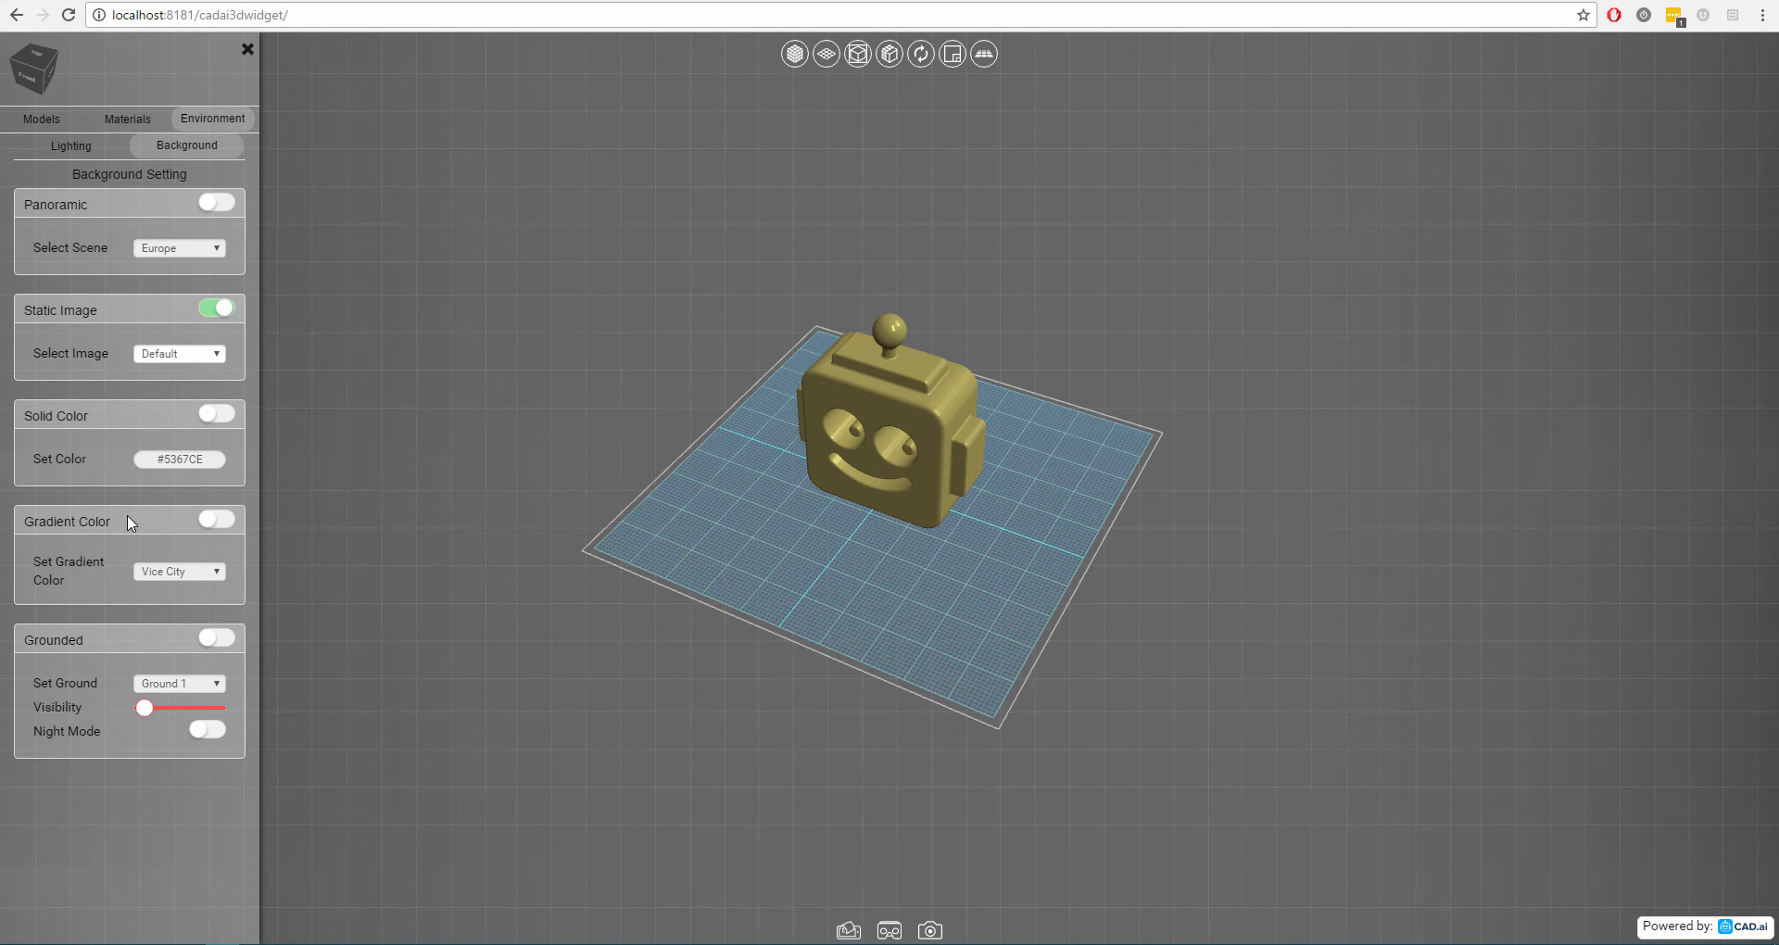
mouse_move(122, 642)
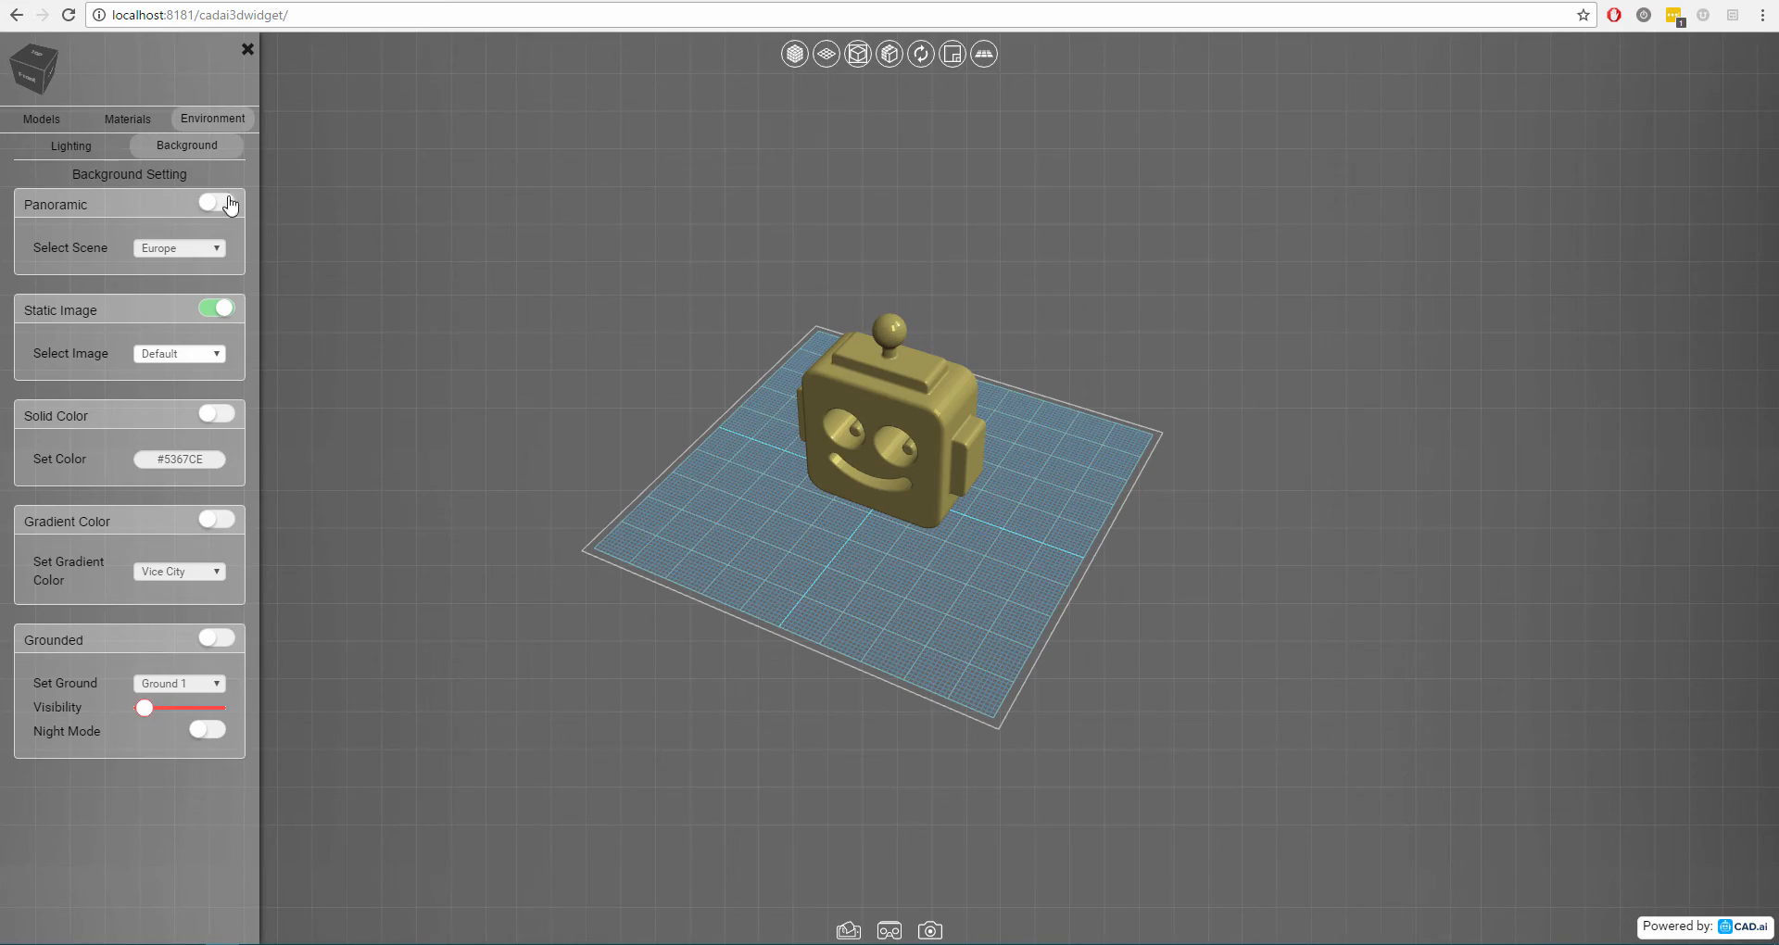
Turn on Panoramic and choose the Yokohama3 scene as the background.
click(217, 203)
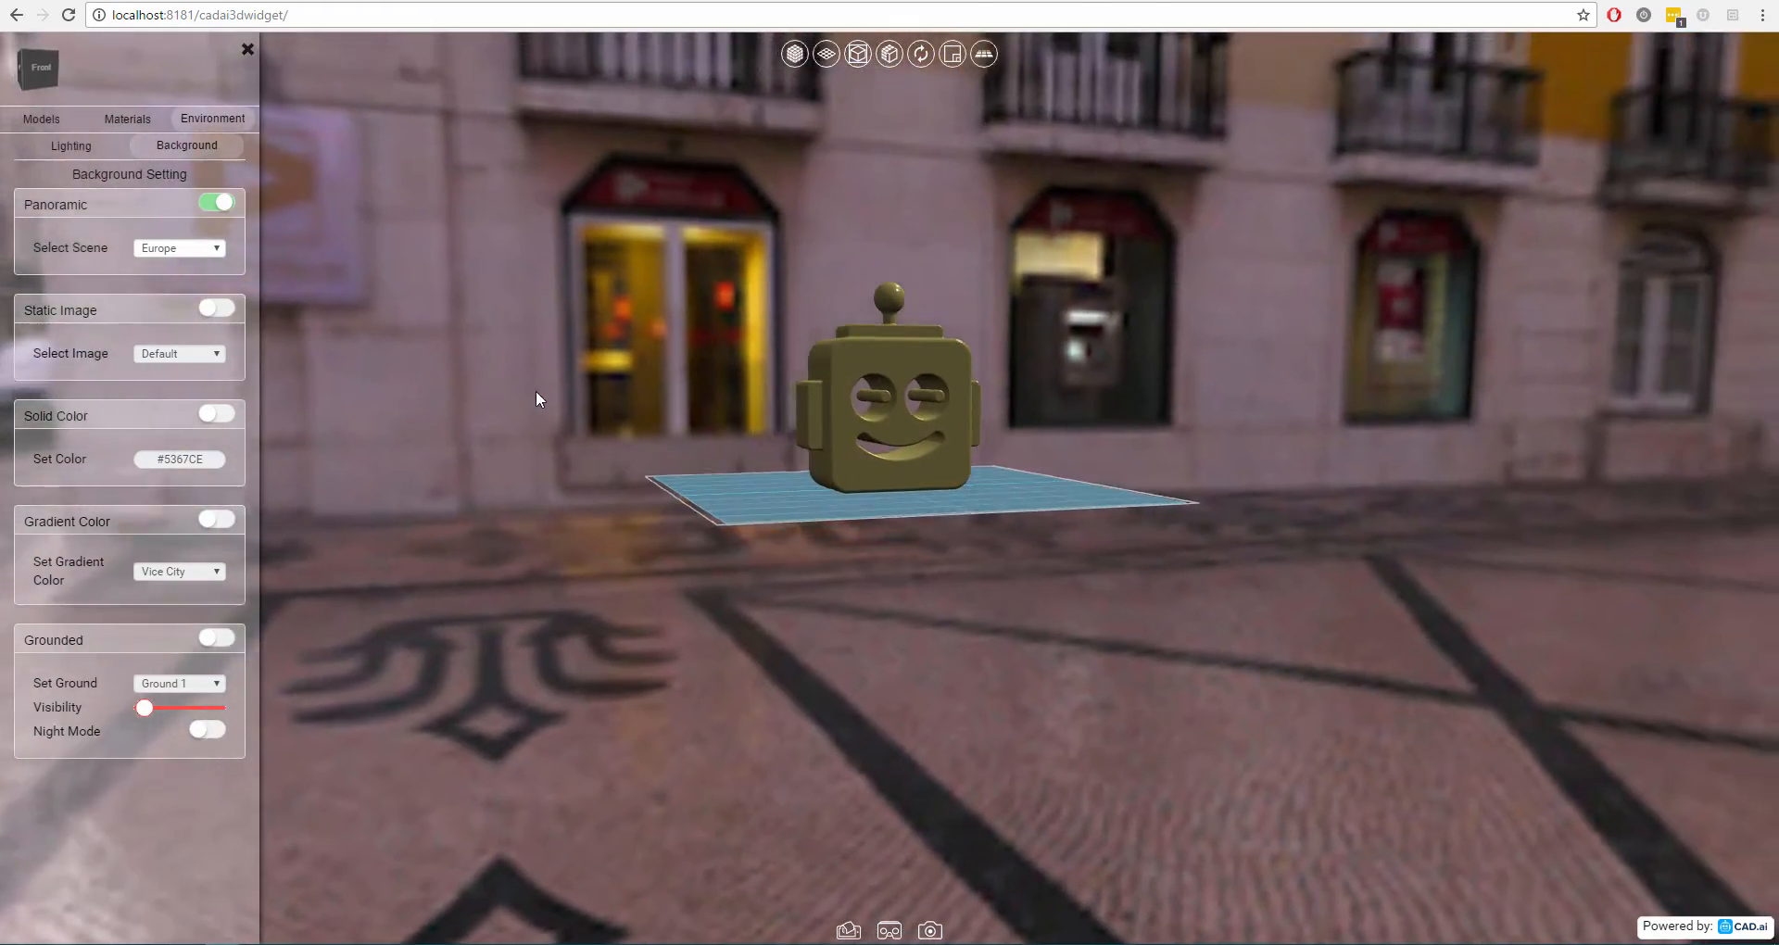
click(179, 248)
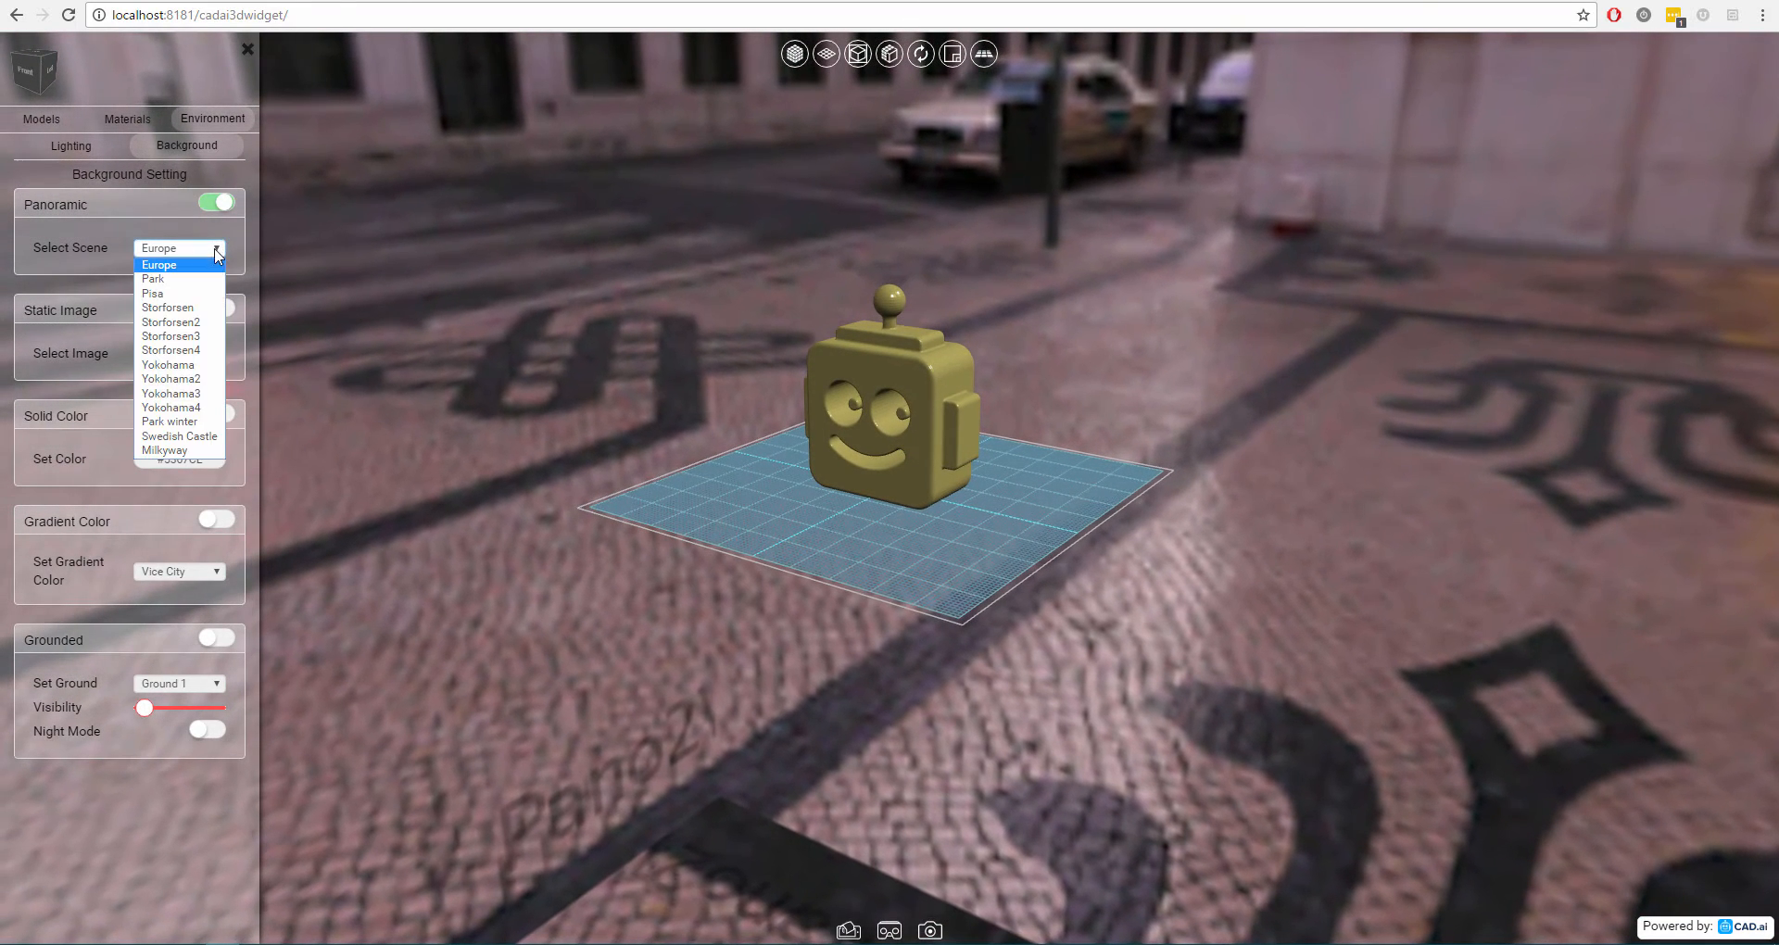
mouse_move(171, 393)
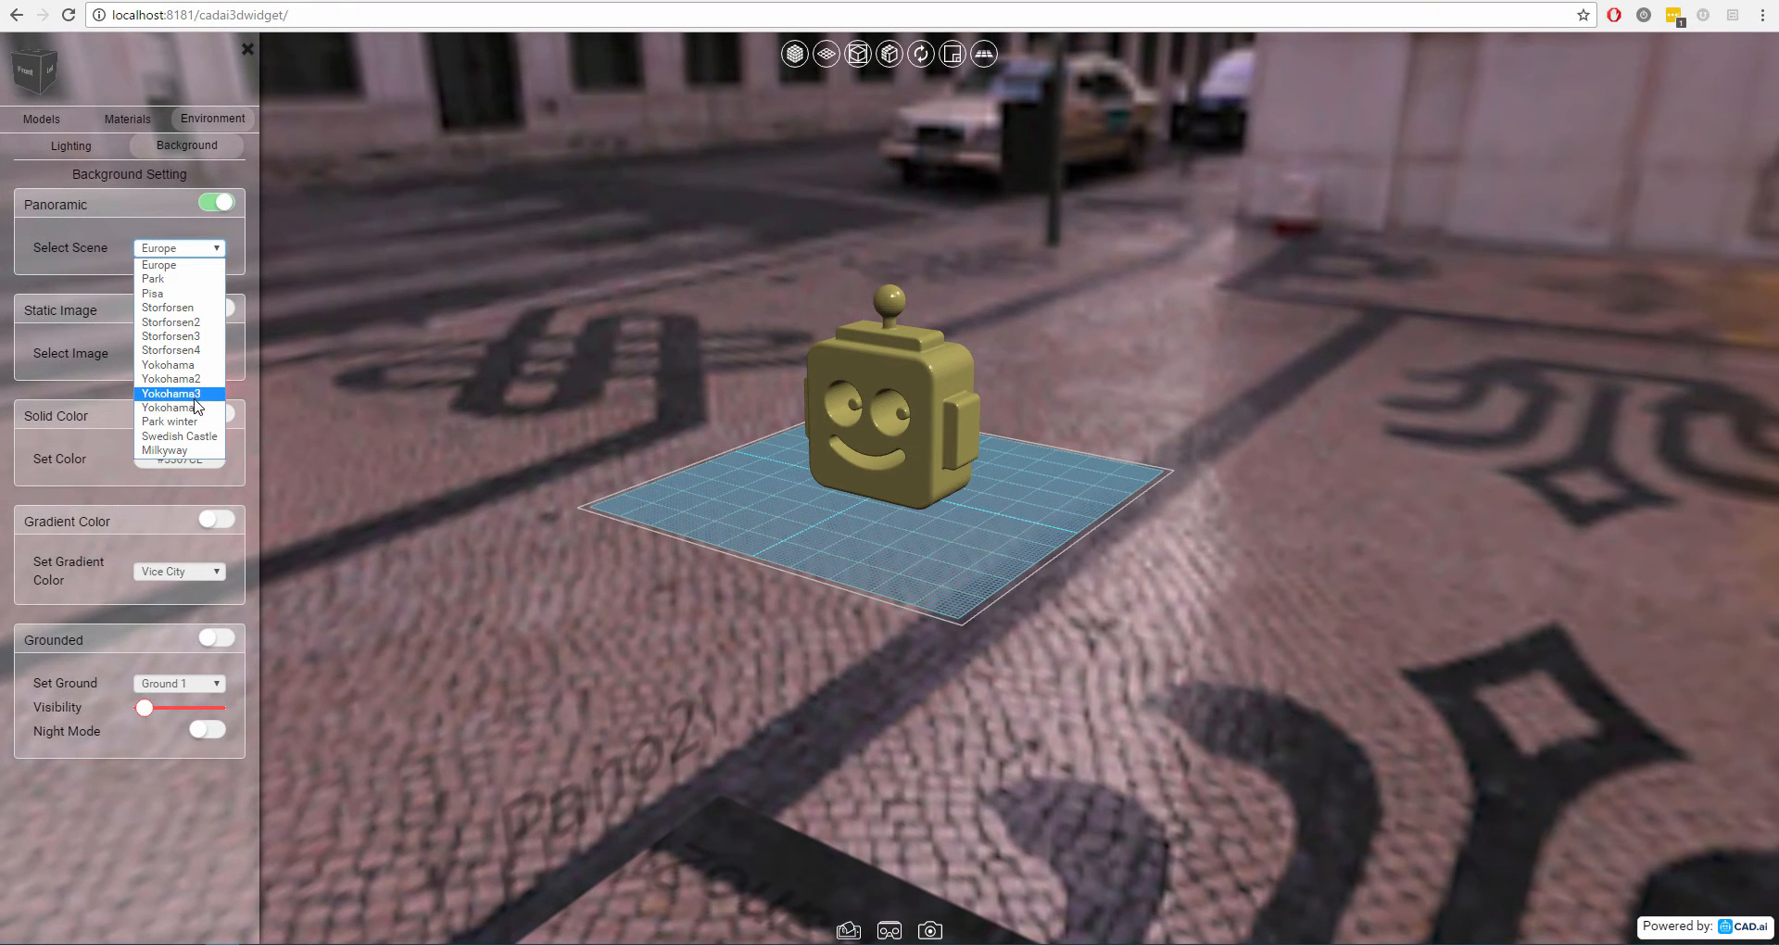
click(171, 394)
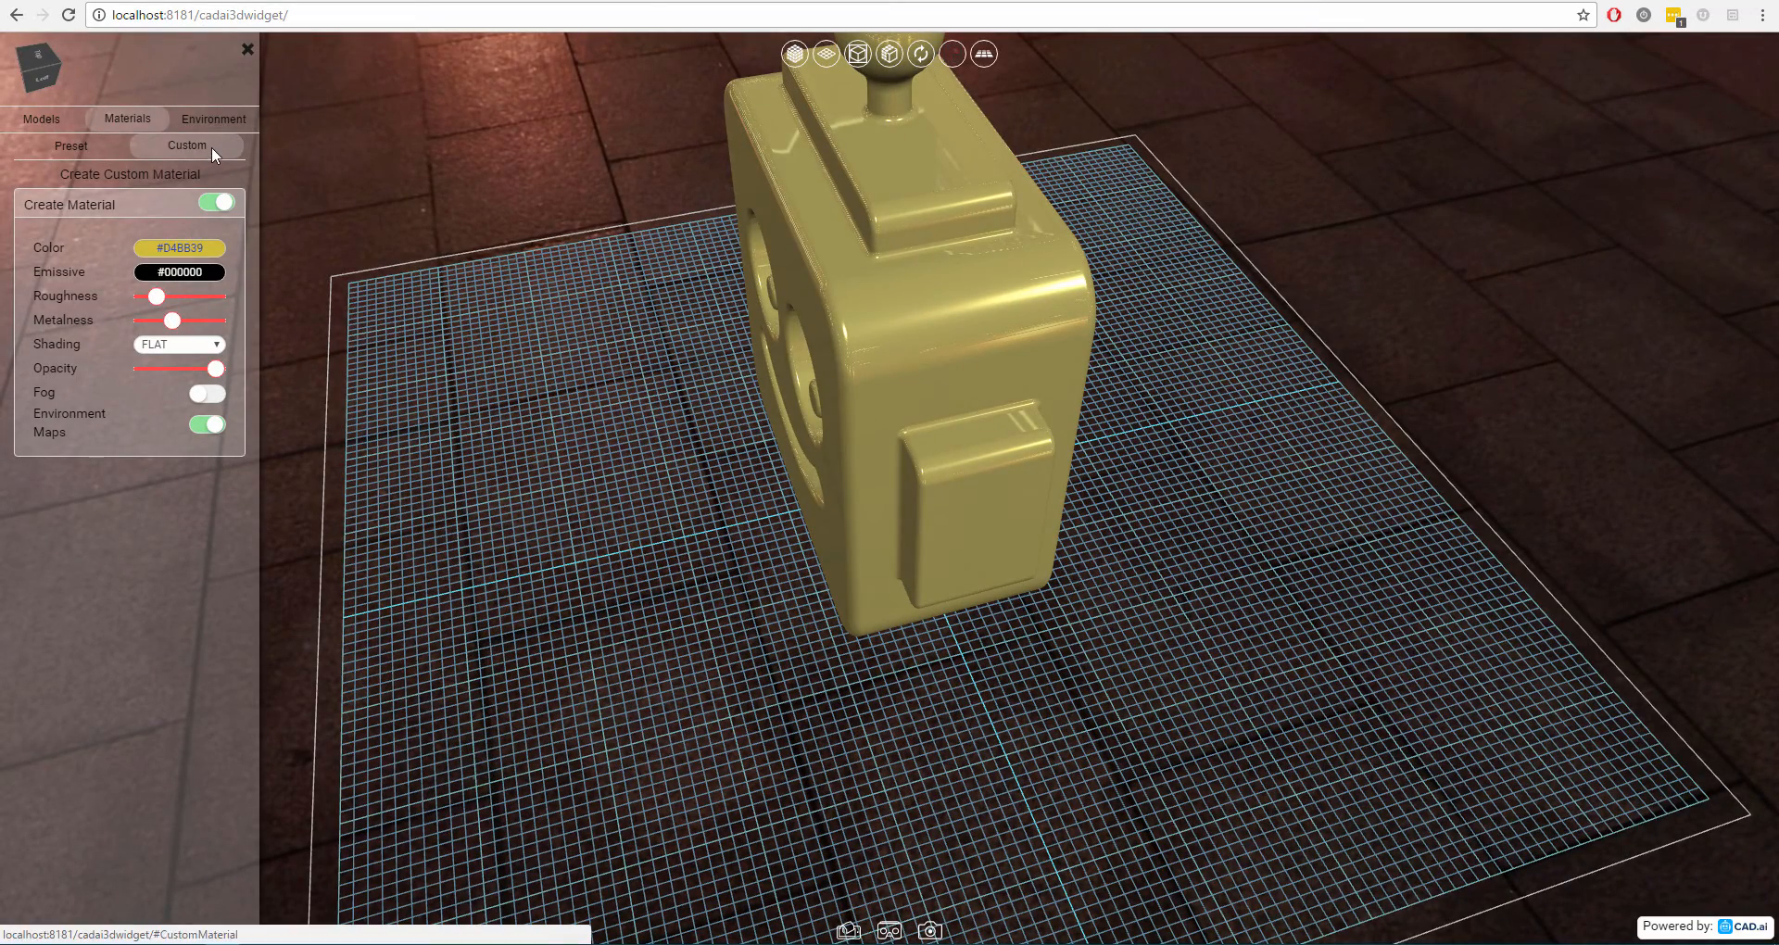
click(212, 117)
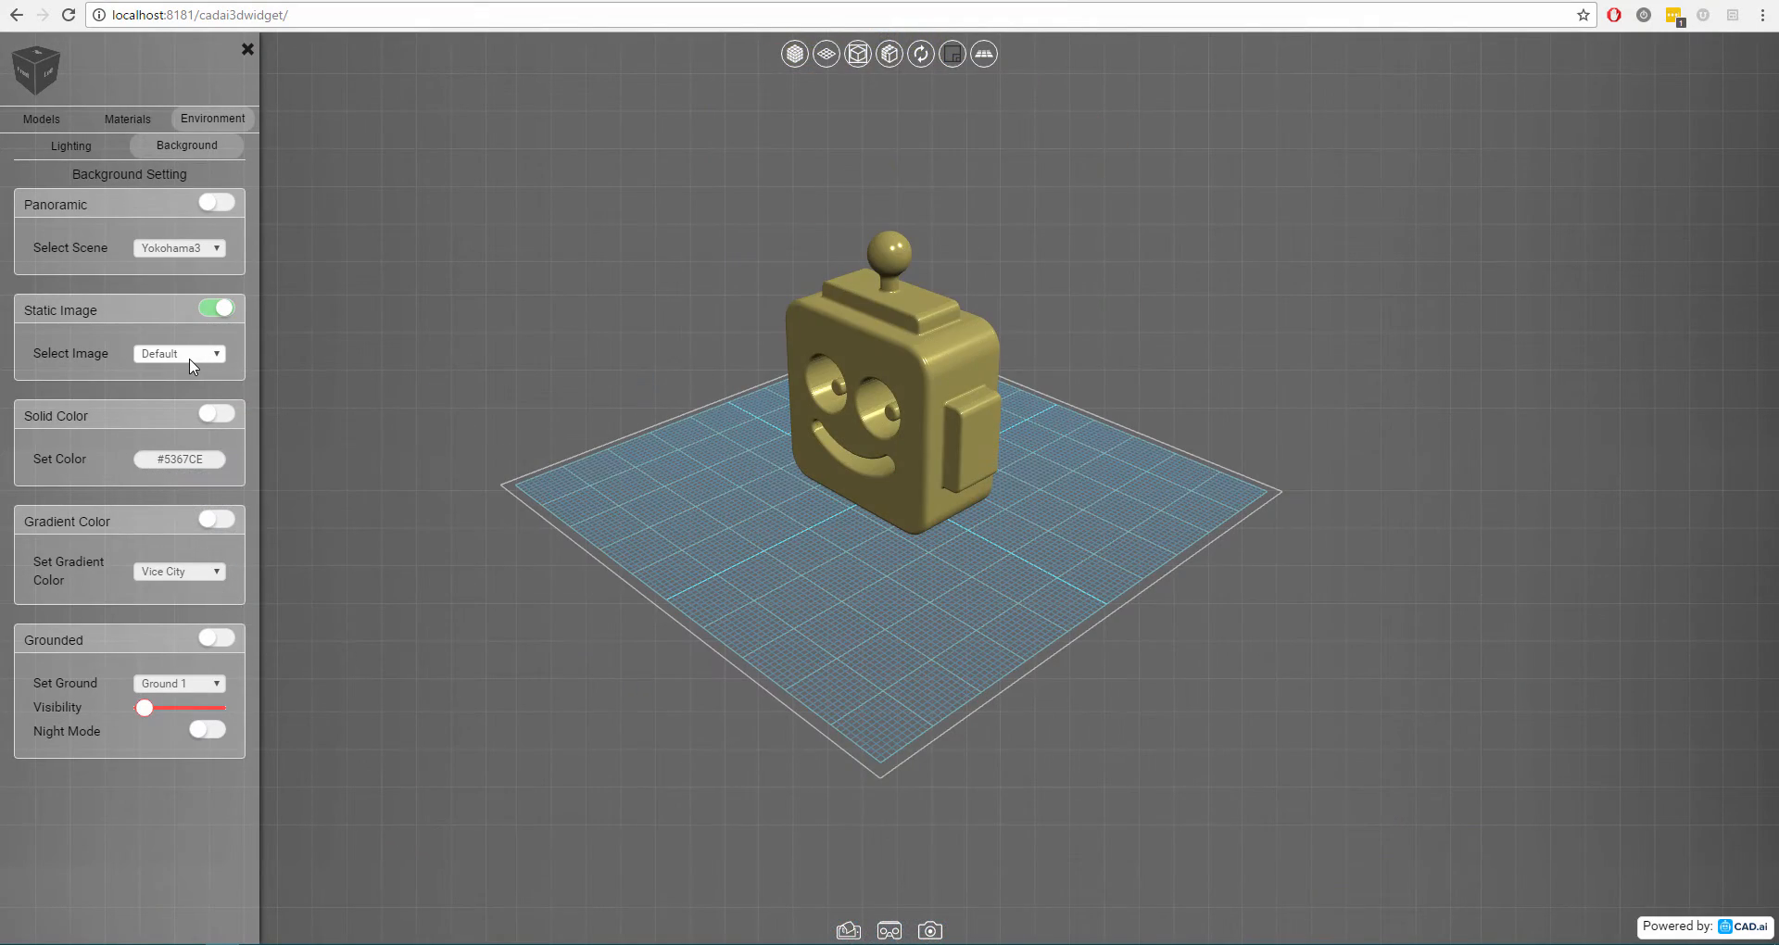
Try Image3 and Image1, then settle on Image8 as the static background.
click(178, 353)
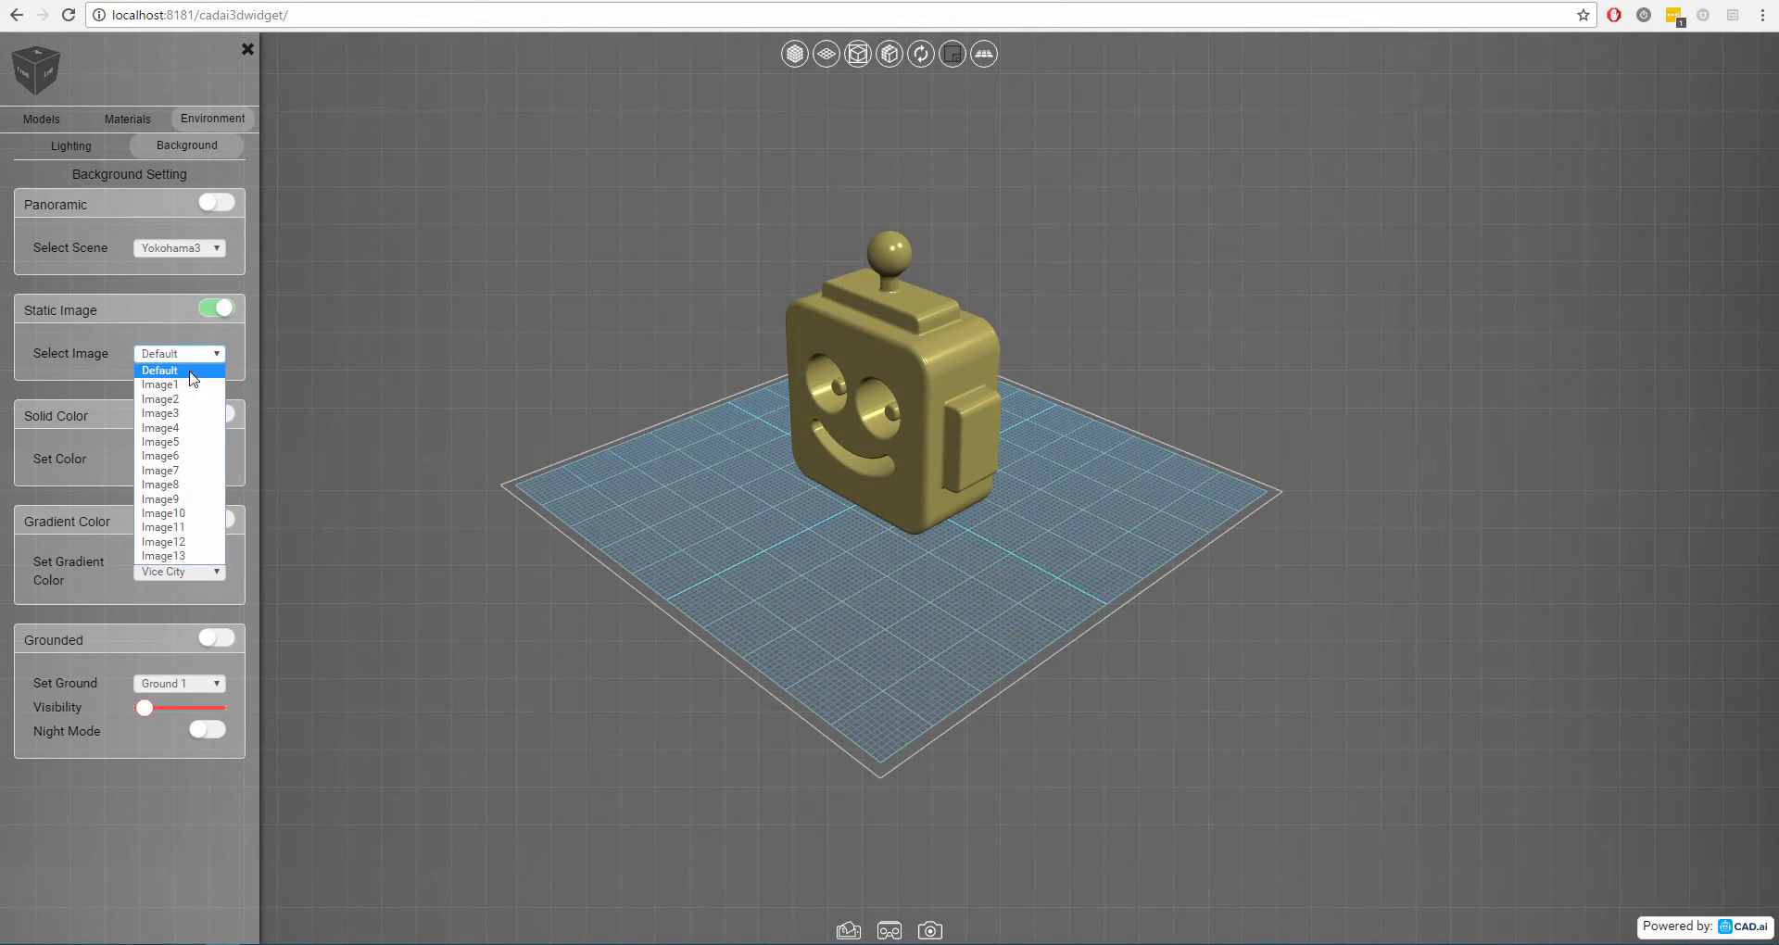
click(161, 413)
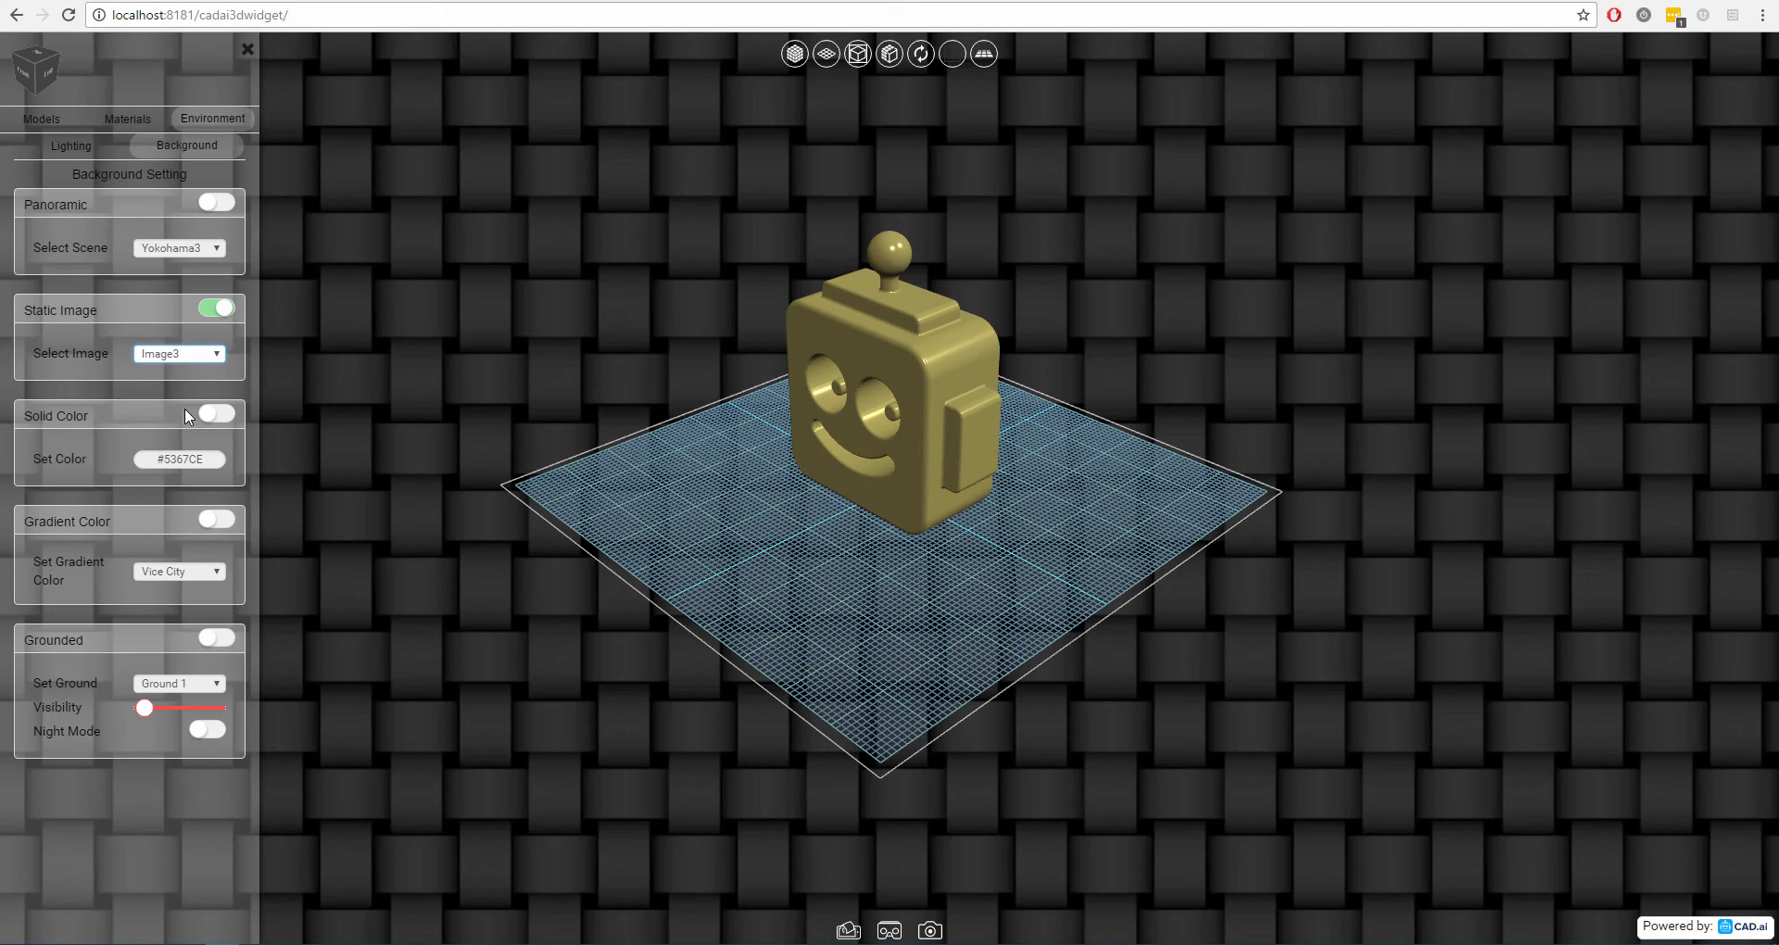
click(178, 353)
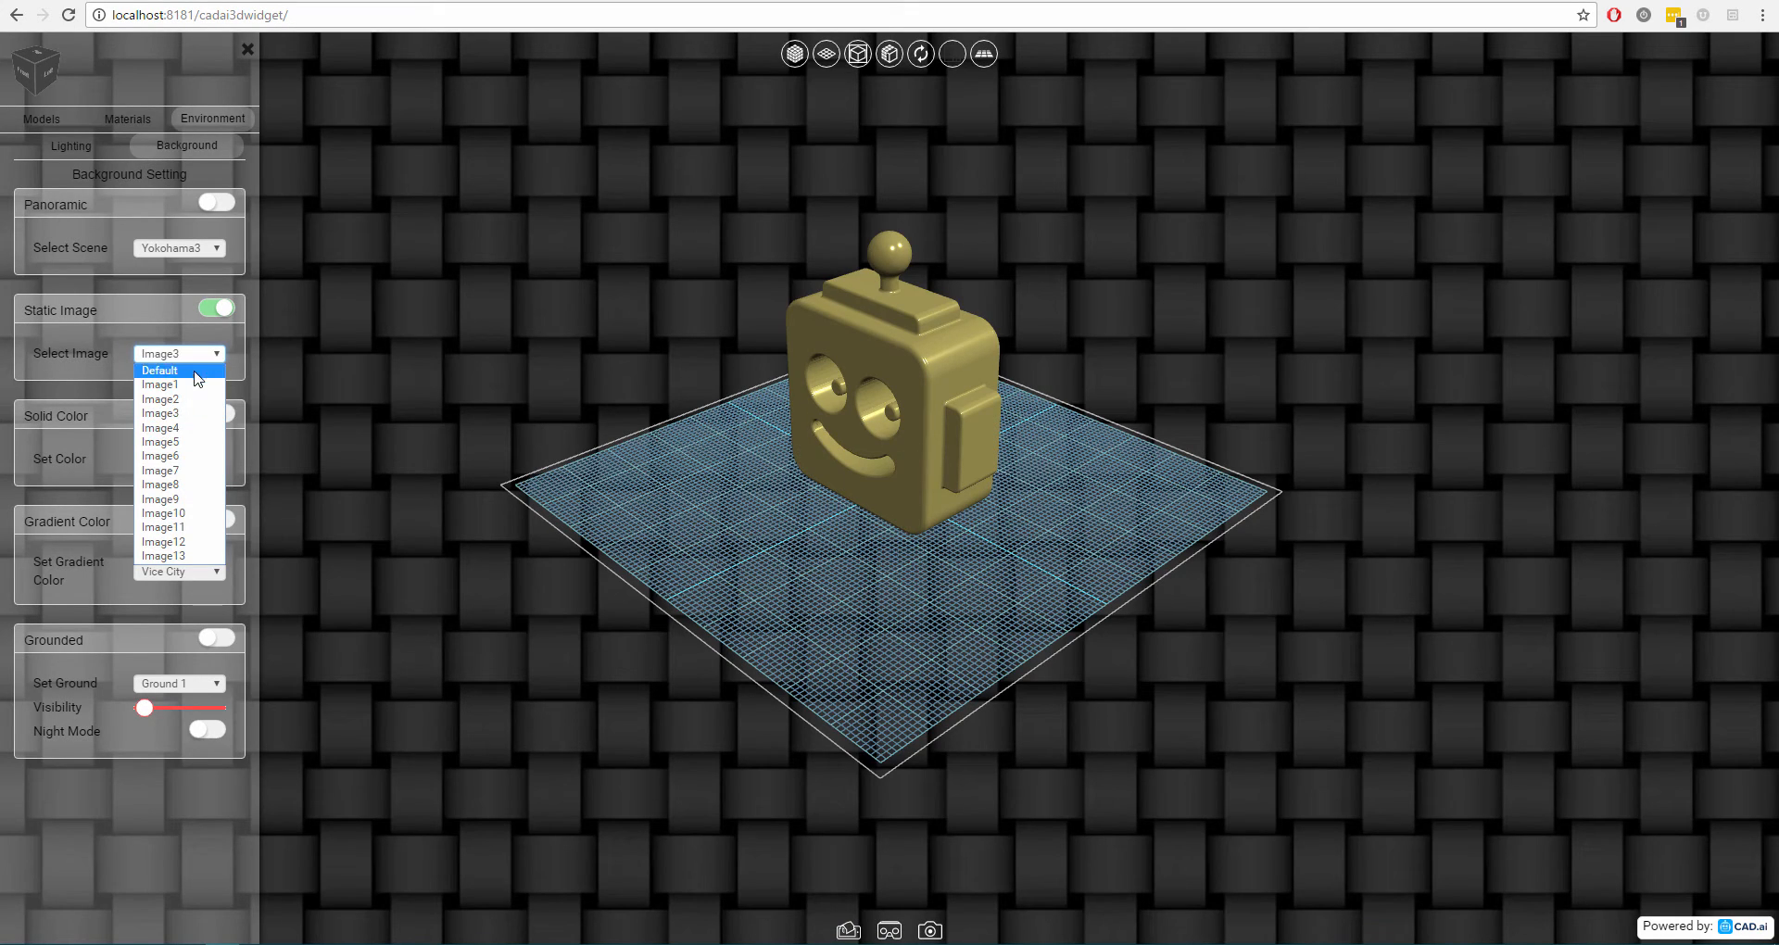
click(161, 384)
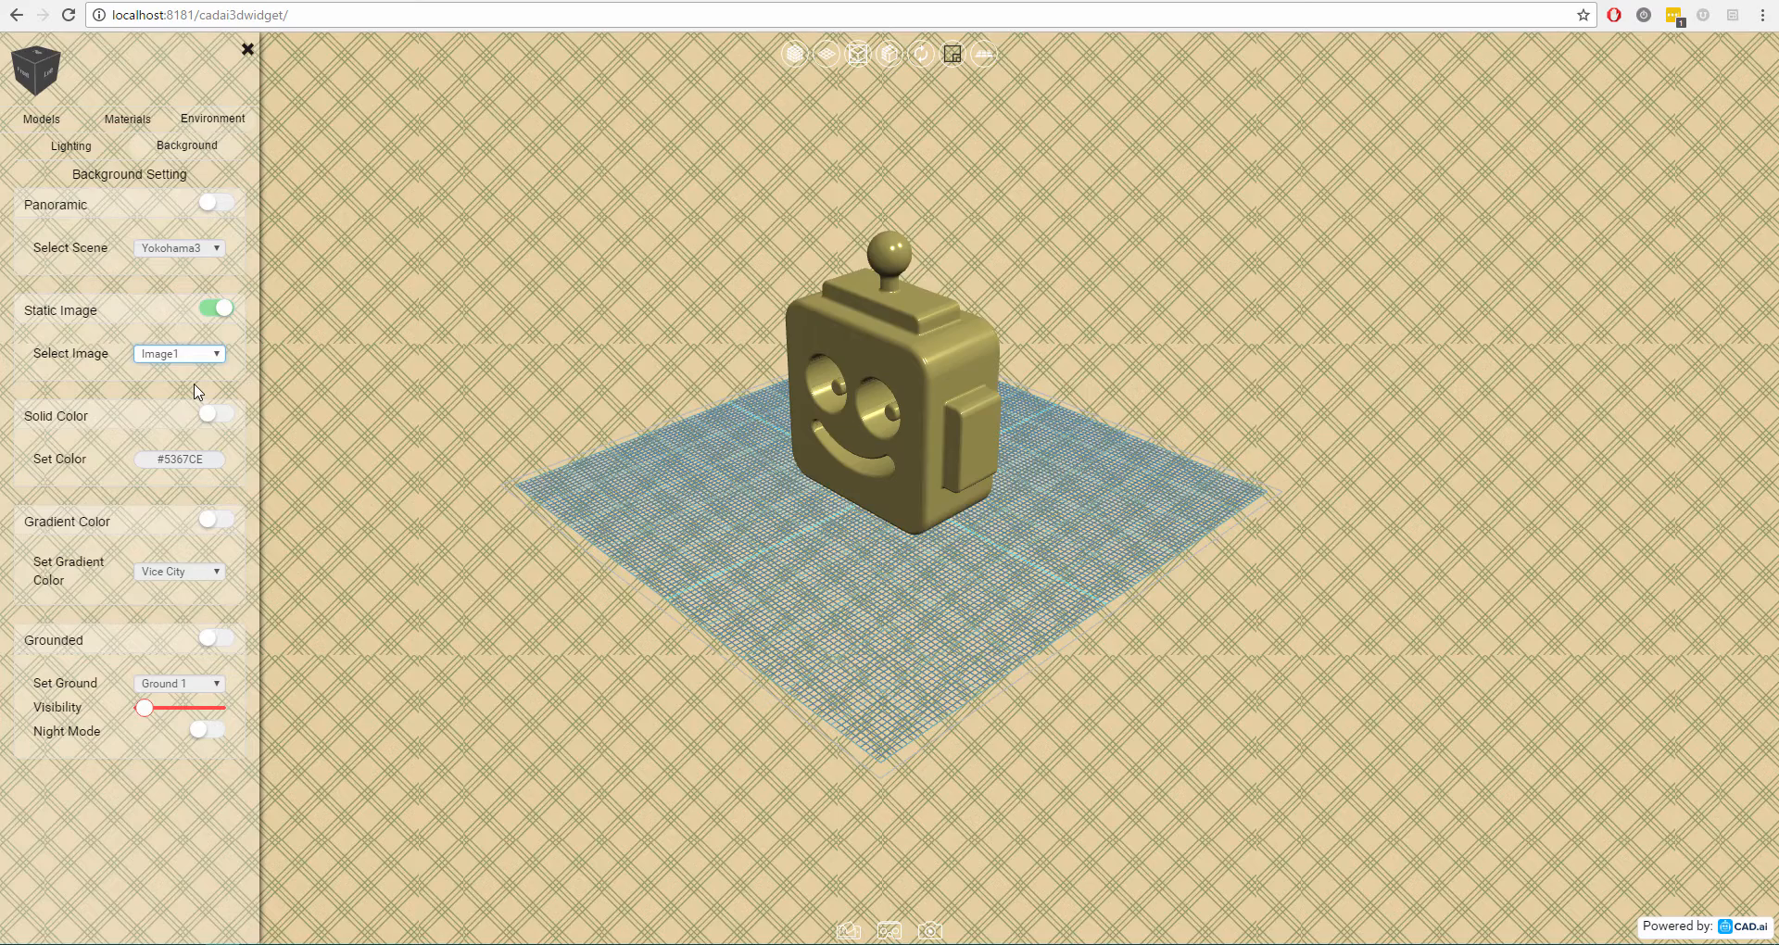
click(178, 353)
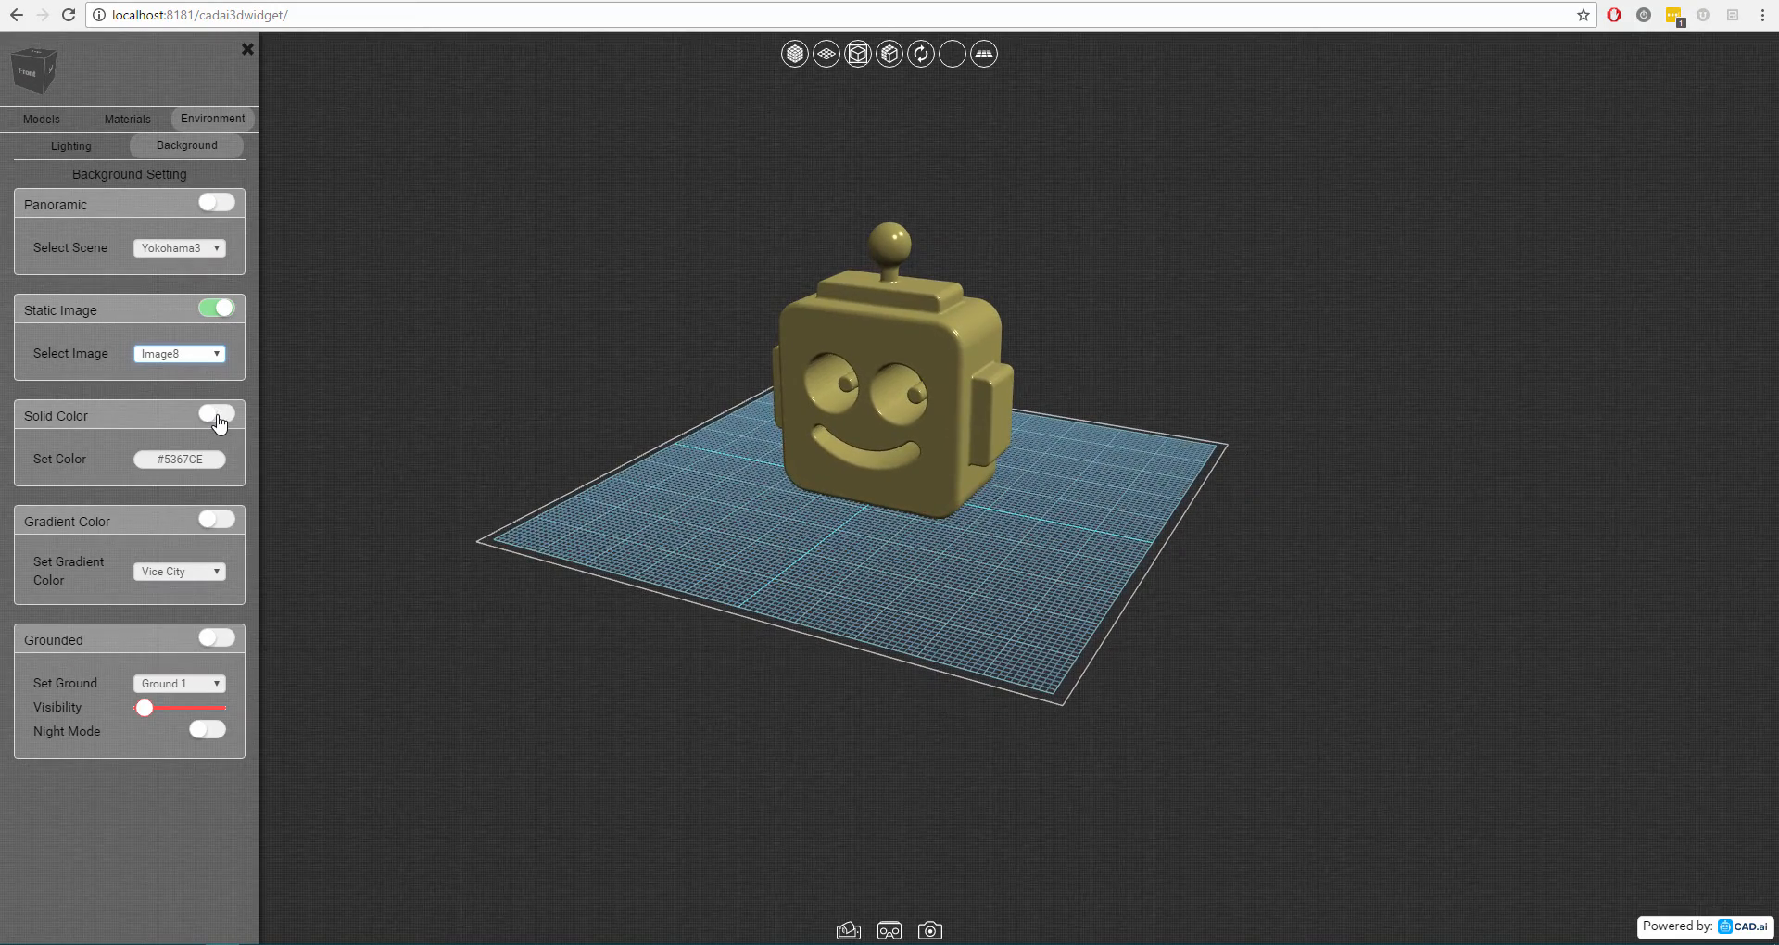
Switch the background to a solid blue #3648BA colour.
click(216, 415)
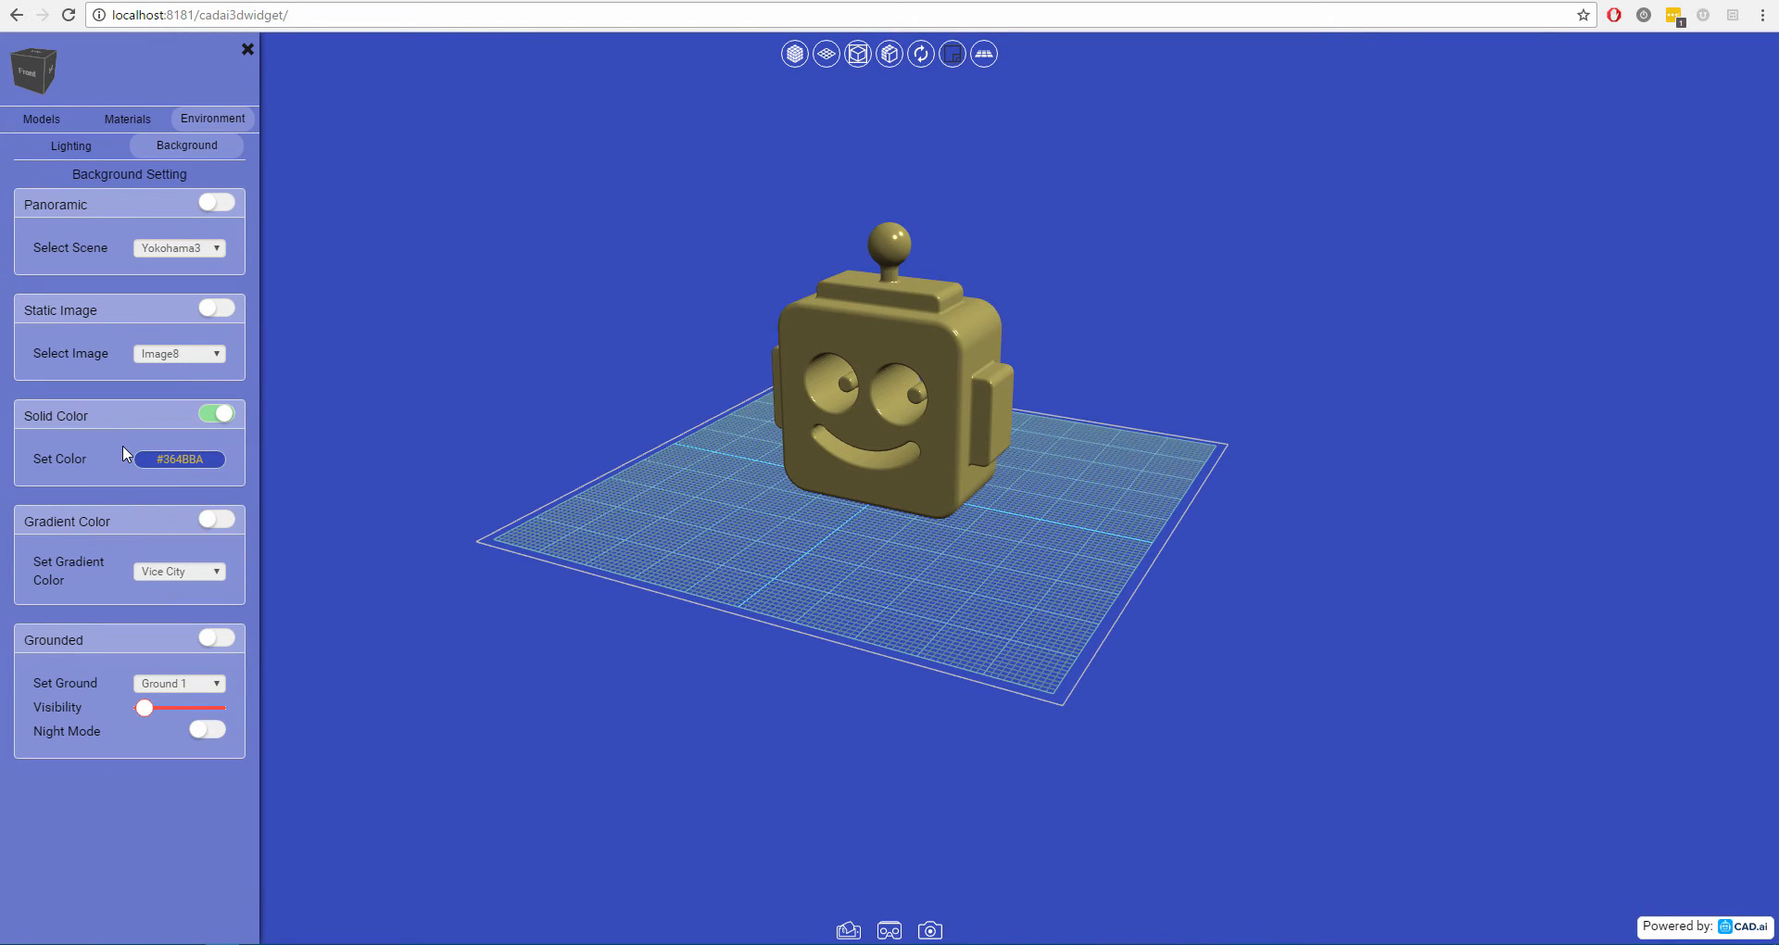
mouse_move(241, 534)
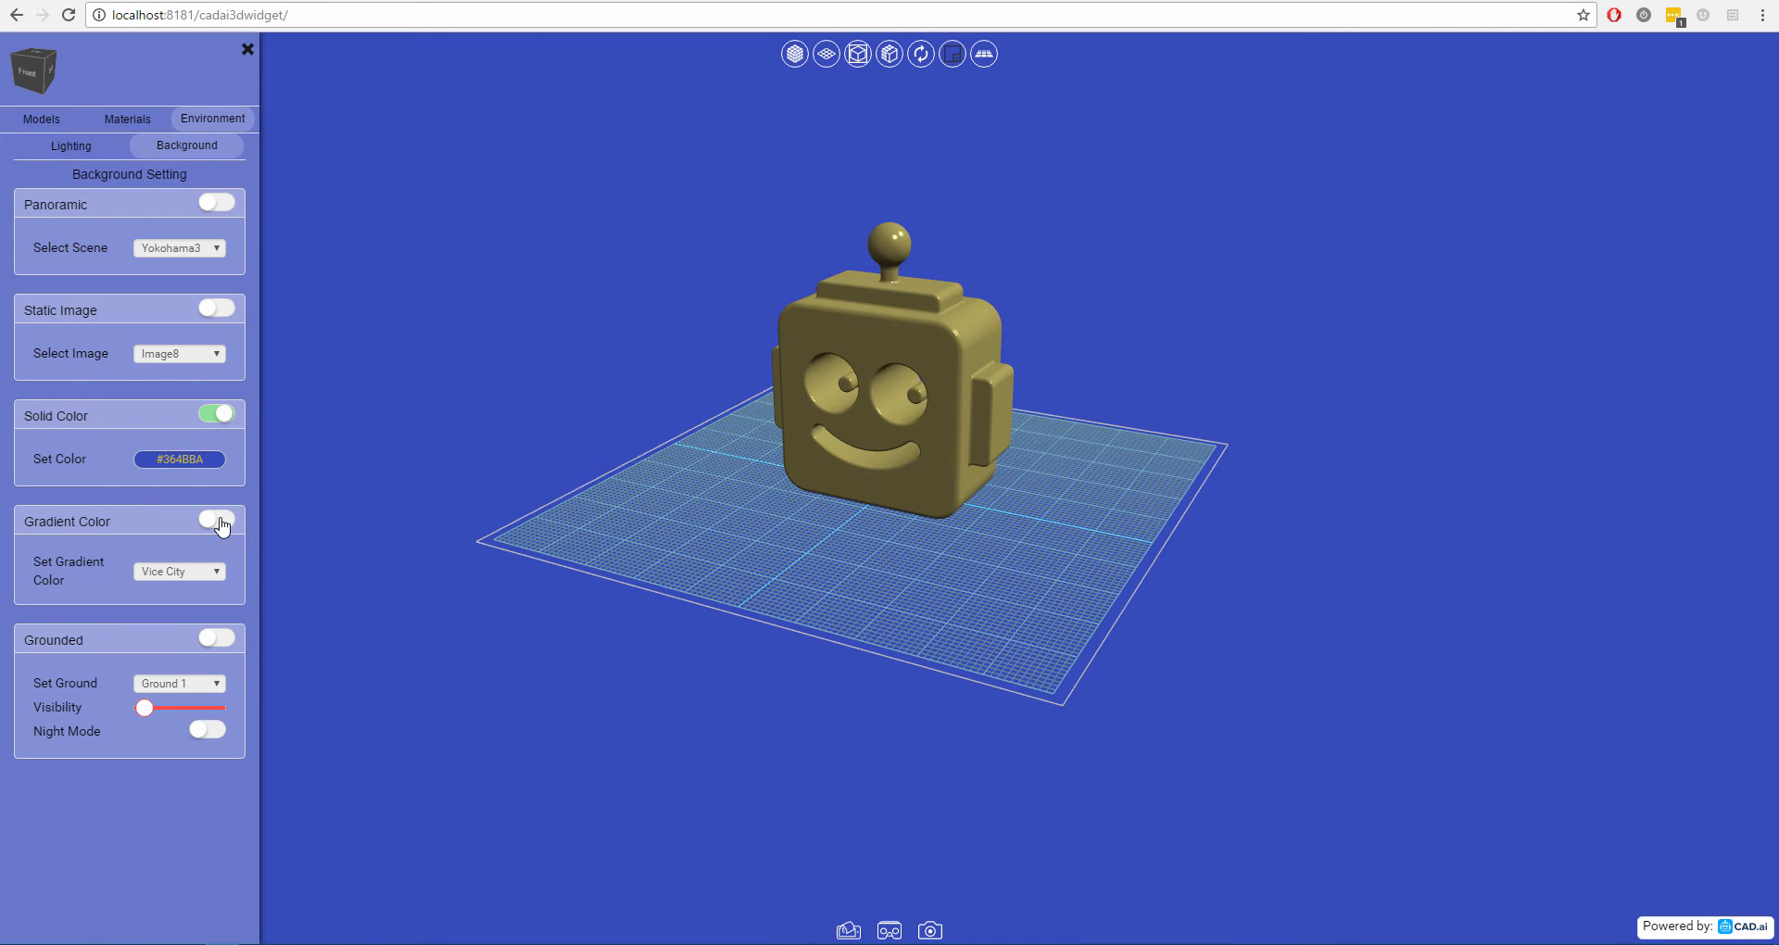
Enable a gradient background, try Dawn, then apply the Ibiza Sunset preset.
click(218, 521)
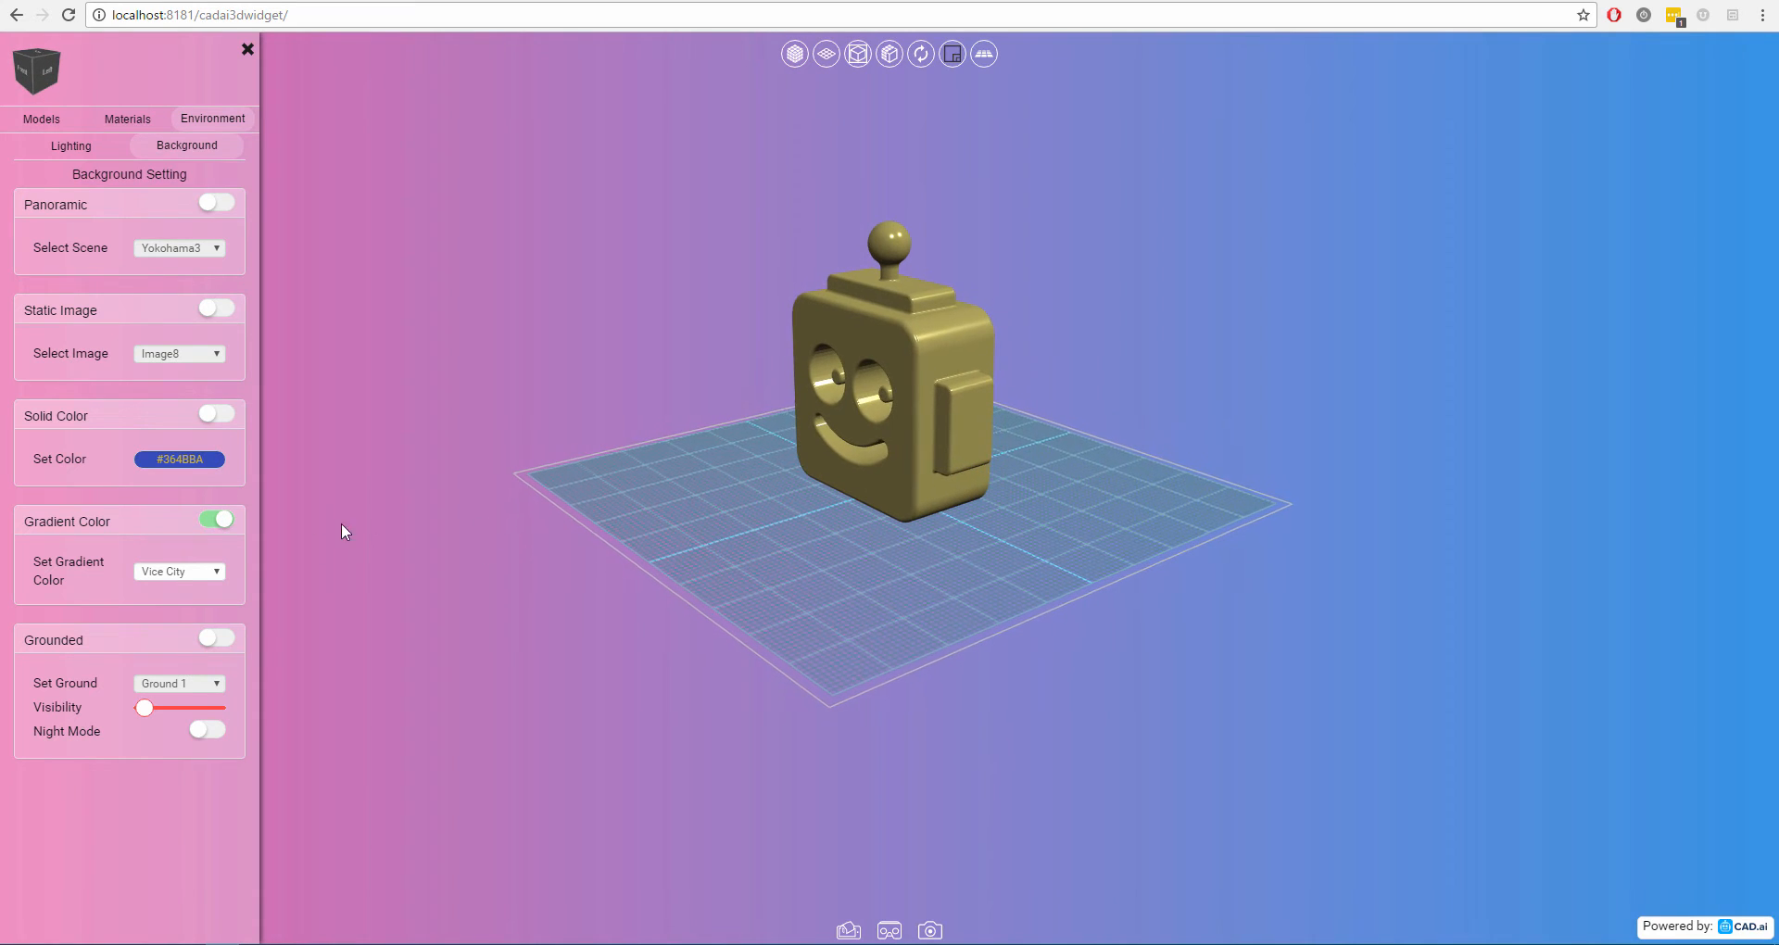
click(178, 571)
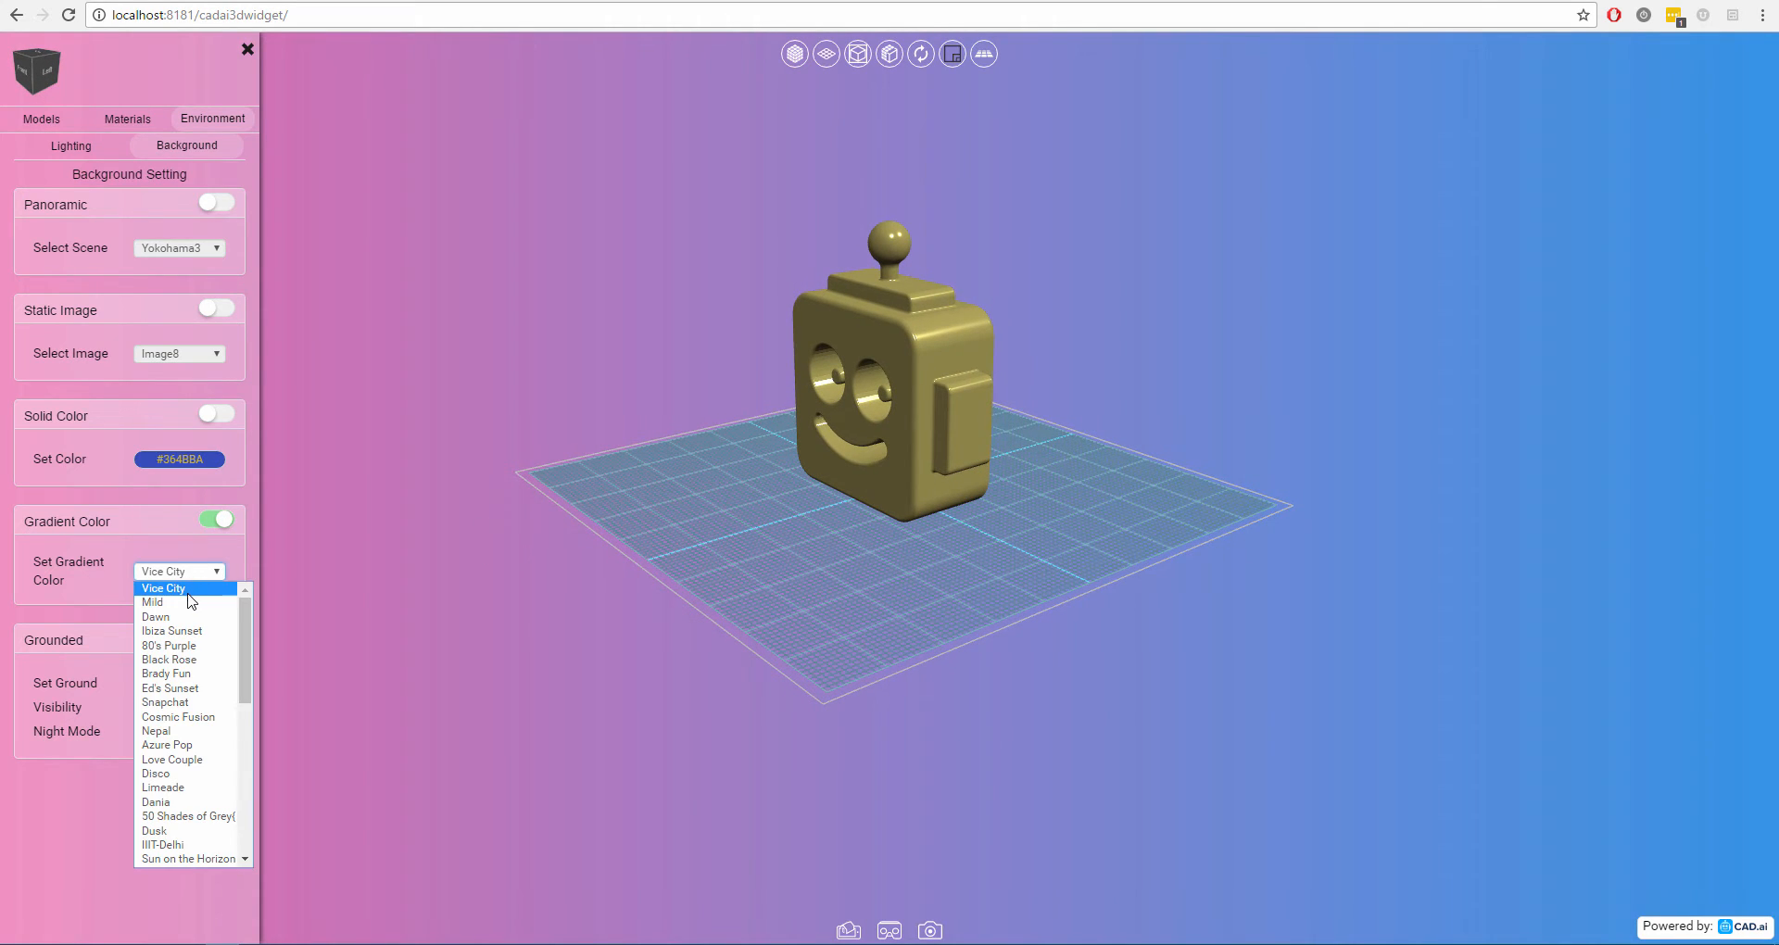
click(155, 617)
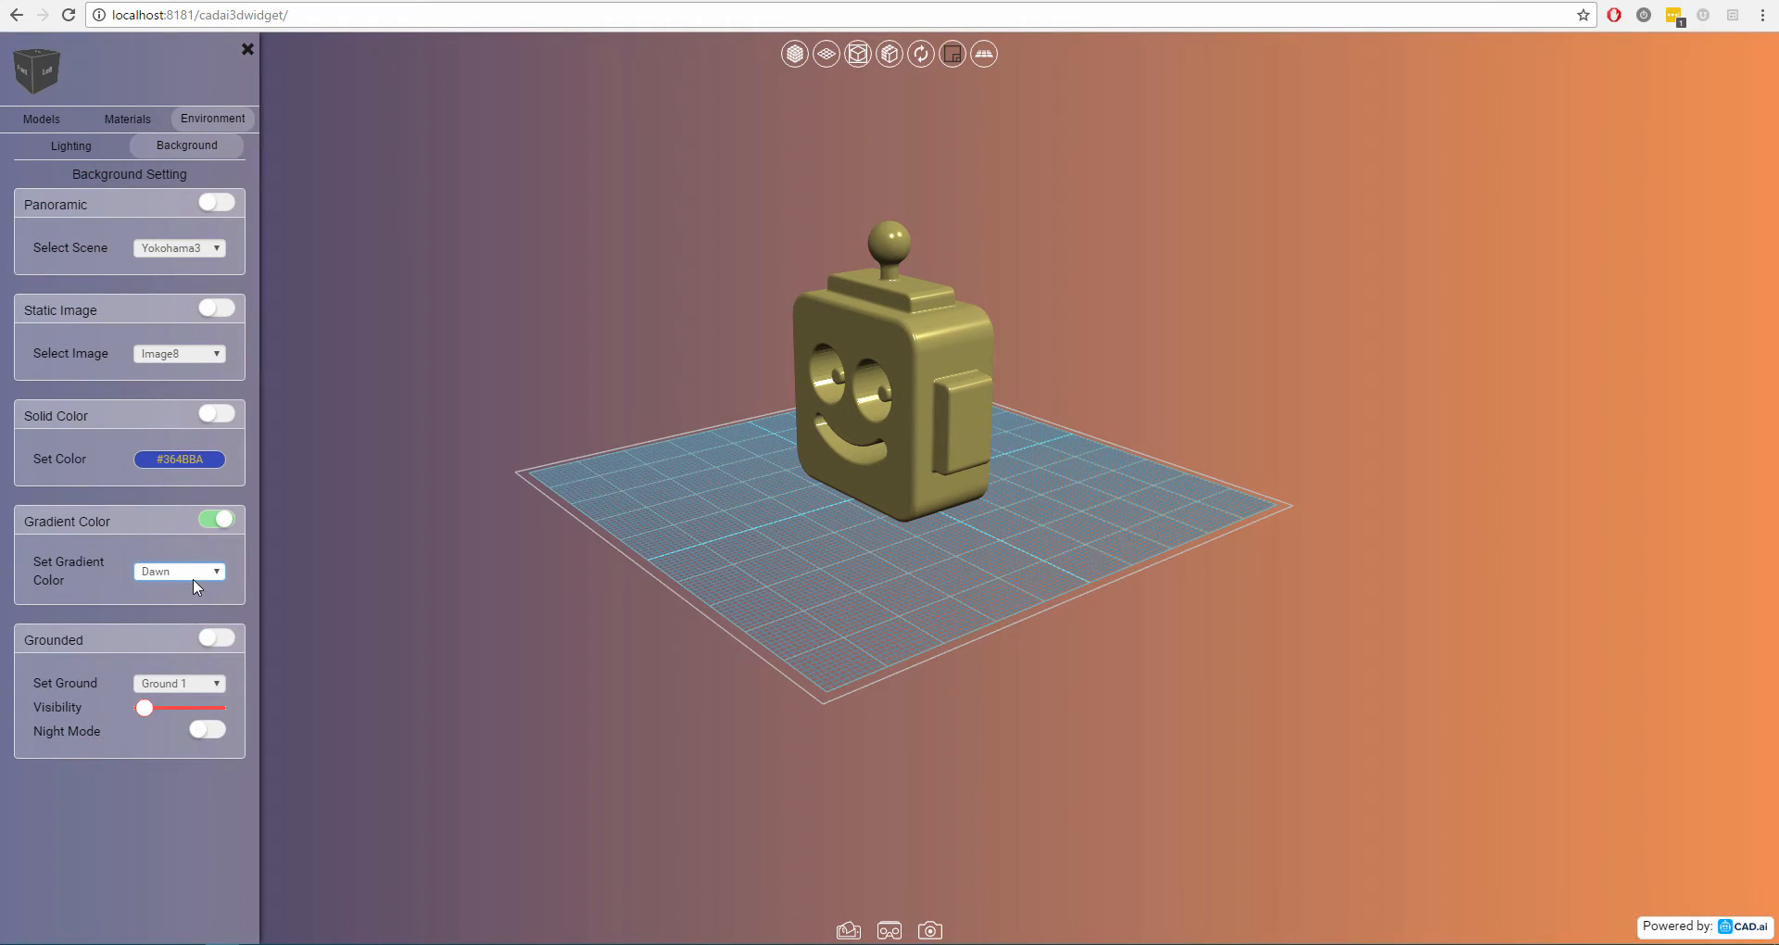
click(178, 571)
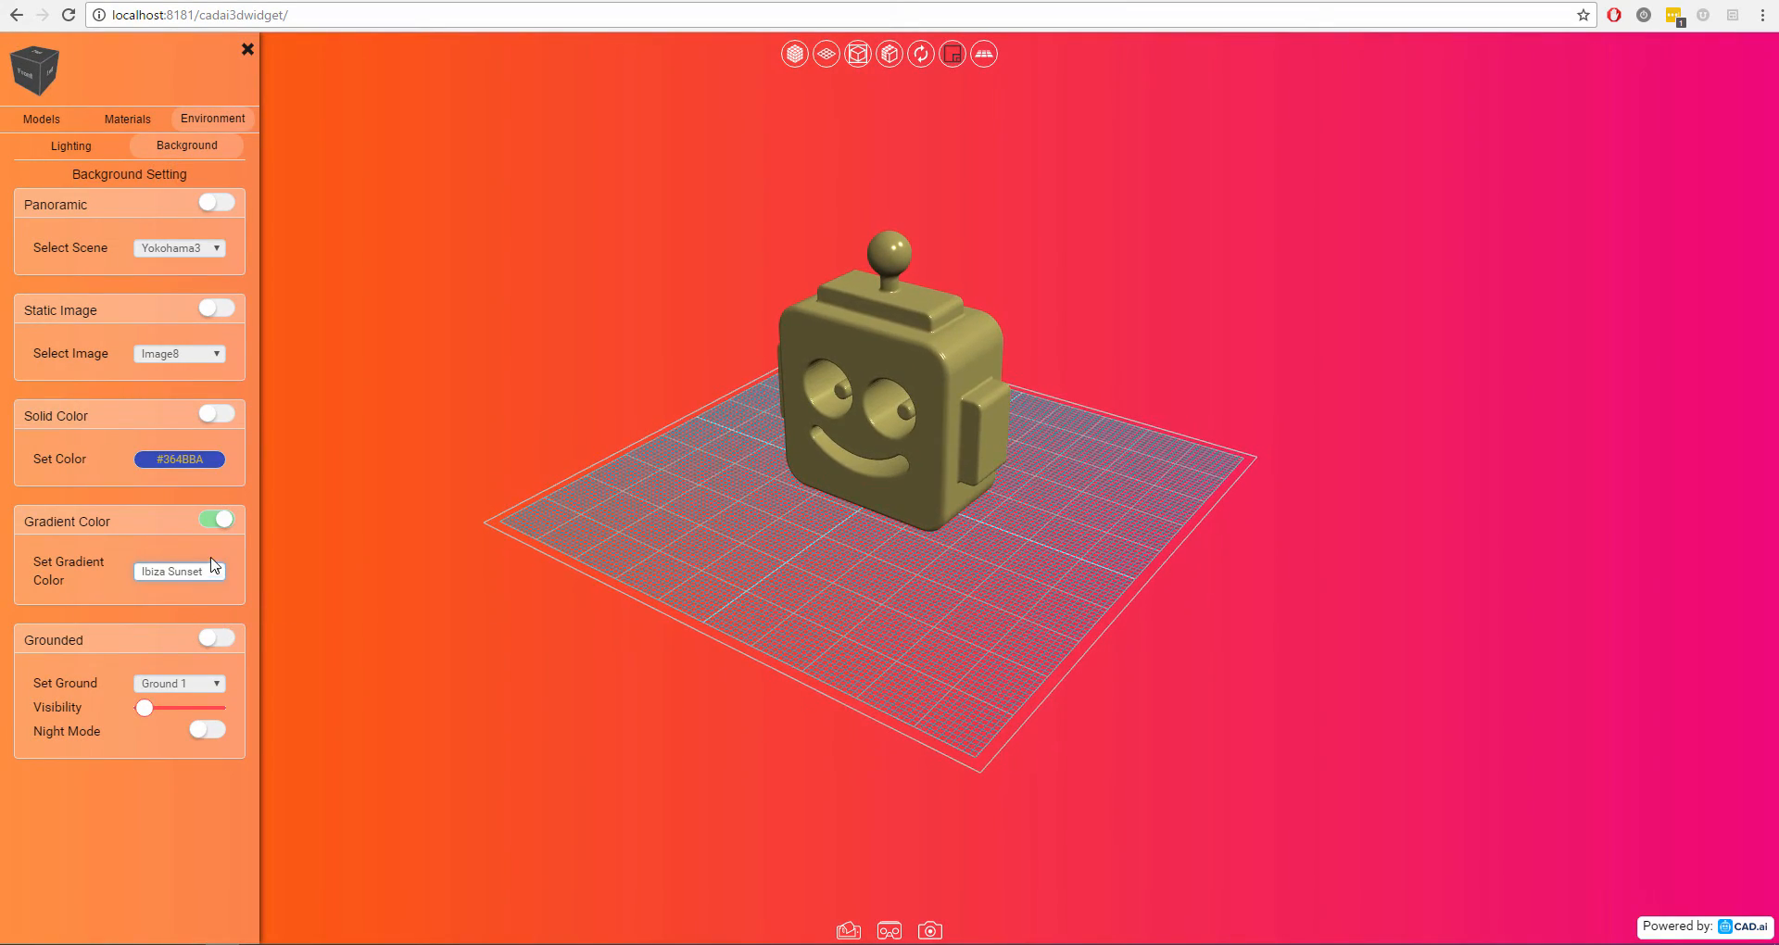
click(217, 637)
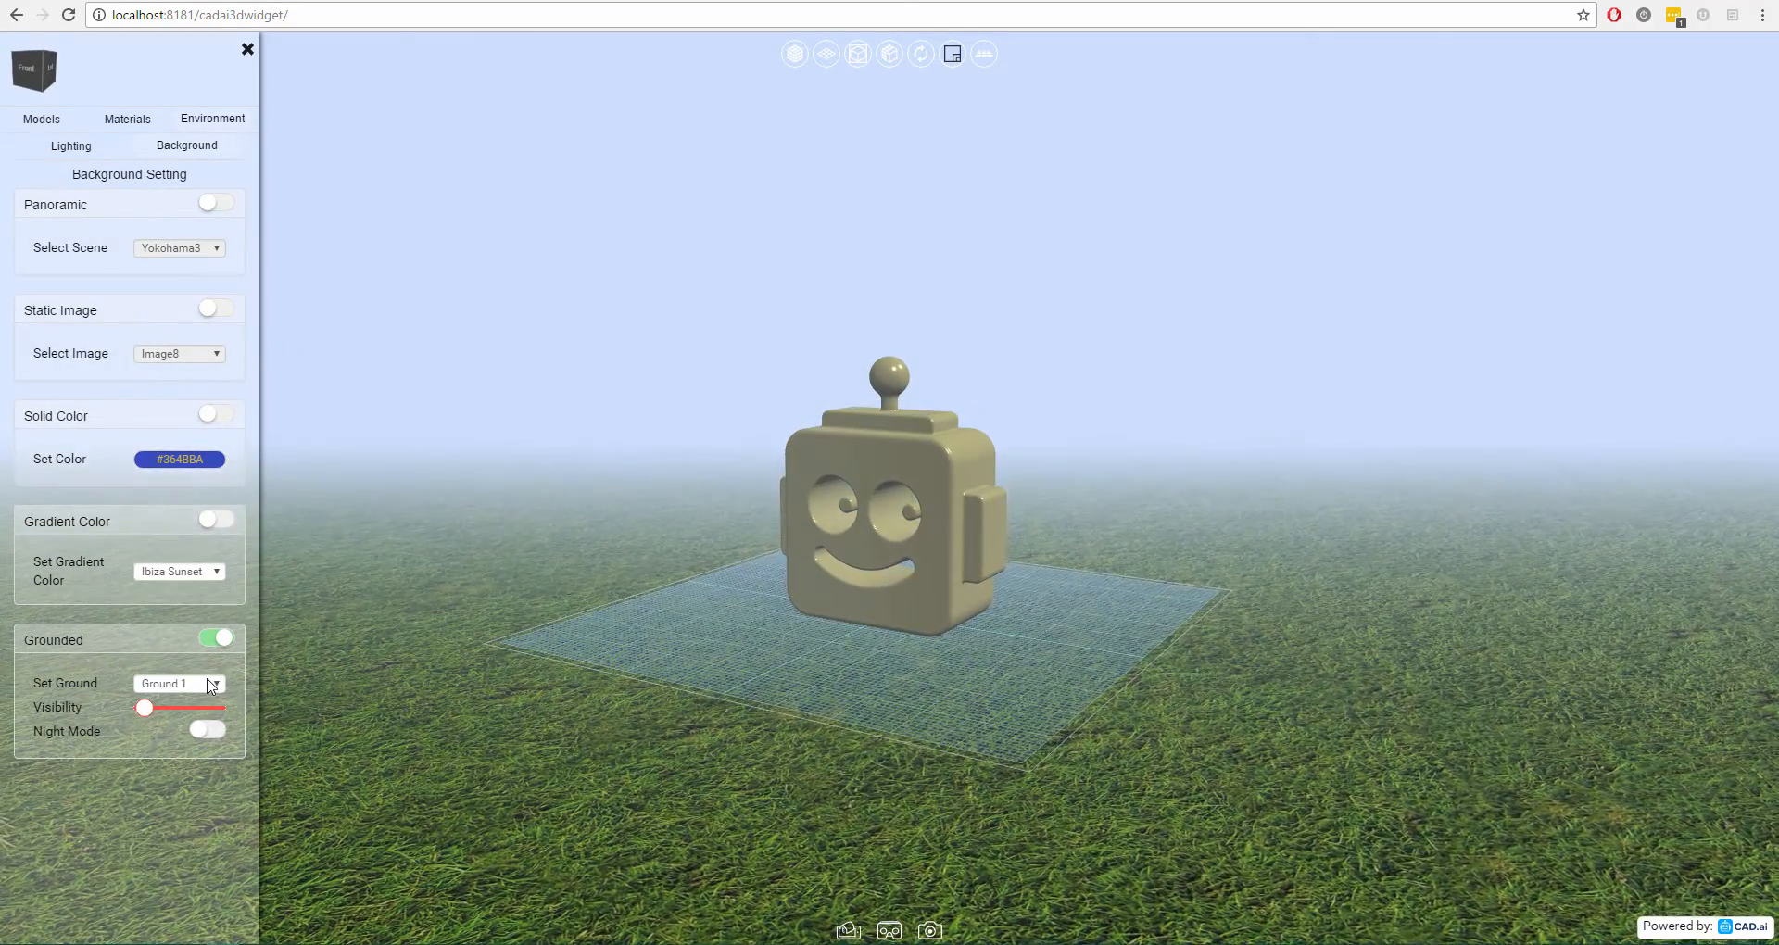
Try Ground 2, then use brick Ground 4 and raise its visibility slightly.
click(178, 682)
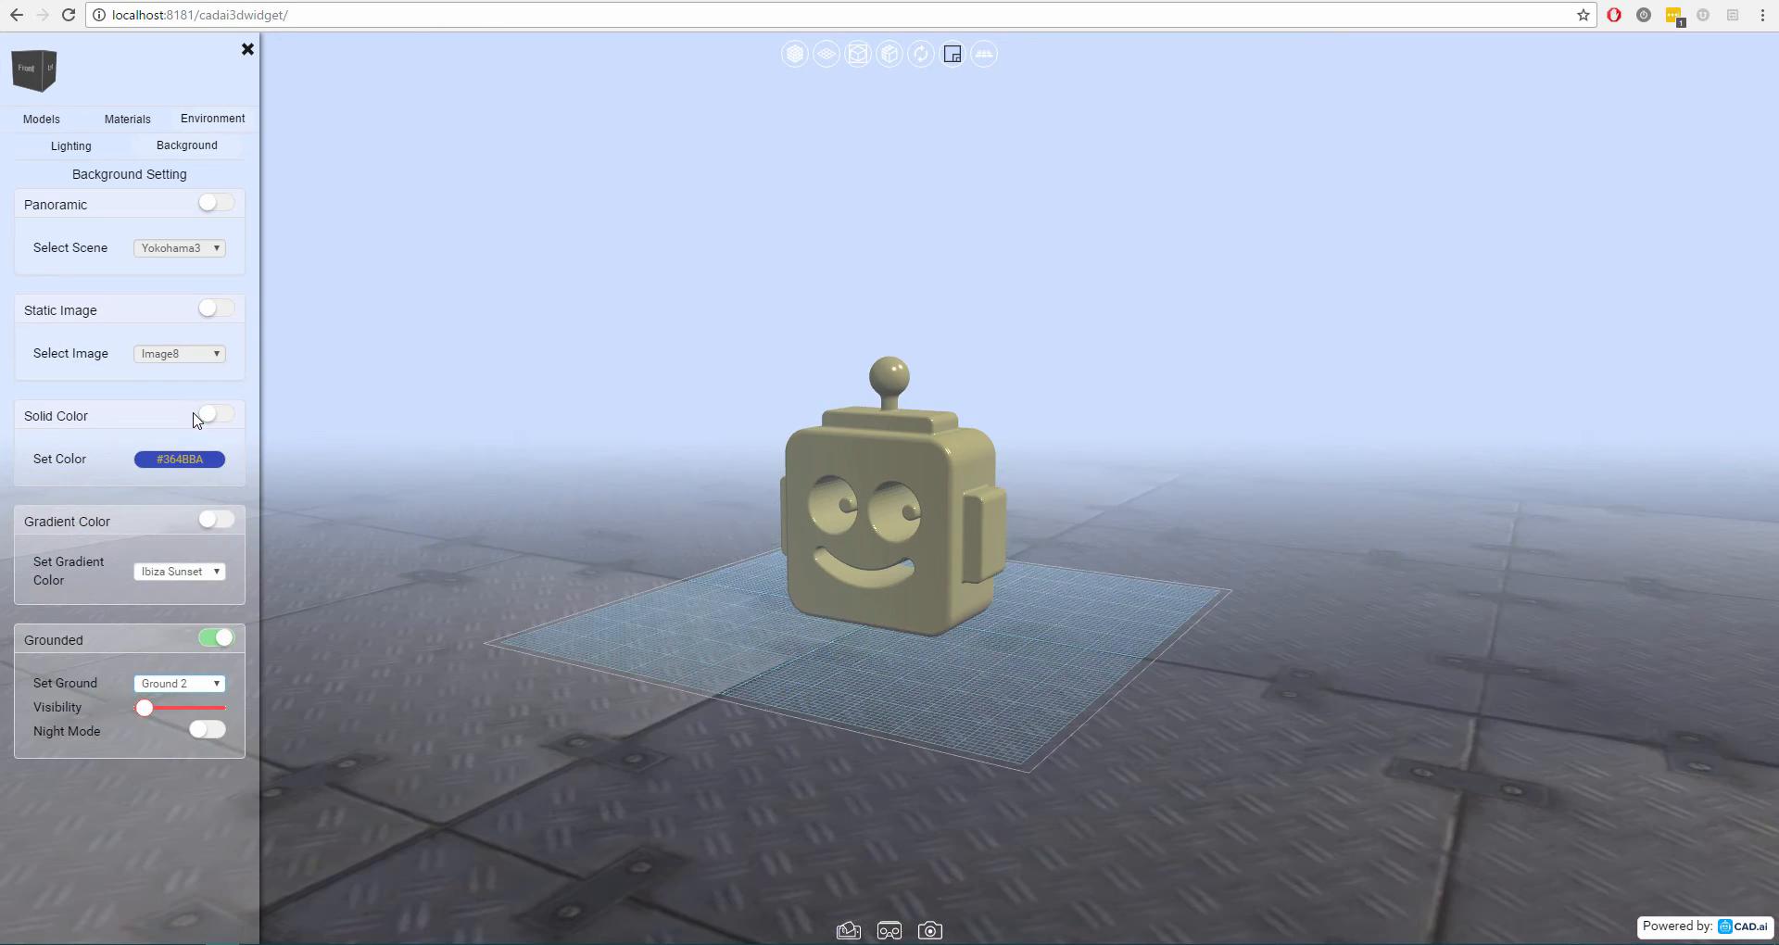
click(178, 571)
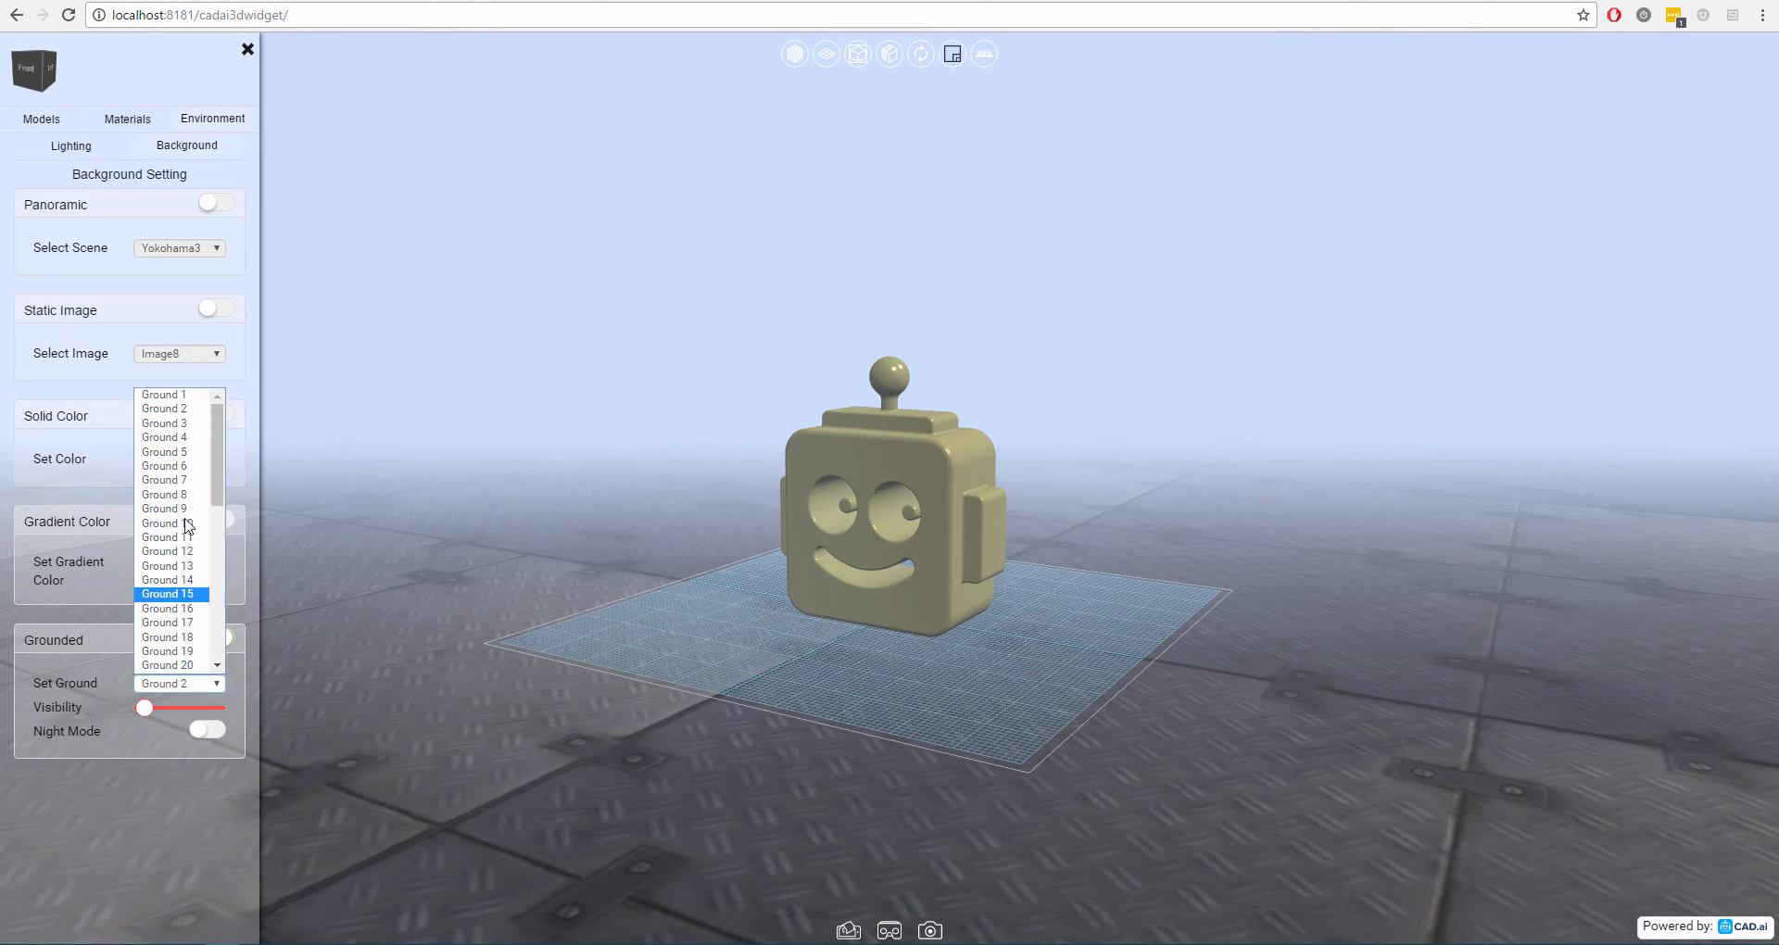
click(166, 436)
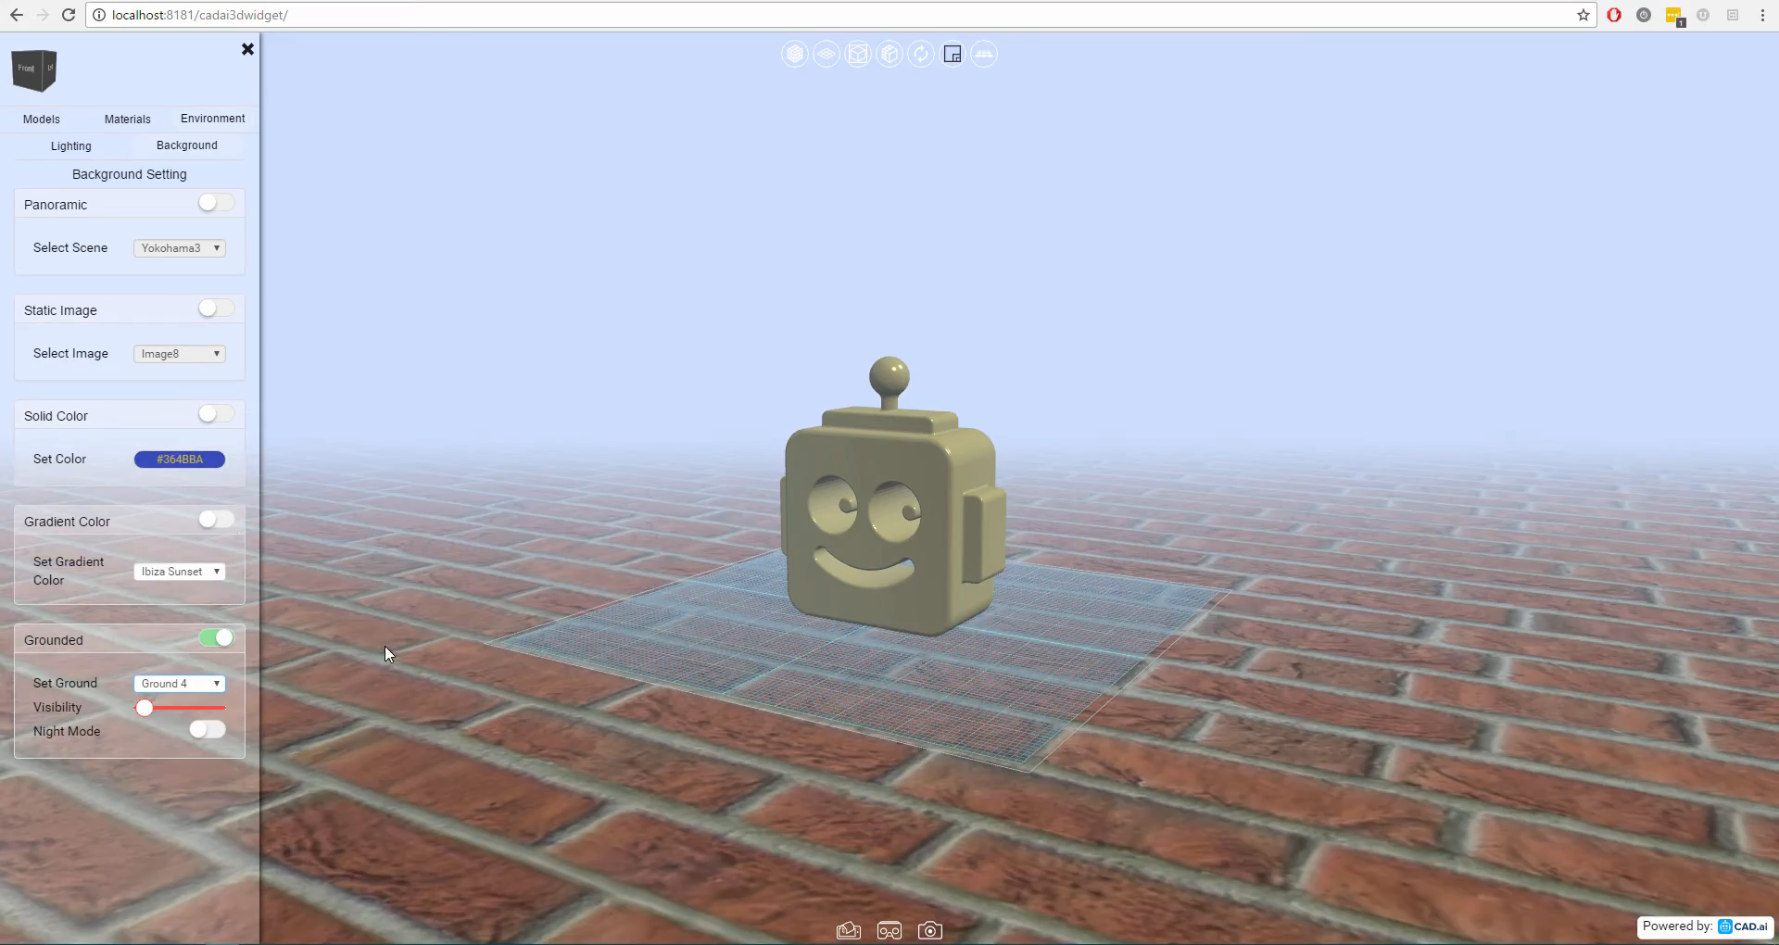
drag(144, 707, 142, 707)
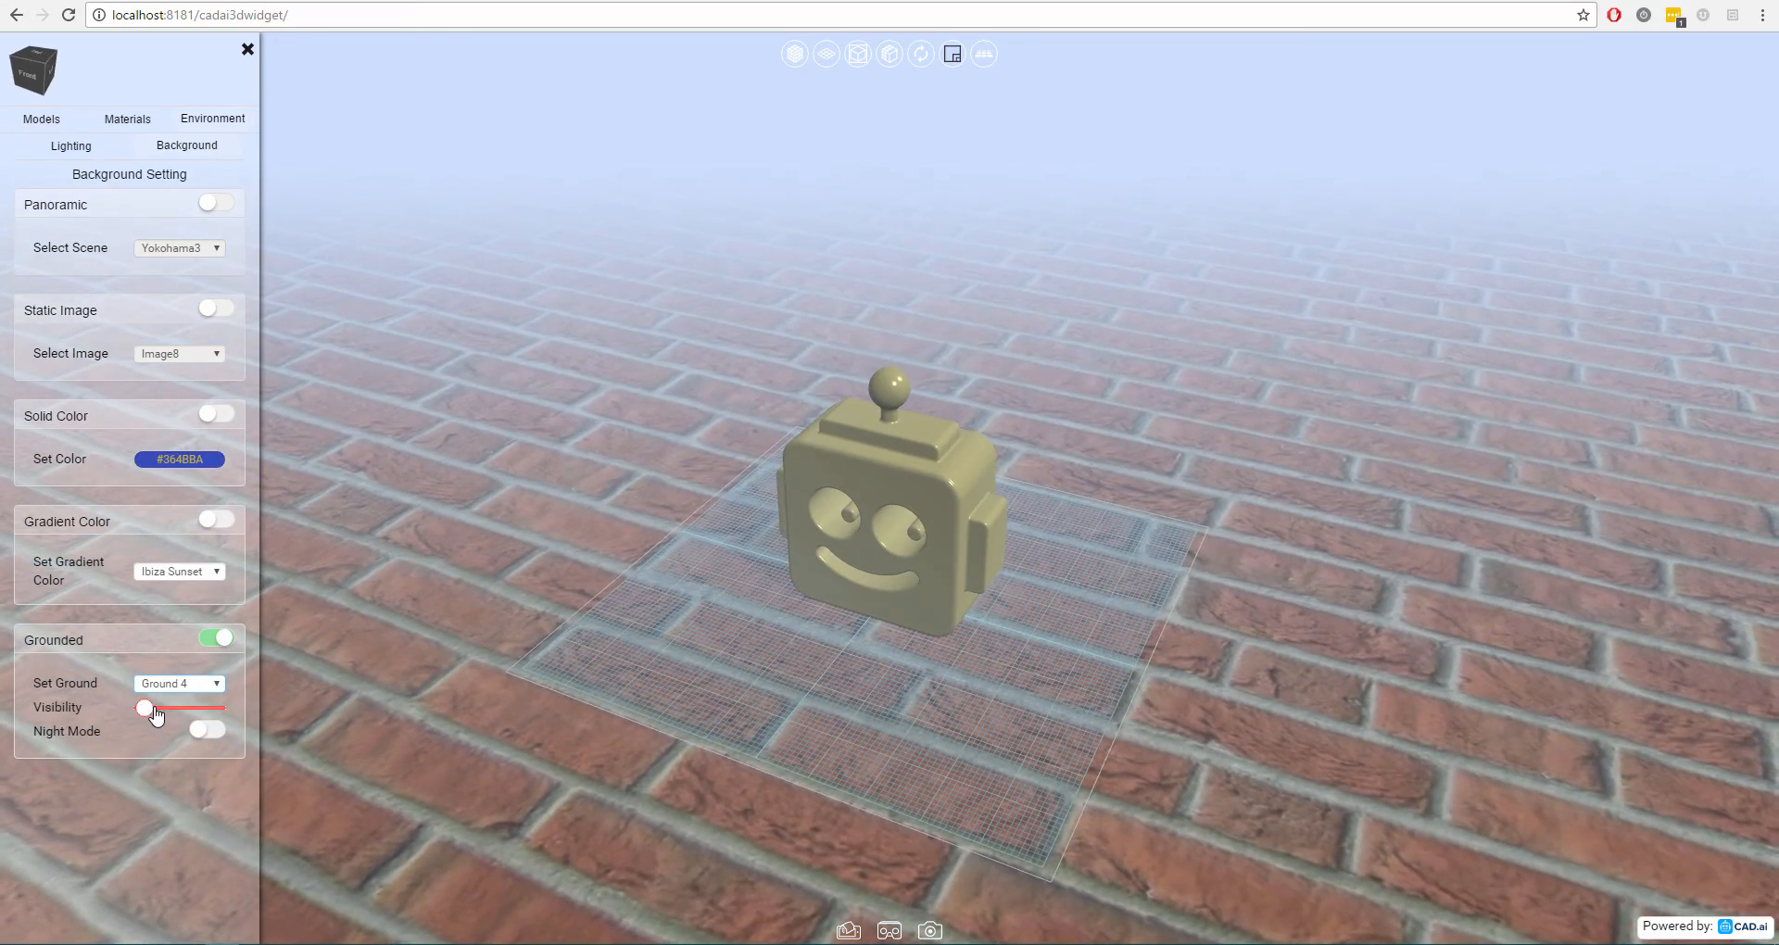
drag(141, 707, 160, 707)
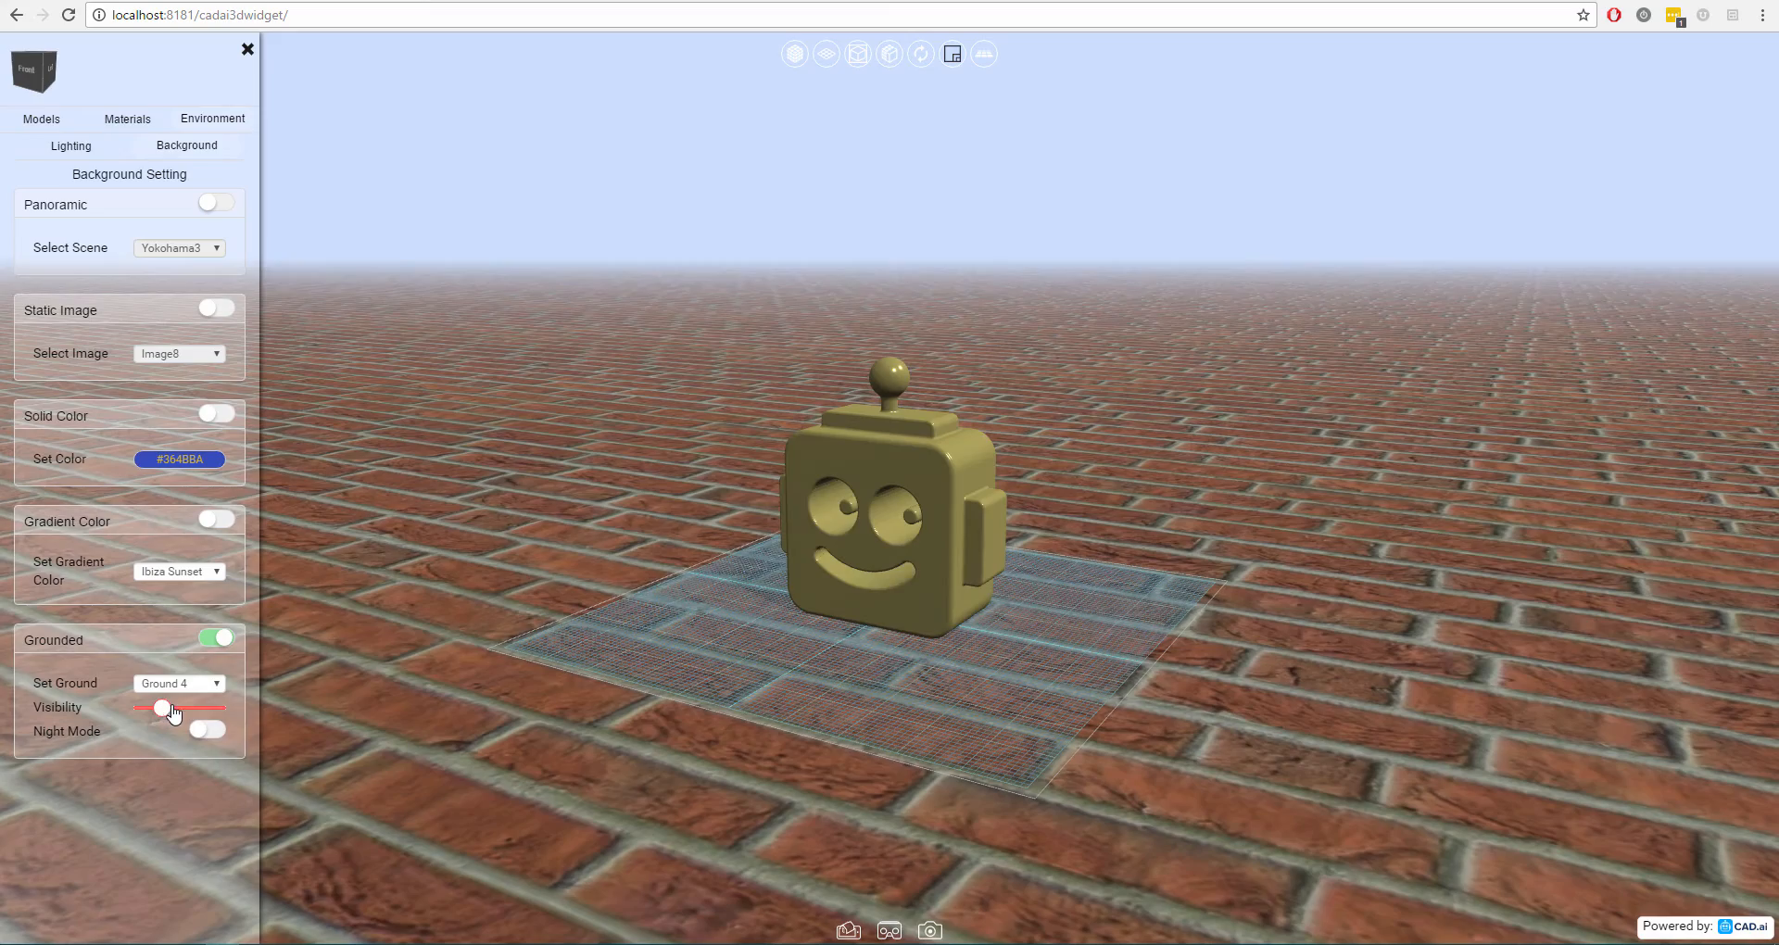
Toggle night mode on and off while raising the ground visibility higher.
click(208, 729)
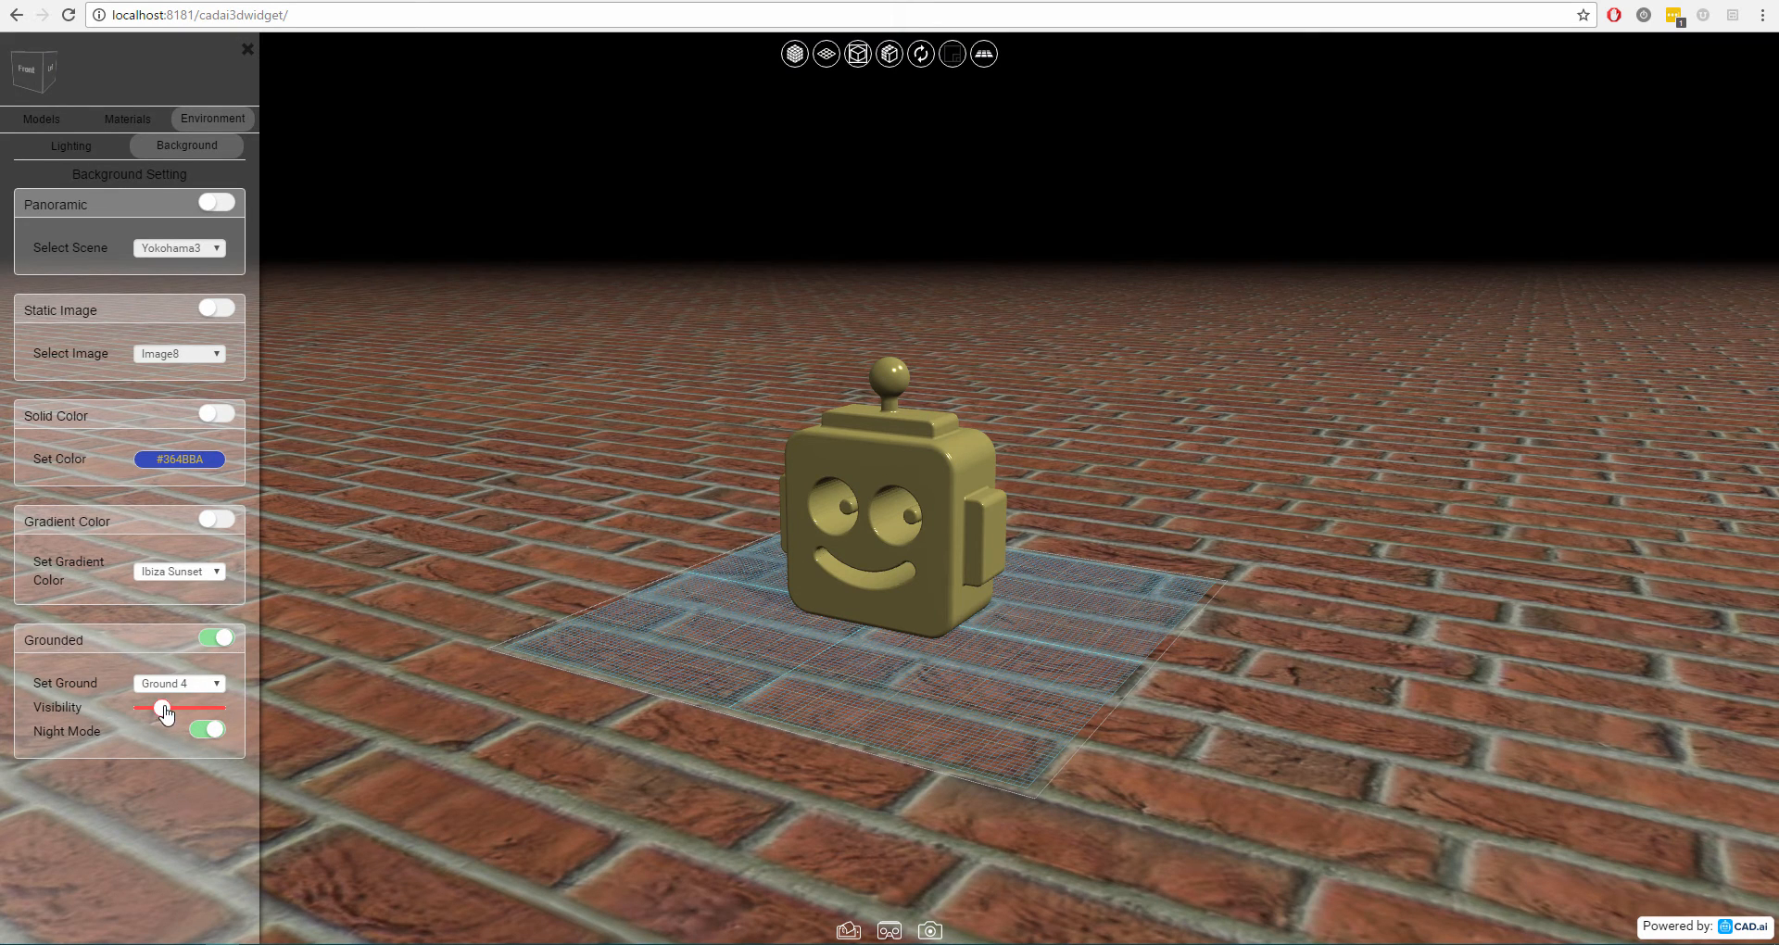
drag(164, 708, 142, 708)
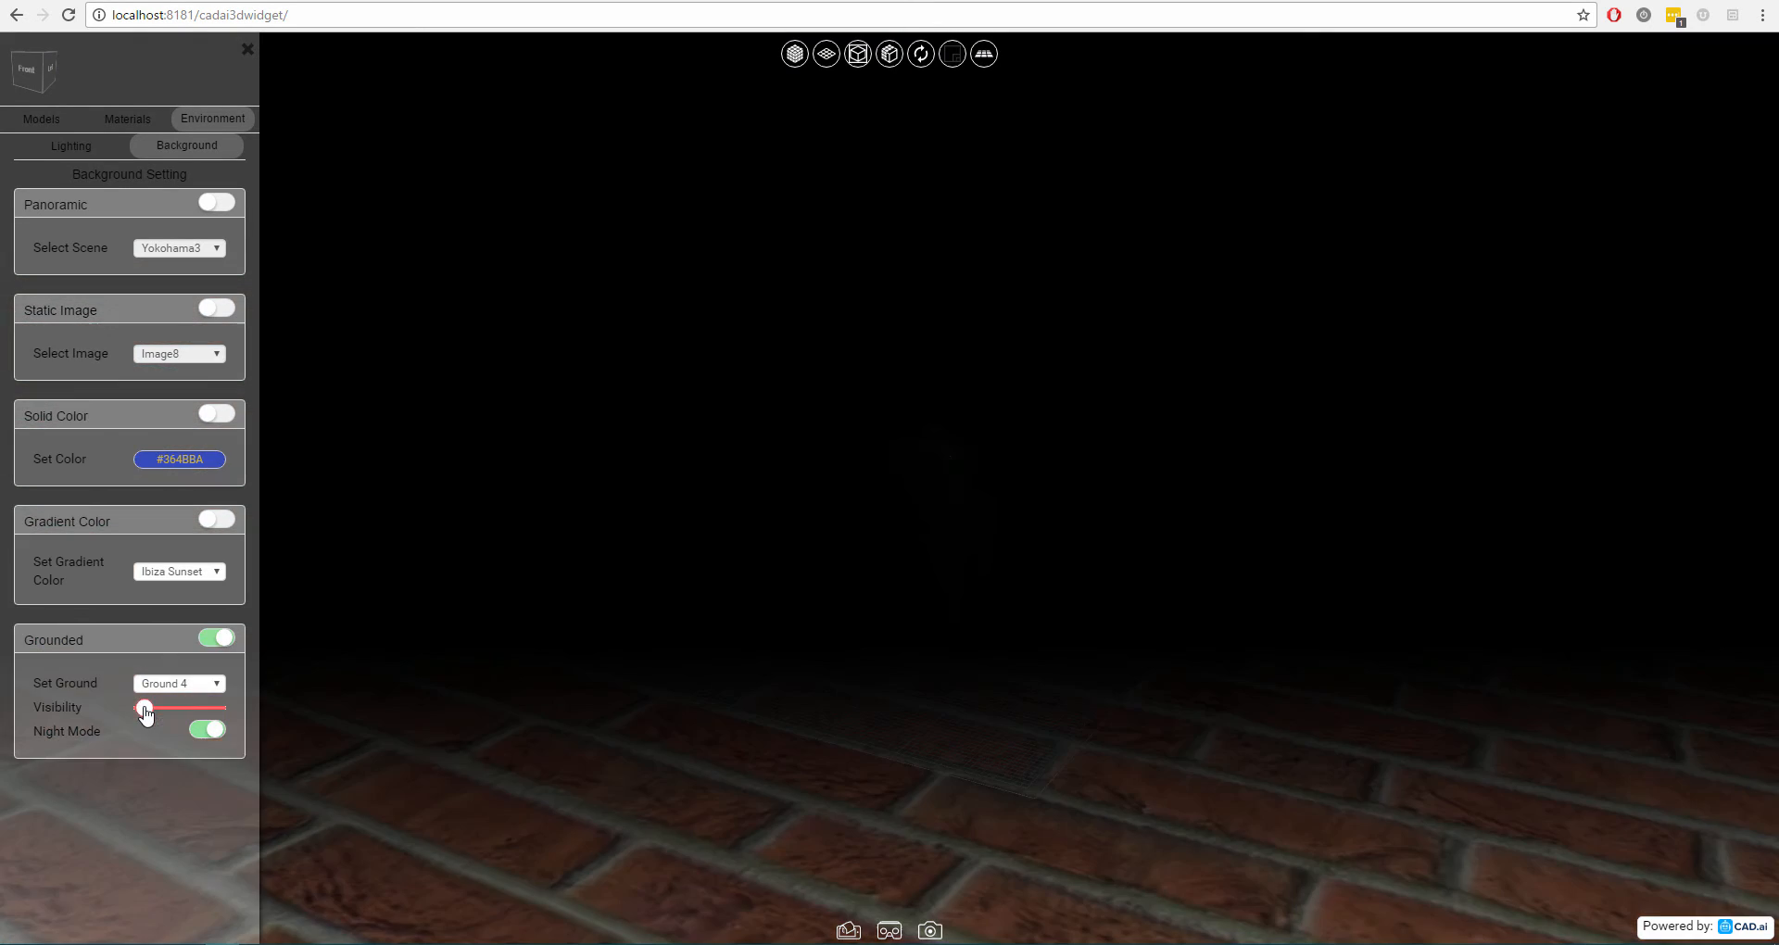
drag(140, 708, 178, 708)
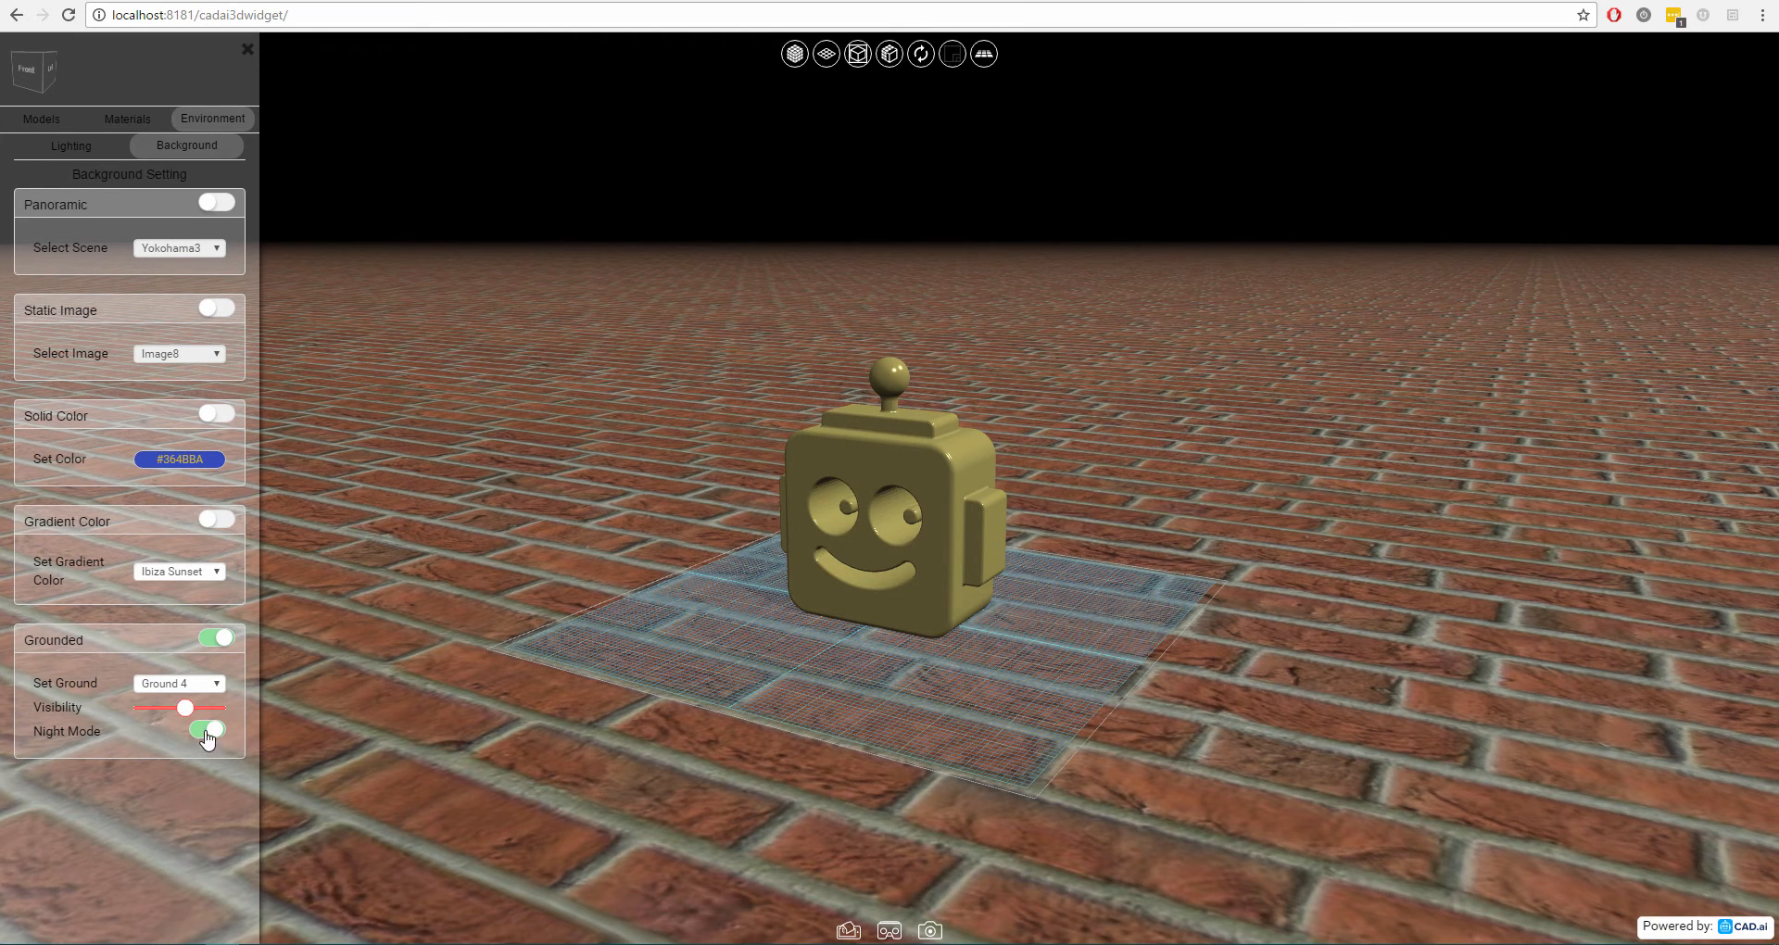
click(207, 730)
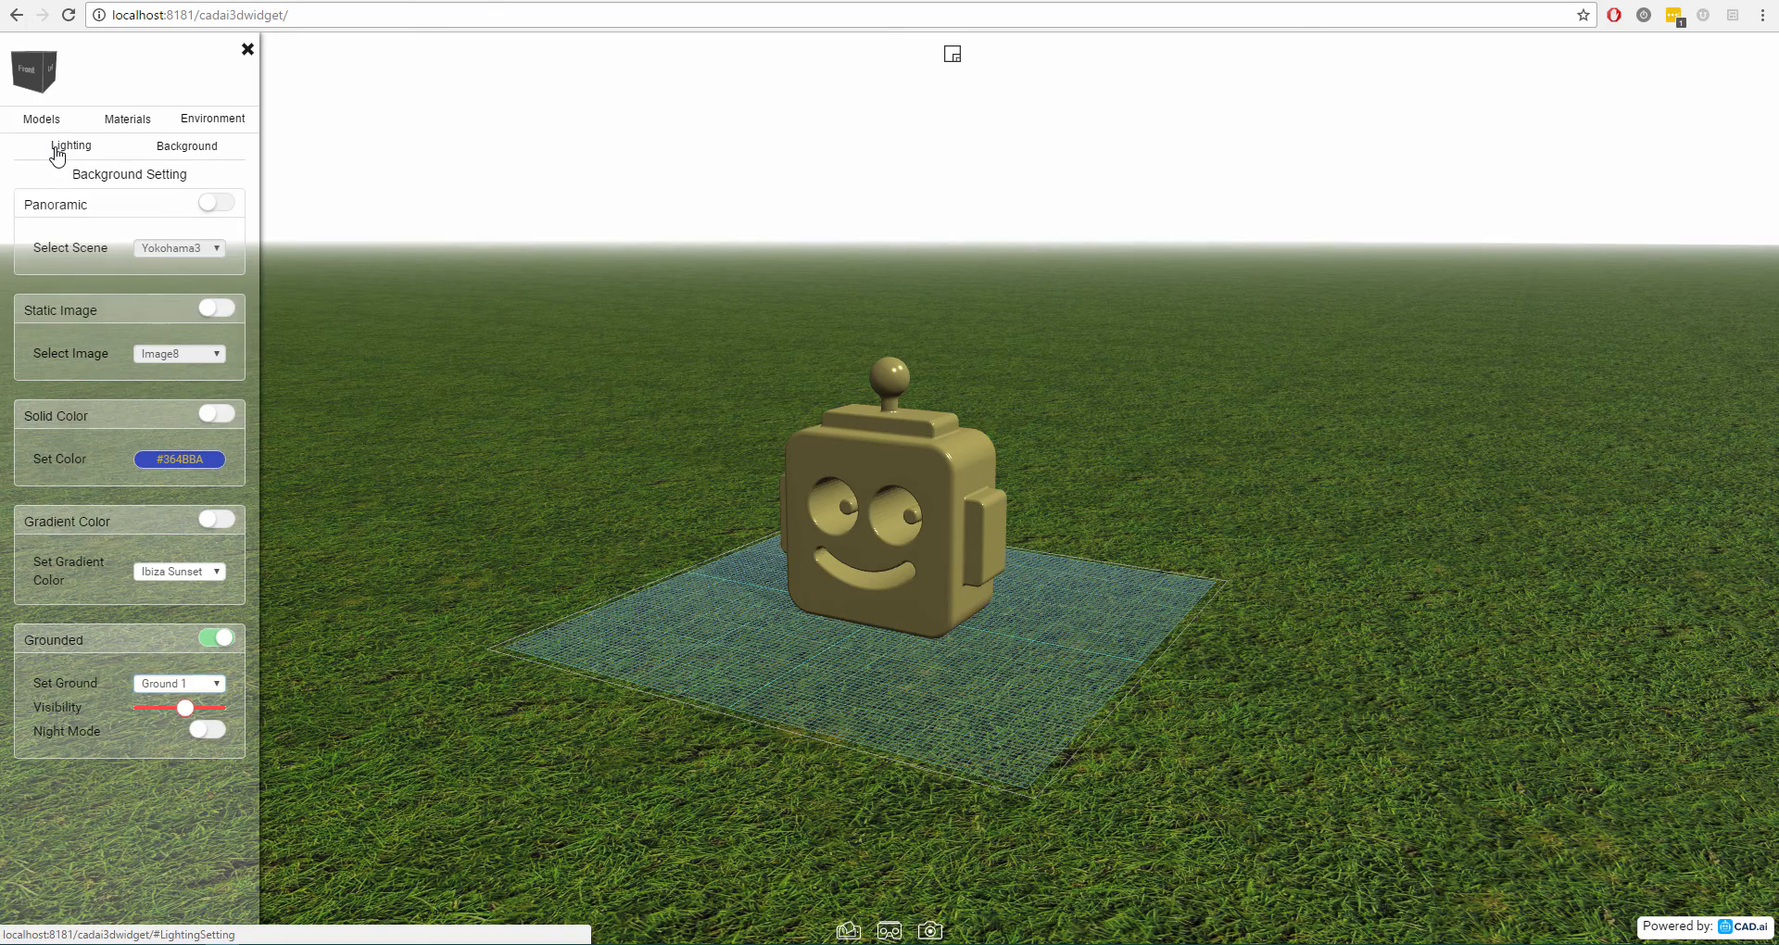
Expand the Hemispherical, Directional Lighting 1 and Directional Lighting 2 panels in Lighting.
click(72, 145)
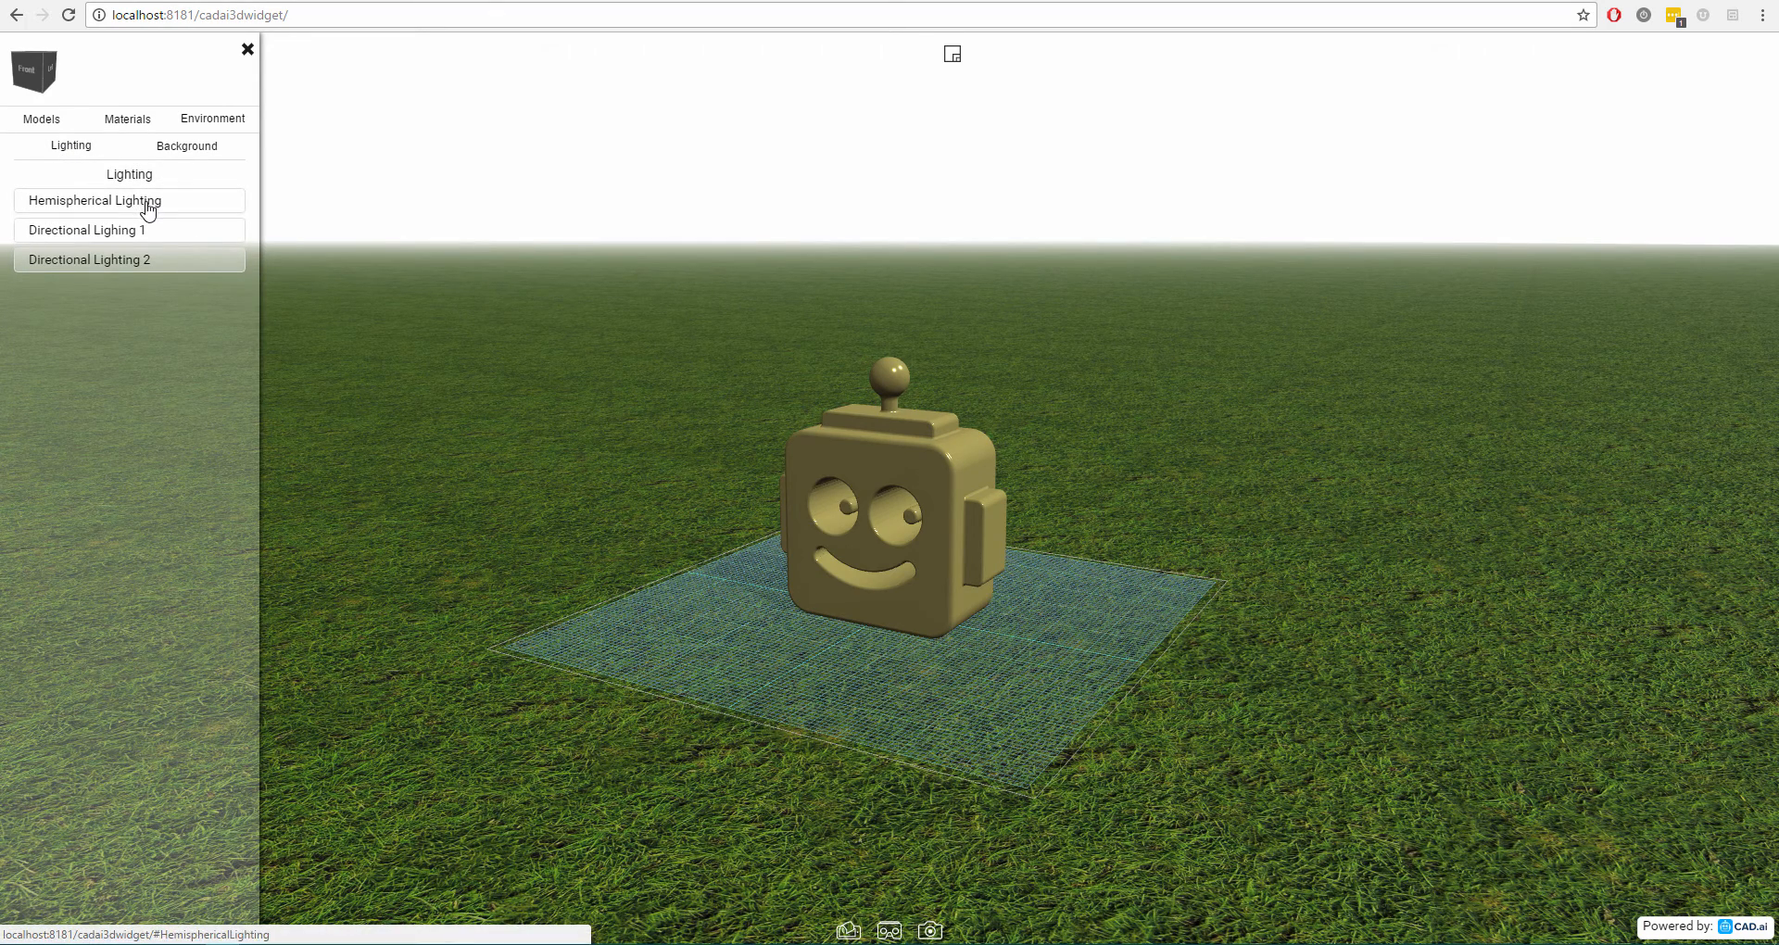
click(128, 200)
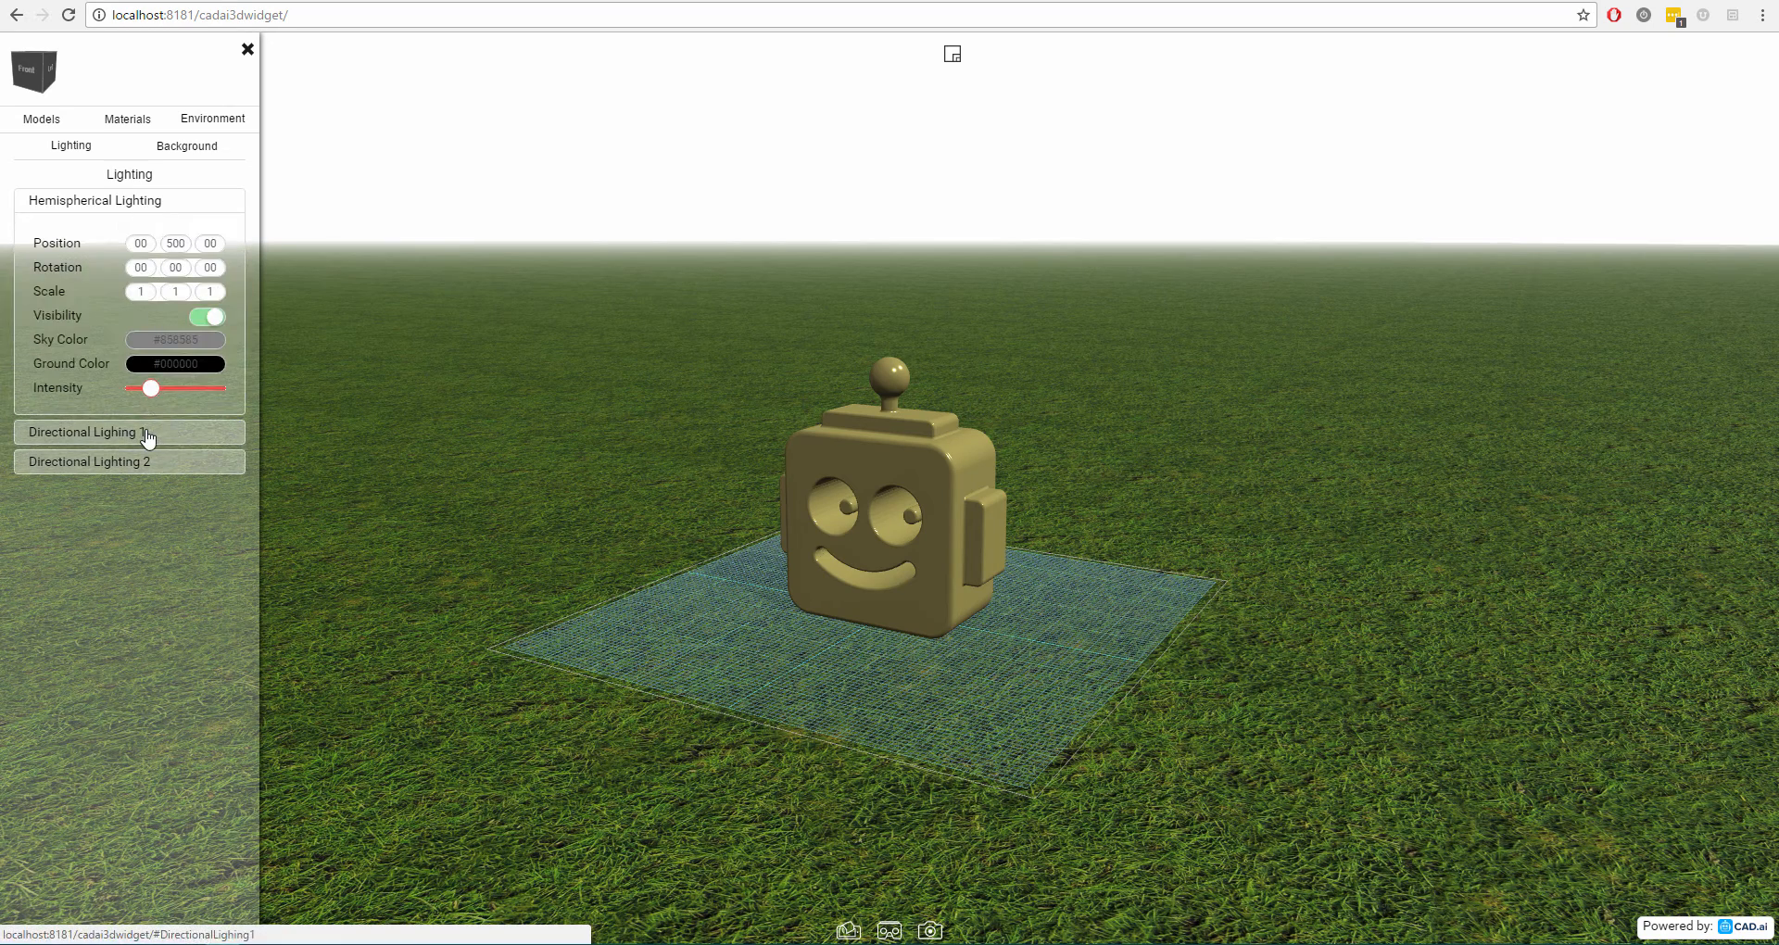
click(130, 432)
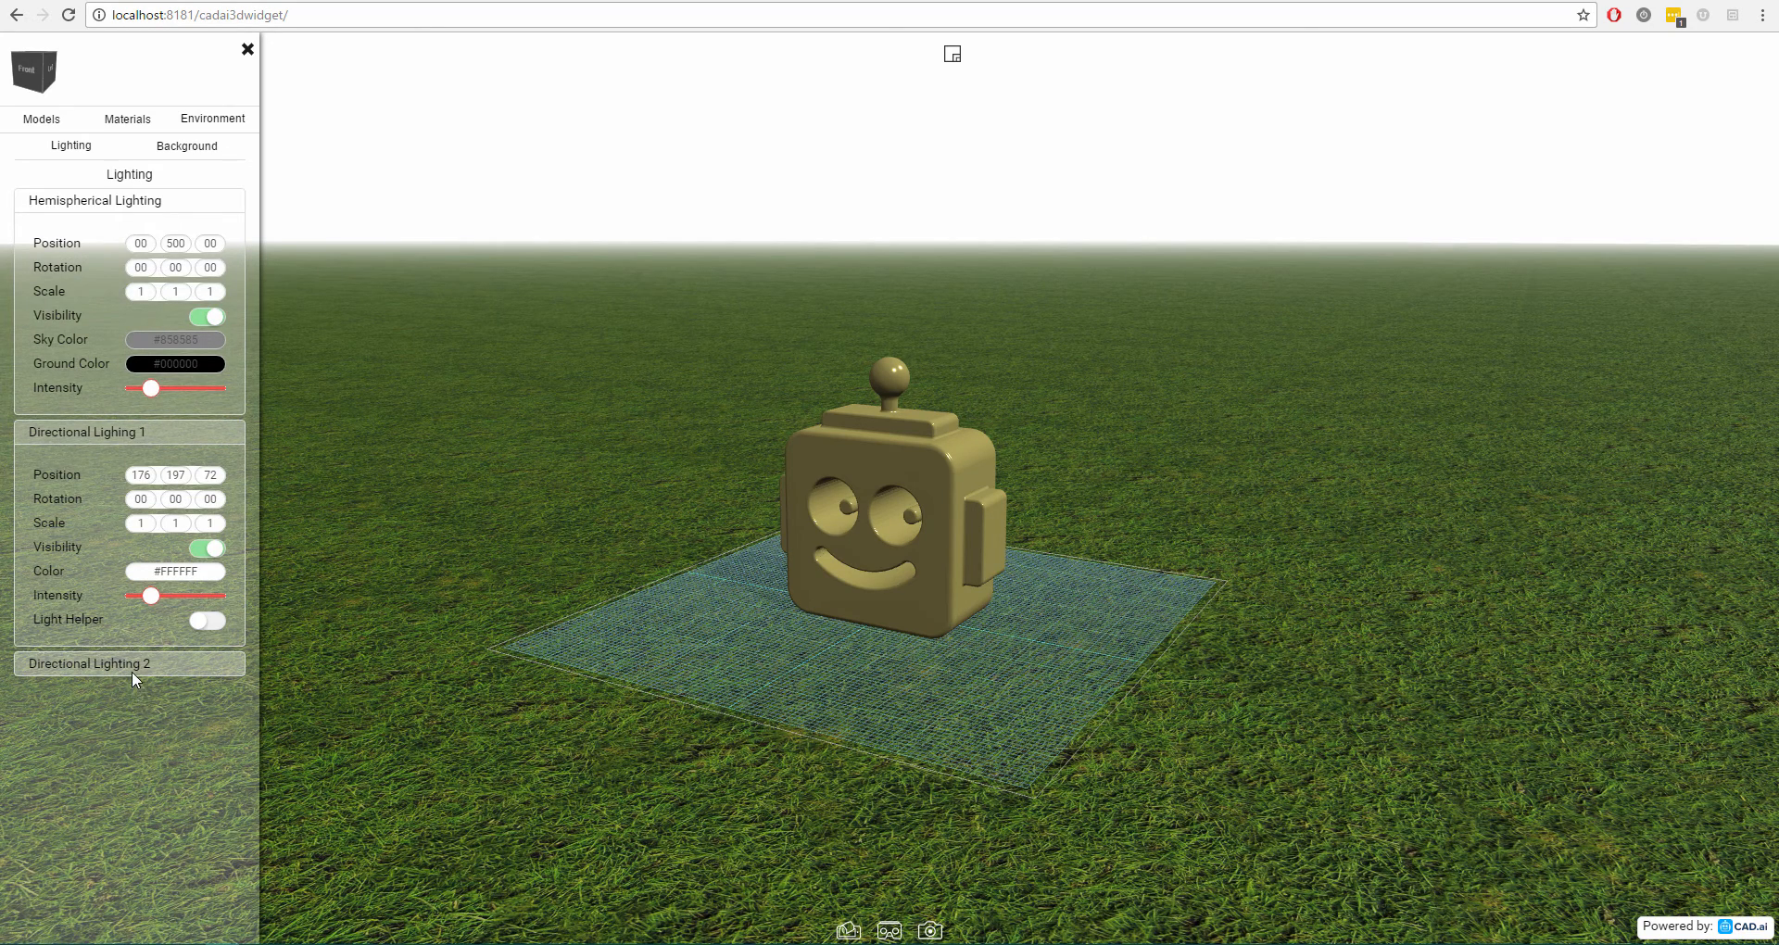
click(90, 664)
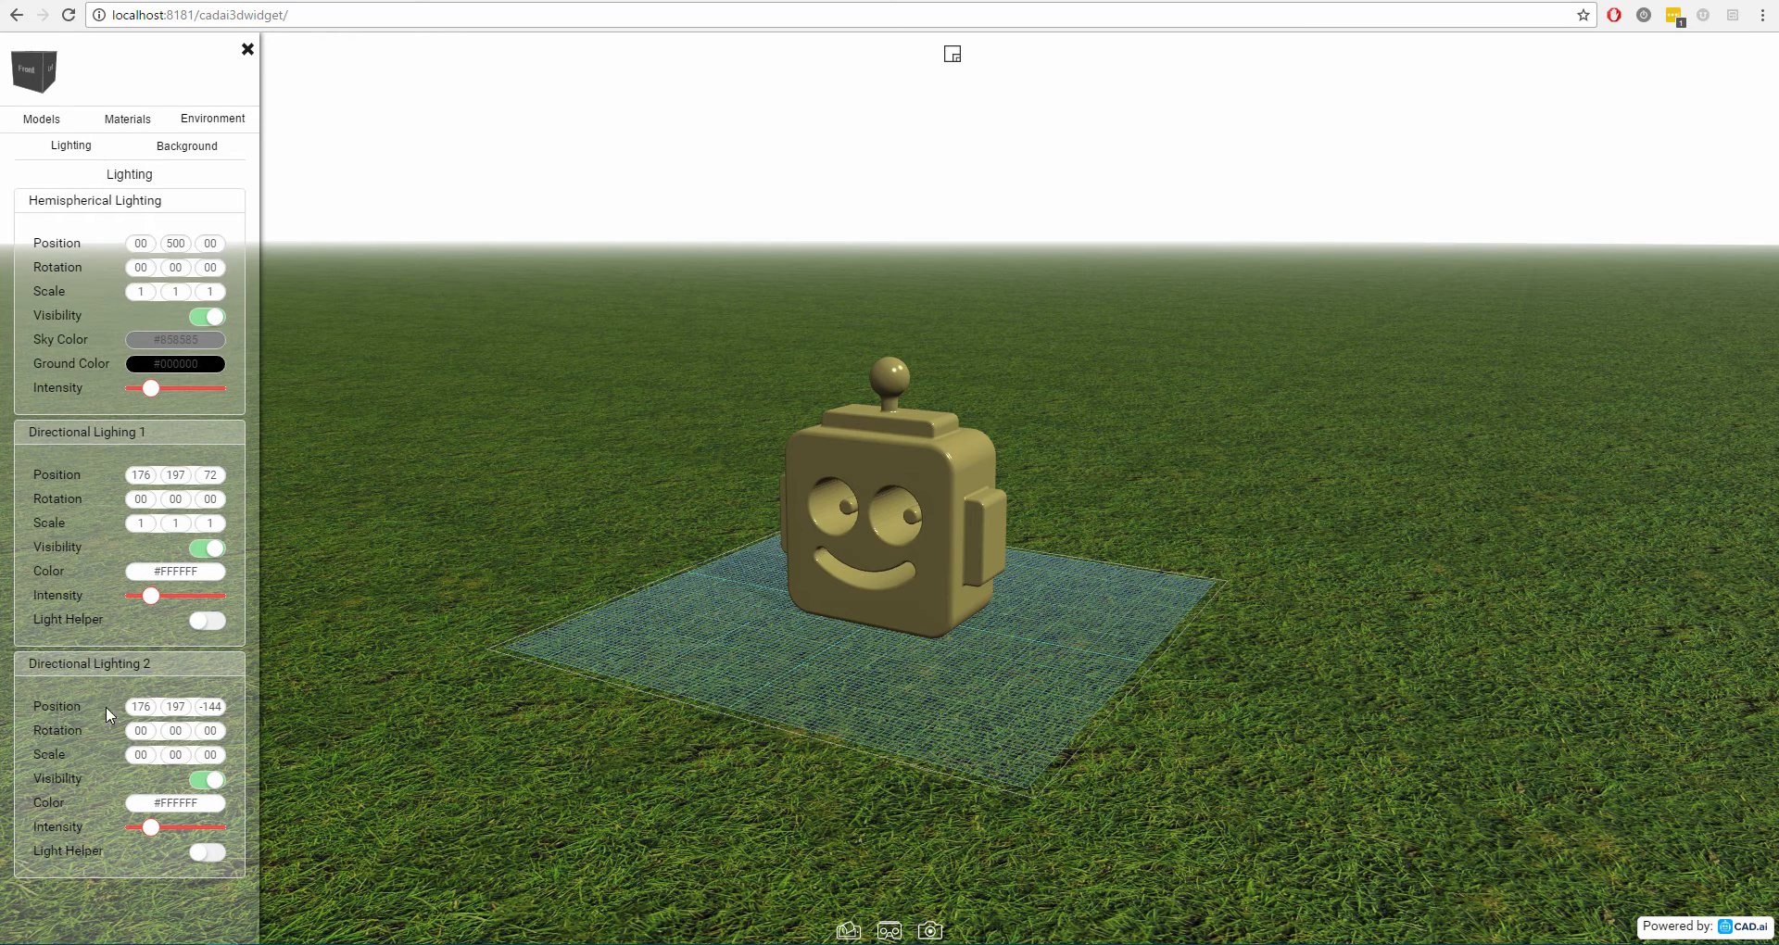
mouse_move(80, 243)
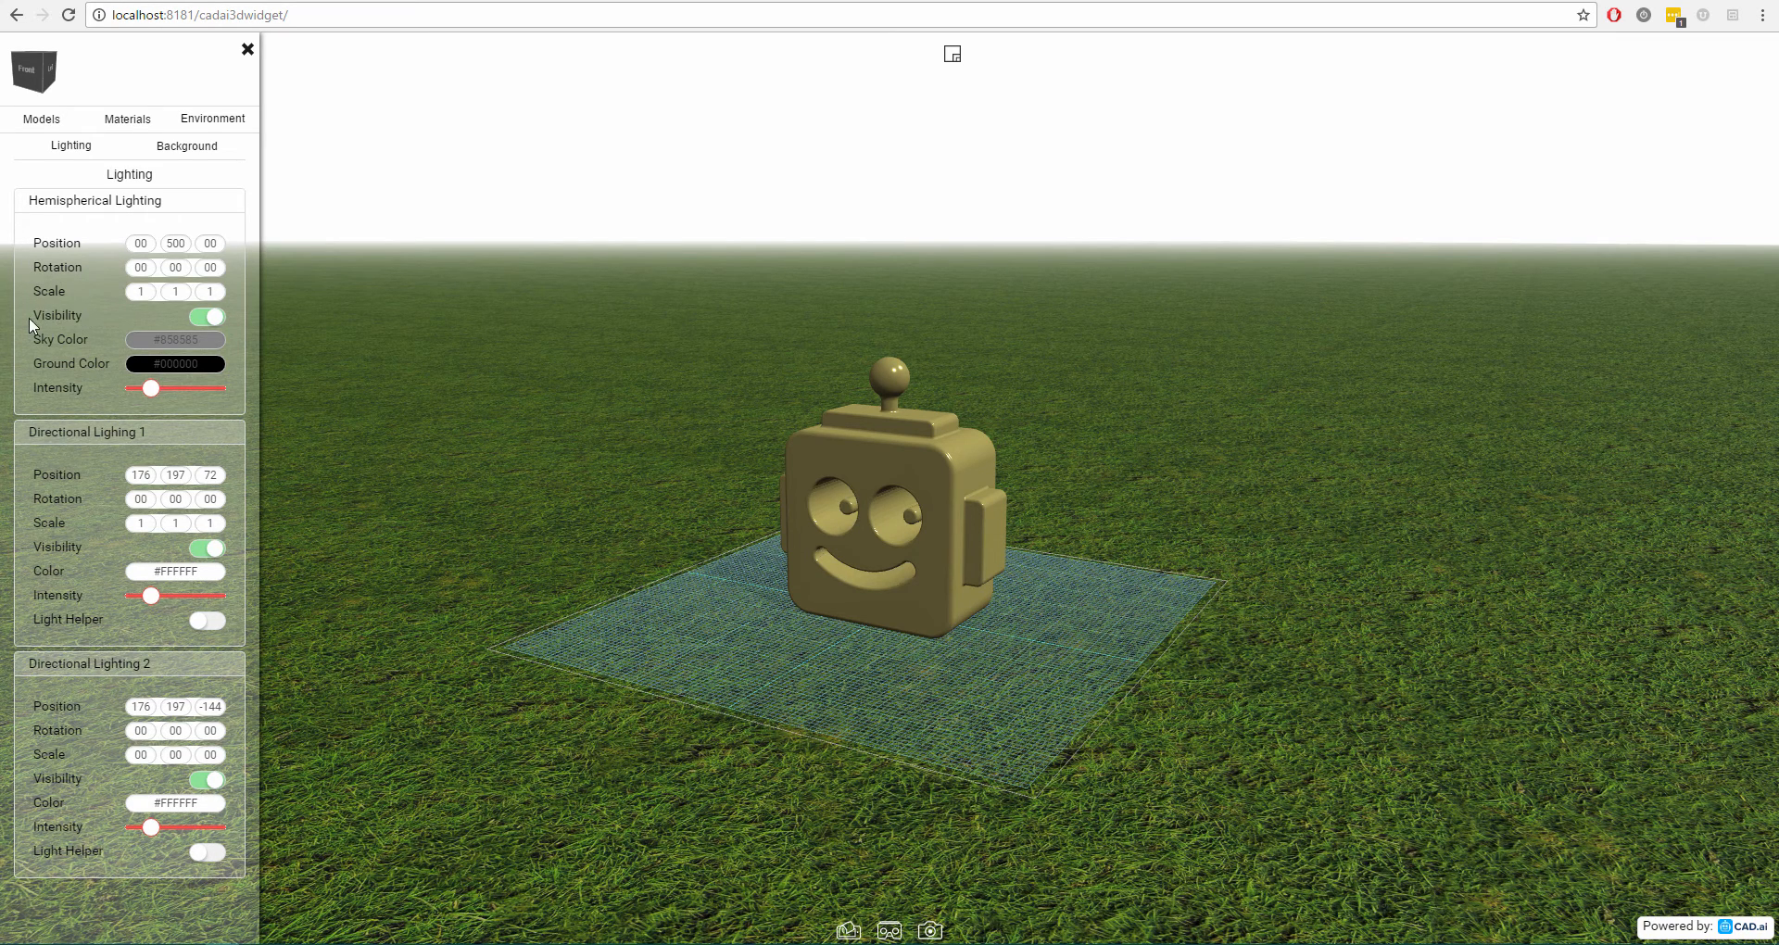
mouse_move(92, 420)
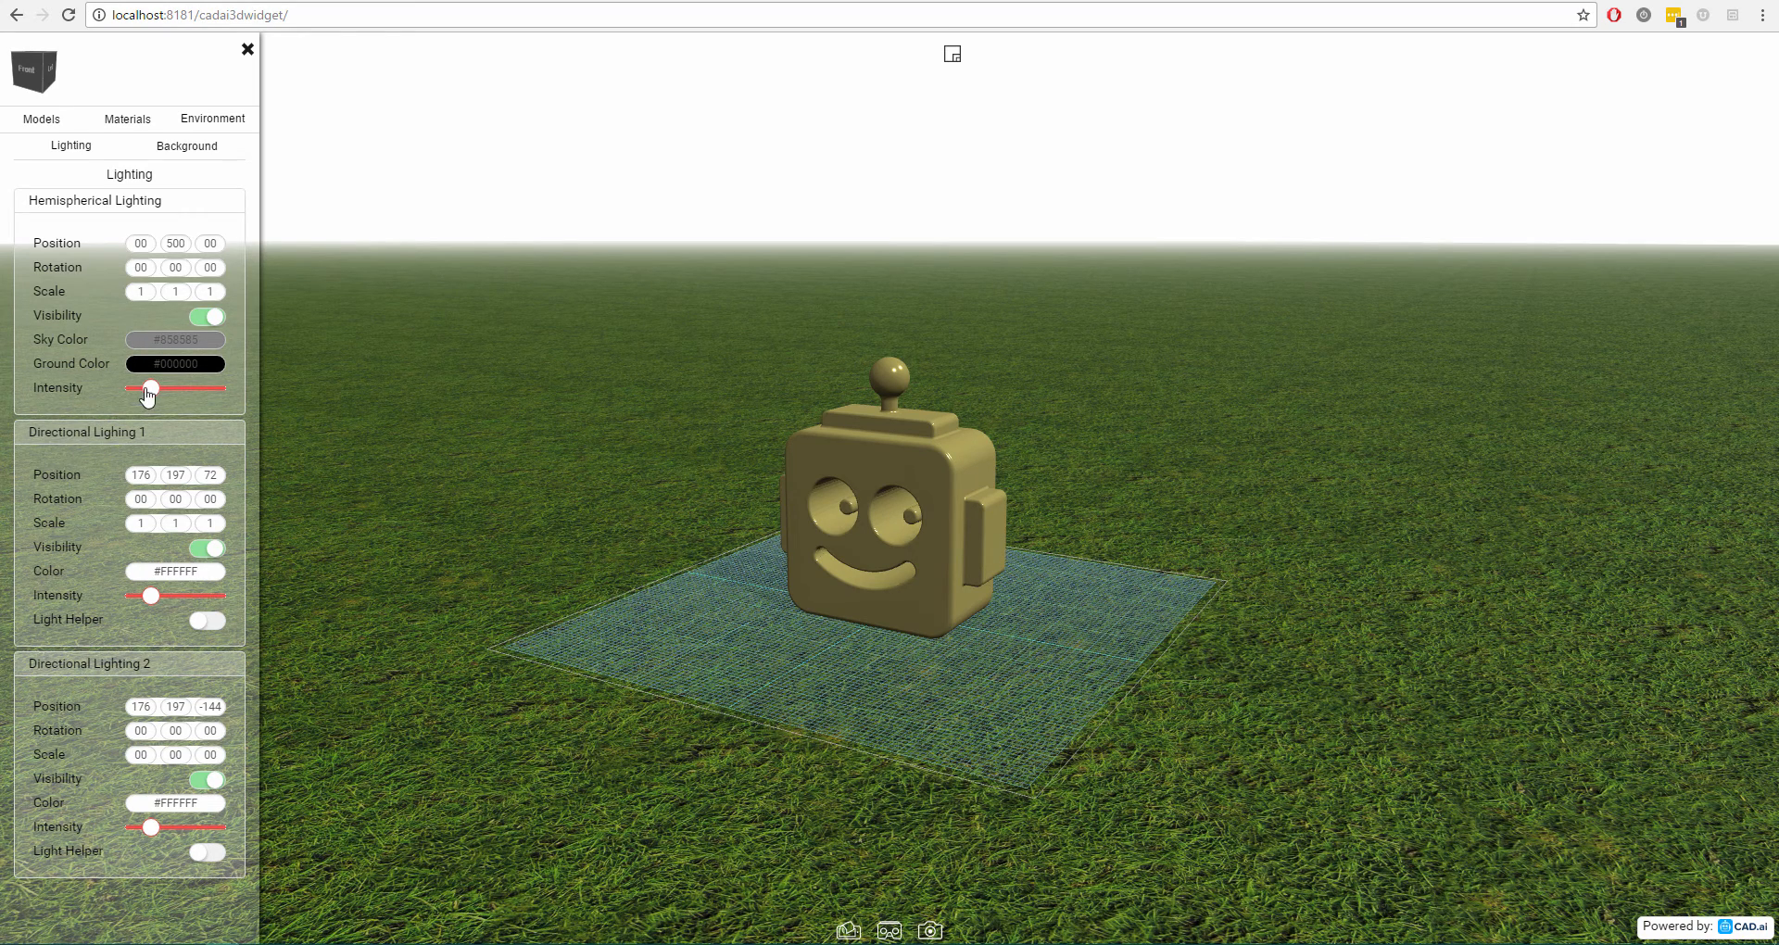
Raise hemispherical intensity slightly and Directional Lighting 1 intensity further, casting a shadow.
drag(146, 389, 158, 389)
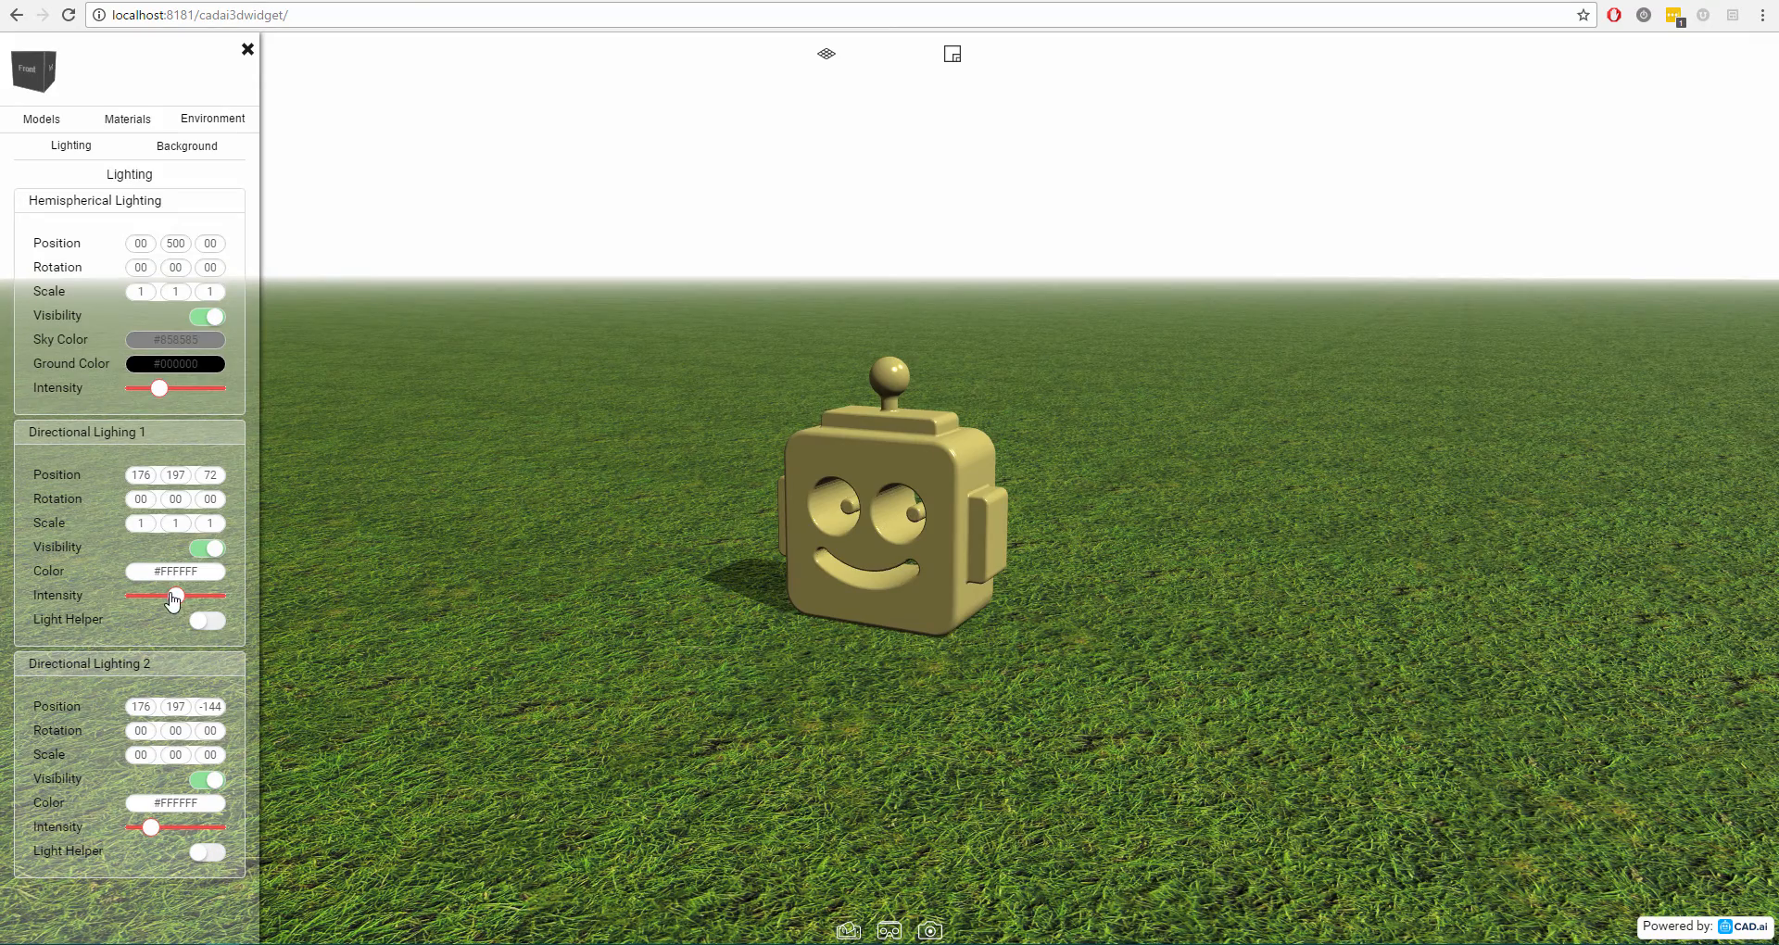
drag(131, 595, 148, 596)
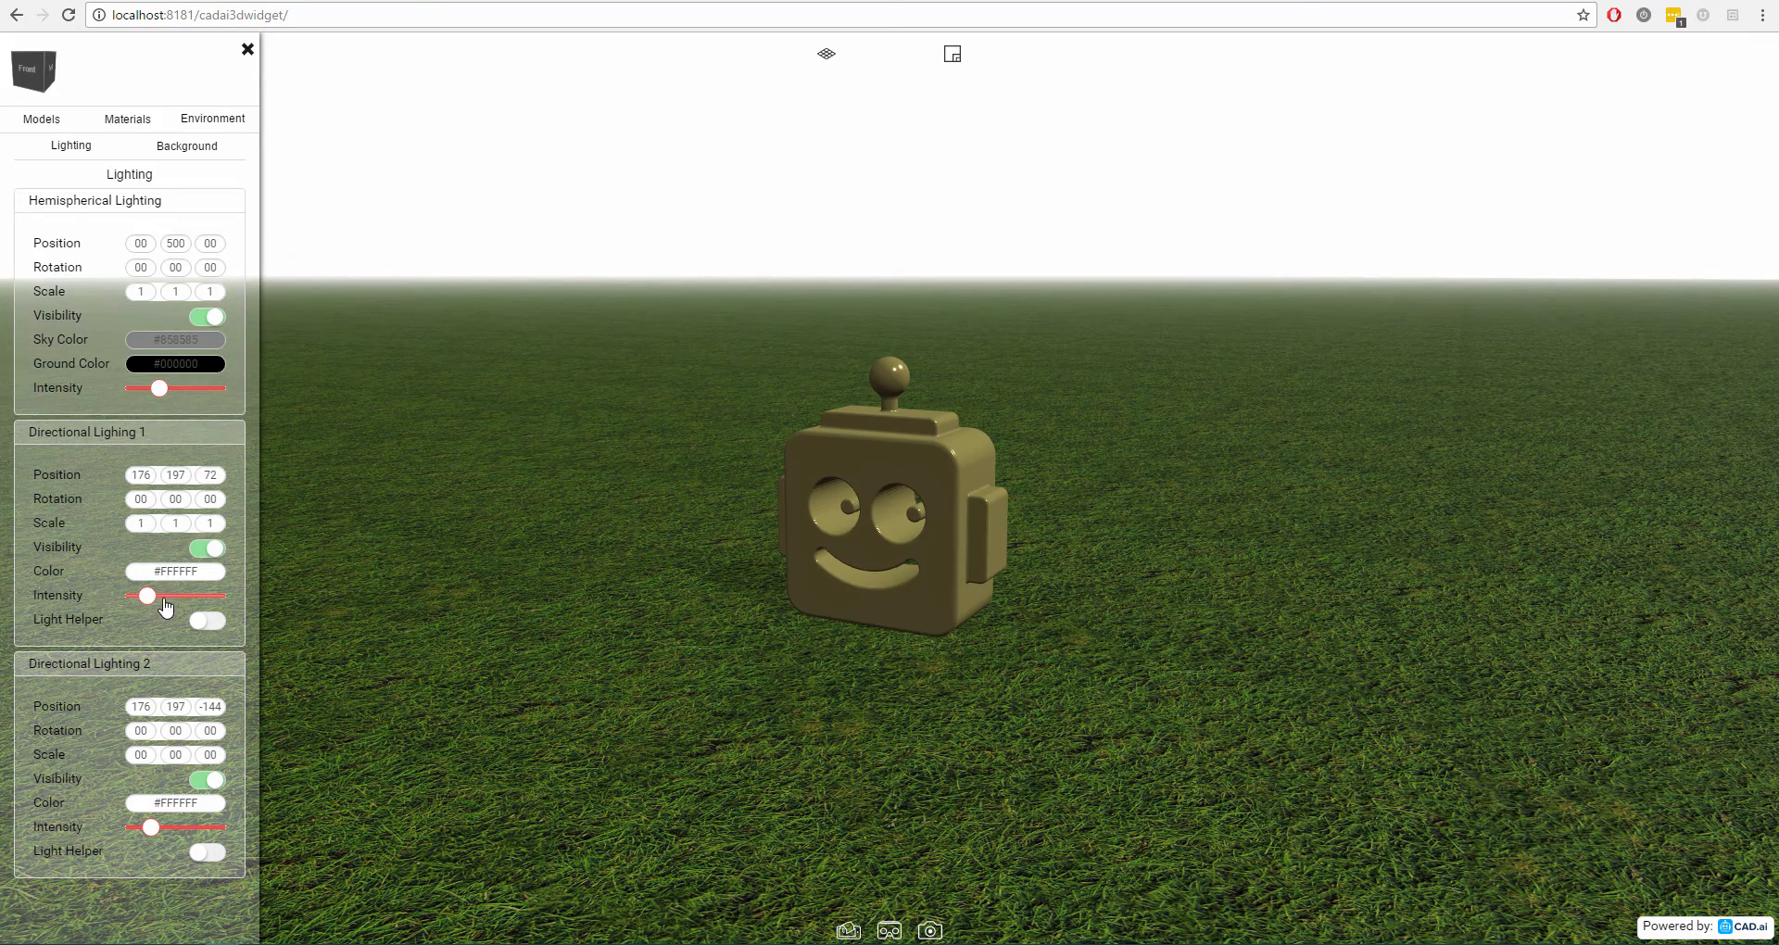
drag(145, 596, 183, 596)
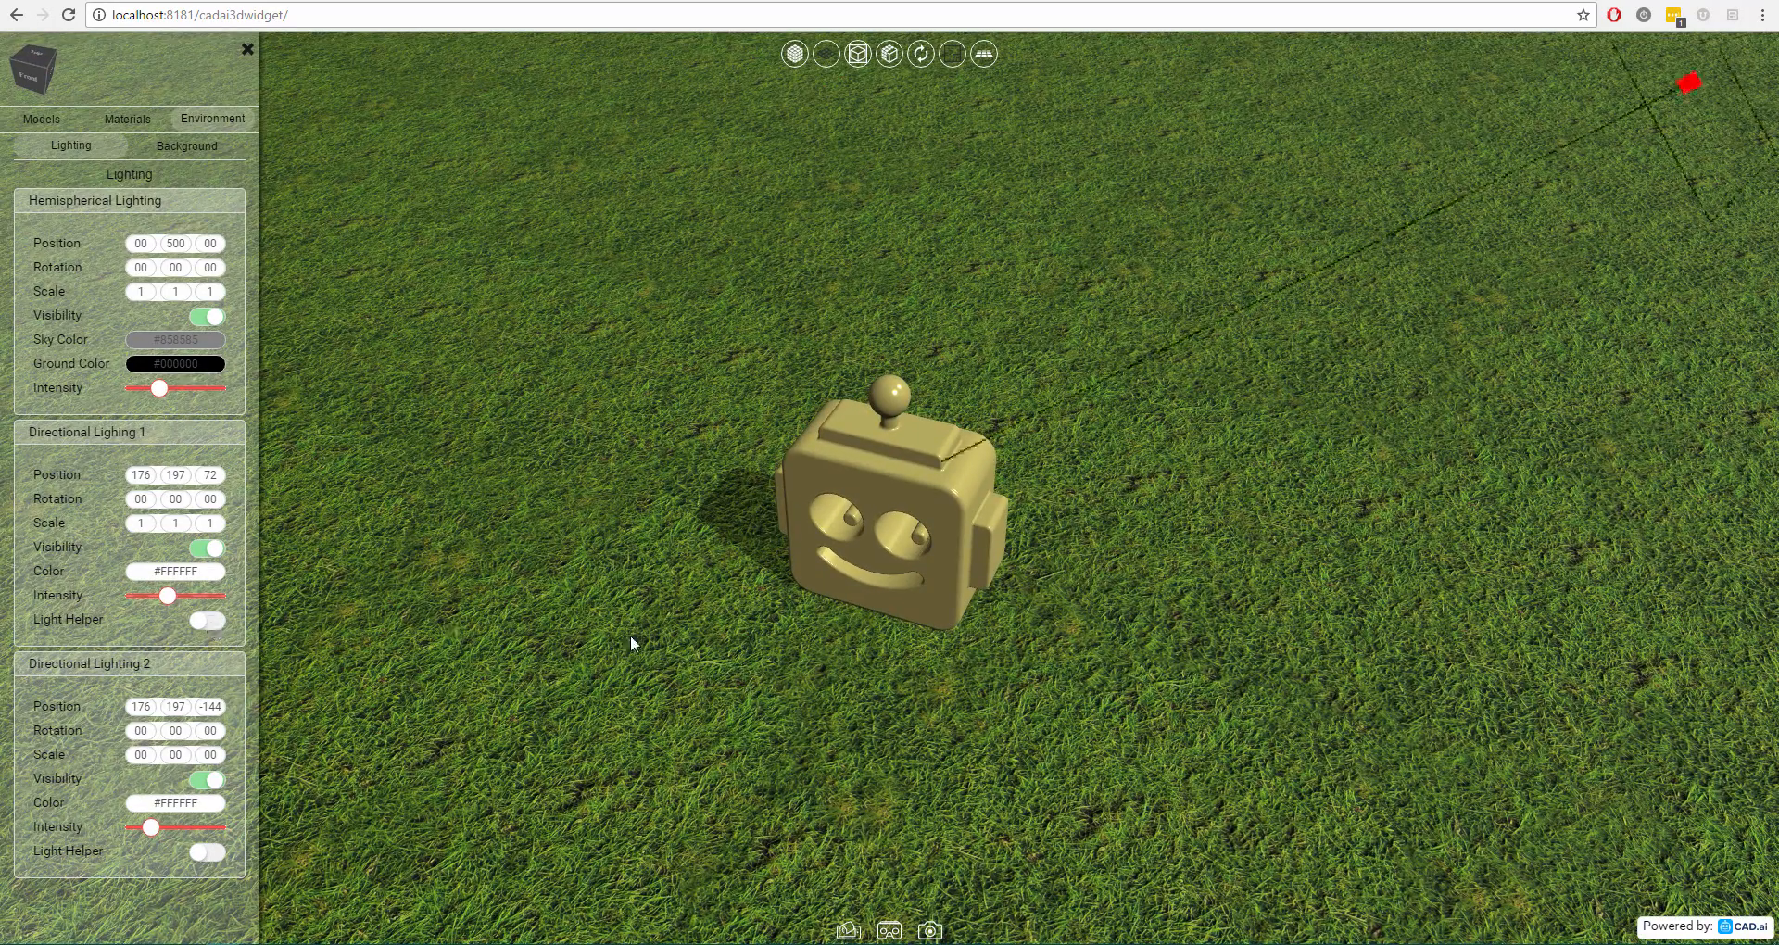
Show then hide Light Helper on both directional lights, and return to Background settings.
click(206, 620)
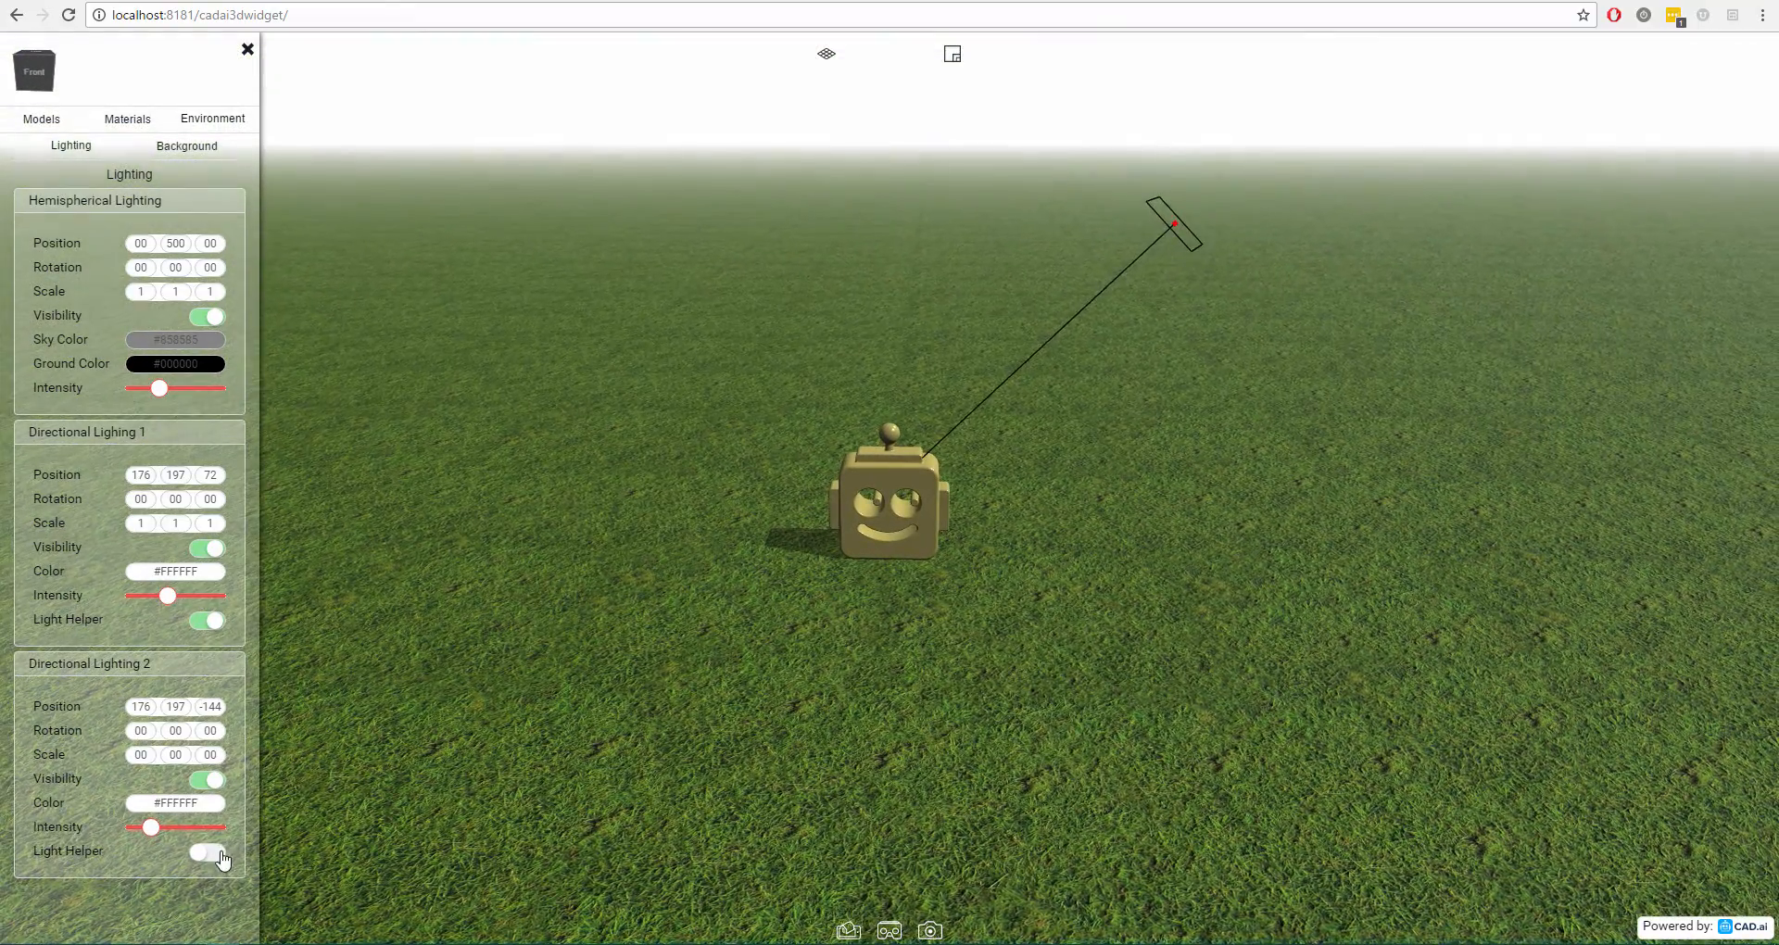
click(204, 854)
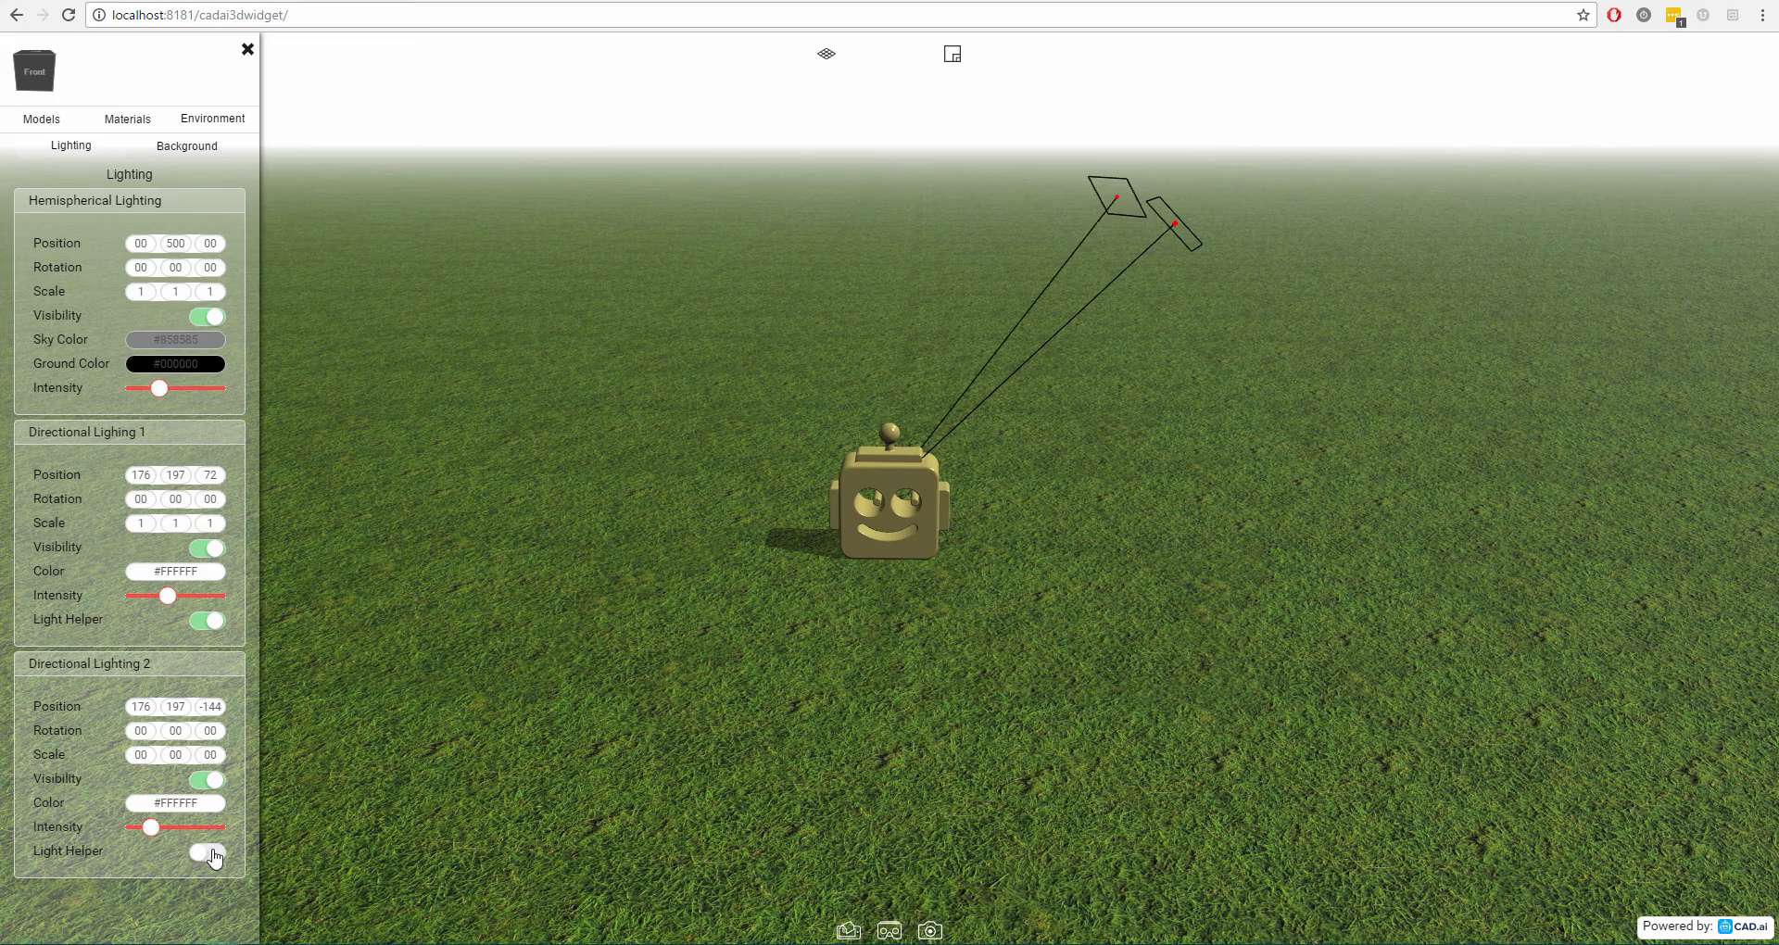
click(205, 852)
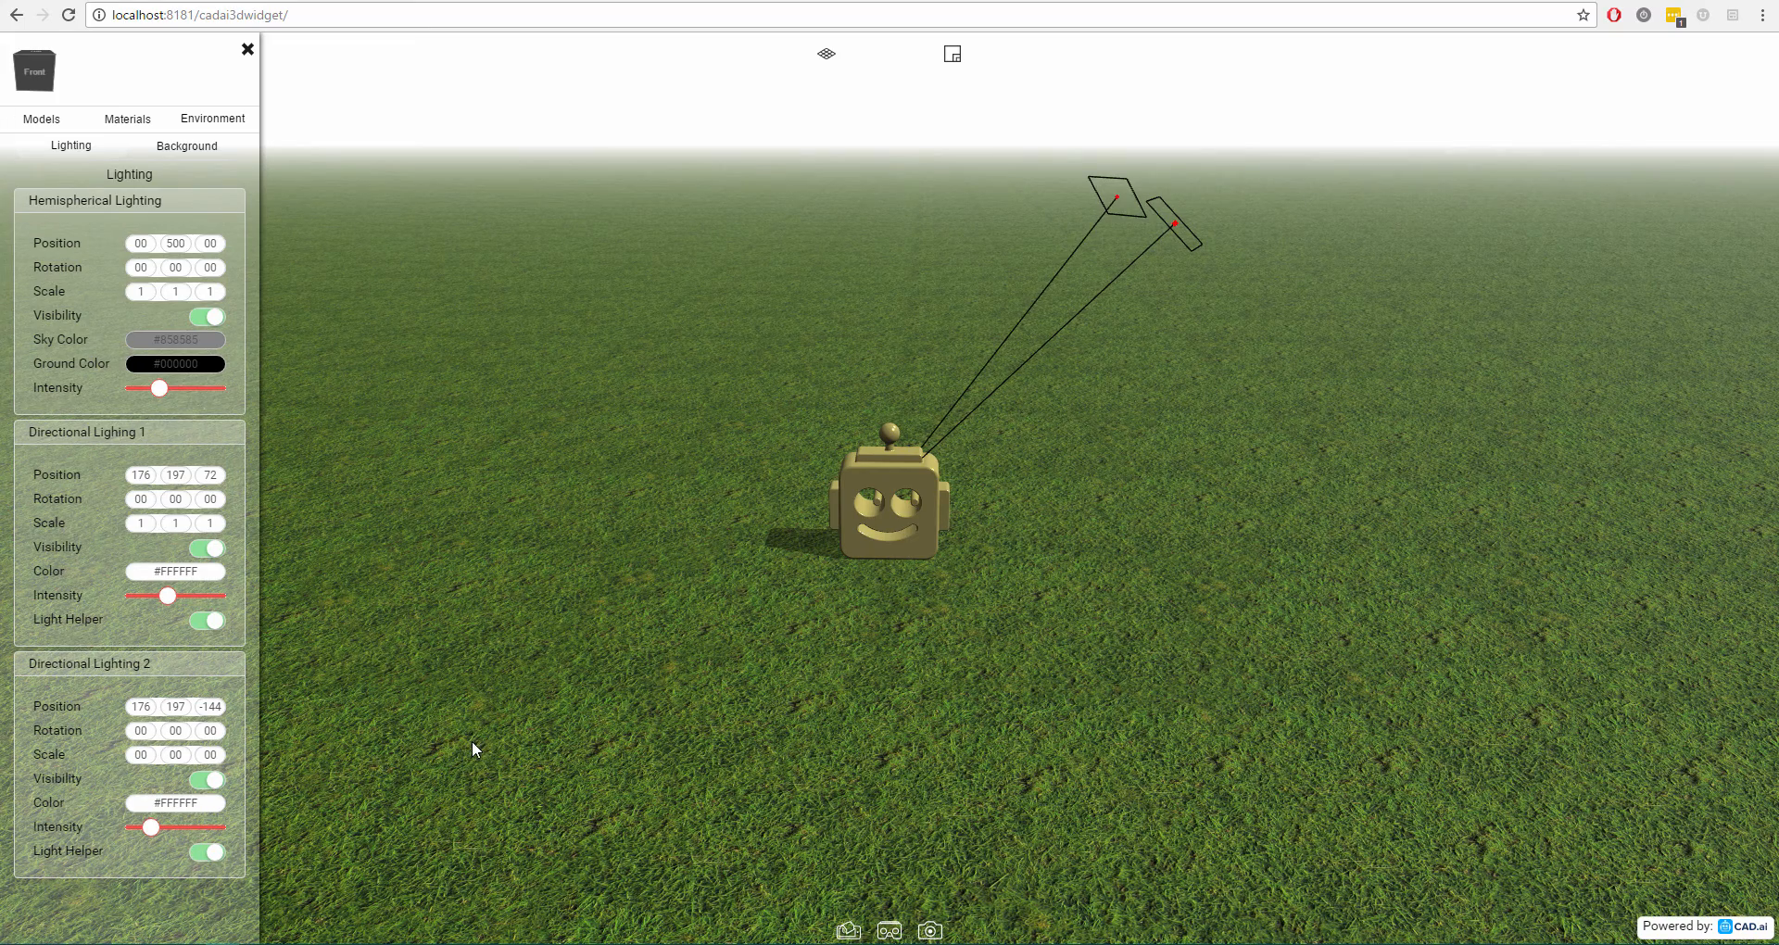
click(206, 618)
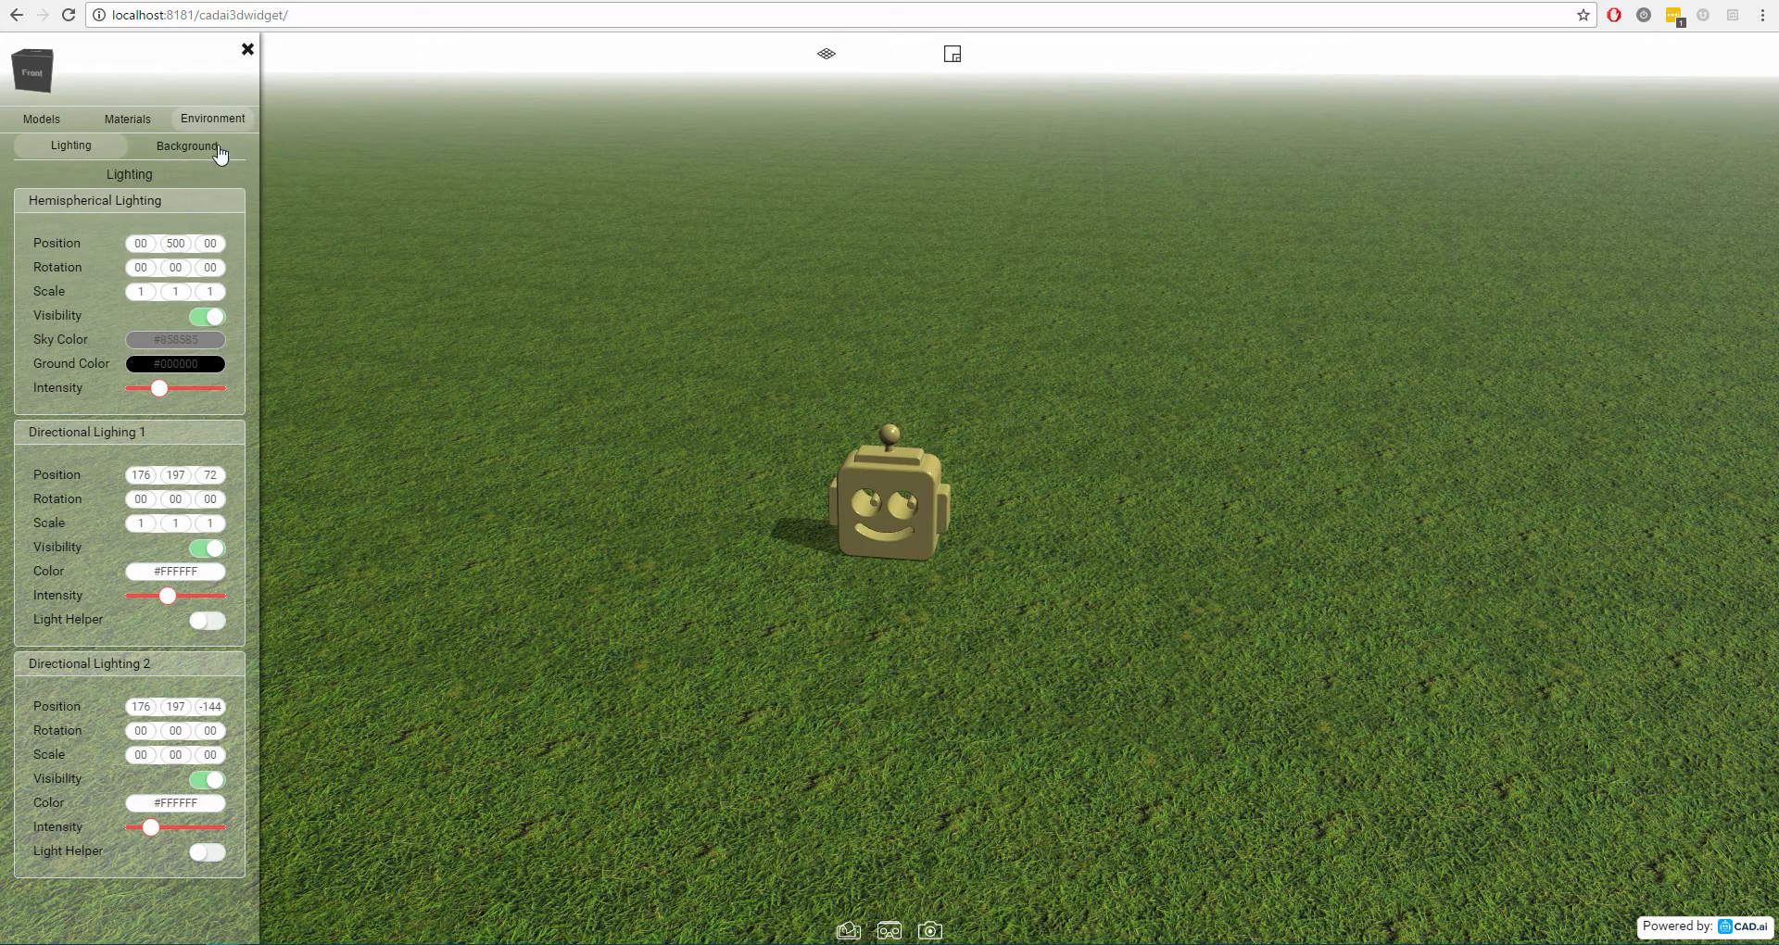
click(185, 145)
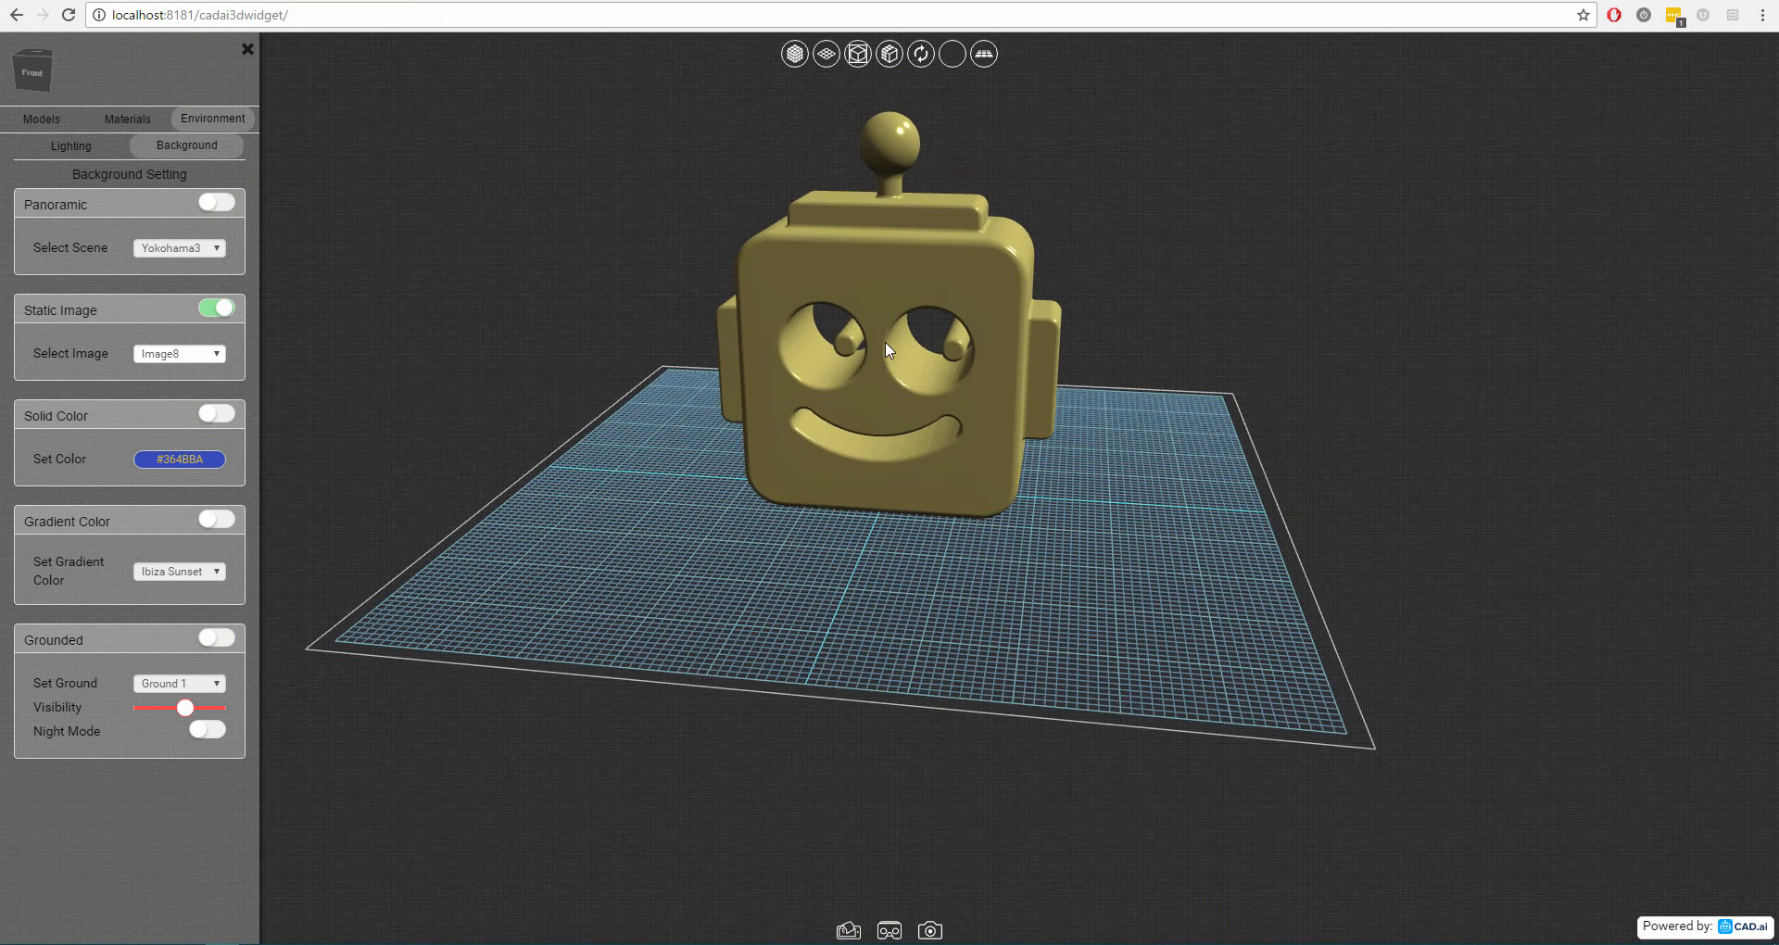
Reopen the Lighting settings and render the robot head as wireframe.
click(70, 145)
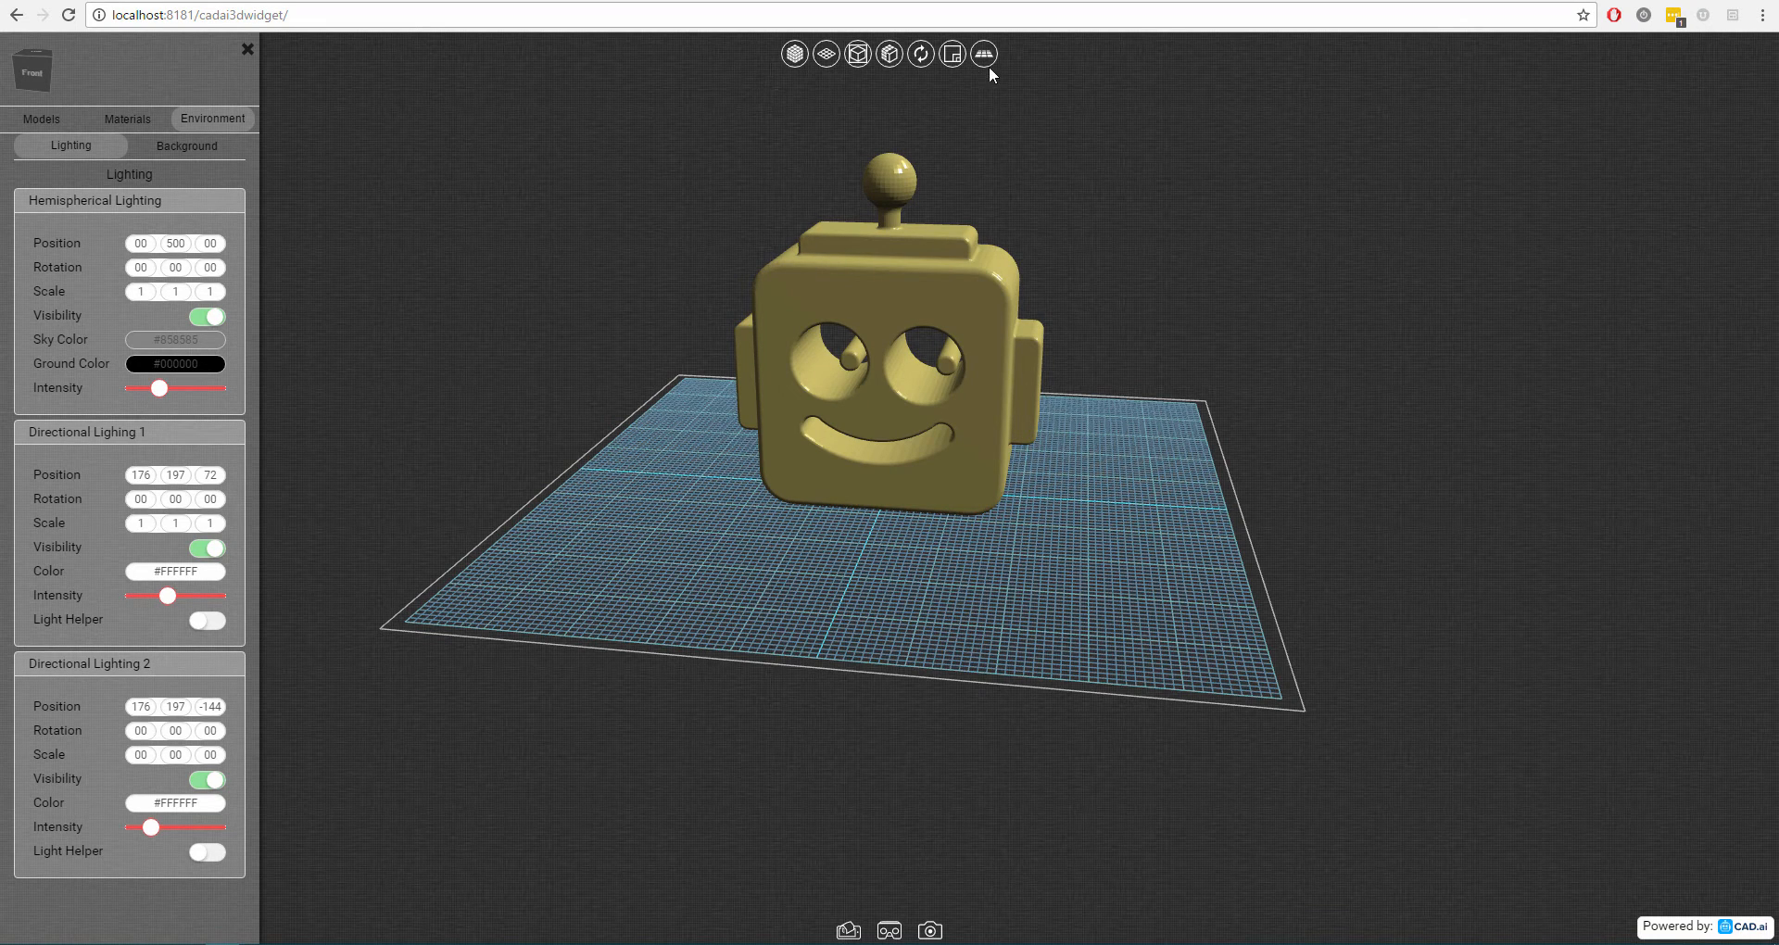
mouse_move(825, 54)
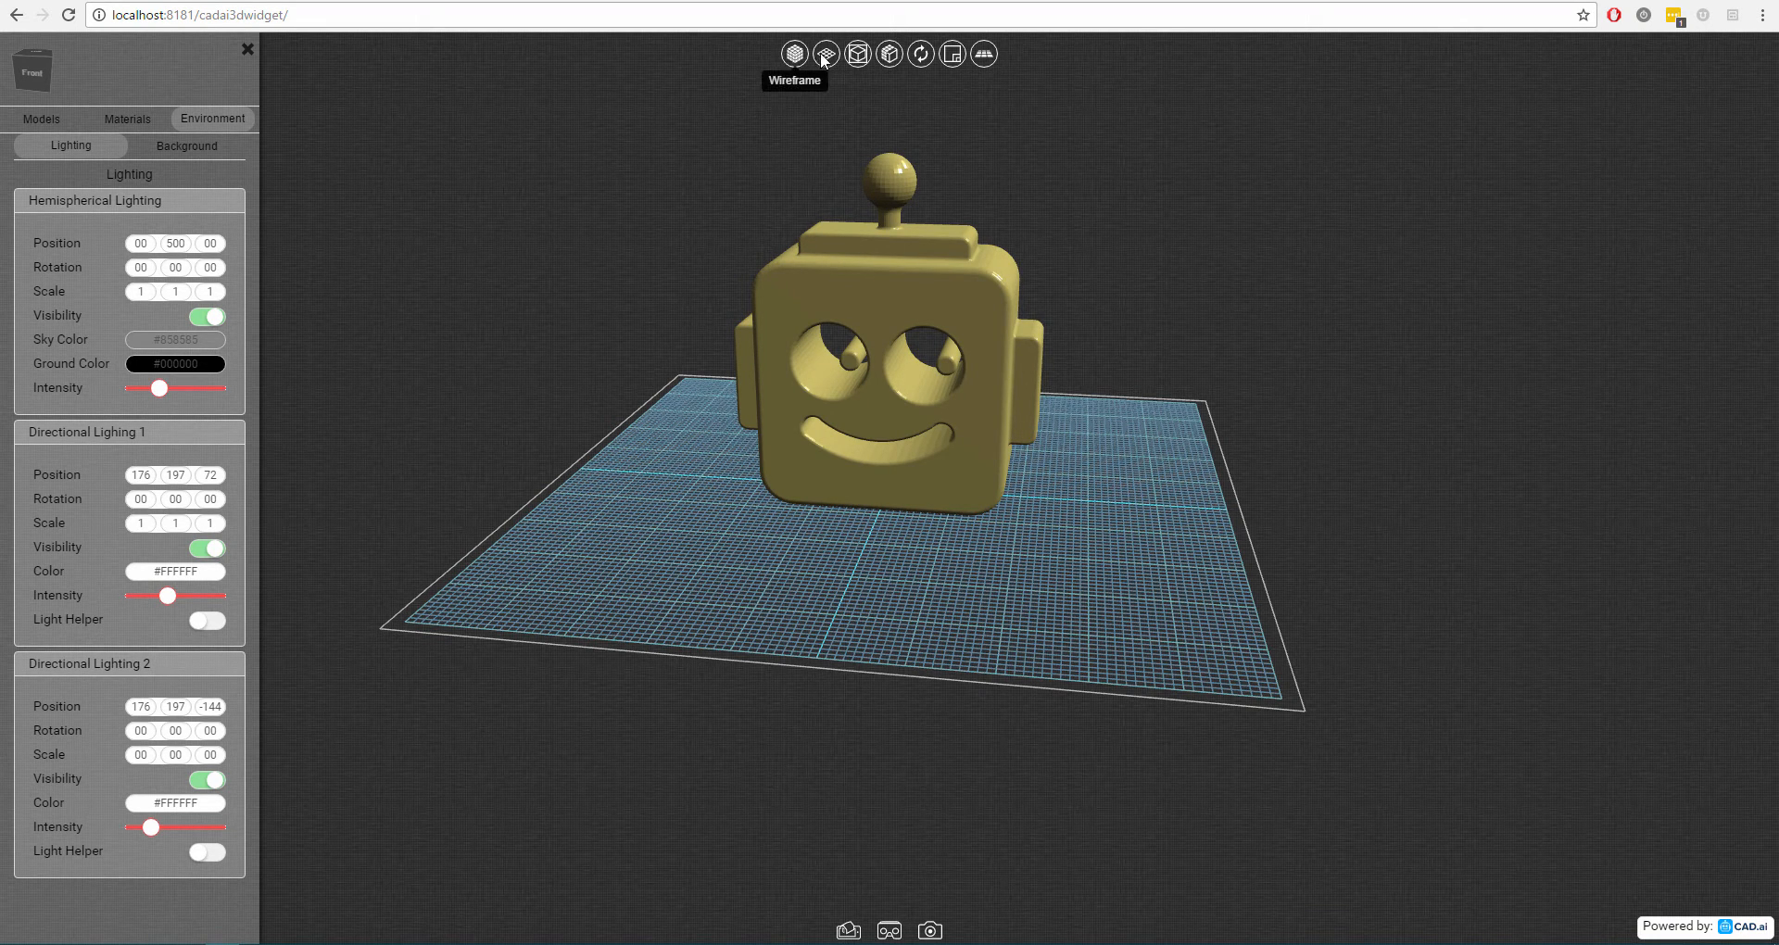
mouse_move(859, 53)
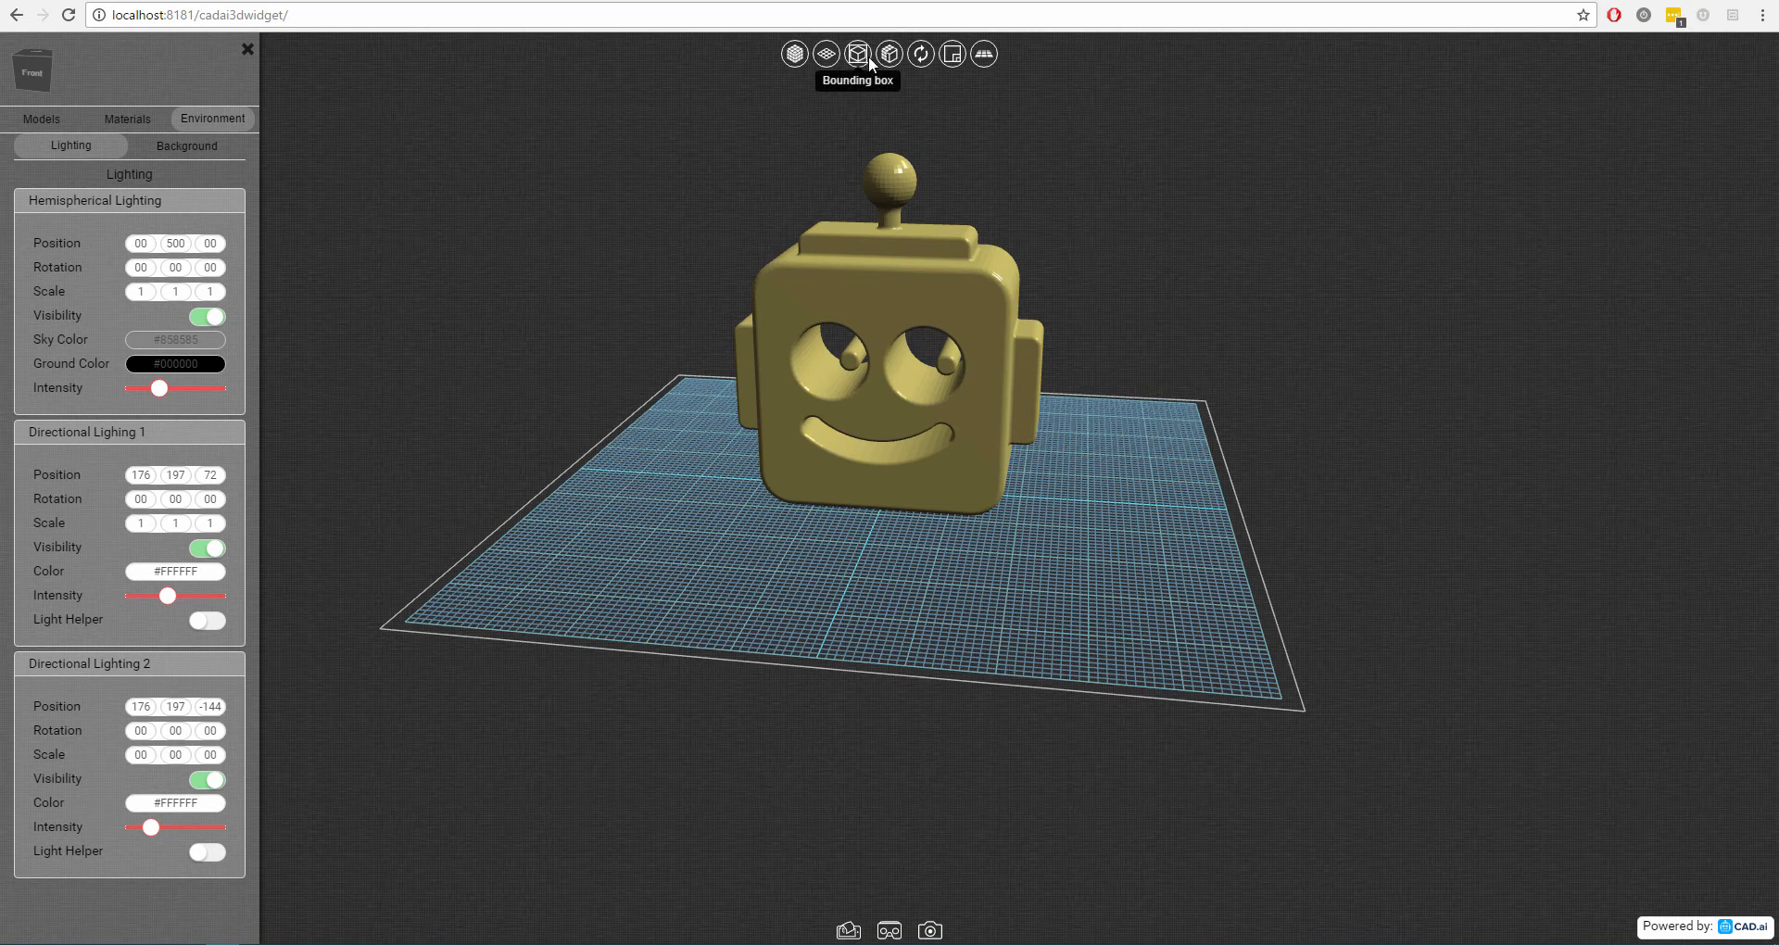
mouse_move(921, 53)
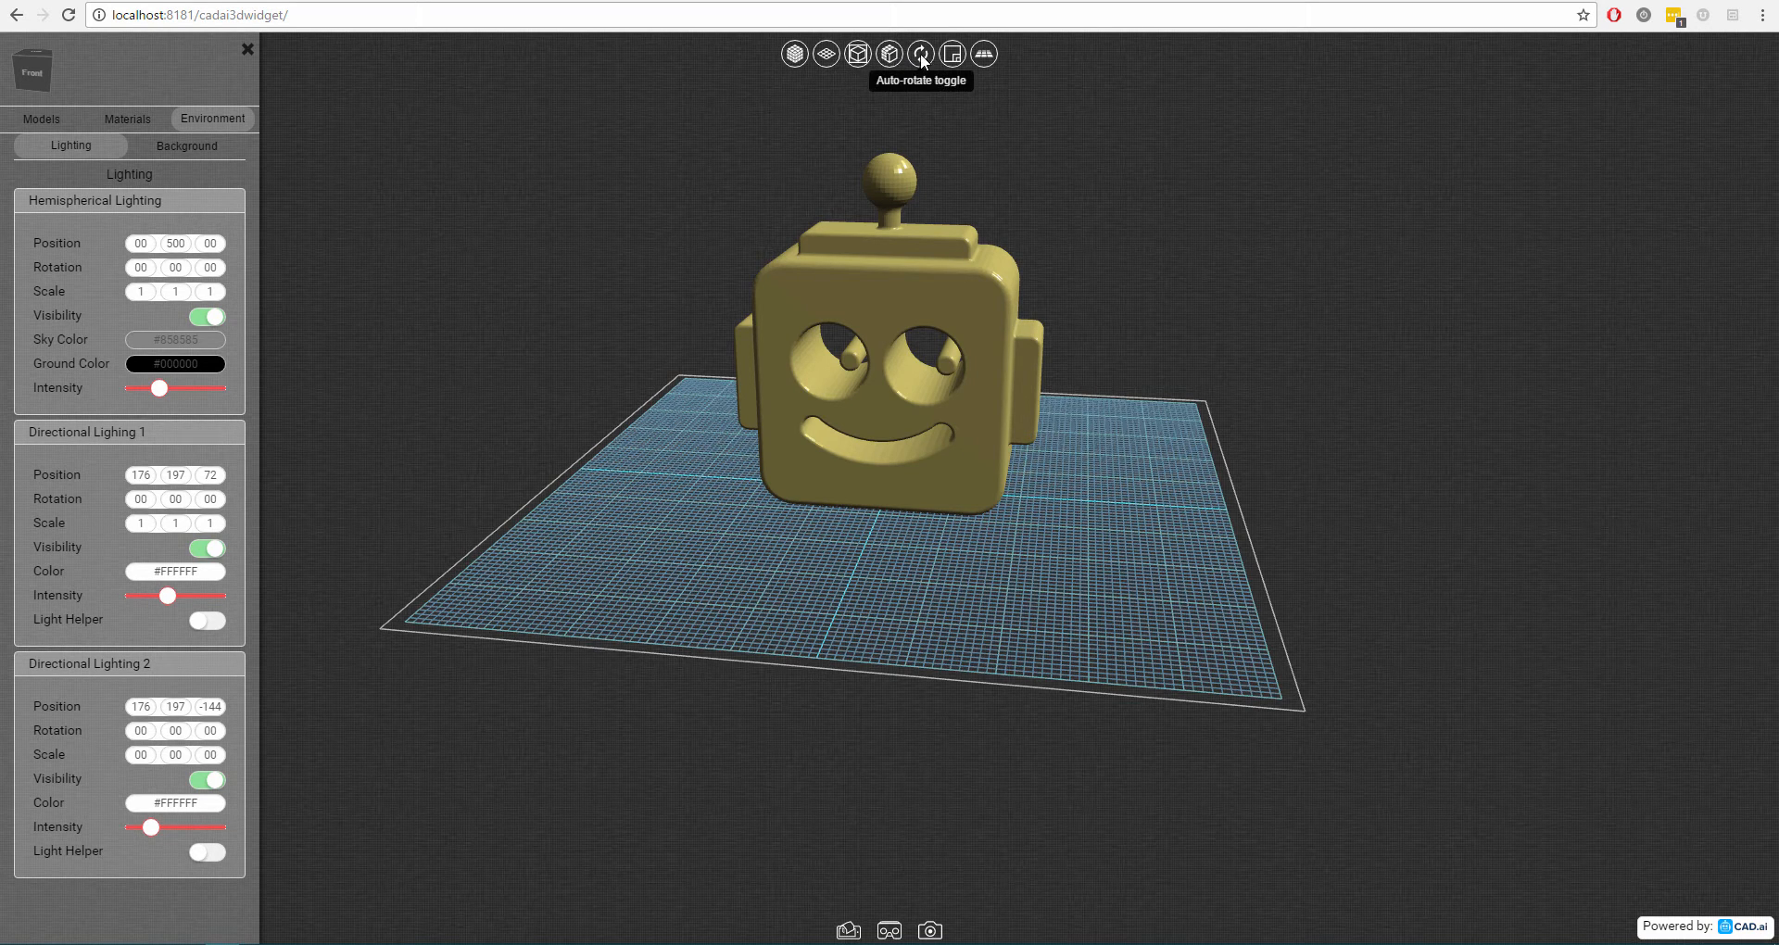
mouse_move(982, 53)
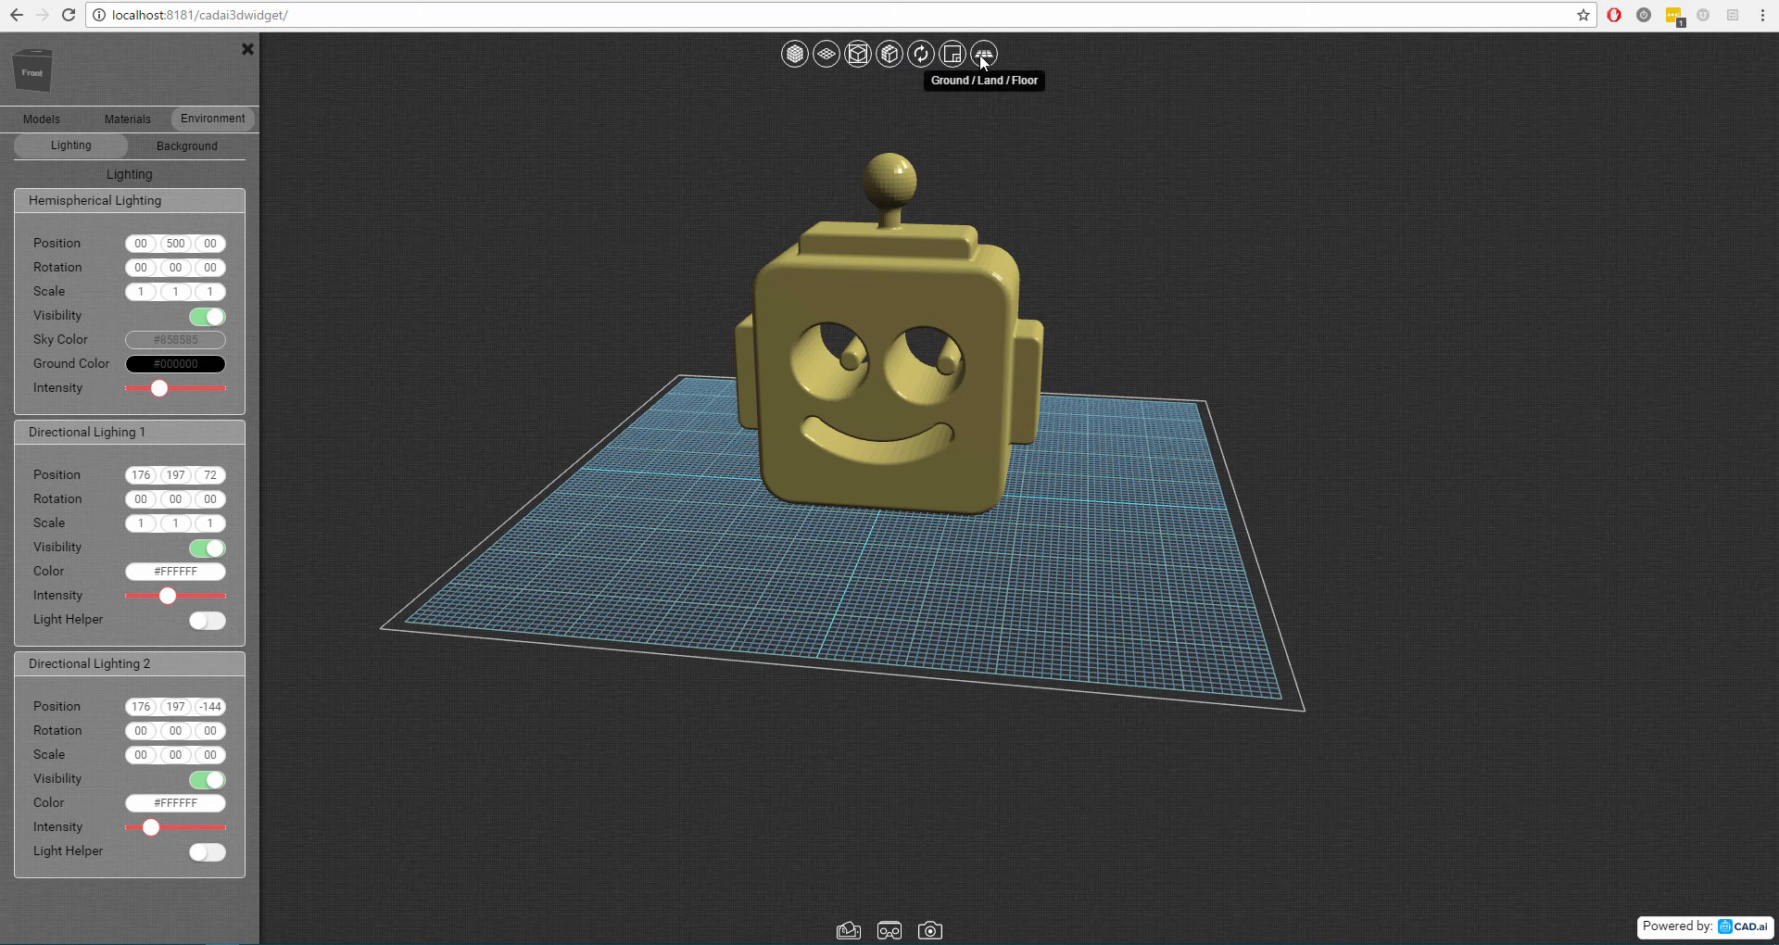
mouse_move(843, 105)
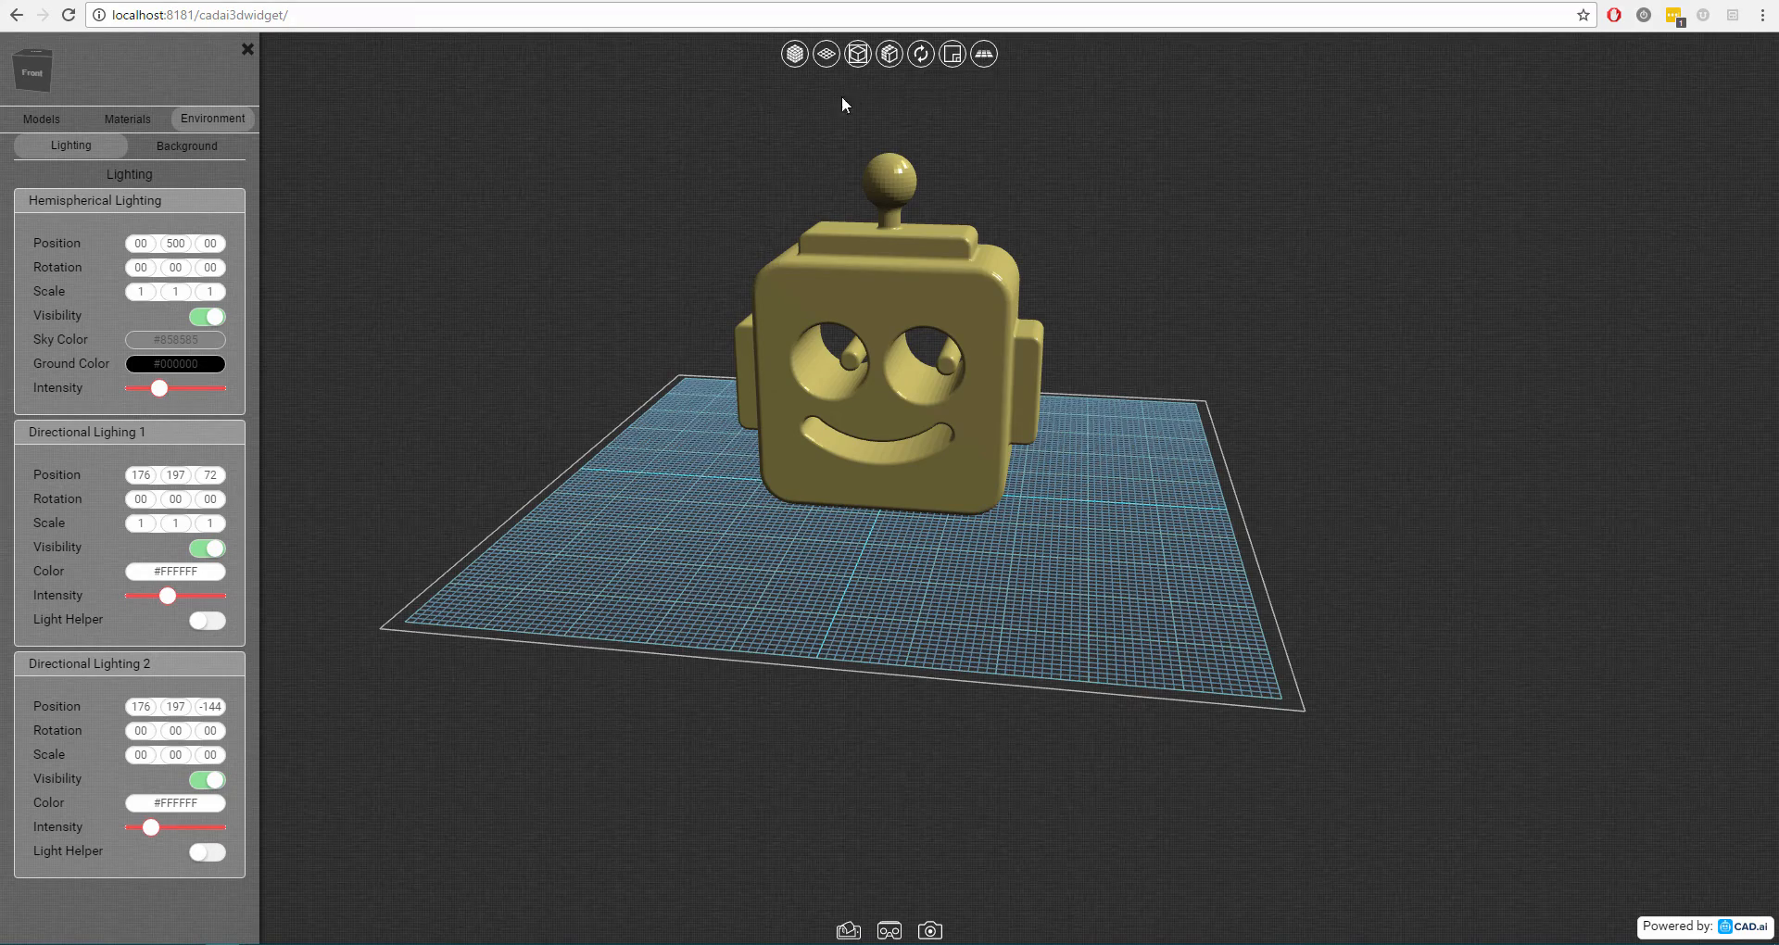
click(794, 53)
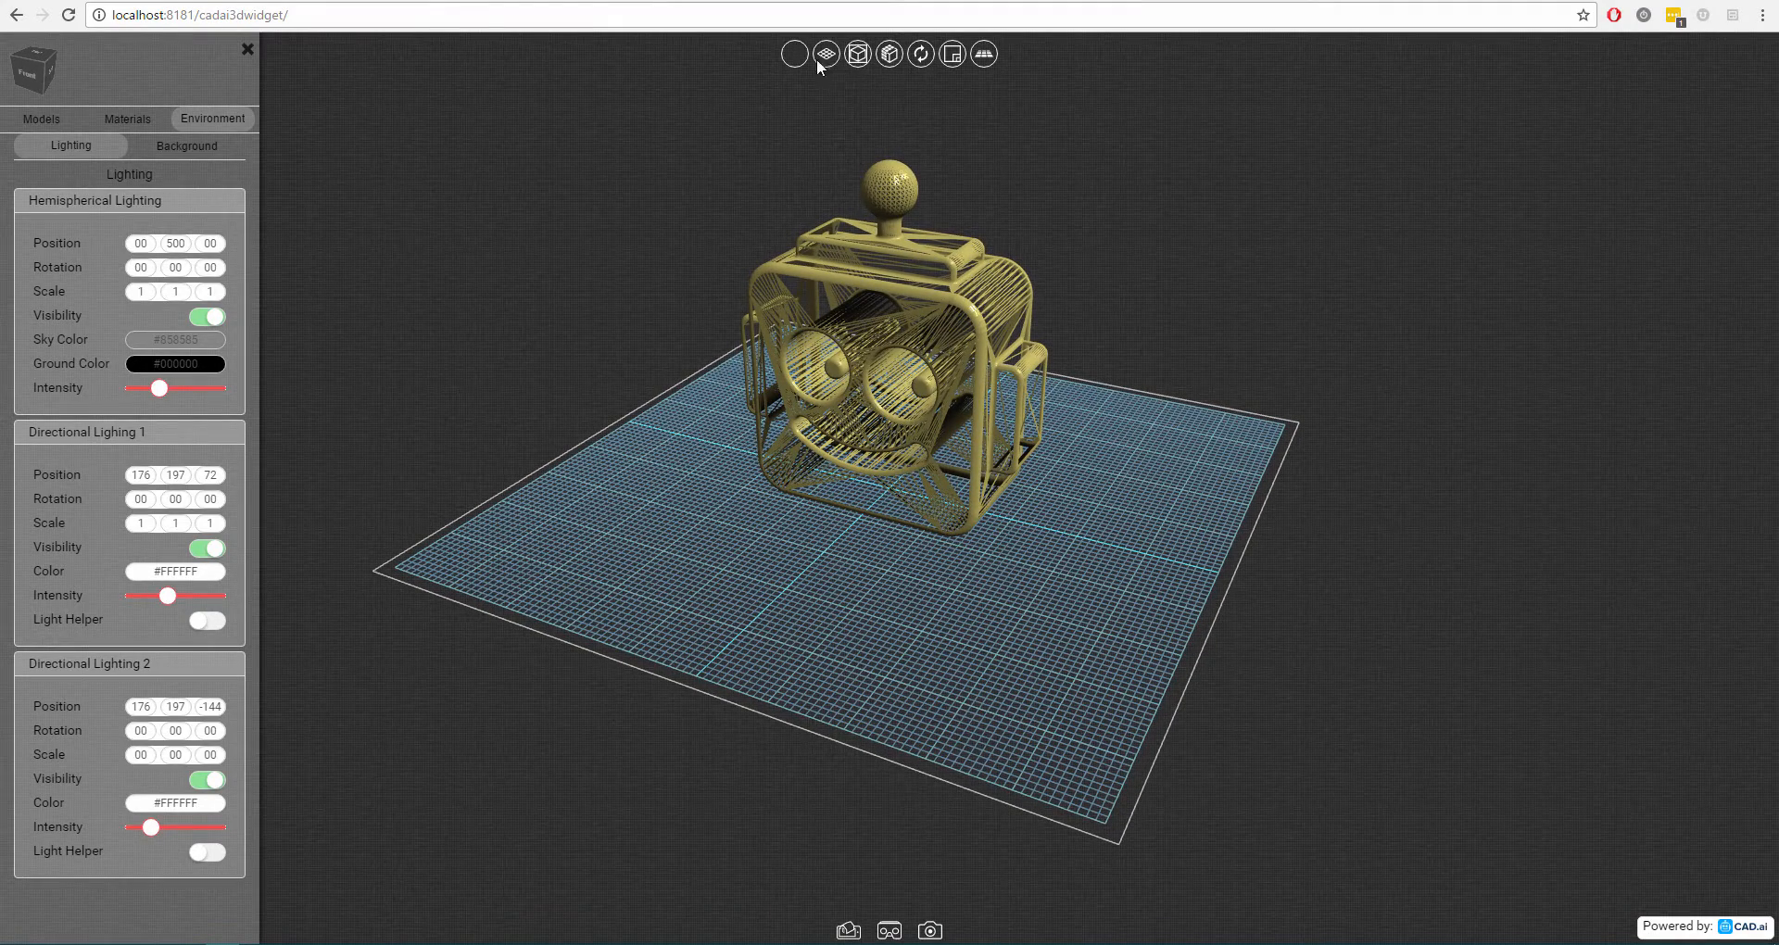
Toggle the grid helper off and on three times, then add a bounding box around the head.
click(826, 54)
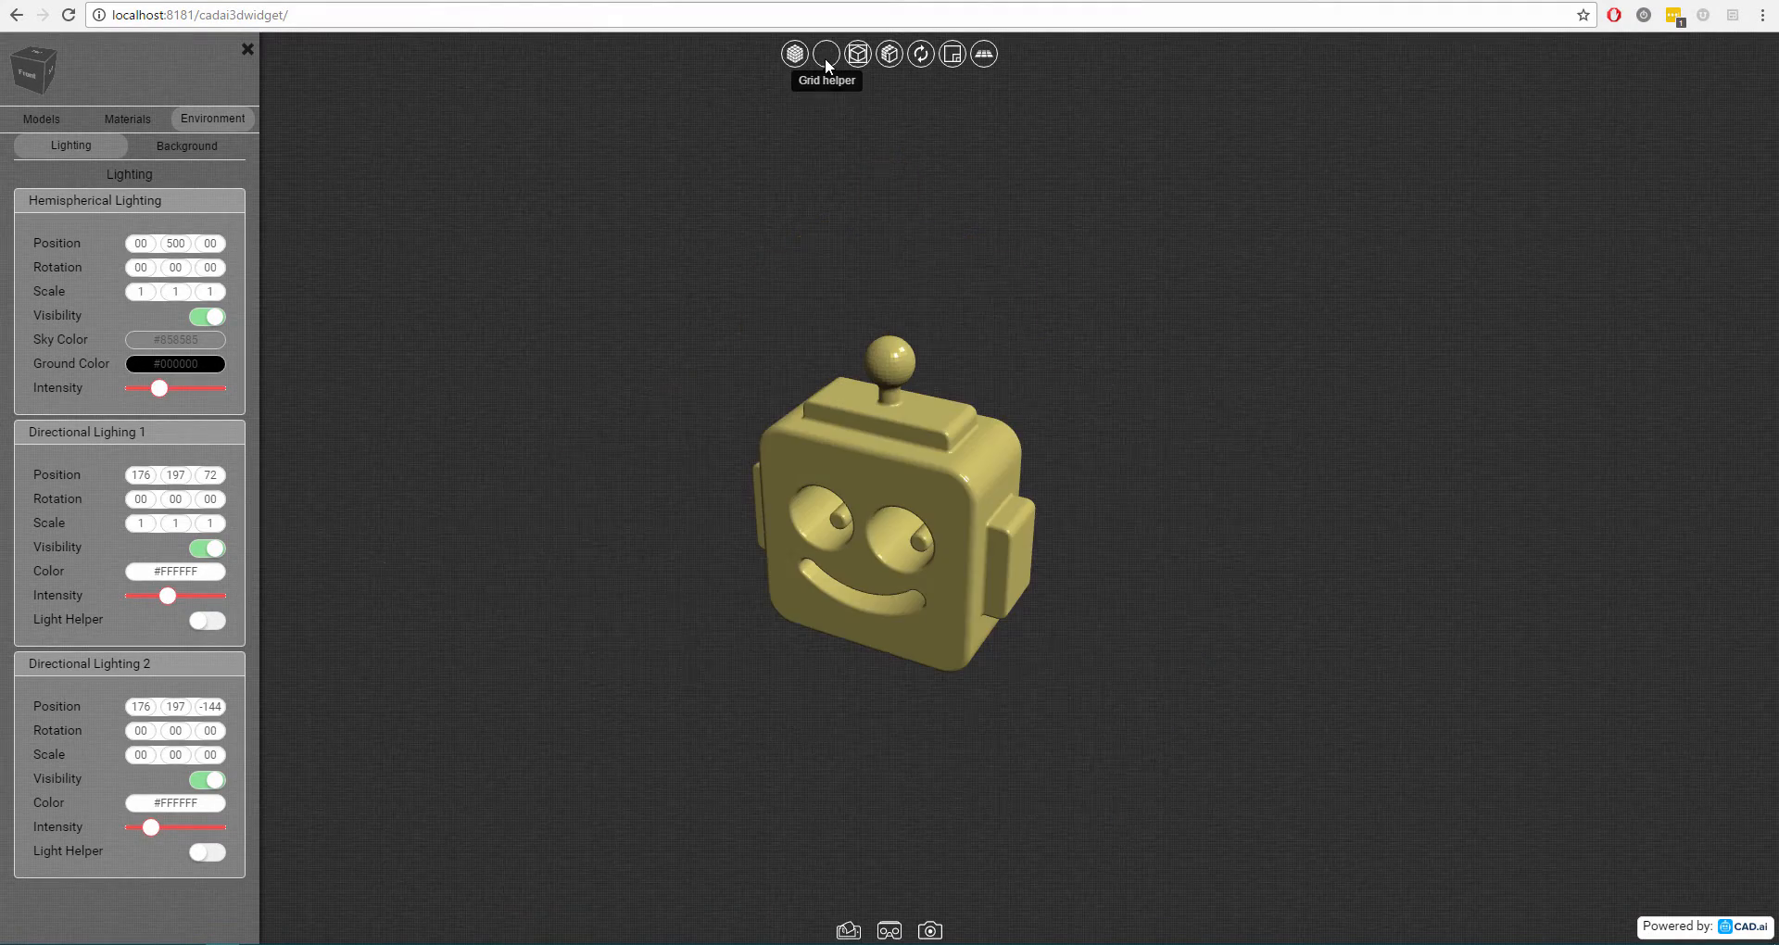
click(826, 54)
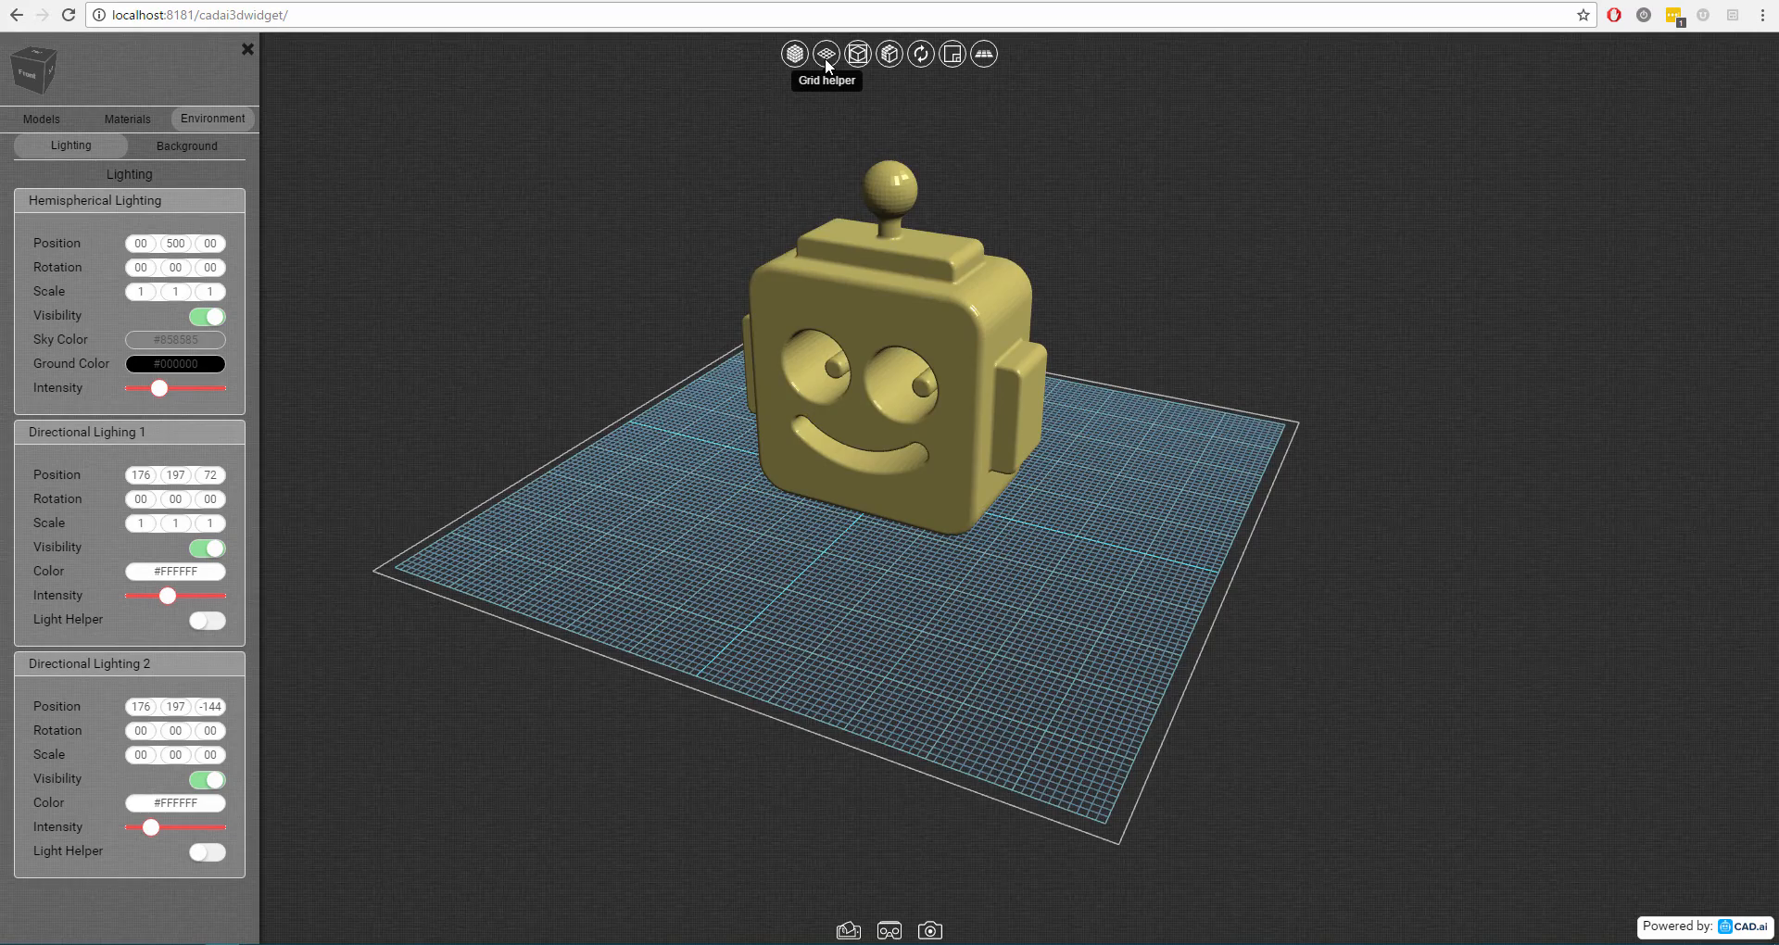
click(826, 54)
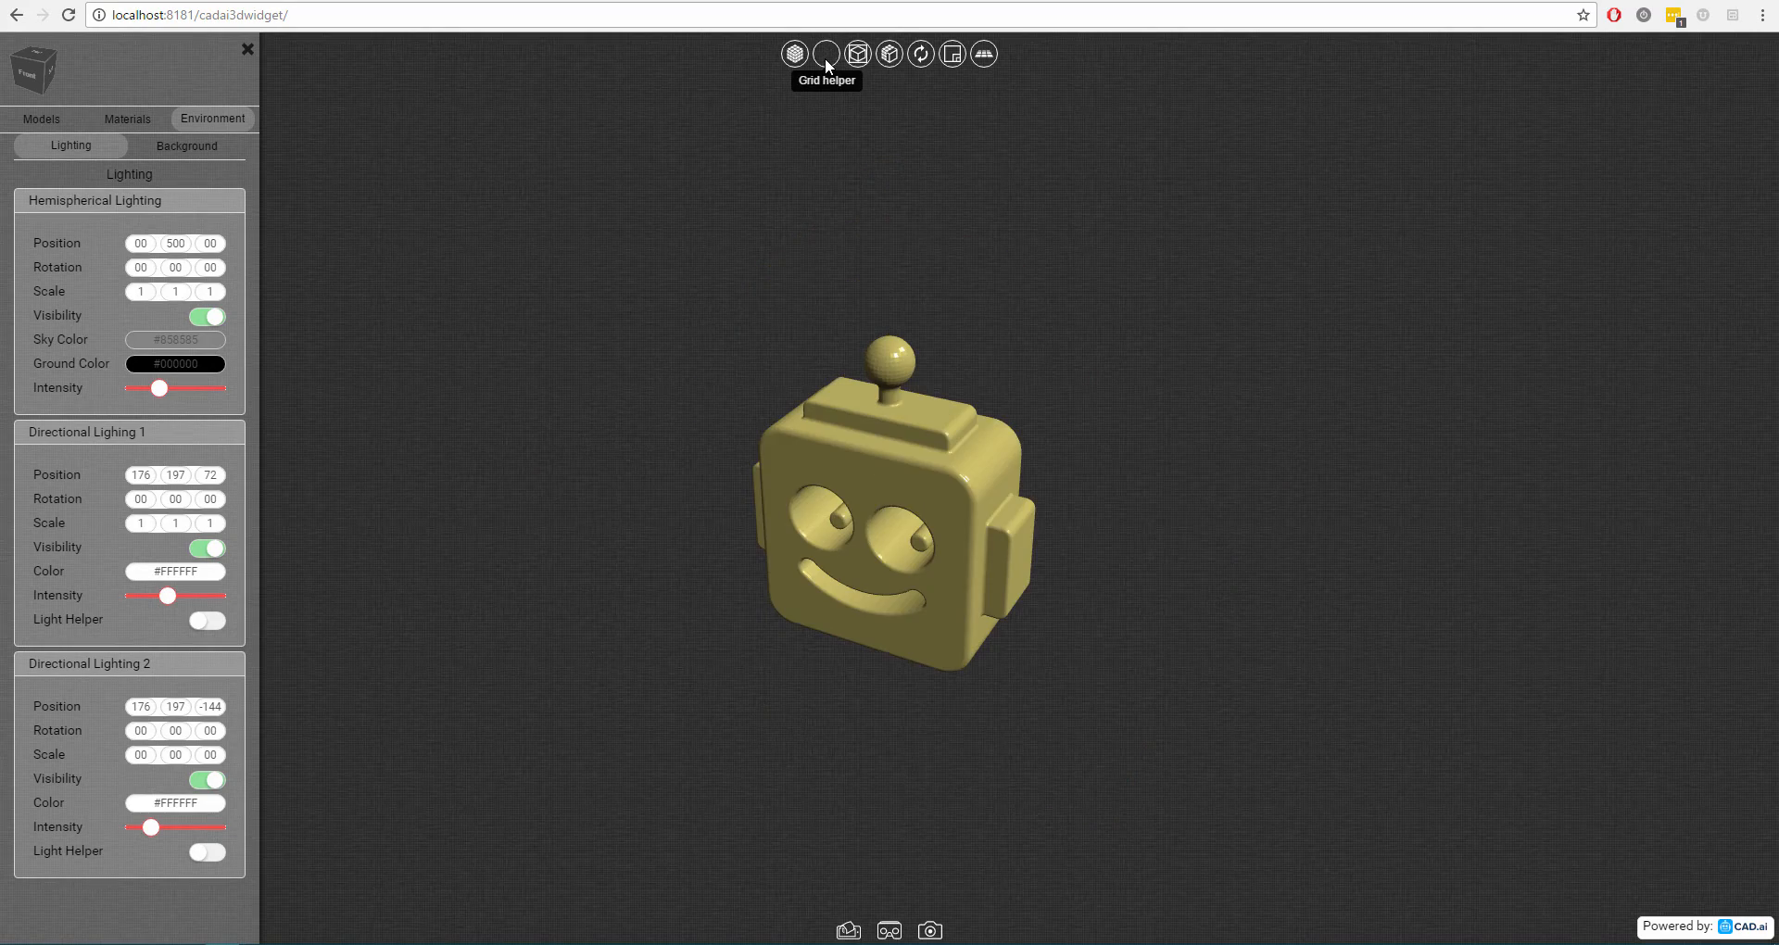
click(826, 53)
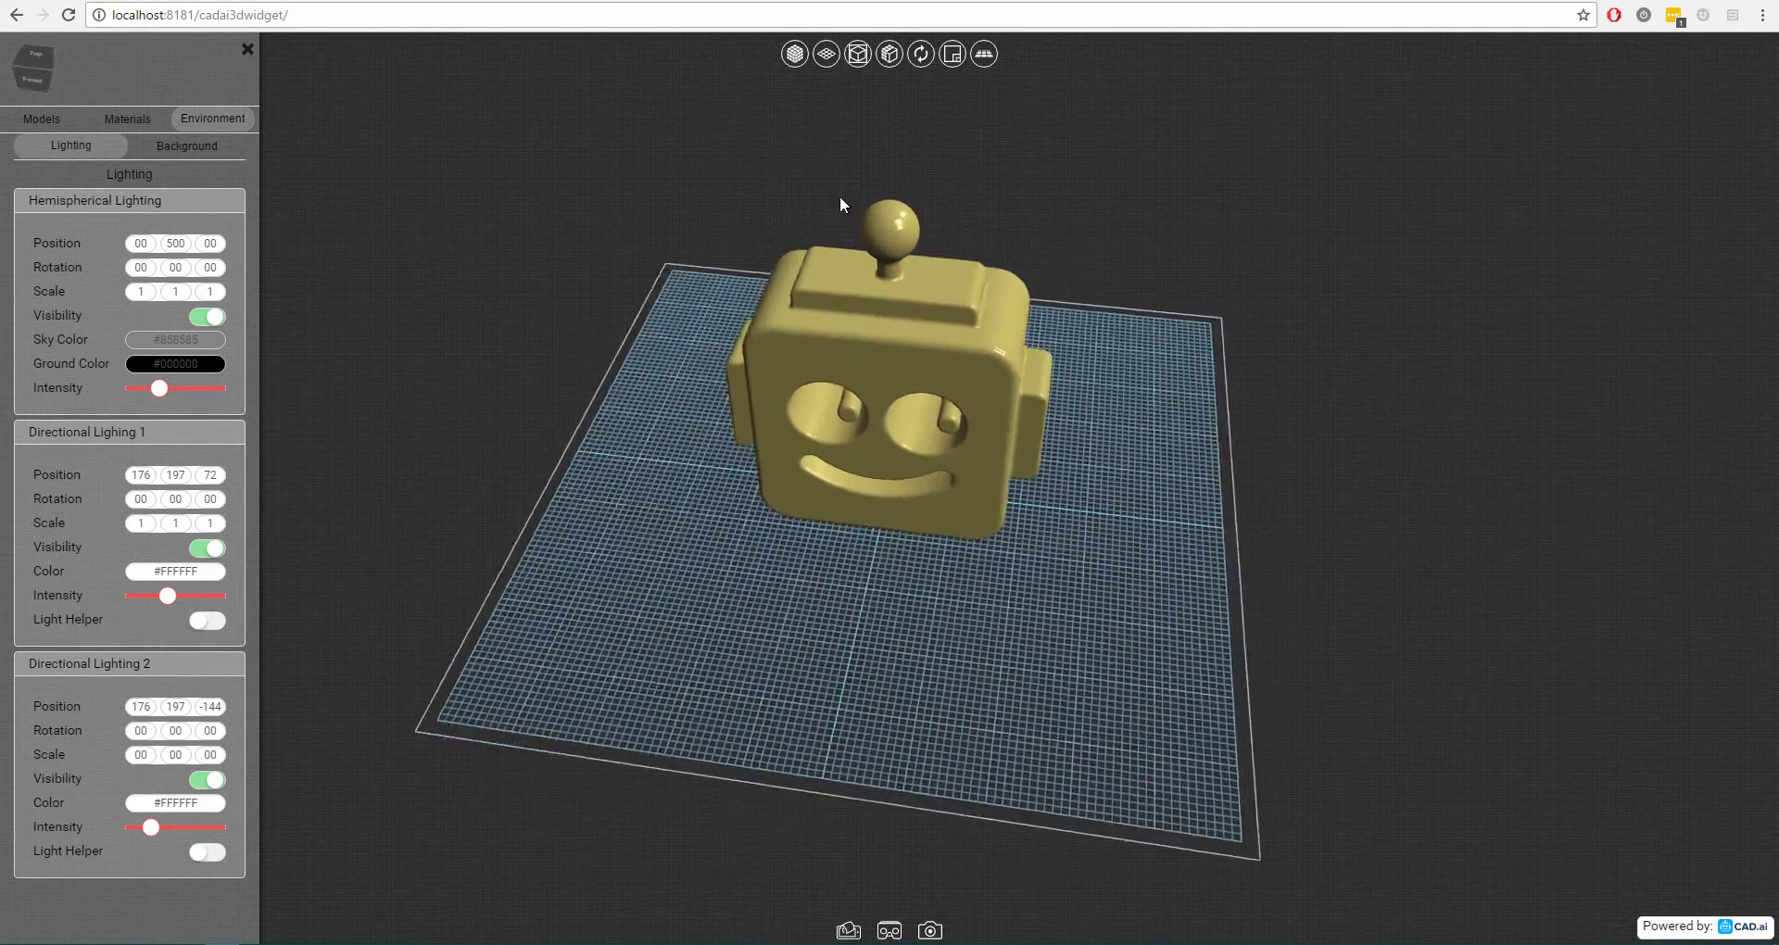
click(824, 53)
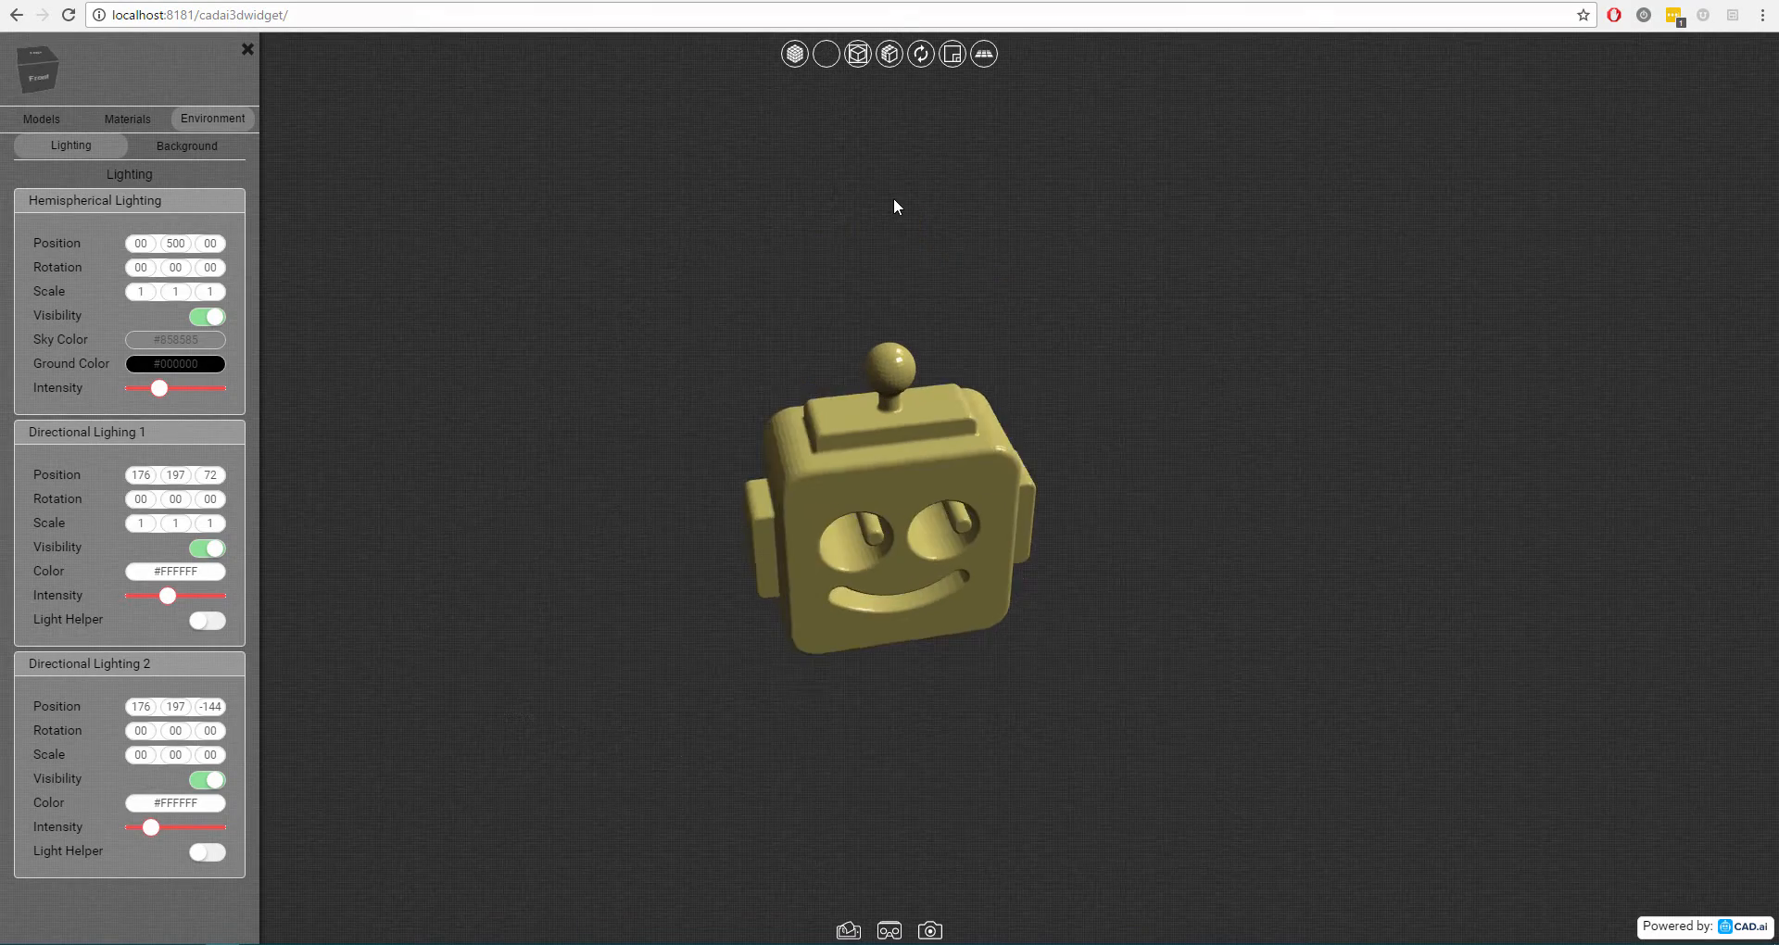
click(825, 54)
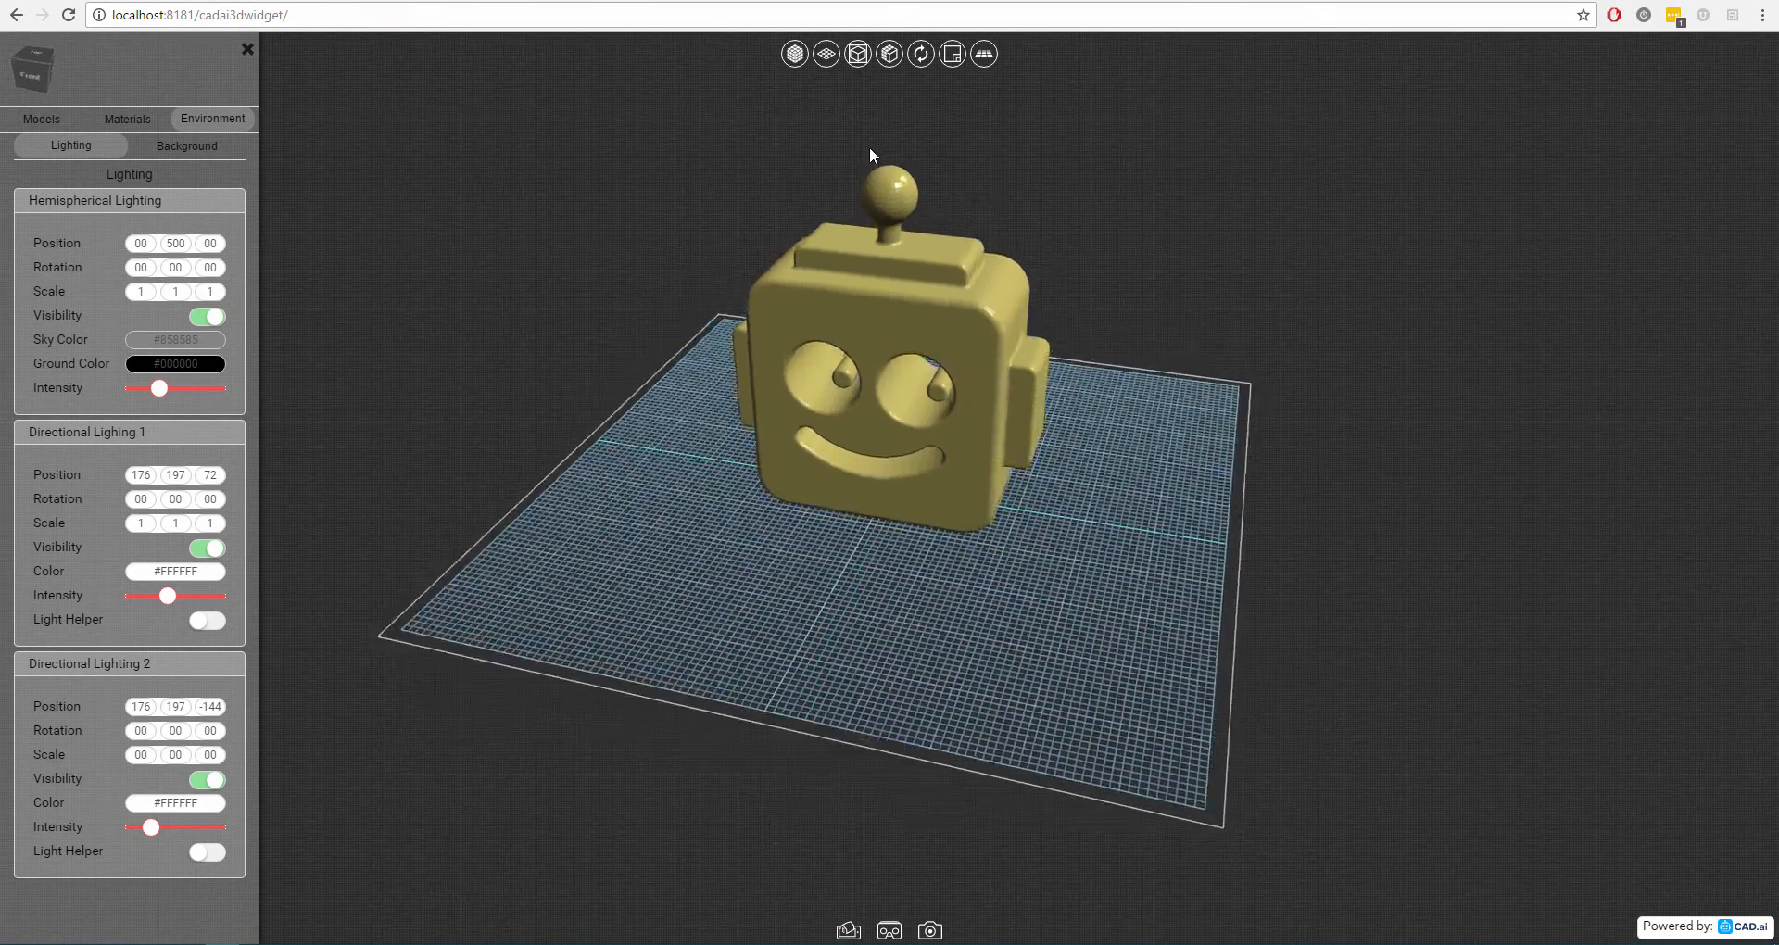
click(856, 53)
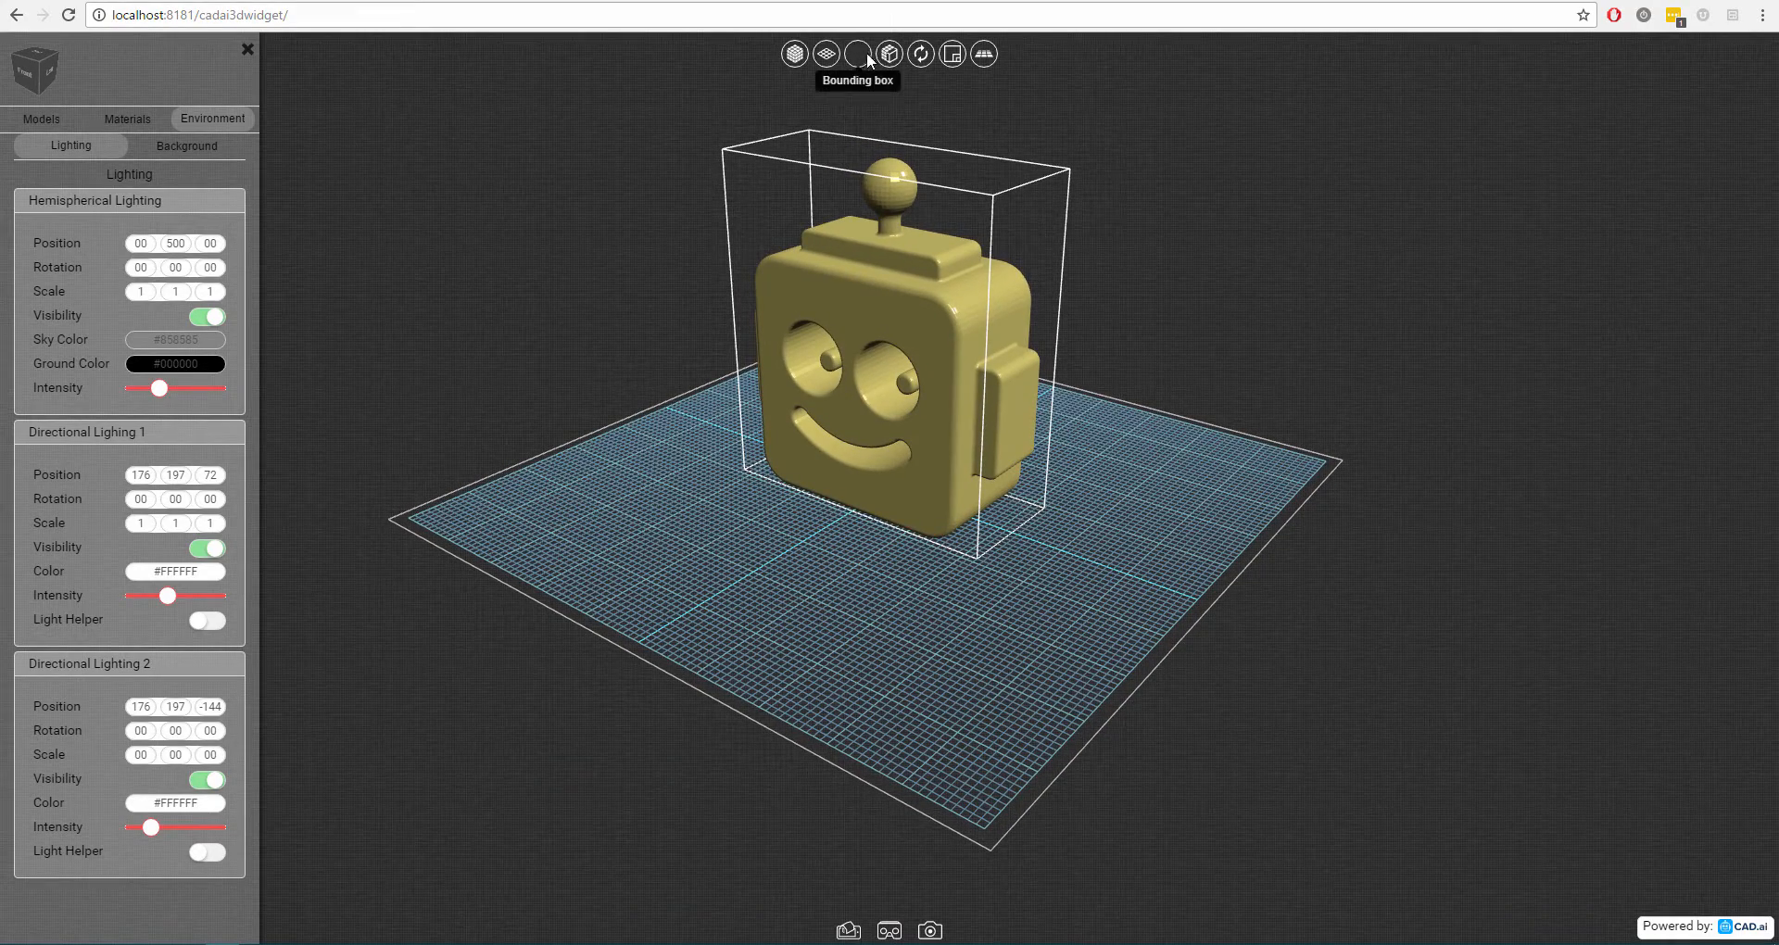
Apply a Front section cut to the gold robot head, removing the bounding box.
click(41, 117)
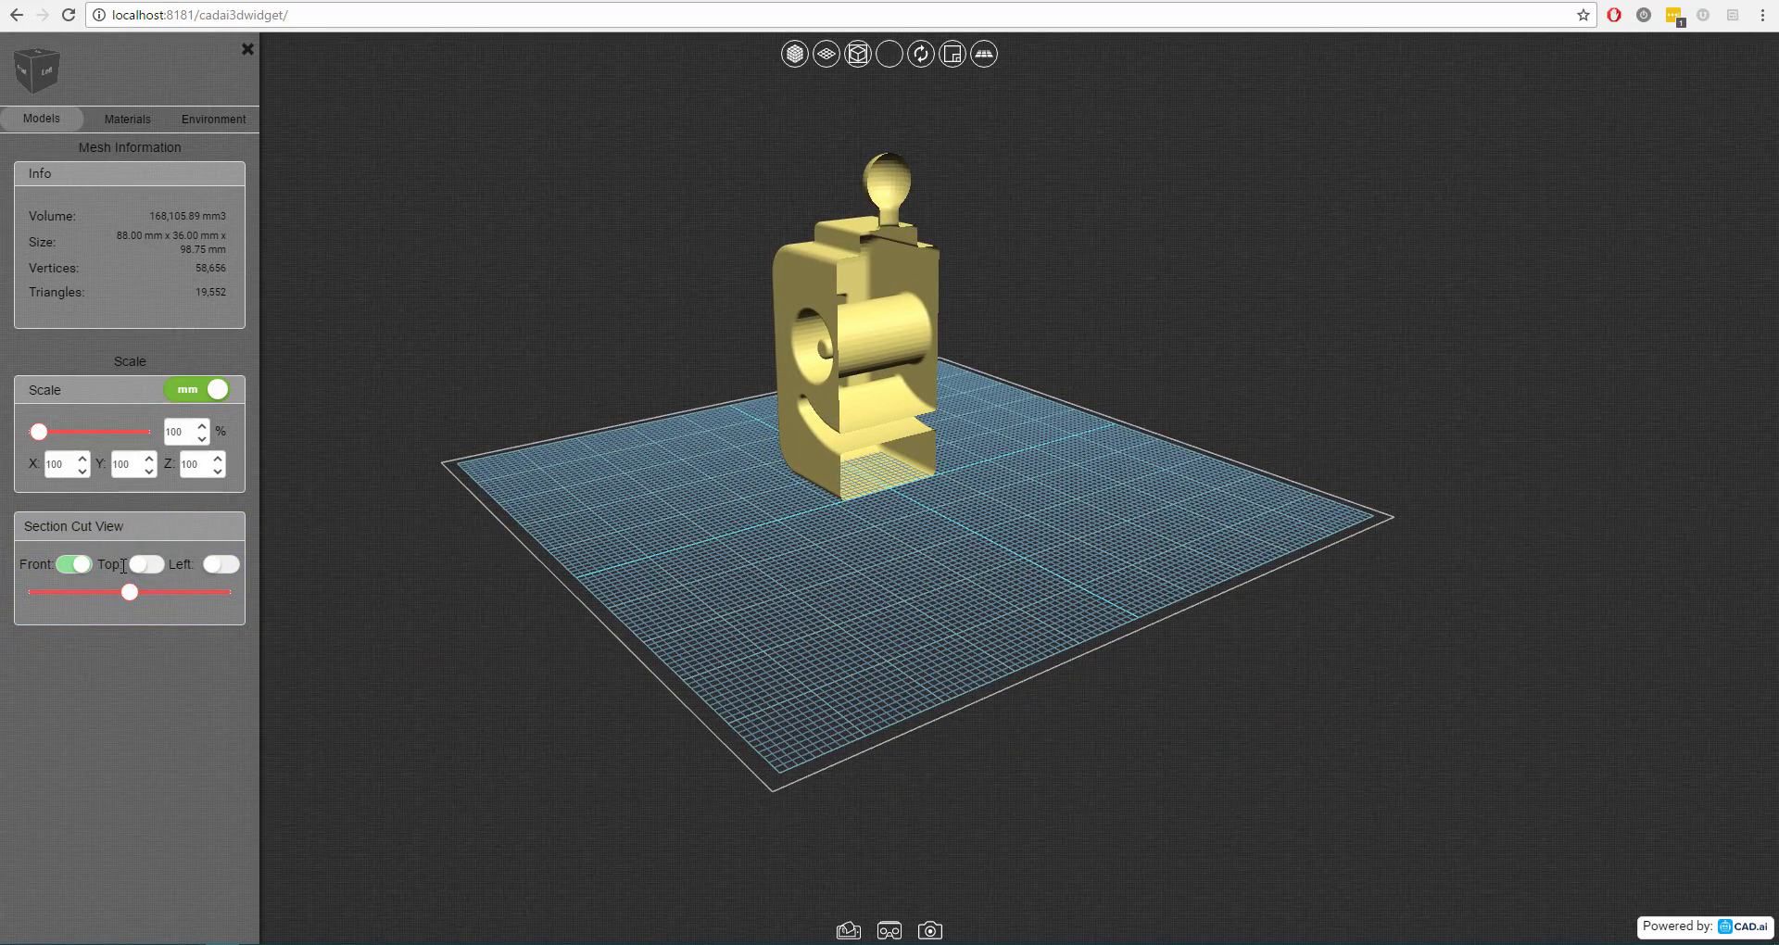
mouse_move(111, 444)
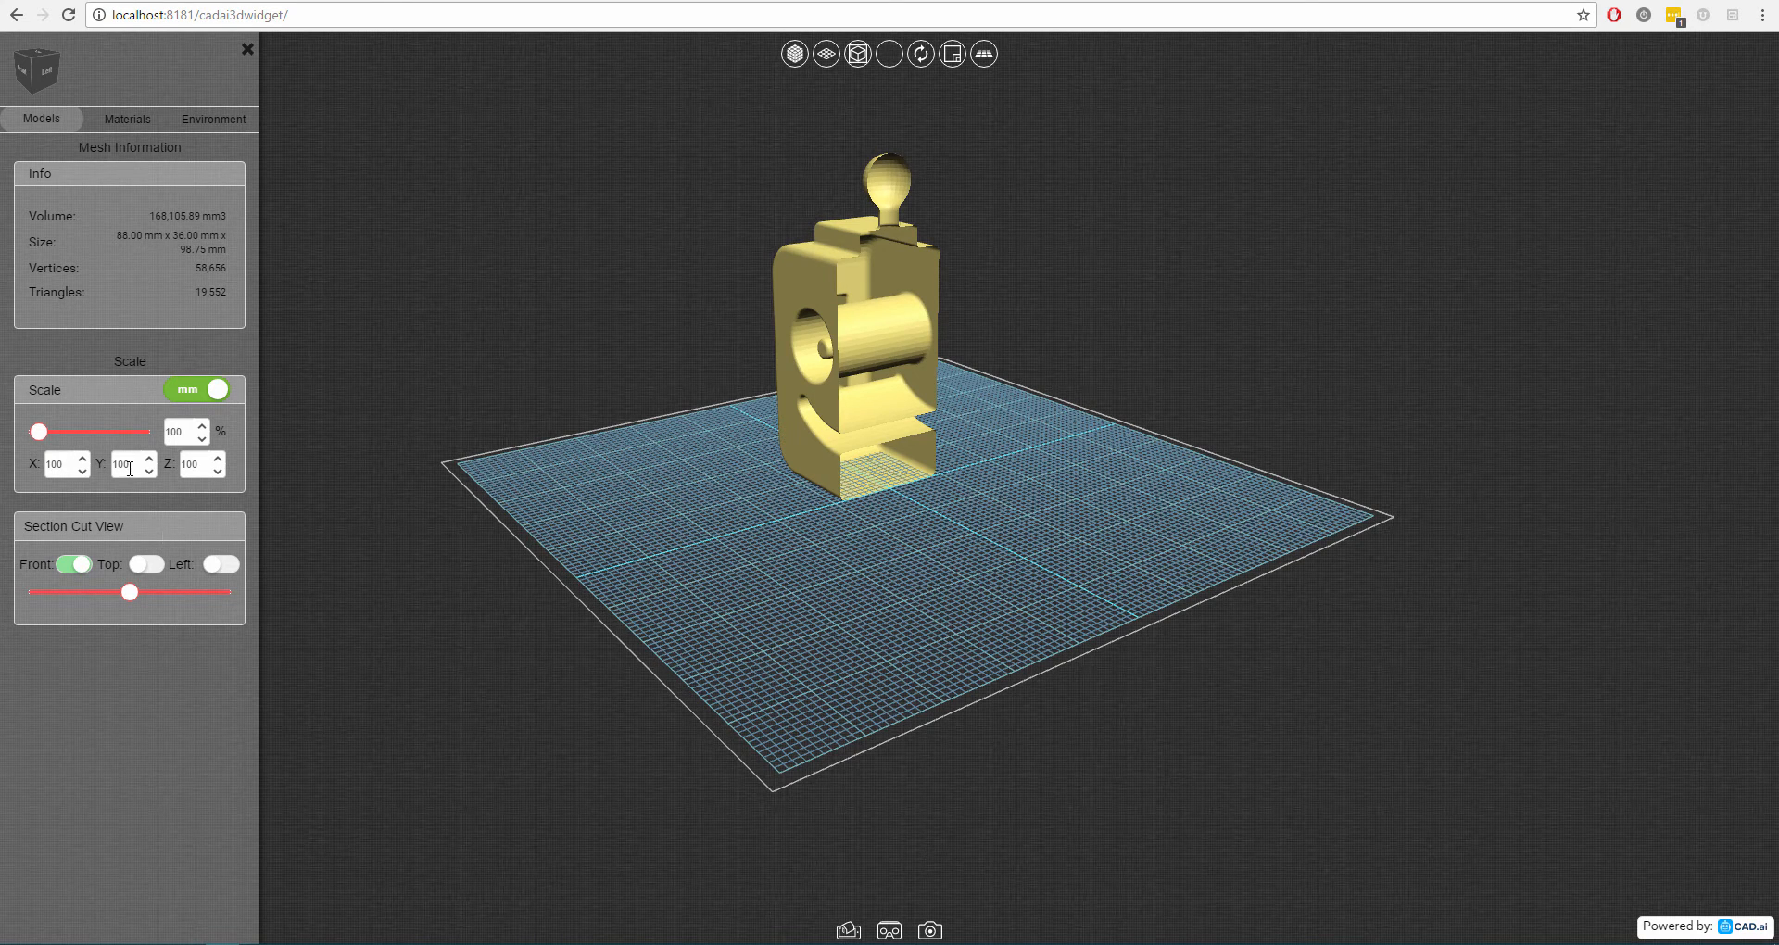
Try a Top section cut, then switch to a Left cut slider-set to mid-head.
click(145, 564)
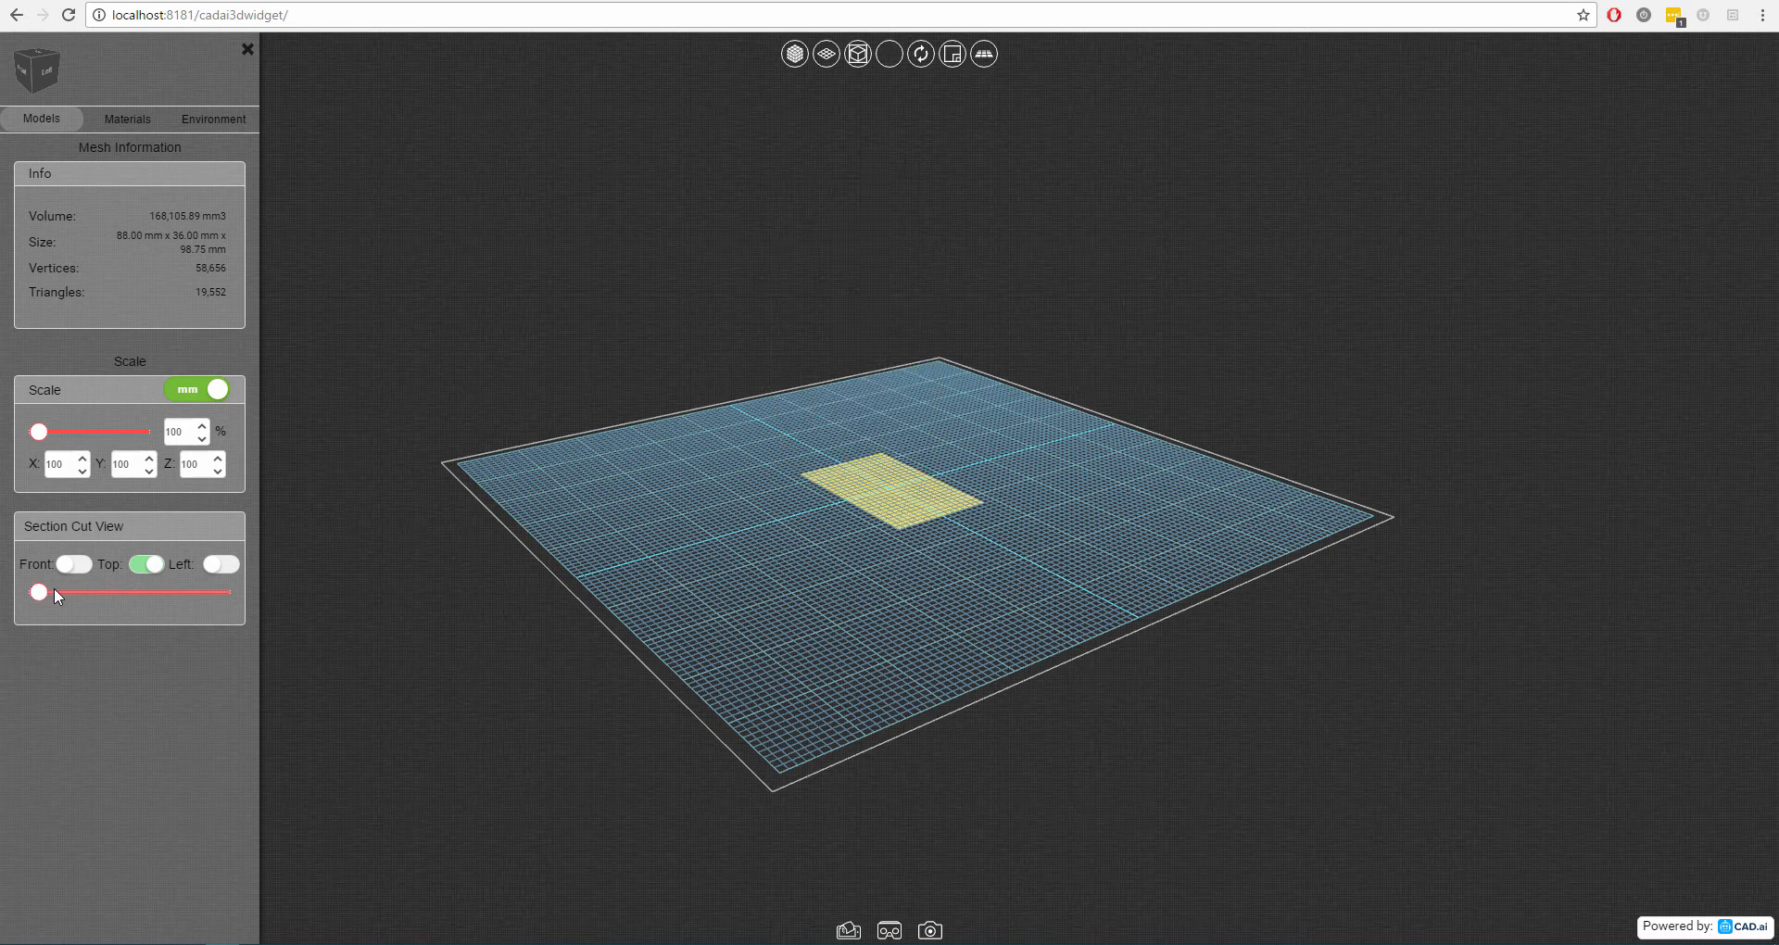
drag(40, 592, 70, 592)
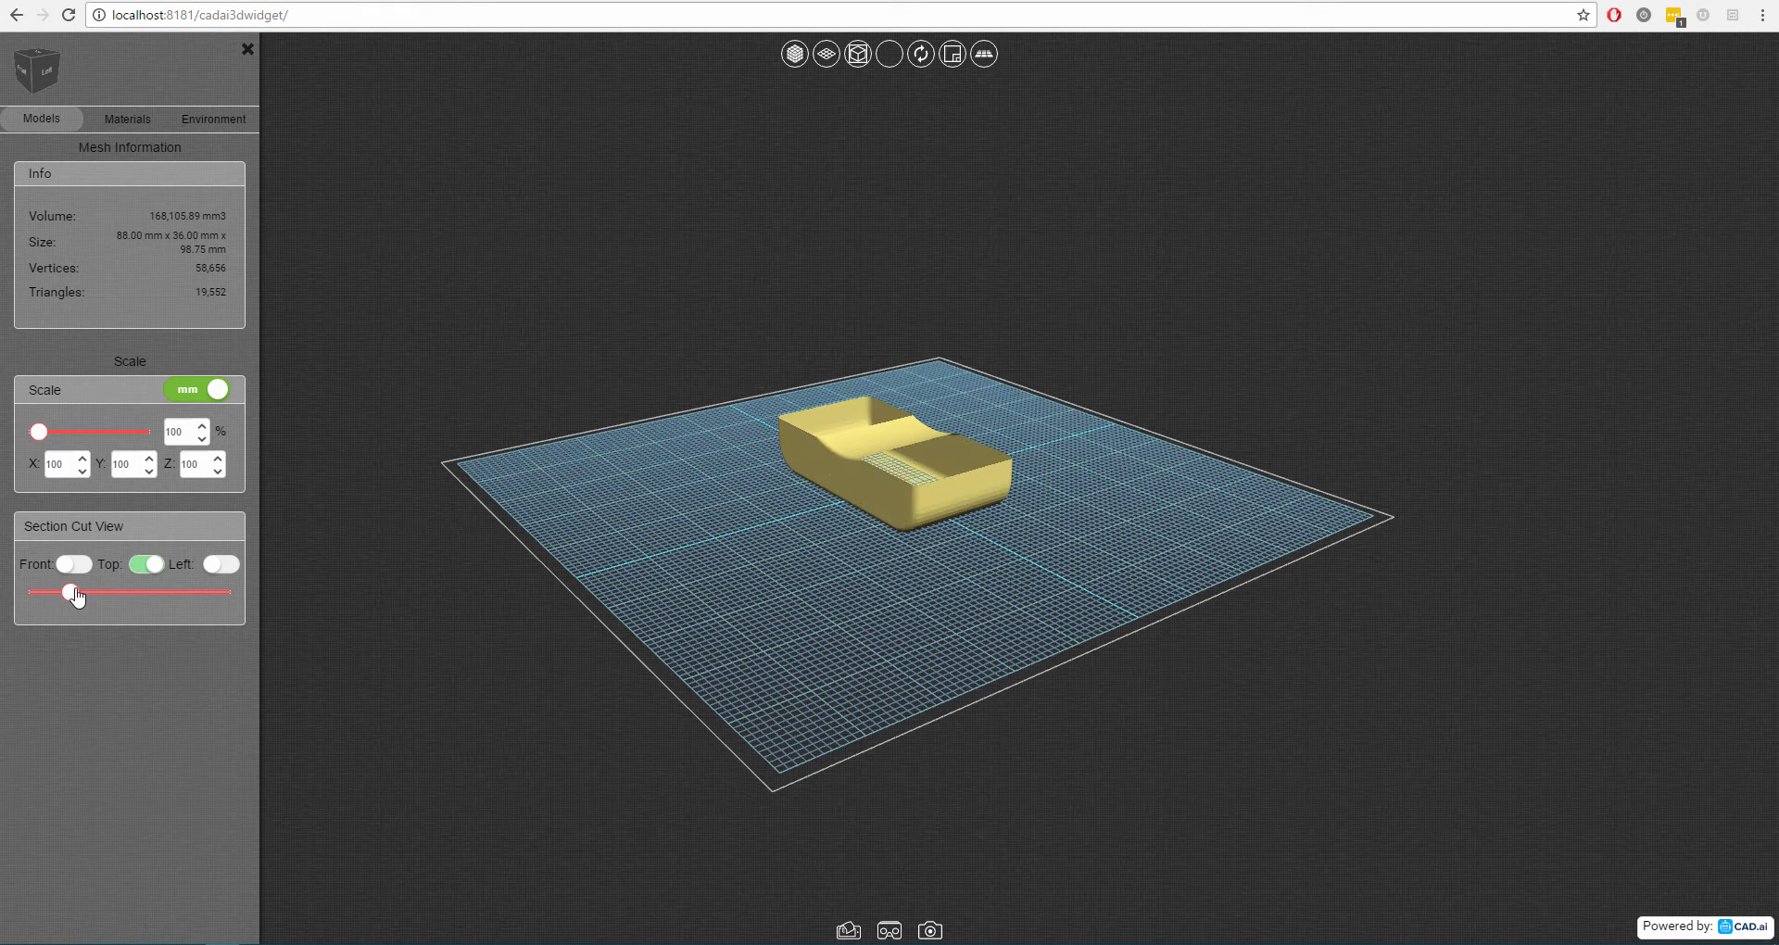
click(220, 565)
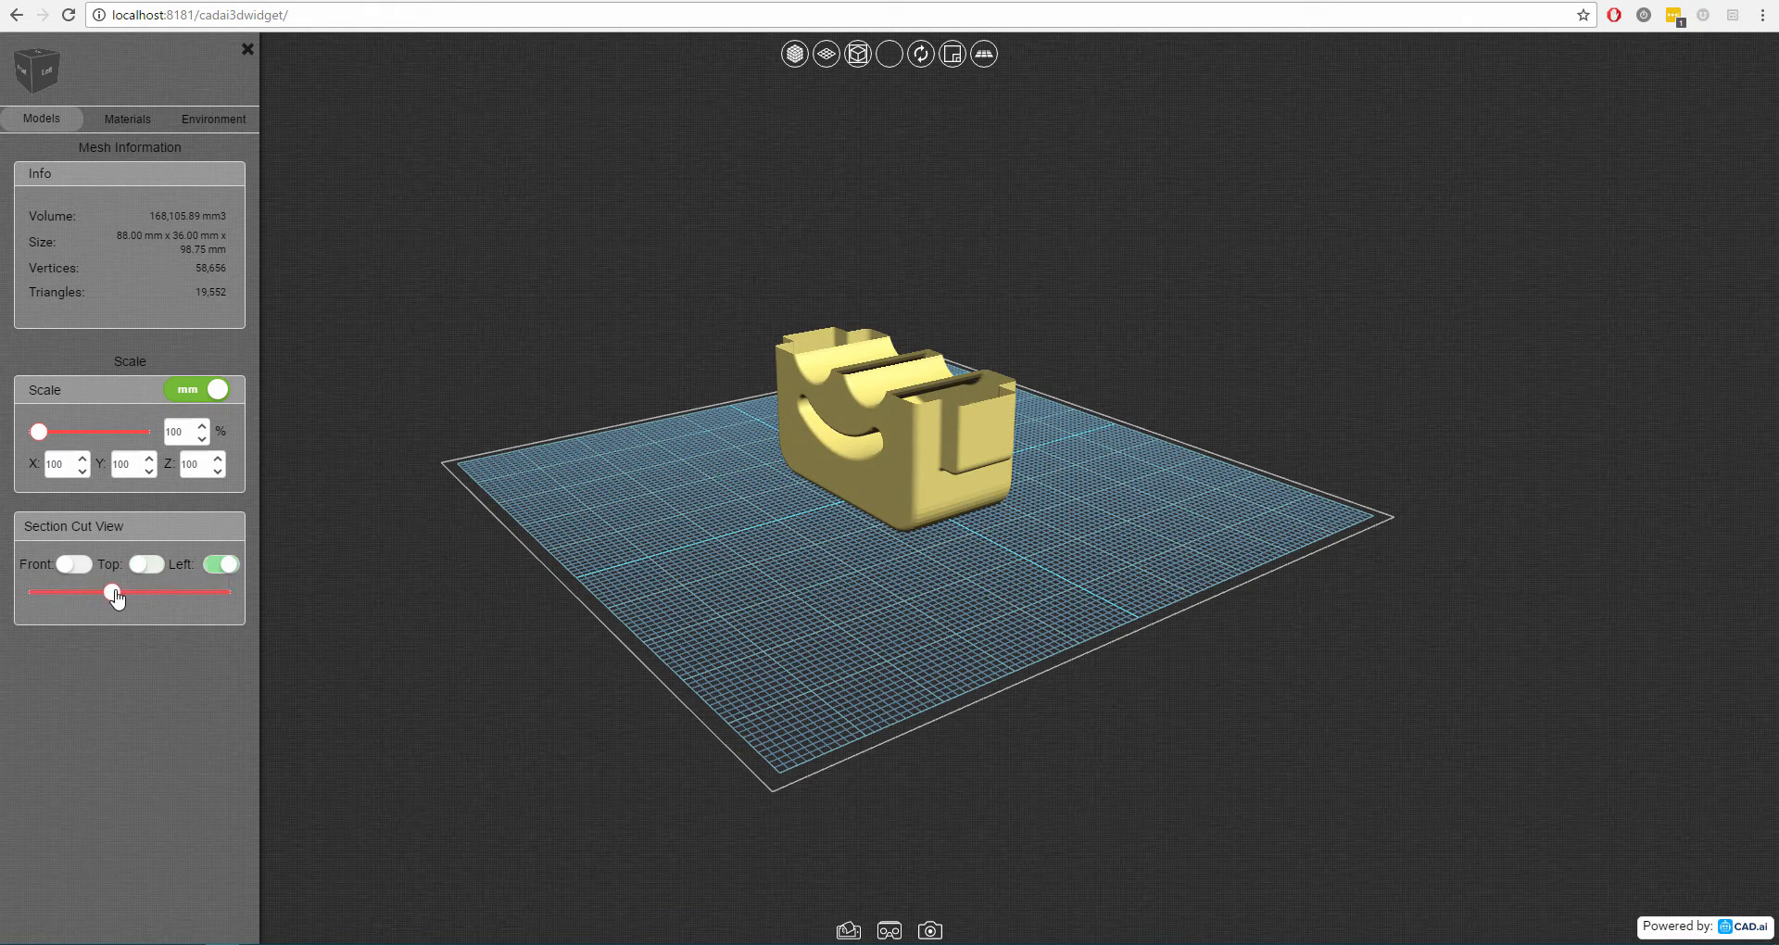
drag(113, 592, 218, 592)
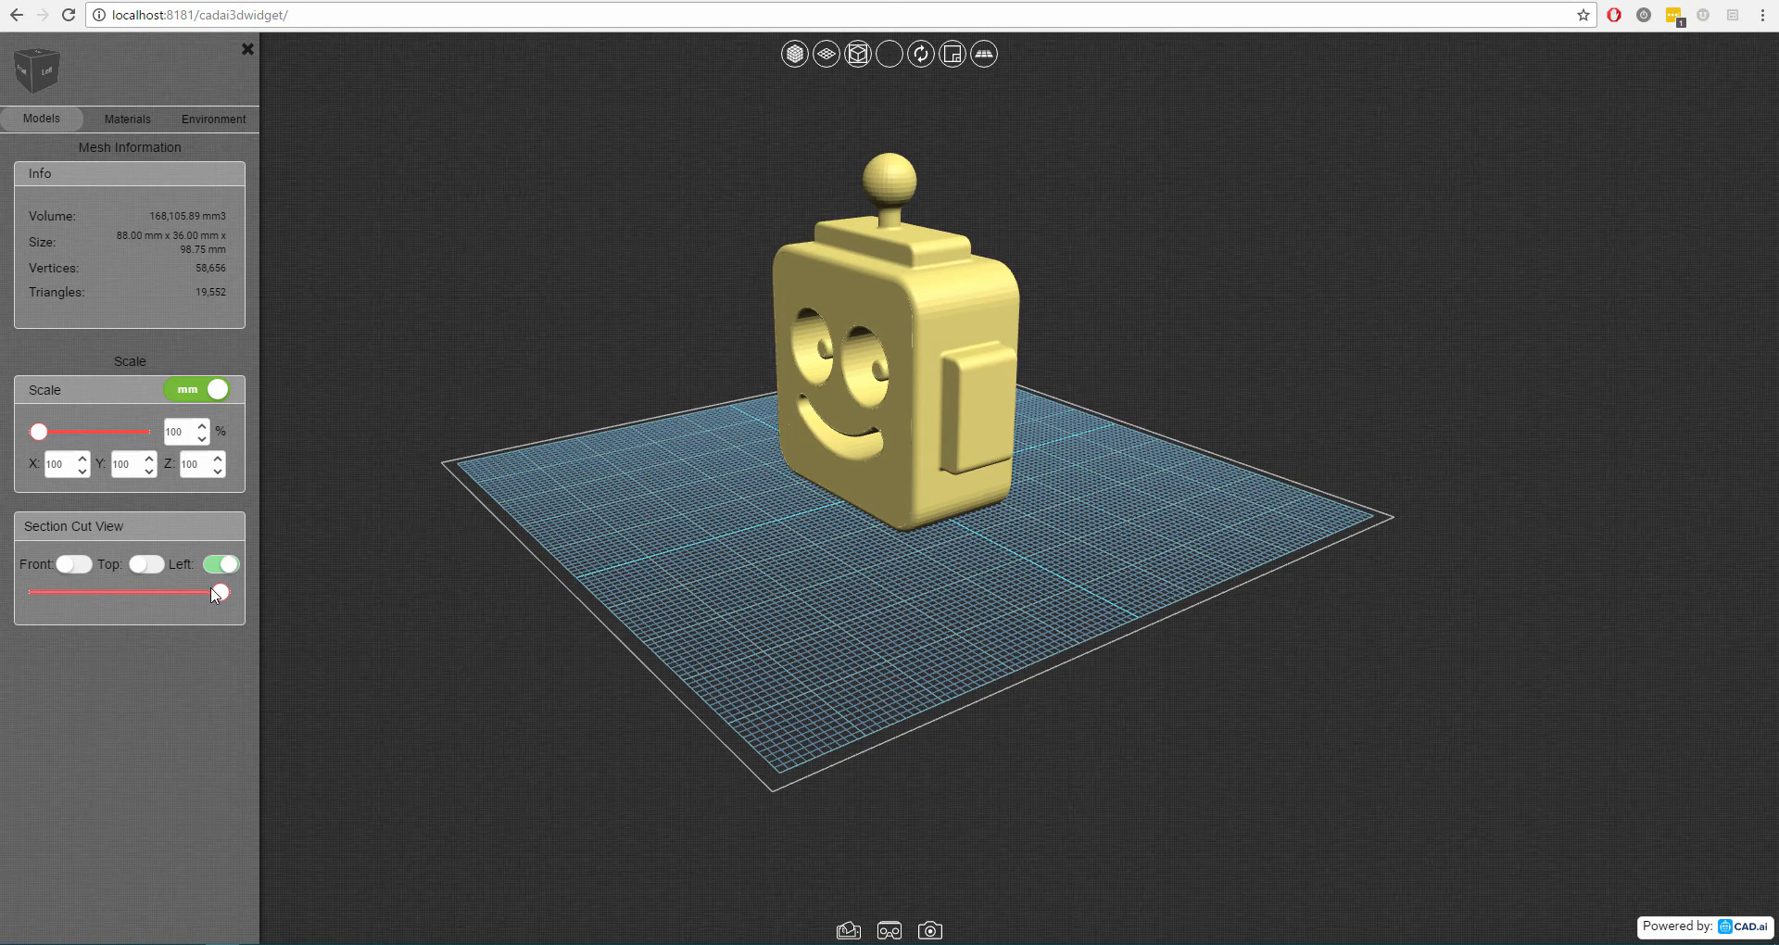
drag(218, 592, 109, 592)
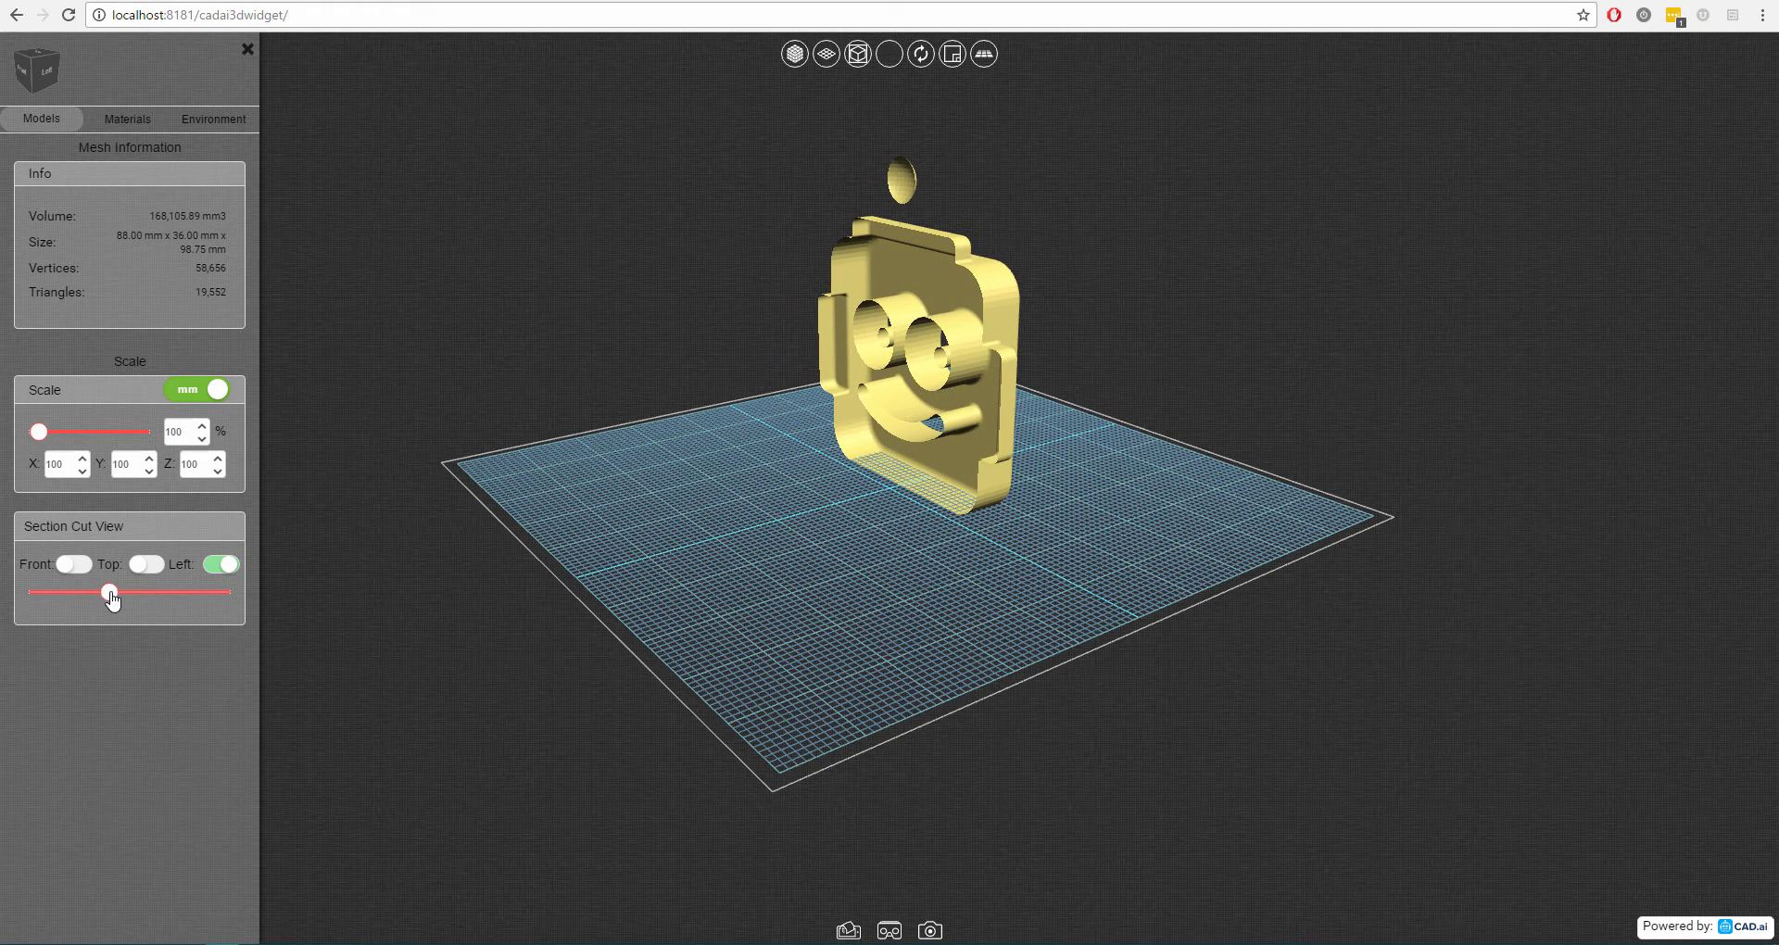
mouse_move(890, 54)
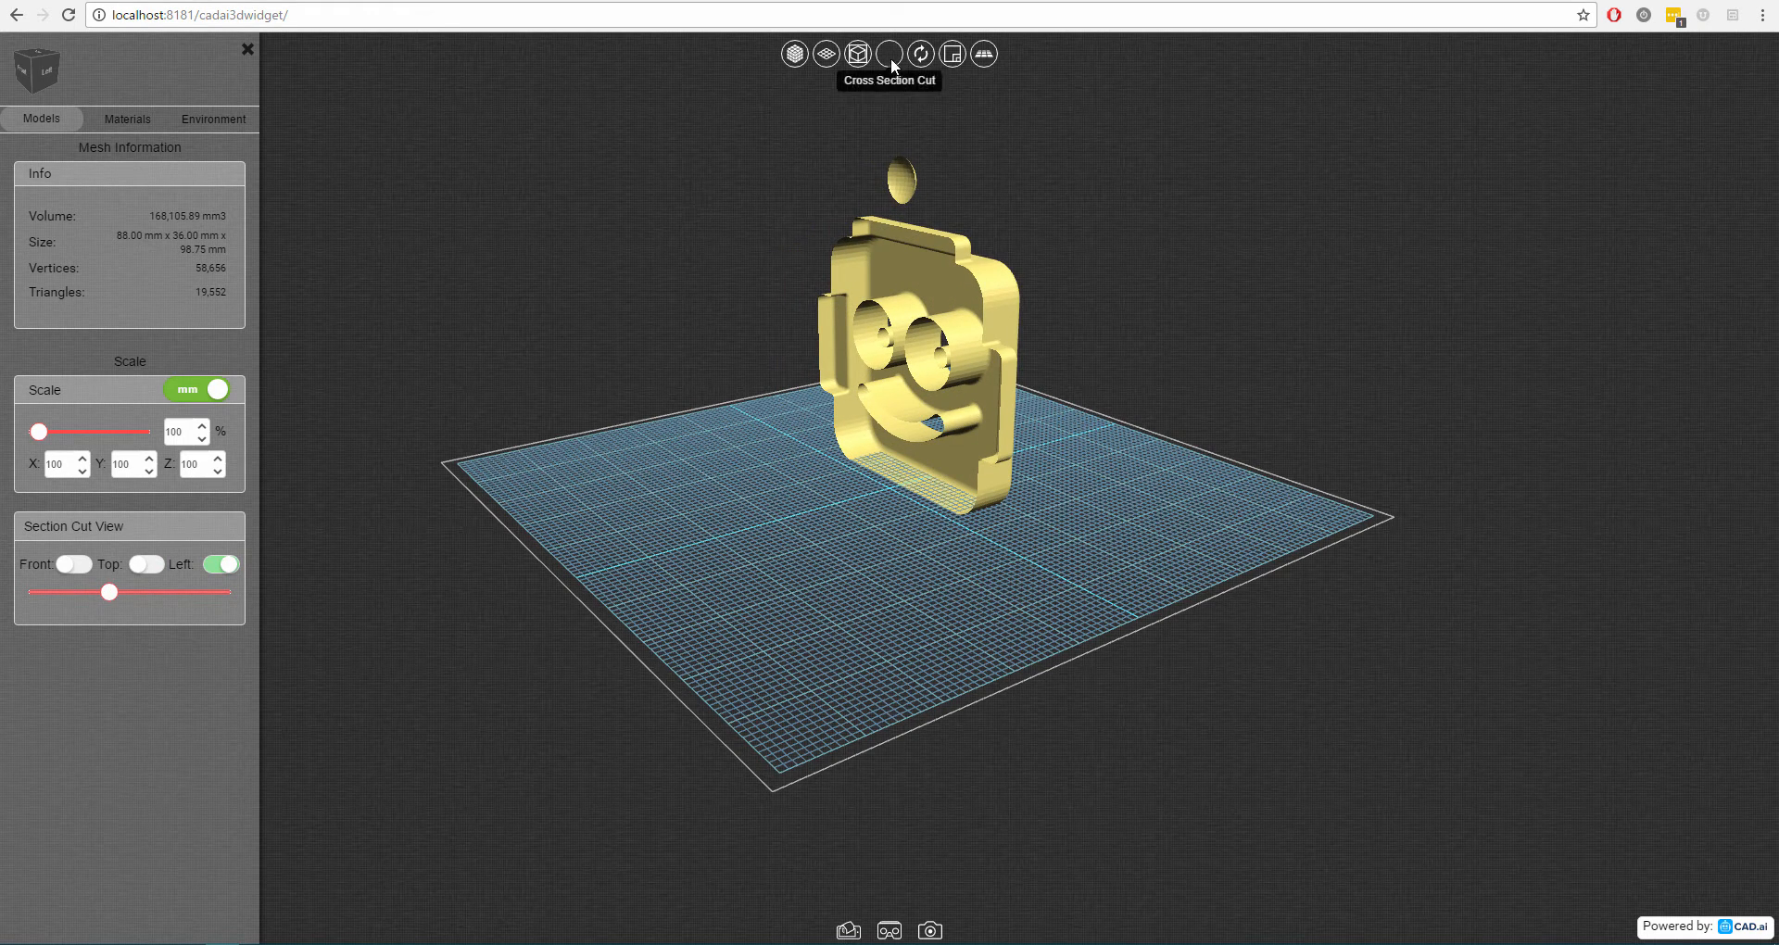
Turn off the section cut and enable autorotation at the lowest speed.
click(859, 53)
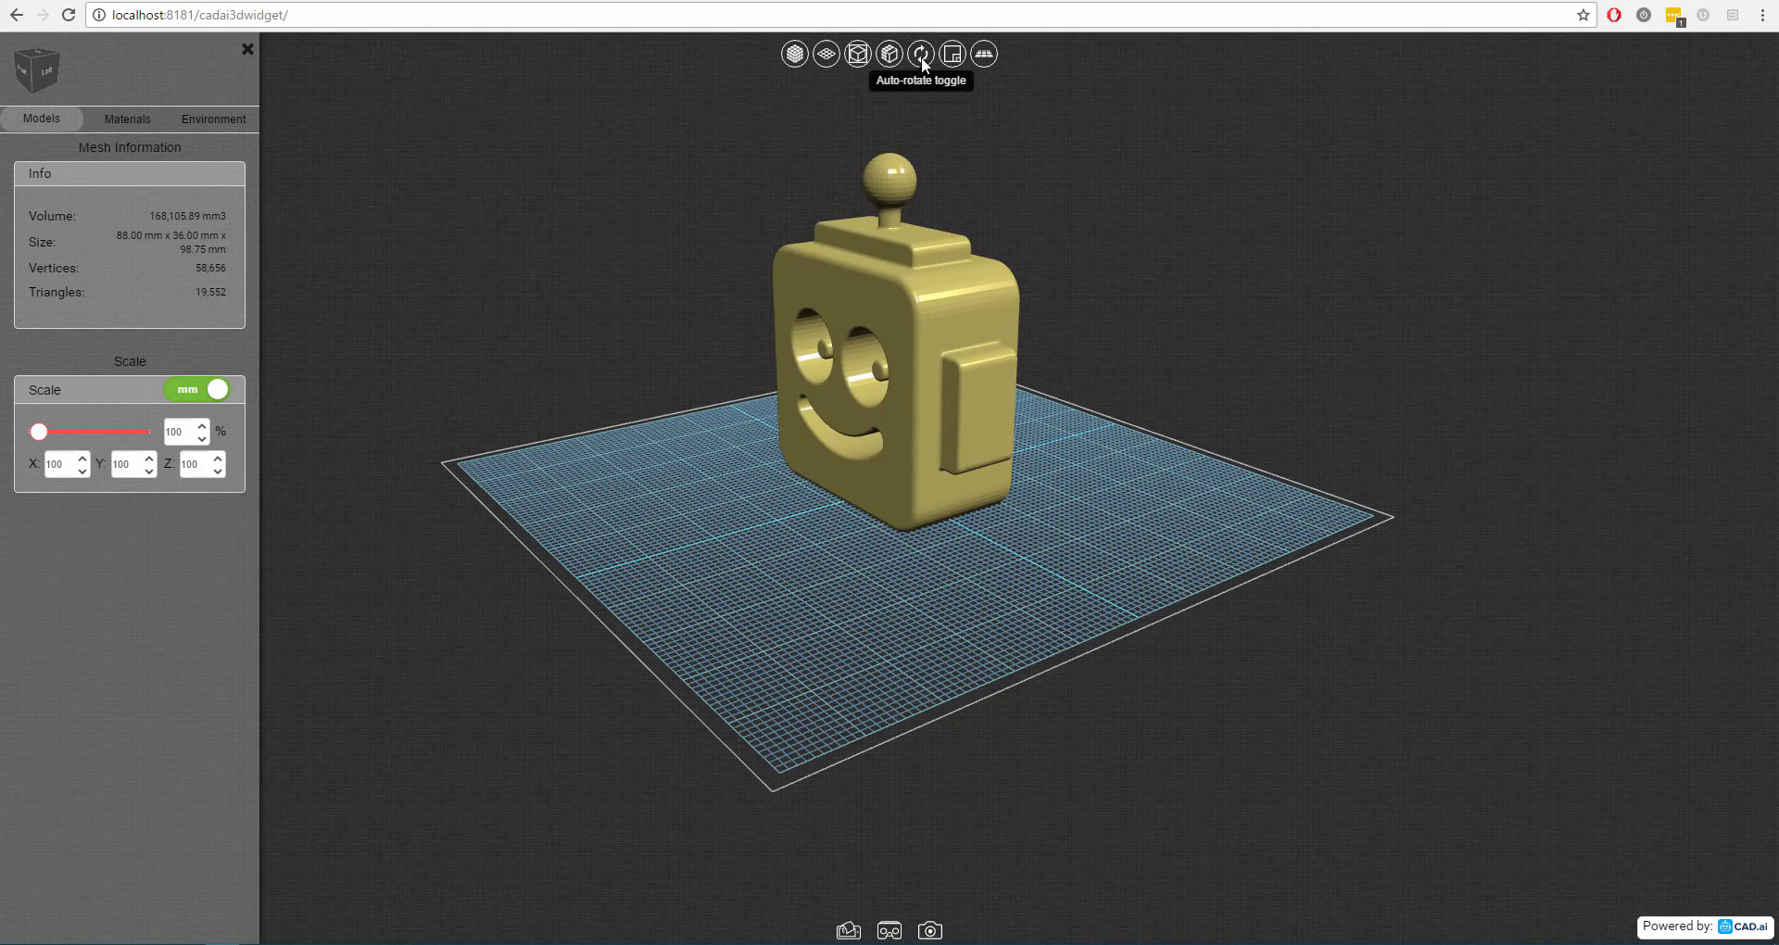
click(921, 54)
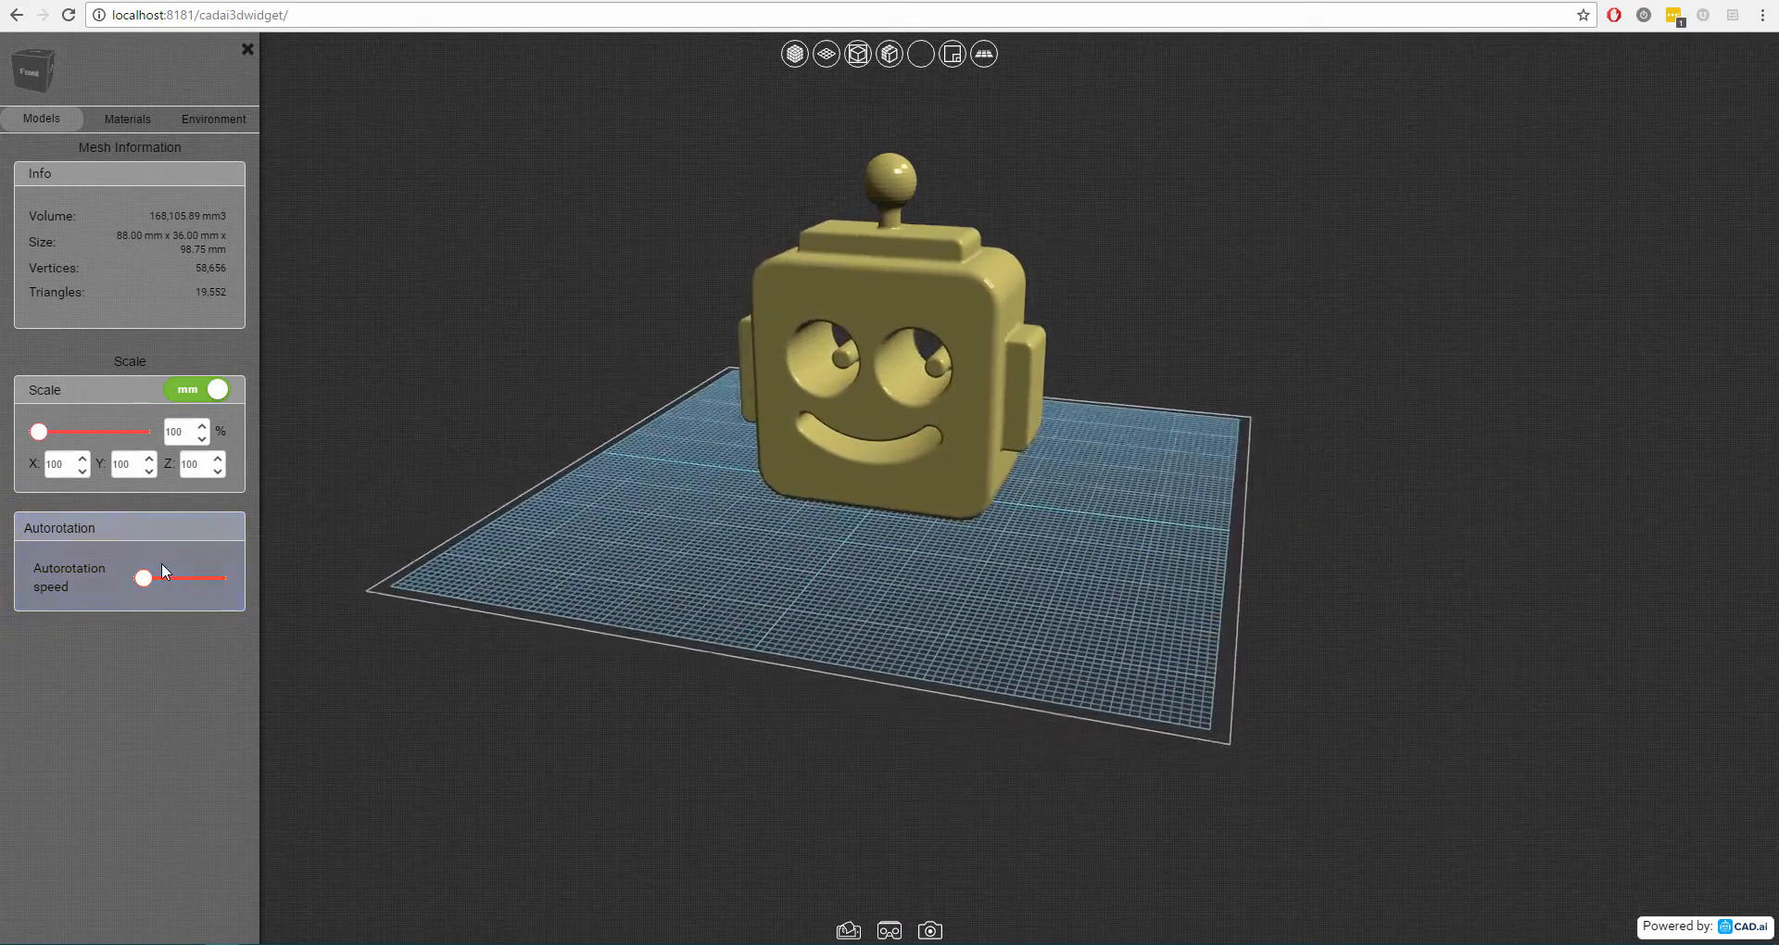
drag(145, 578, 167, 578)
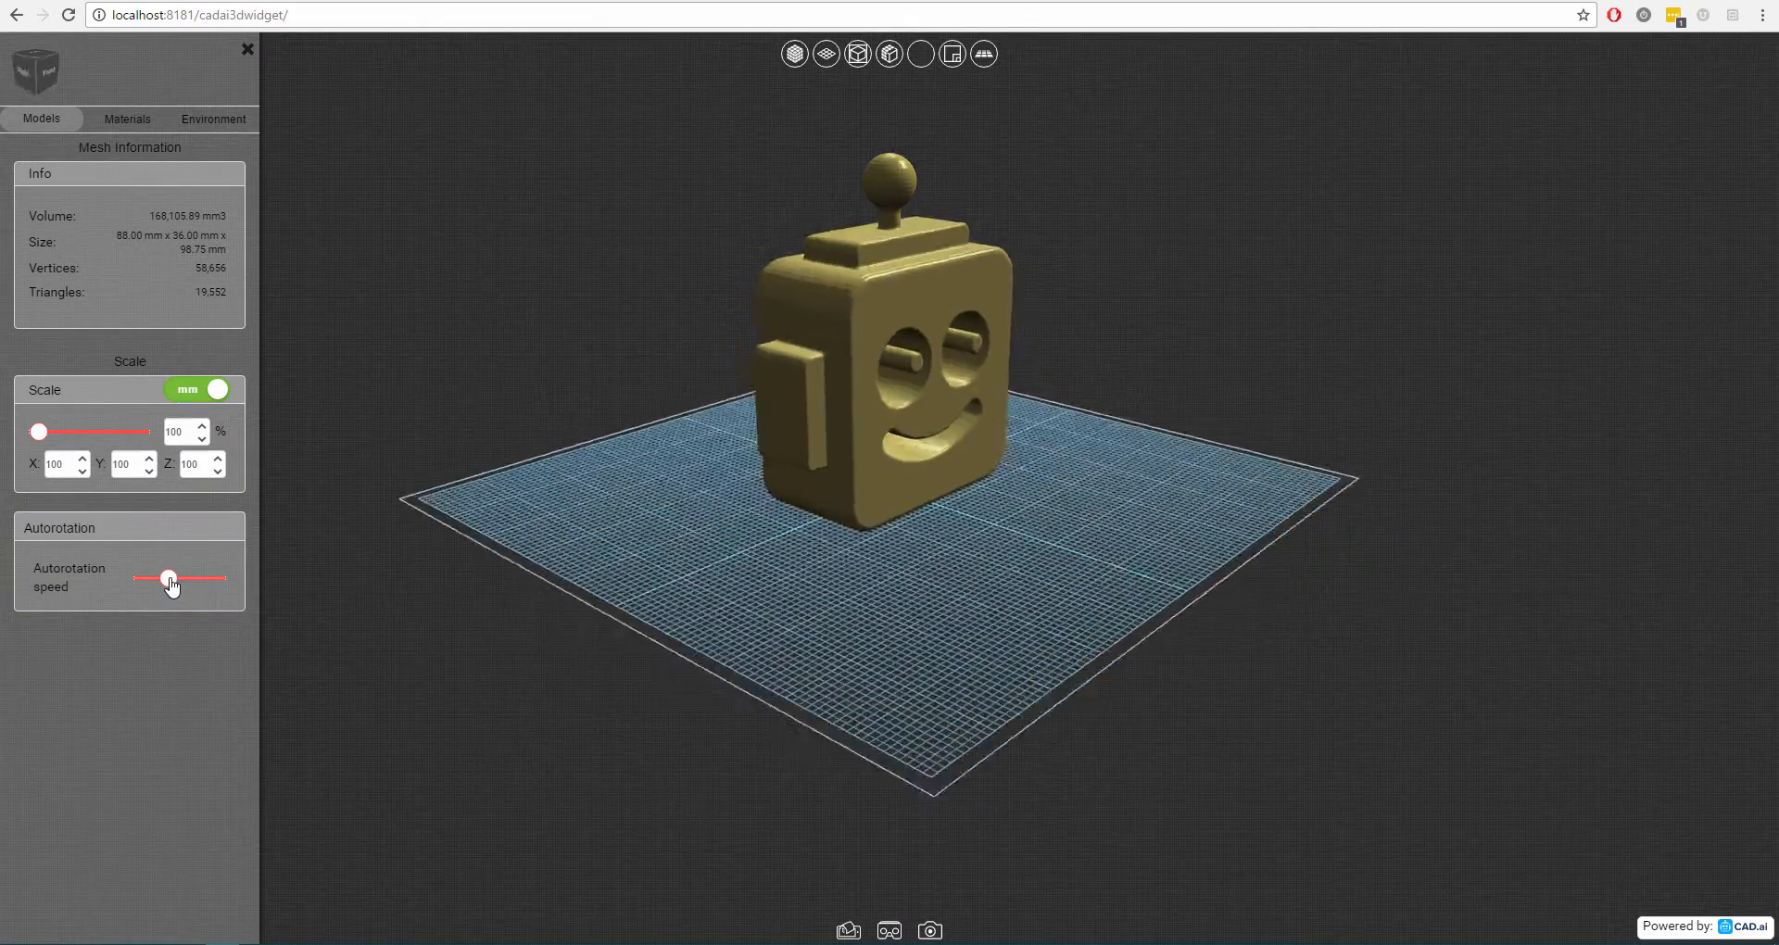
drag(168, 578, 145, 578)
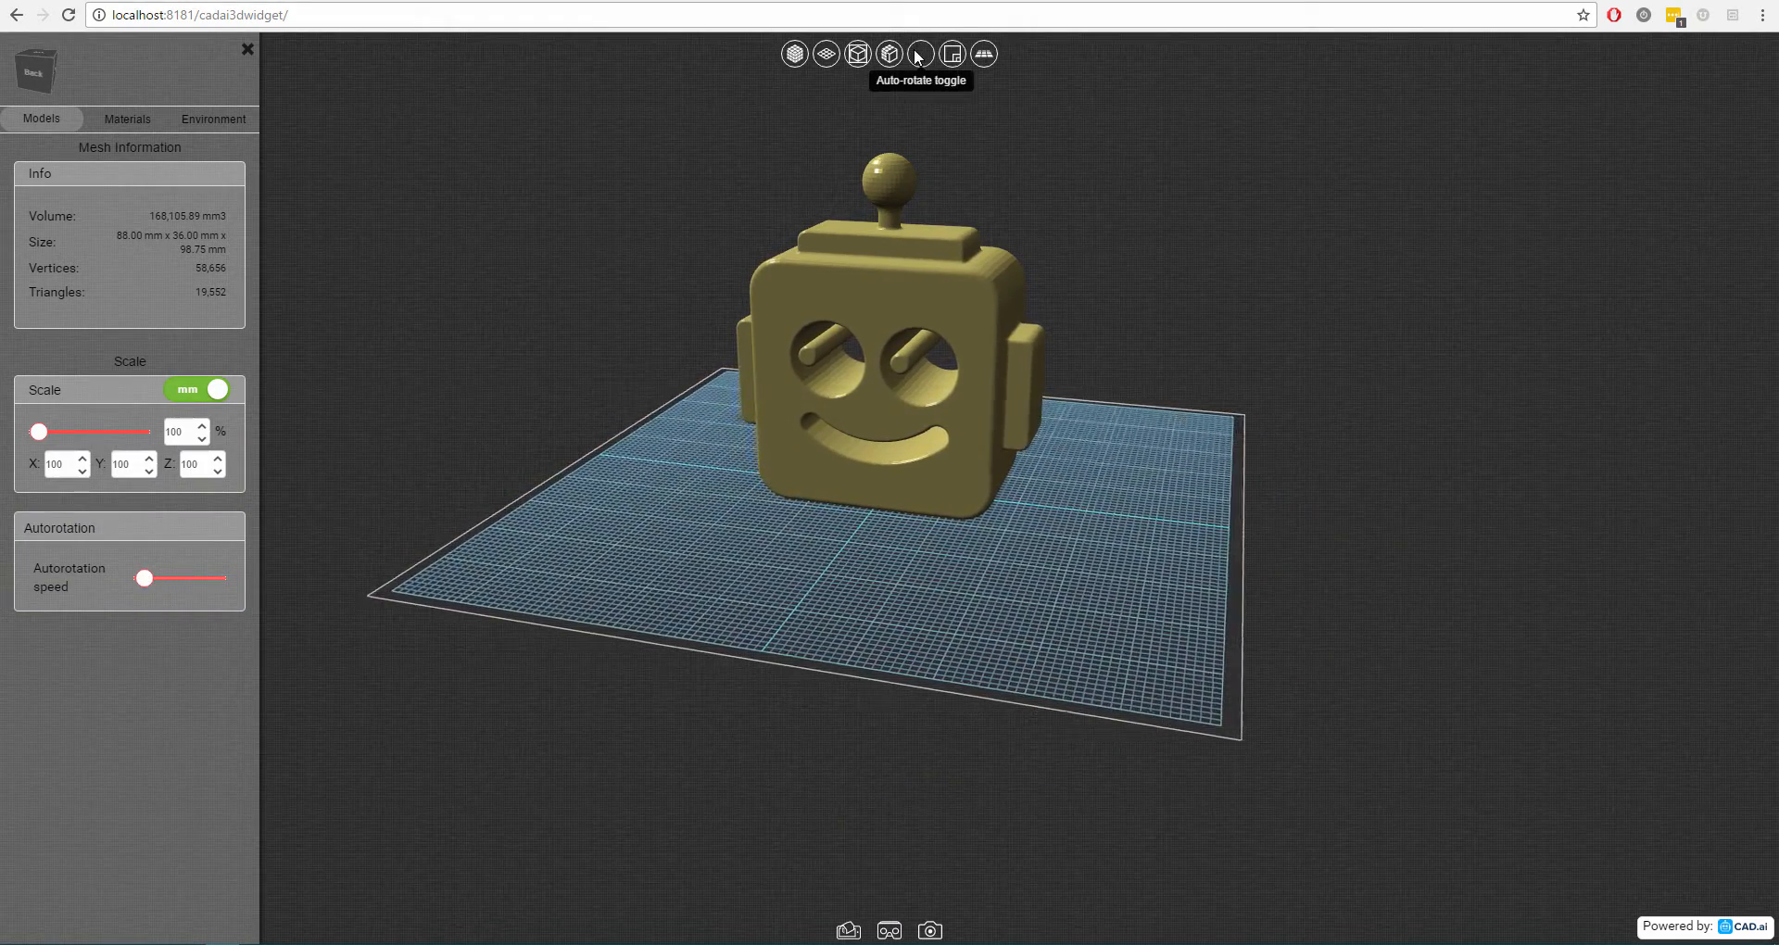
Enable Subdivide/Smooth Mesh at Default quality, orbiting and toggling it to compare.
click(953, 54)
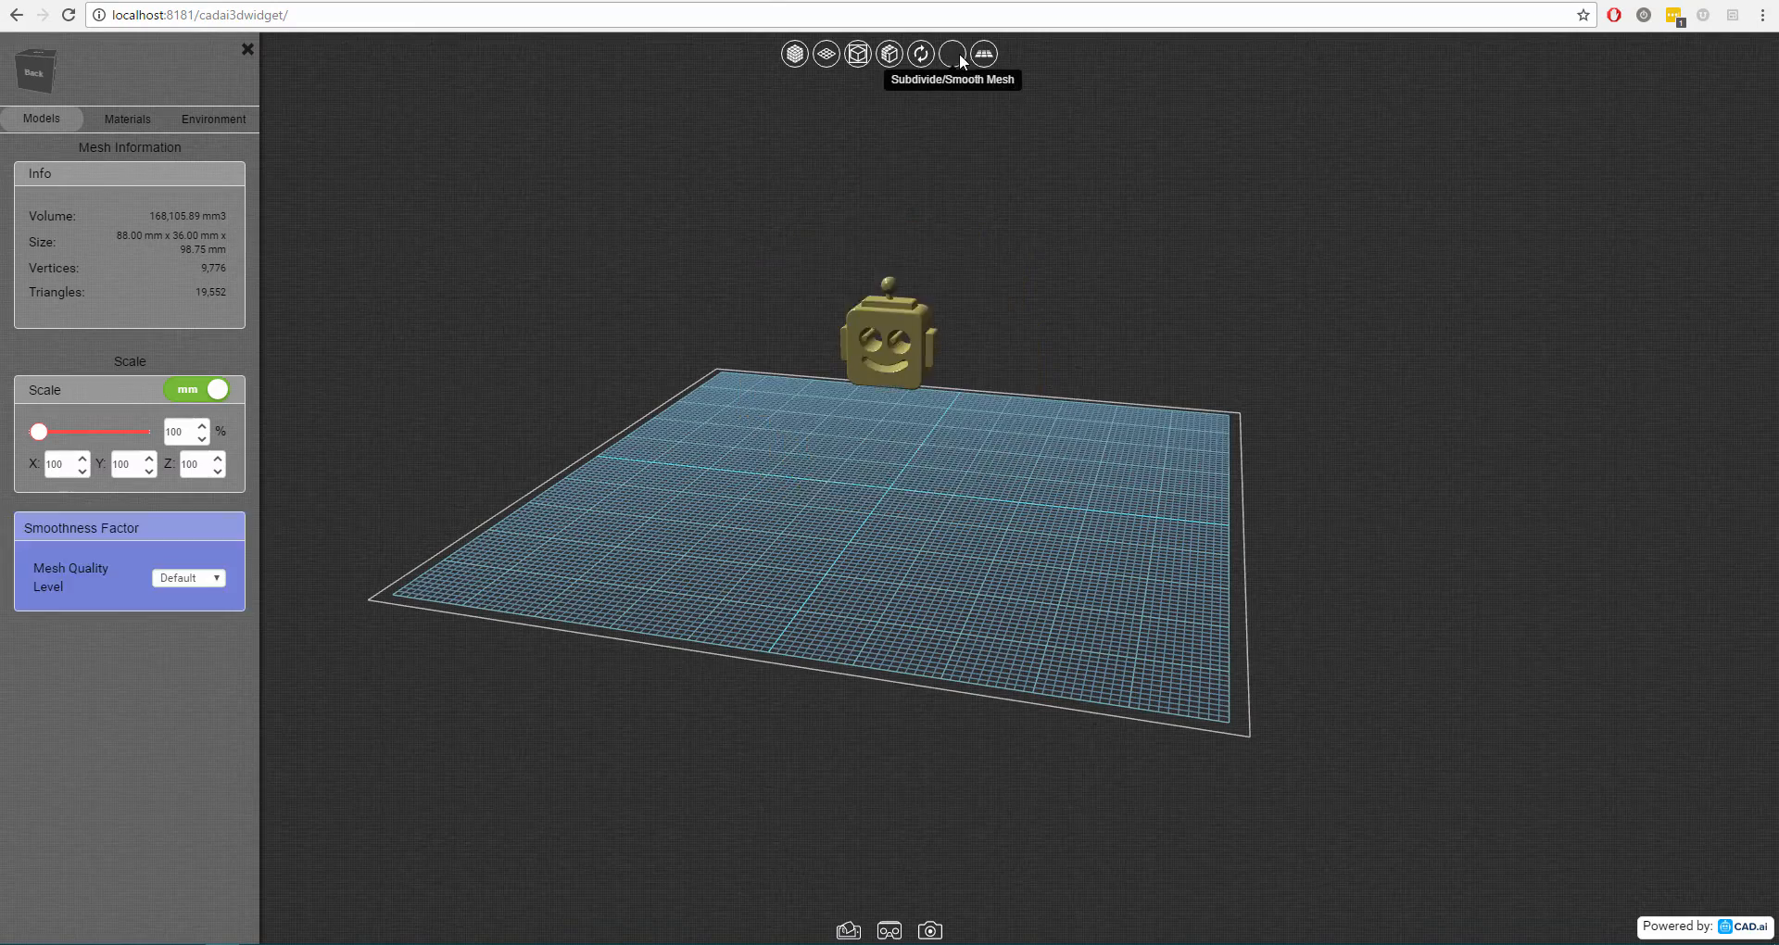
click(952, 54)
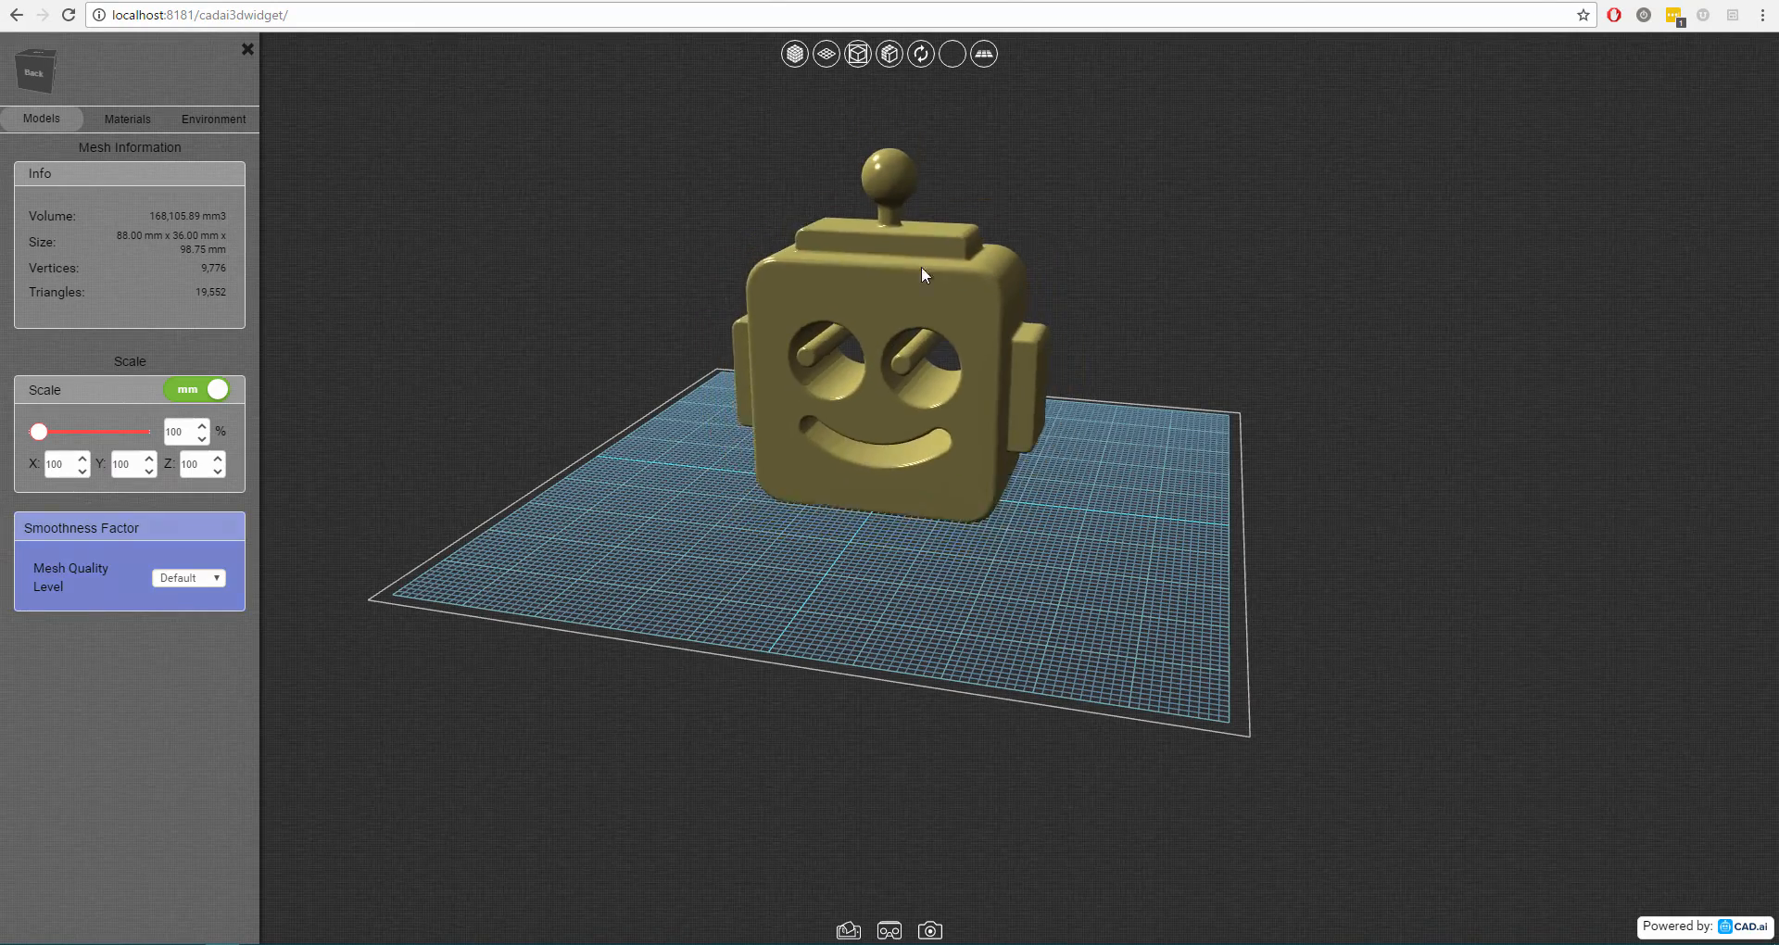
drag(919, 273, 810, 205)
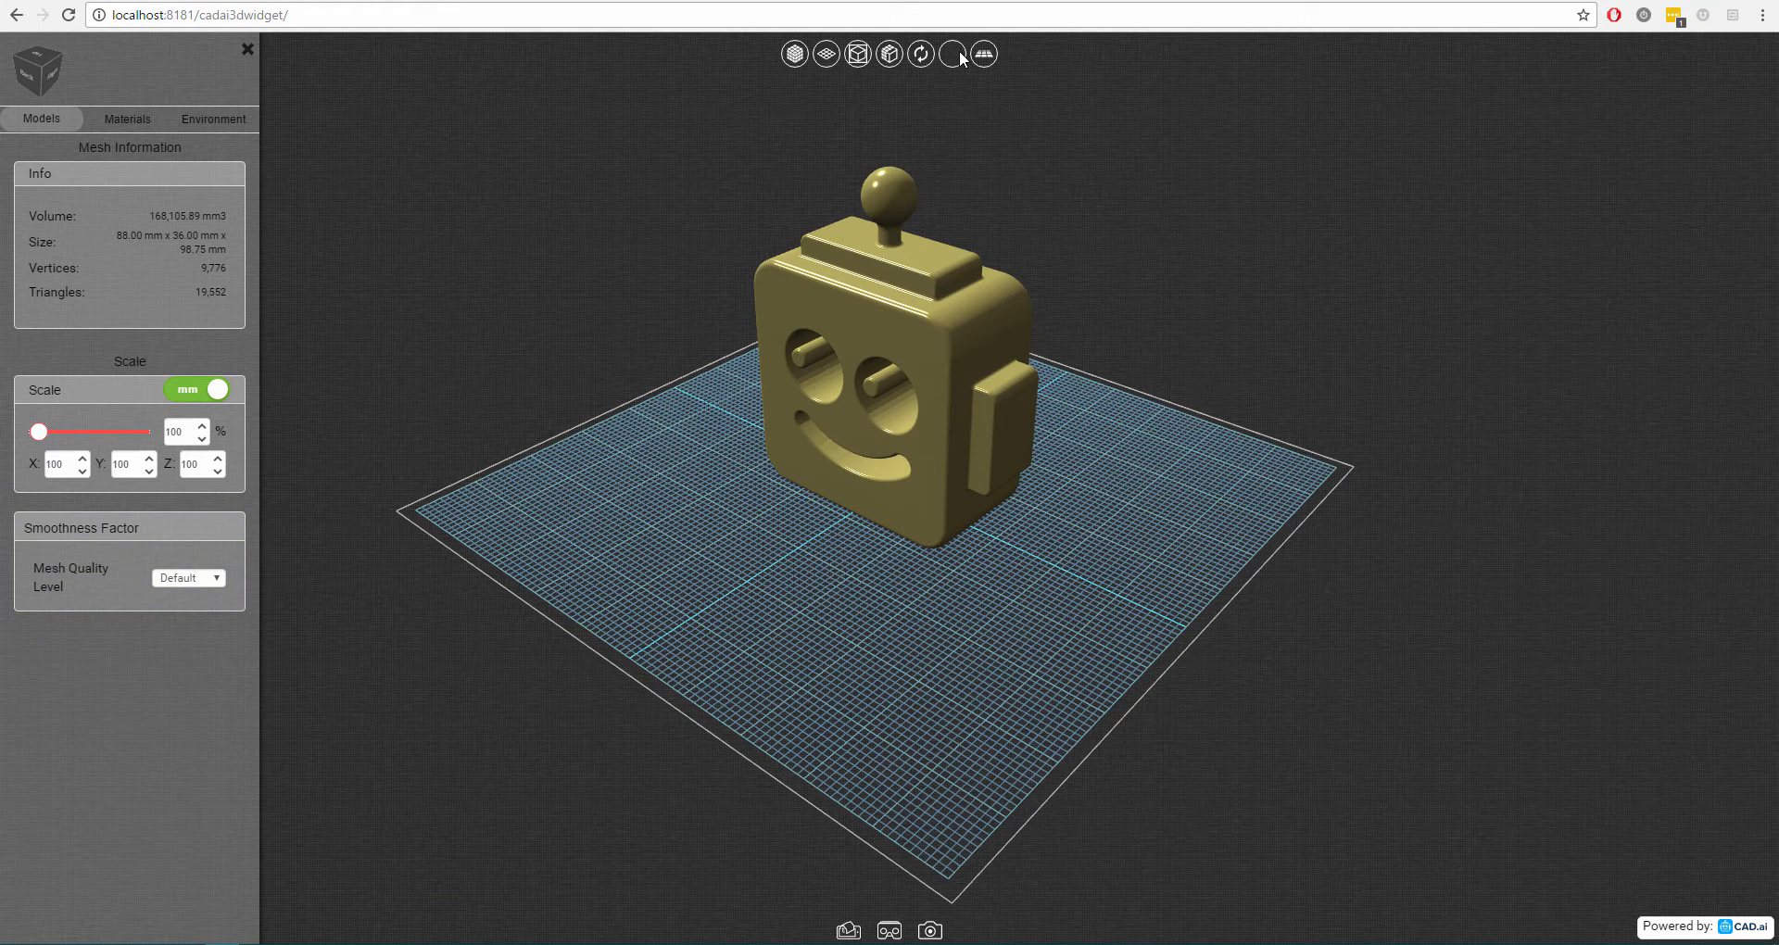
click(954, 54)
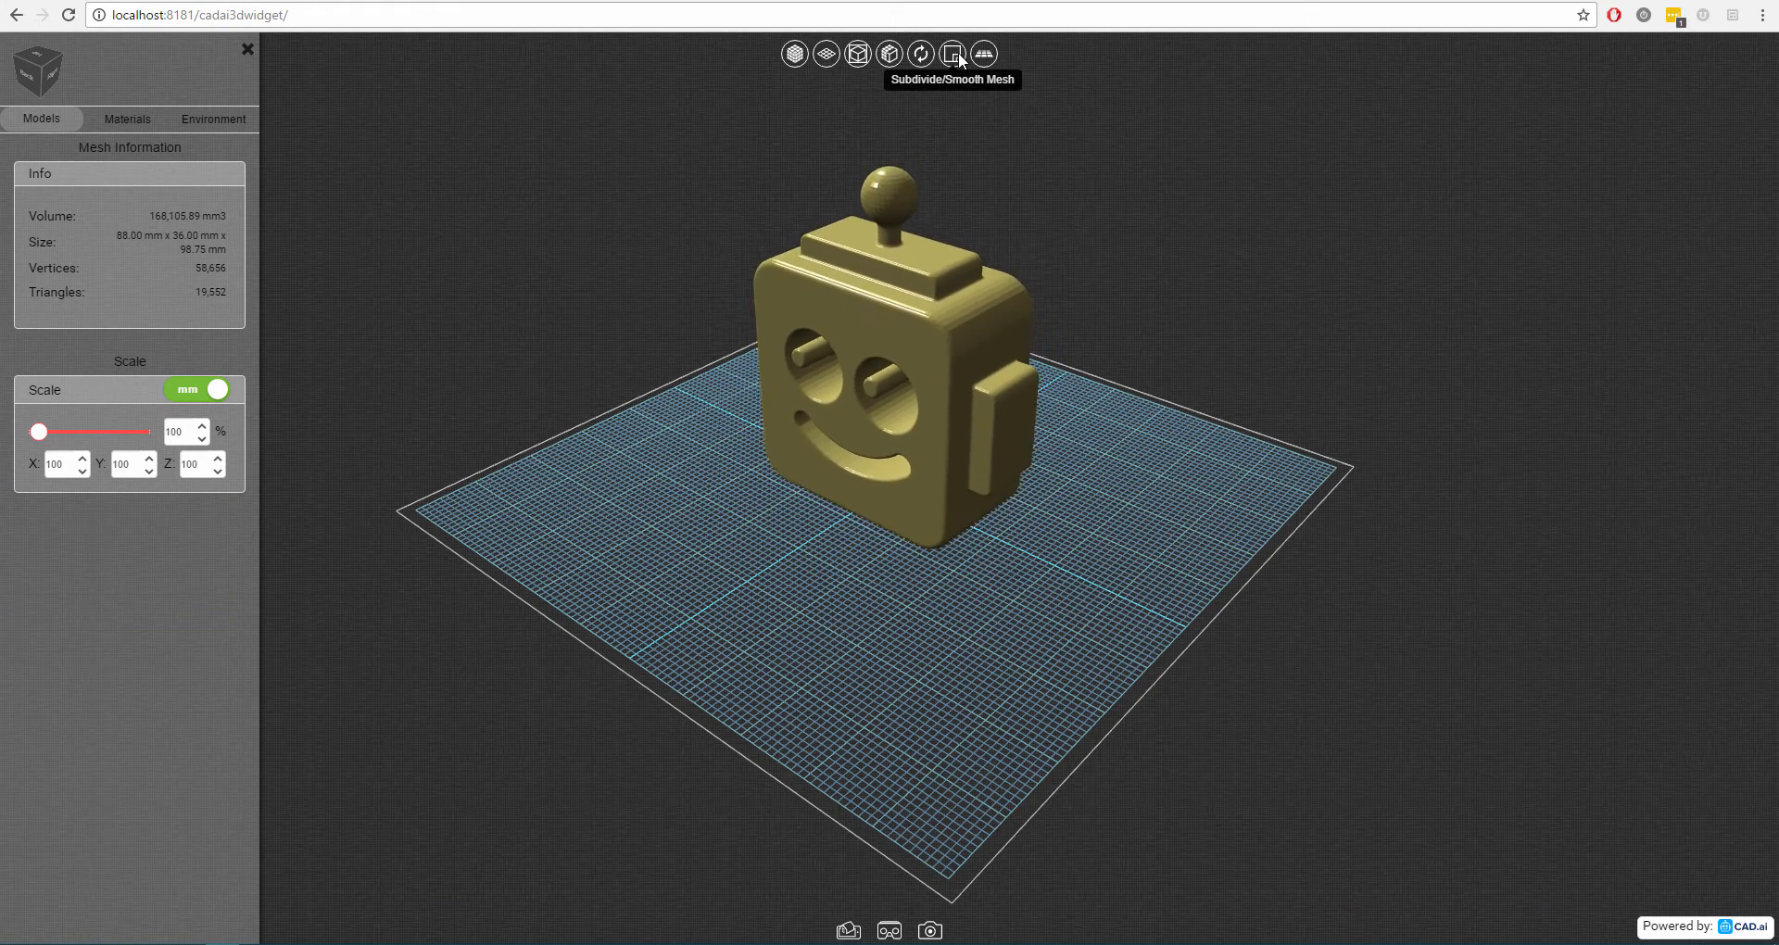
click(955, 53)
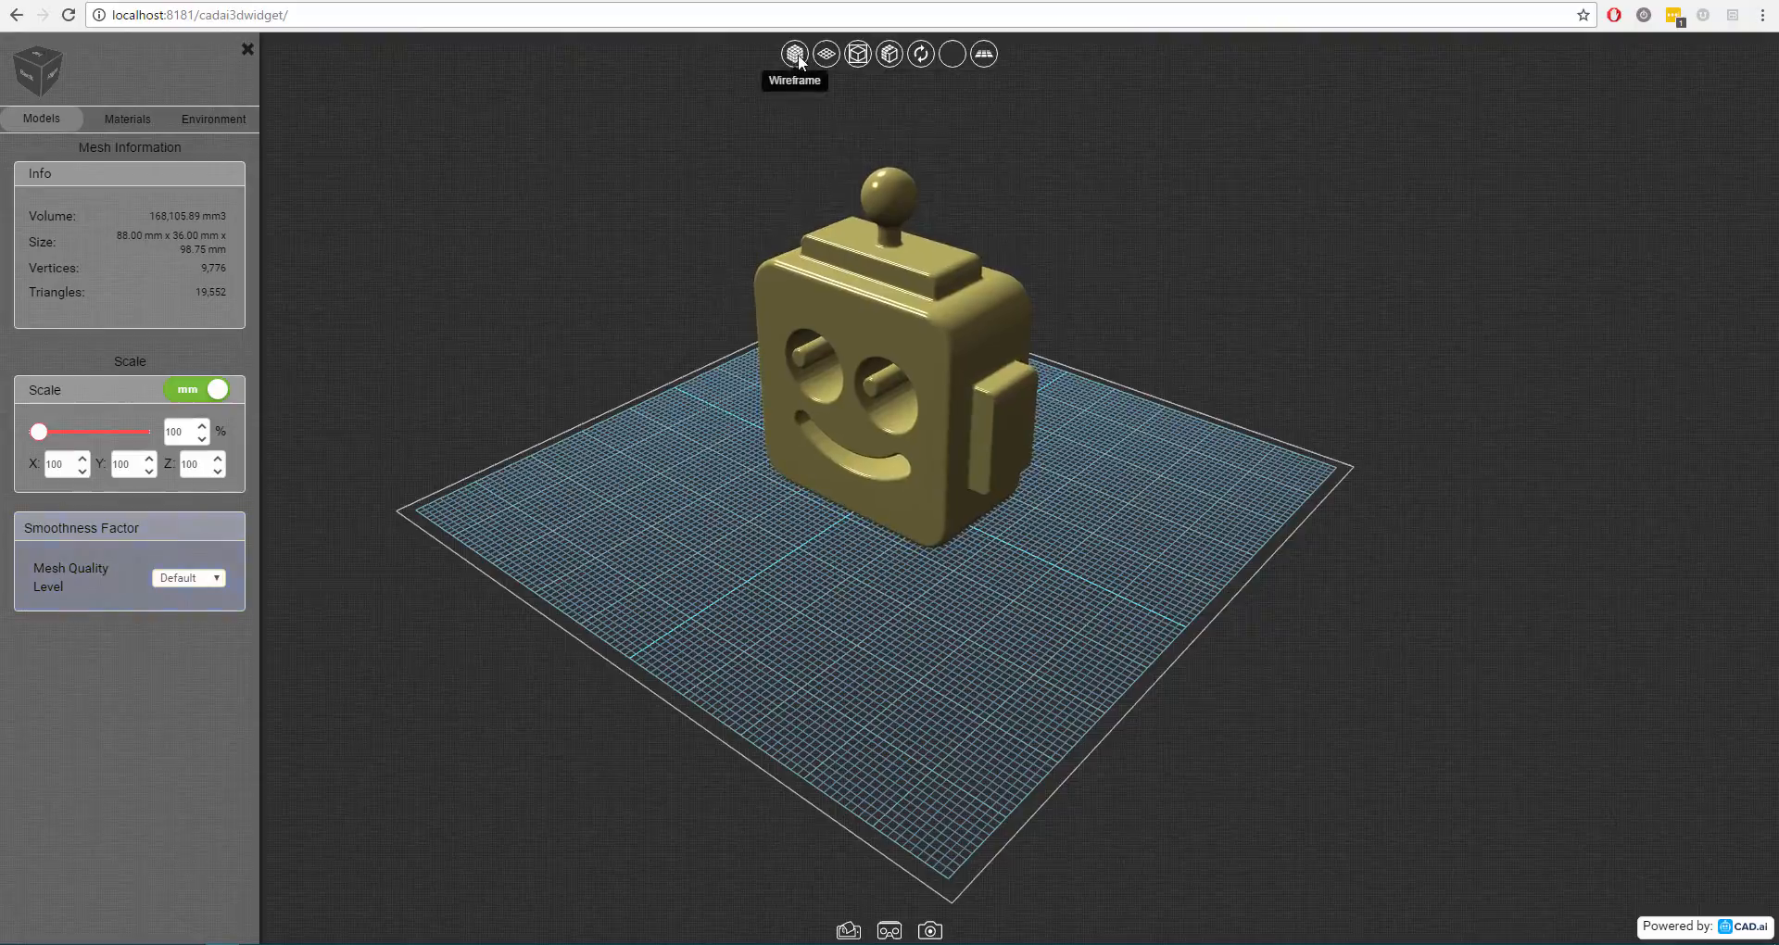
Inspect the head in wireframe, toggle subdivision on and off, then restore solid shading.
click(794, 54)
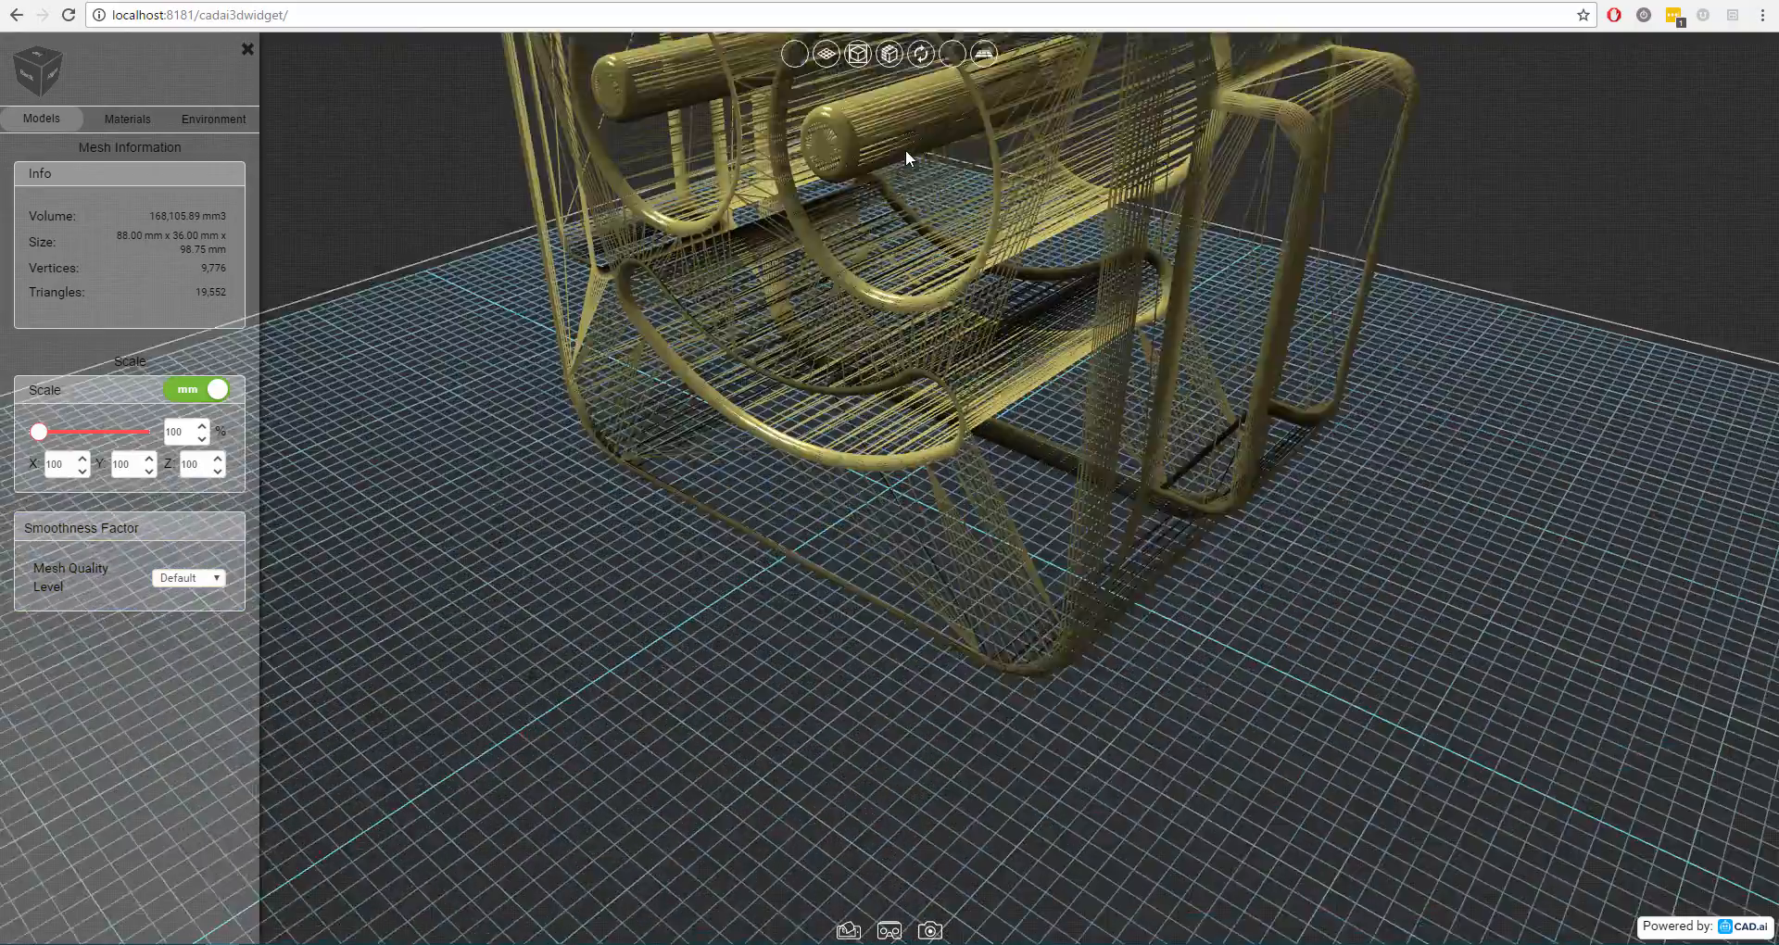
drag(908, 159, 883, 582)
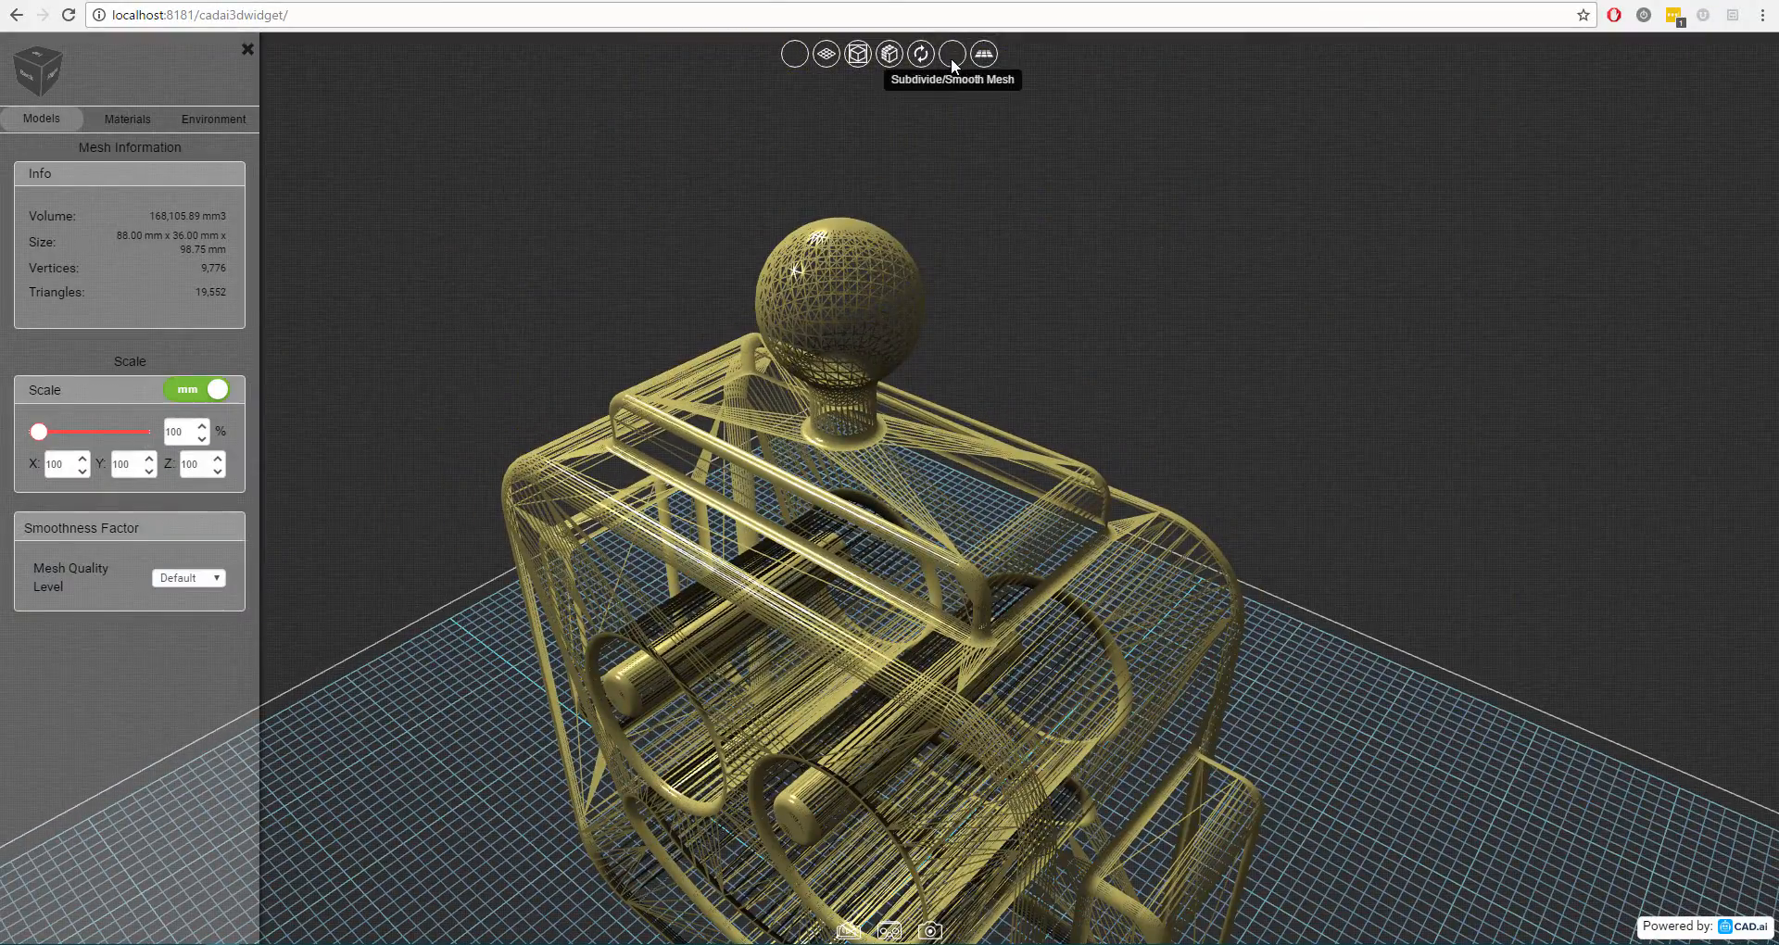
click(952, 54)
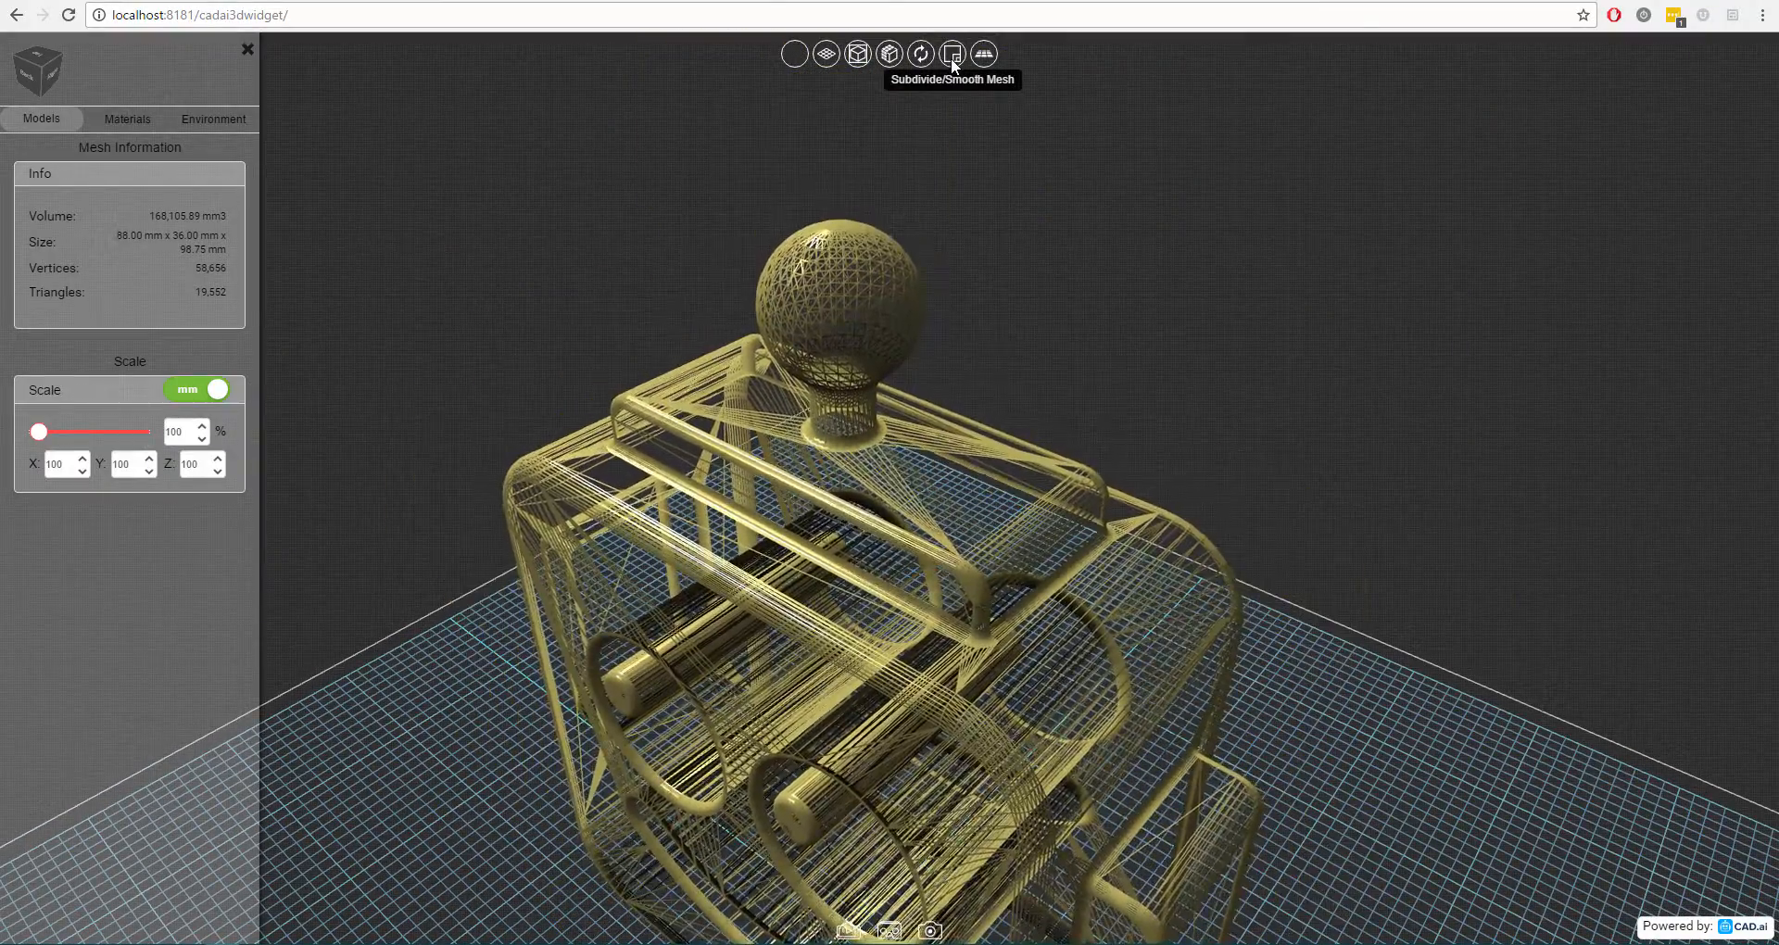
click(951, 54)
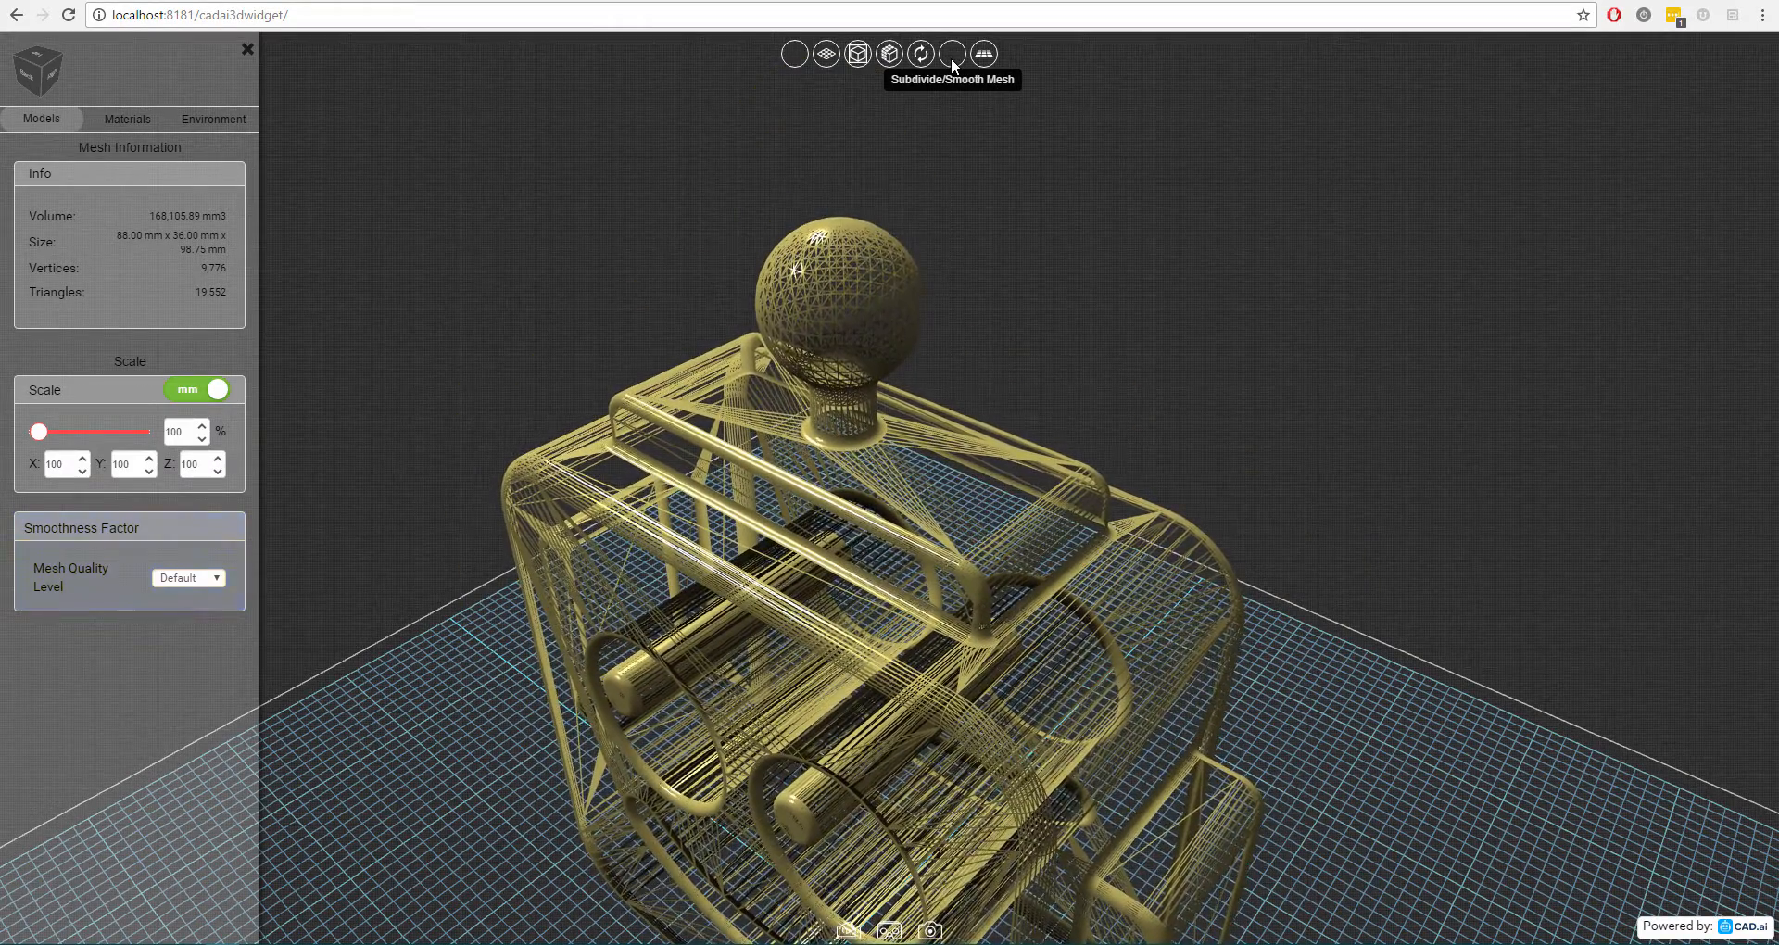
click(795, 54)
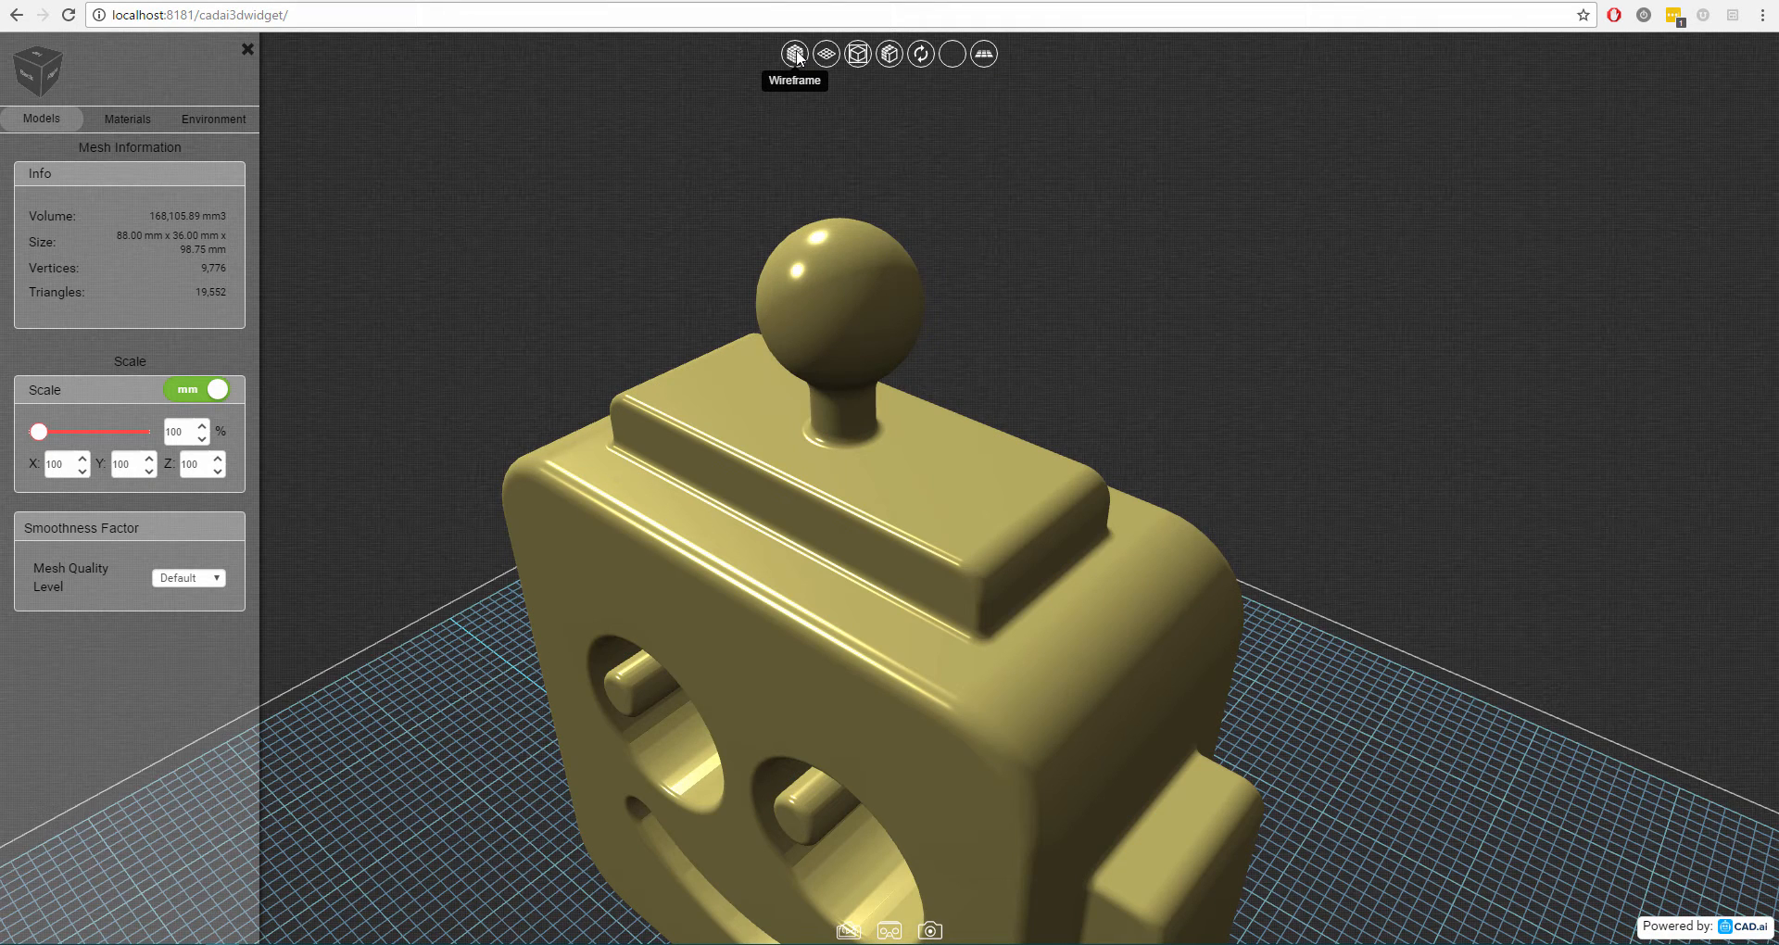
mouse_move(146, 565)
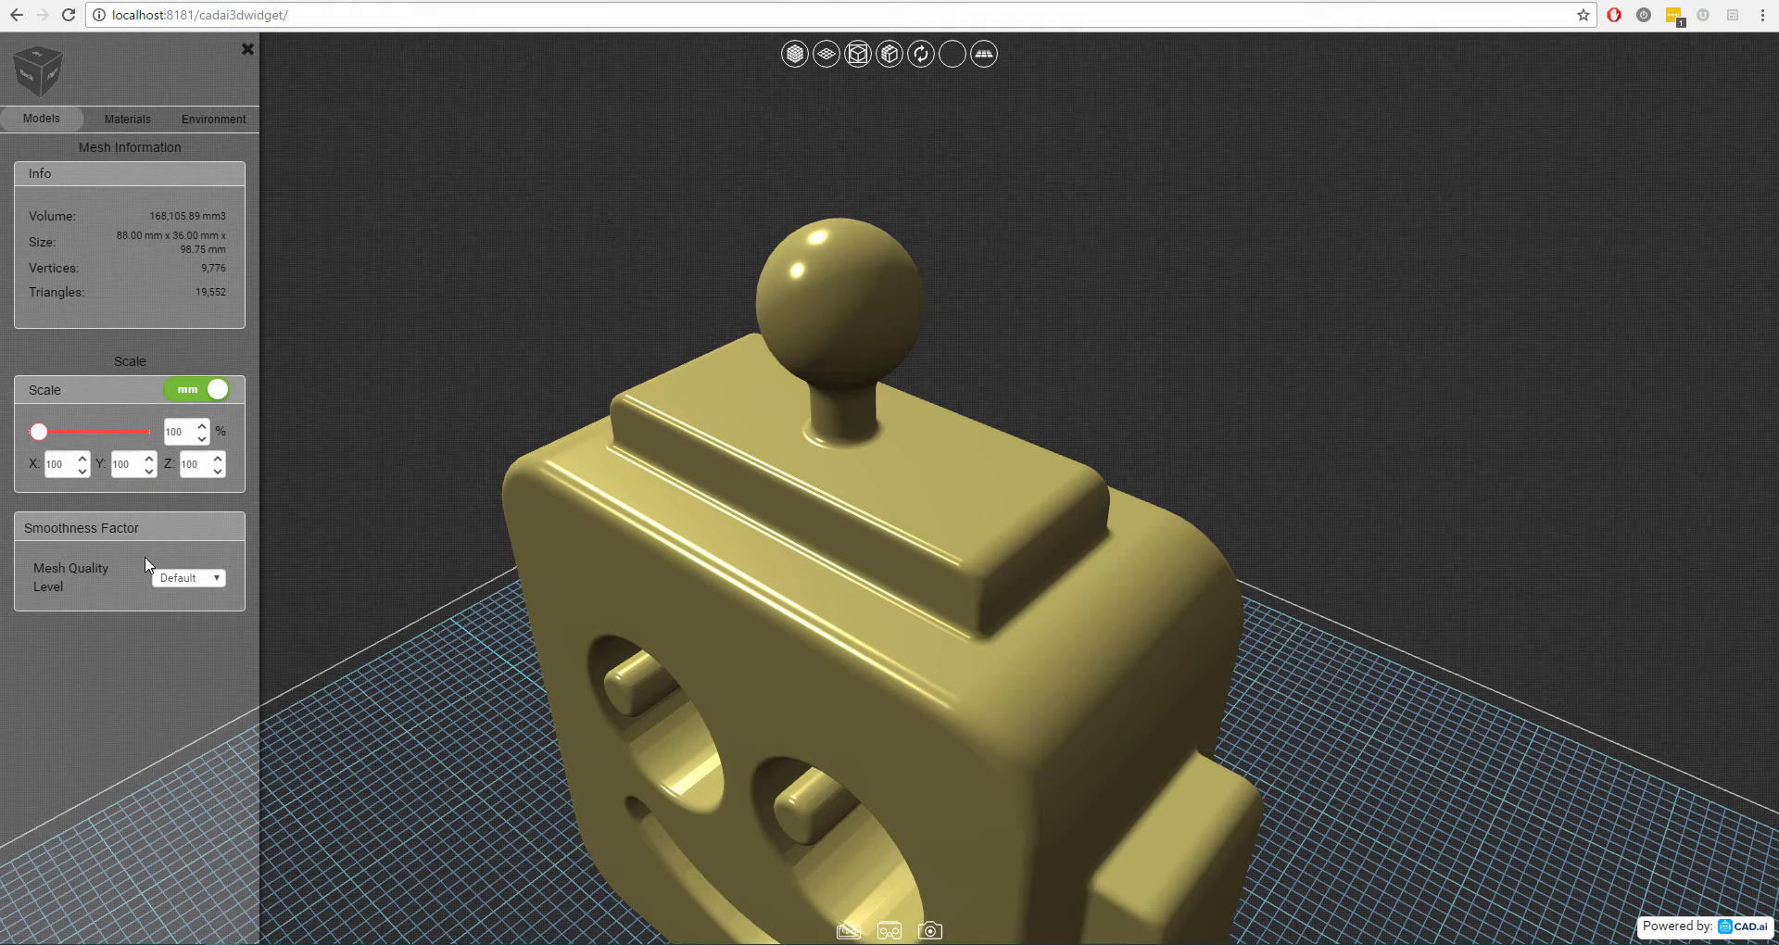
Set Mesh Quality Level to 1, then to 2, reaching 156,416 vertices.
click(187, 577)
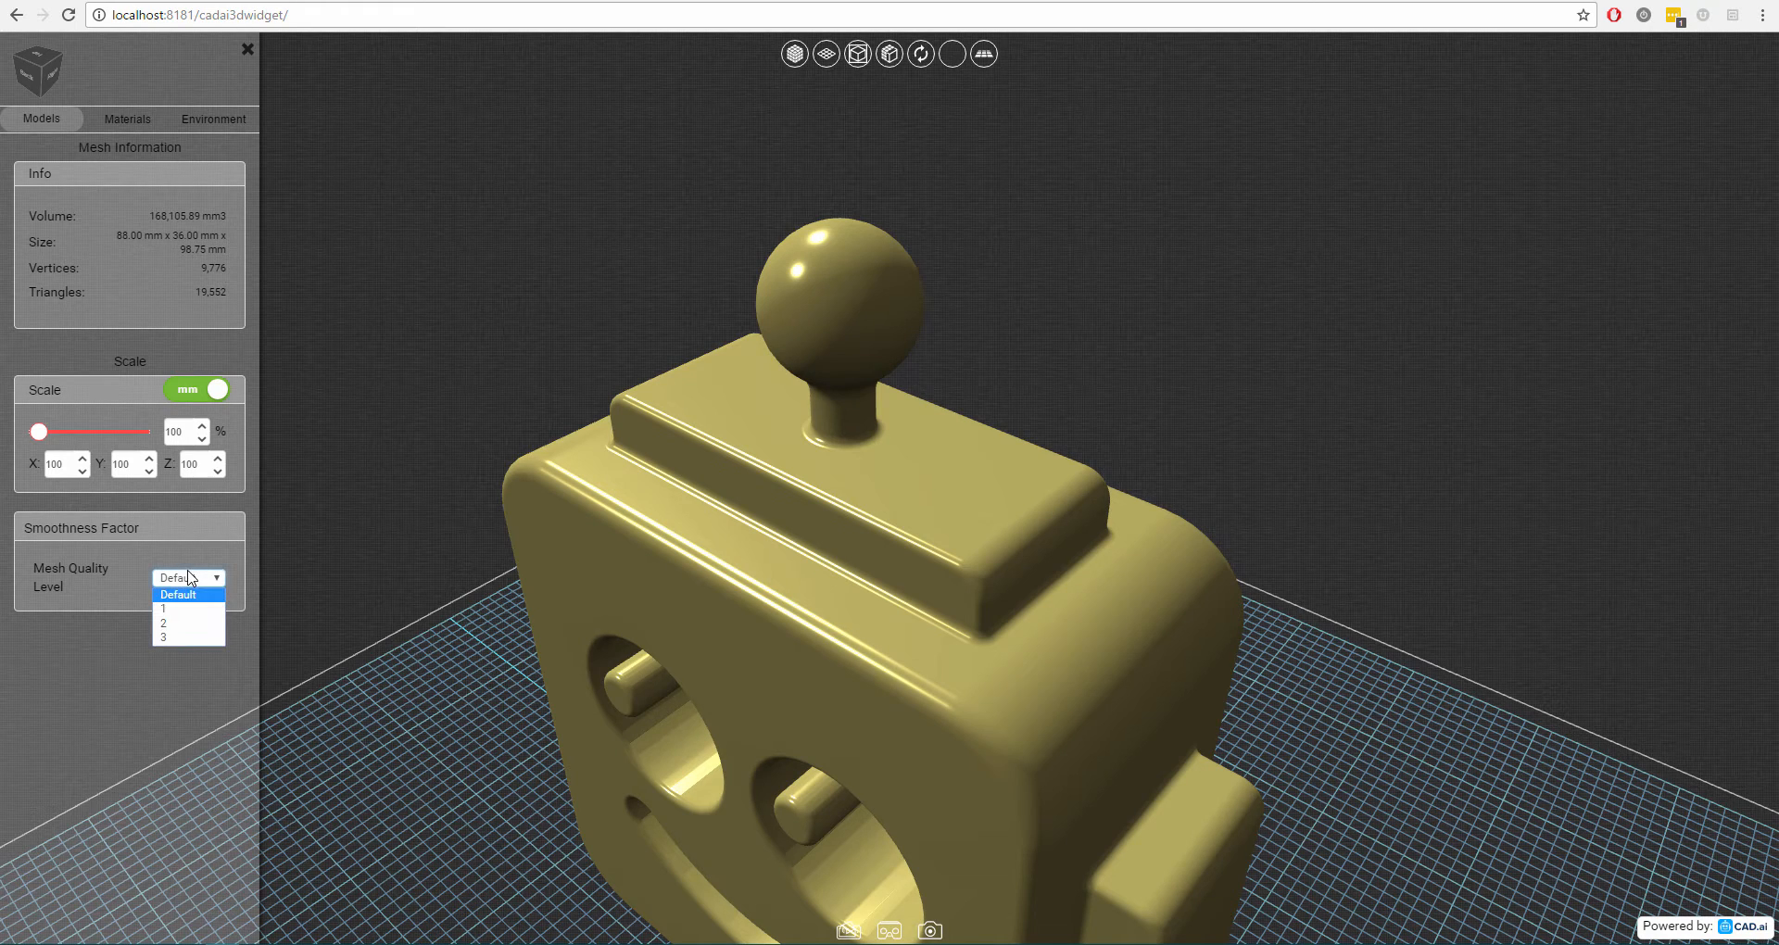
mouse_move(188, 608)
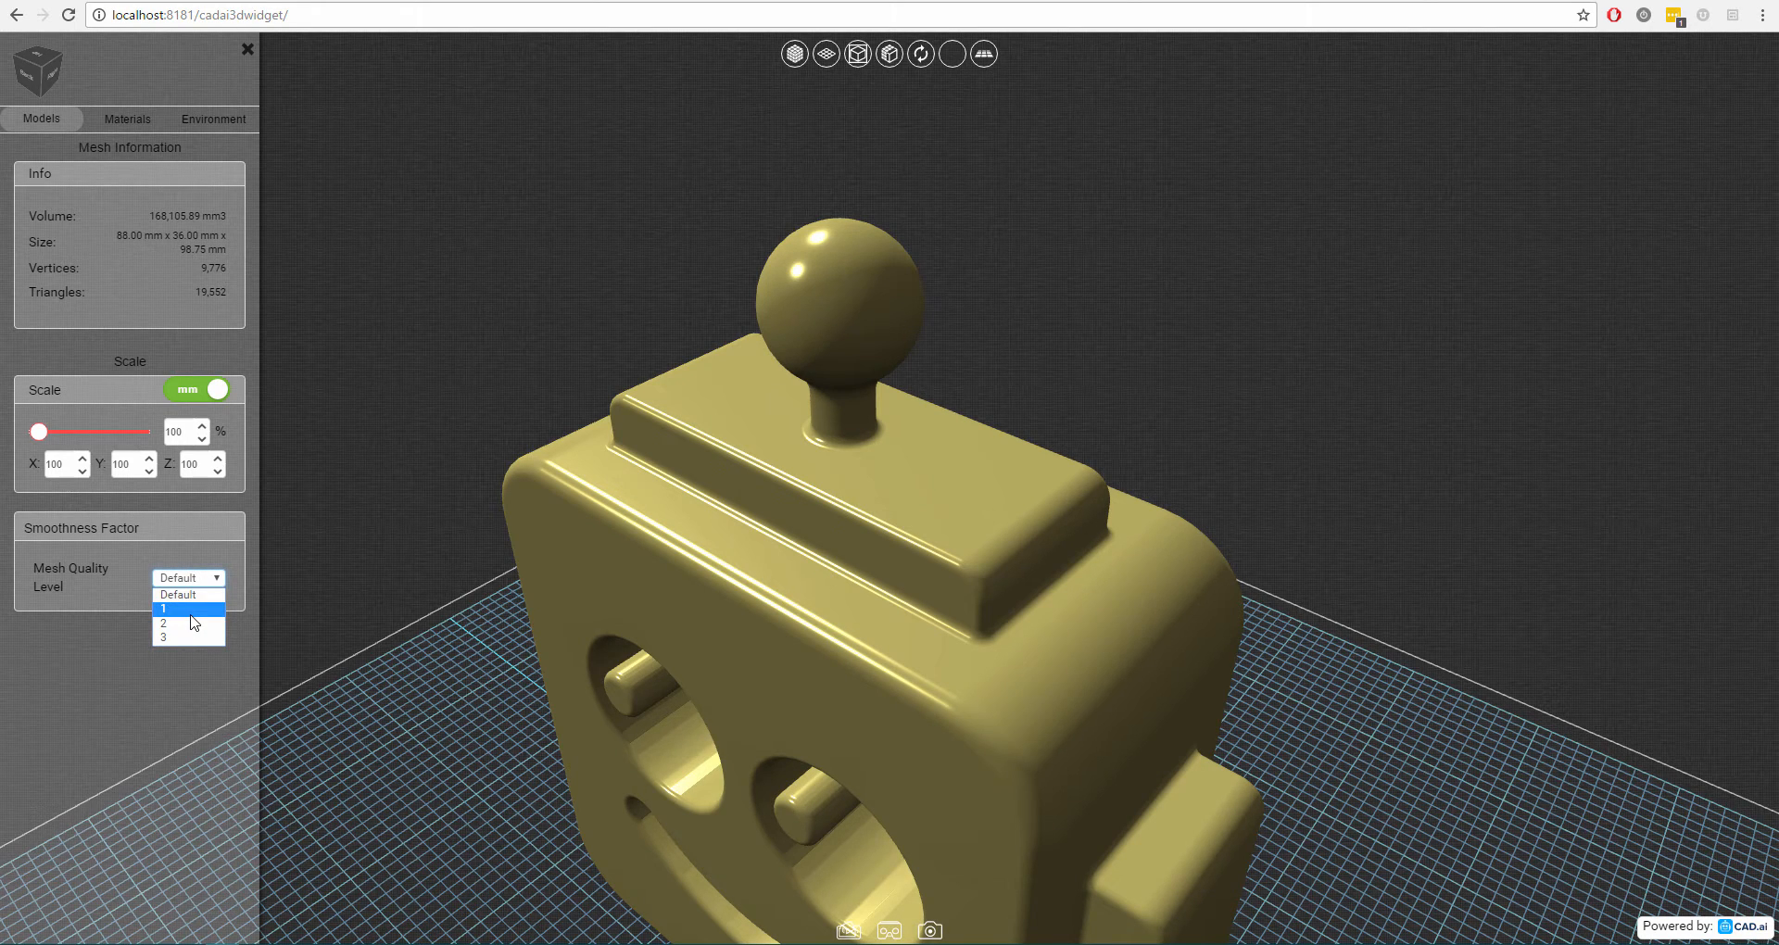
mouse_move(156, 608)
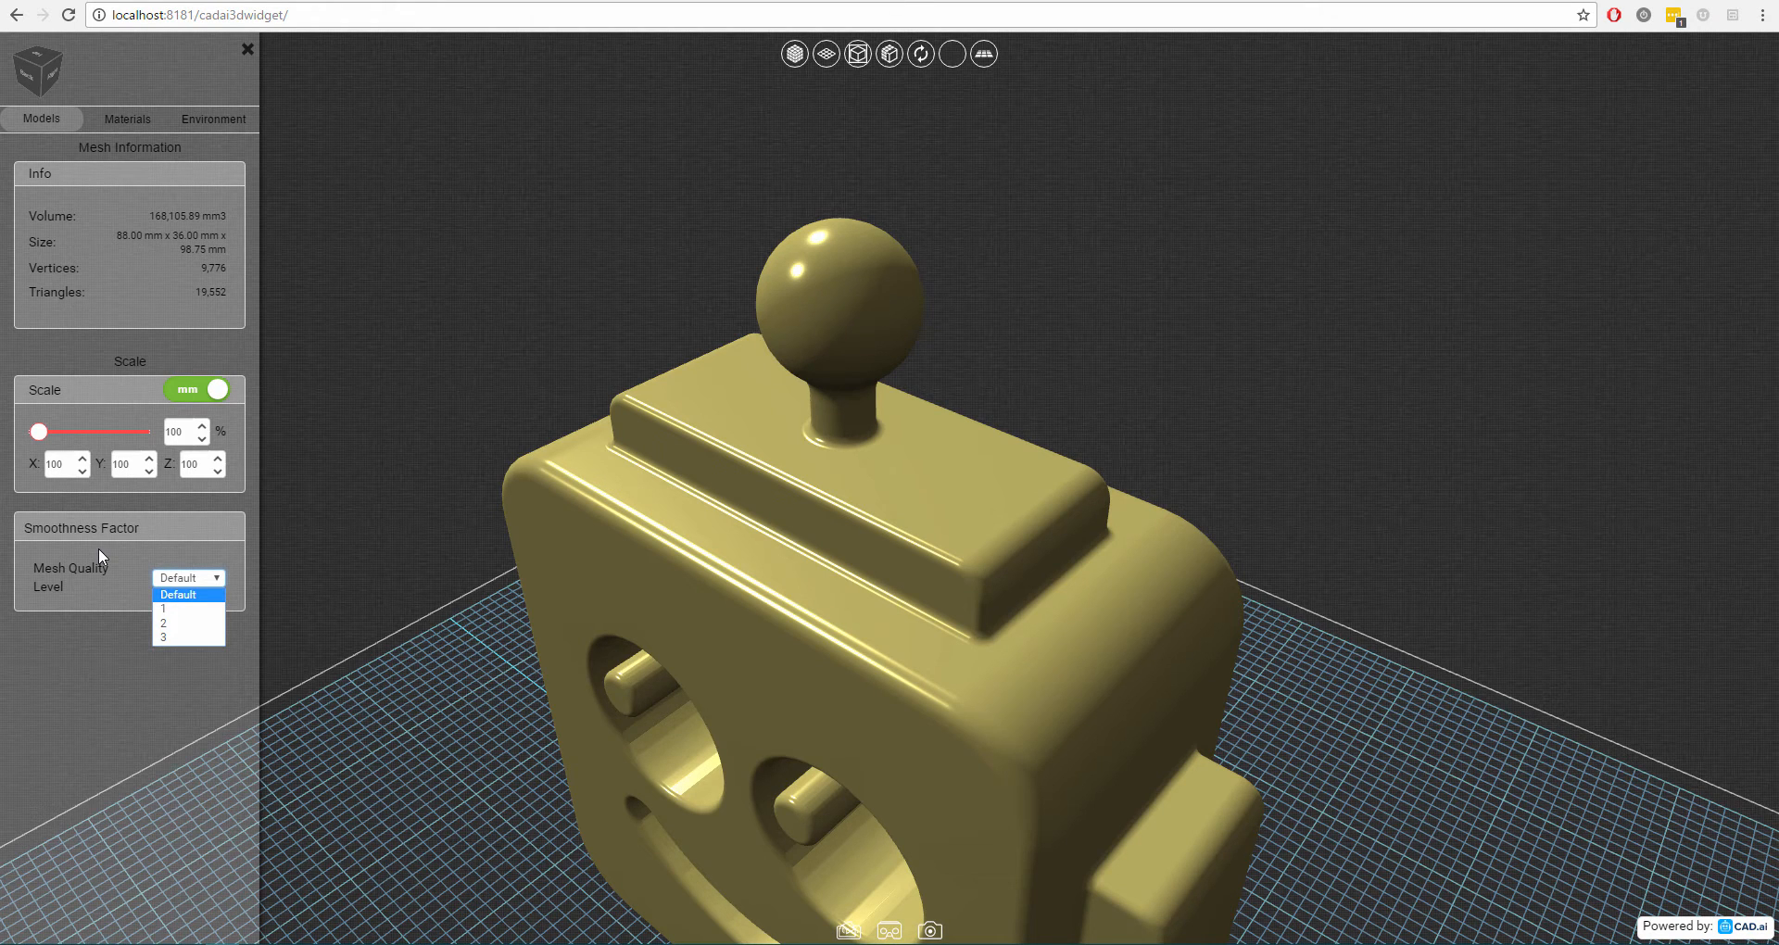
mouse_move(179, 610)
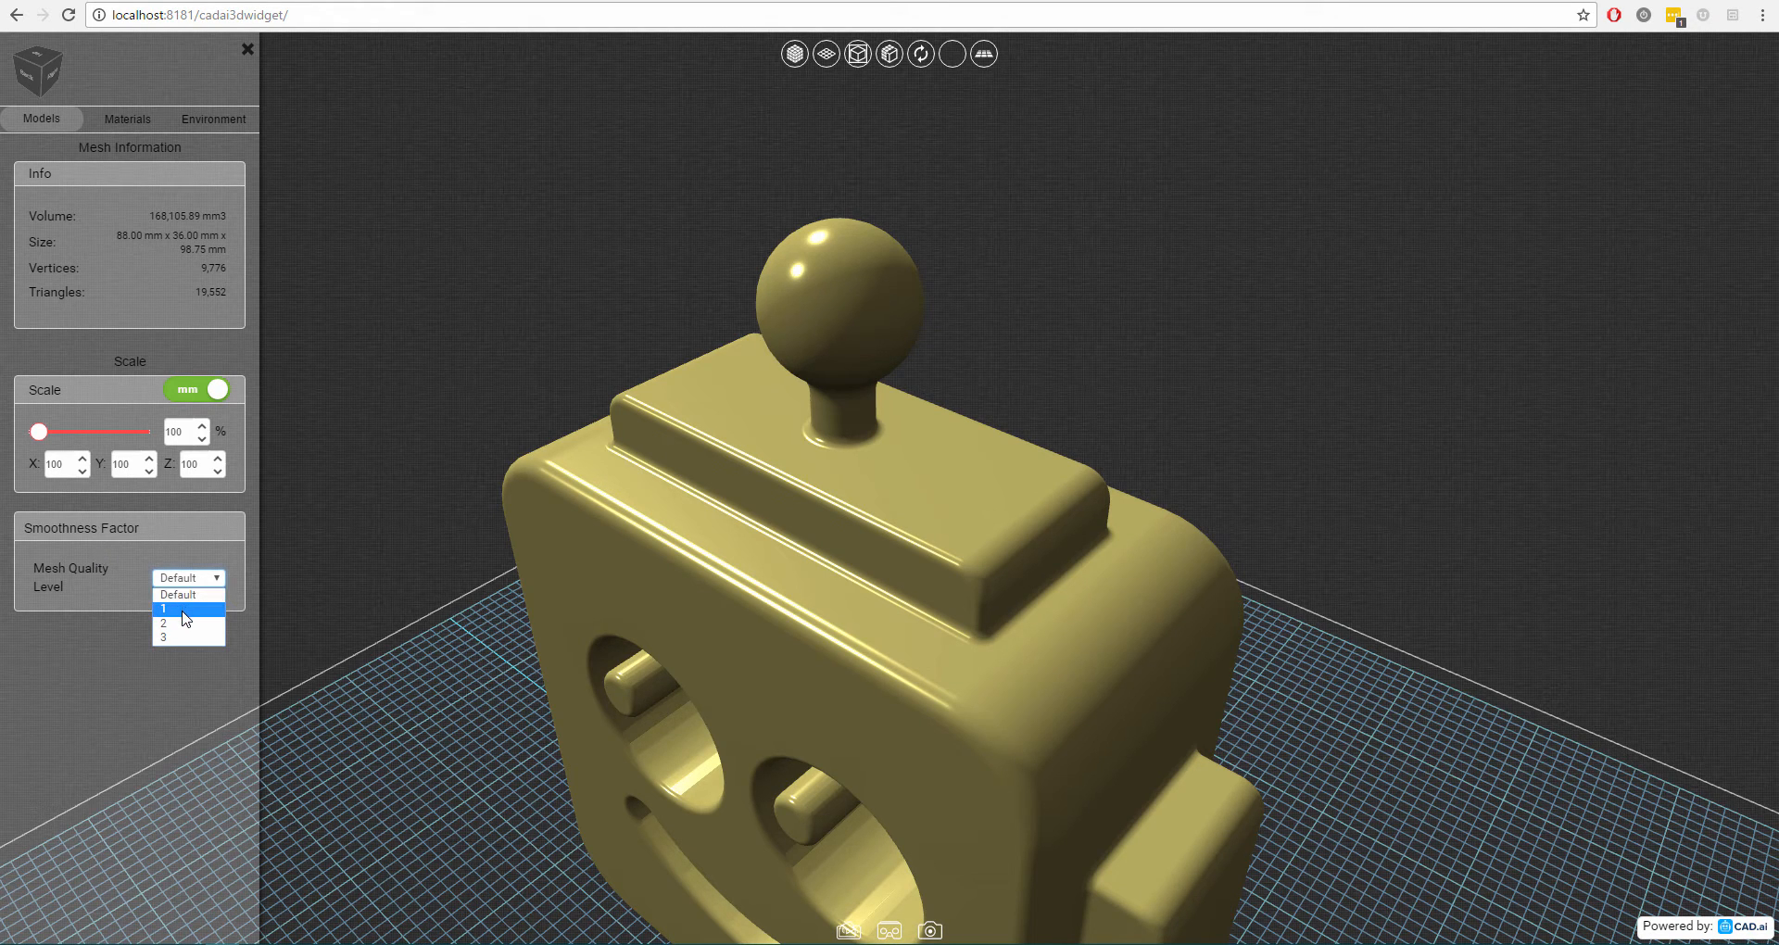
click(162, 609)
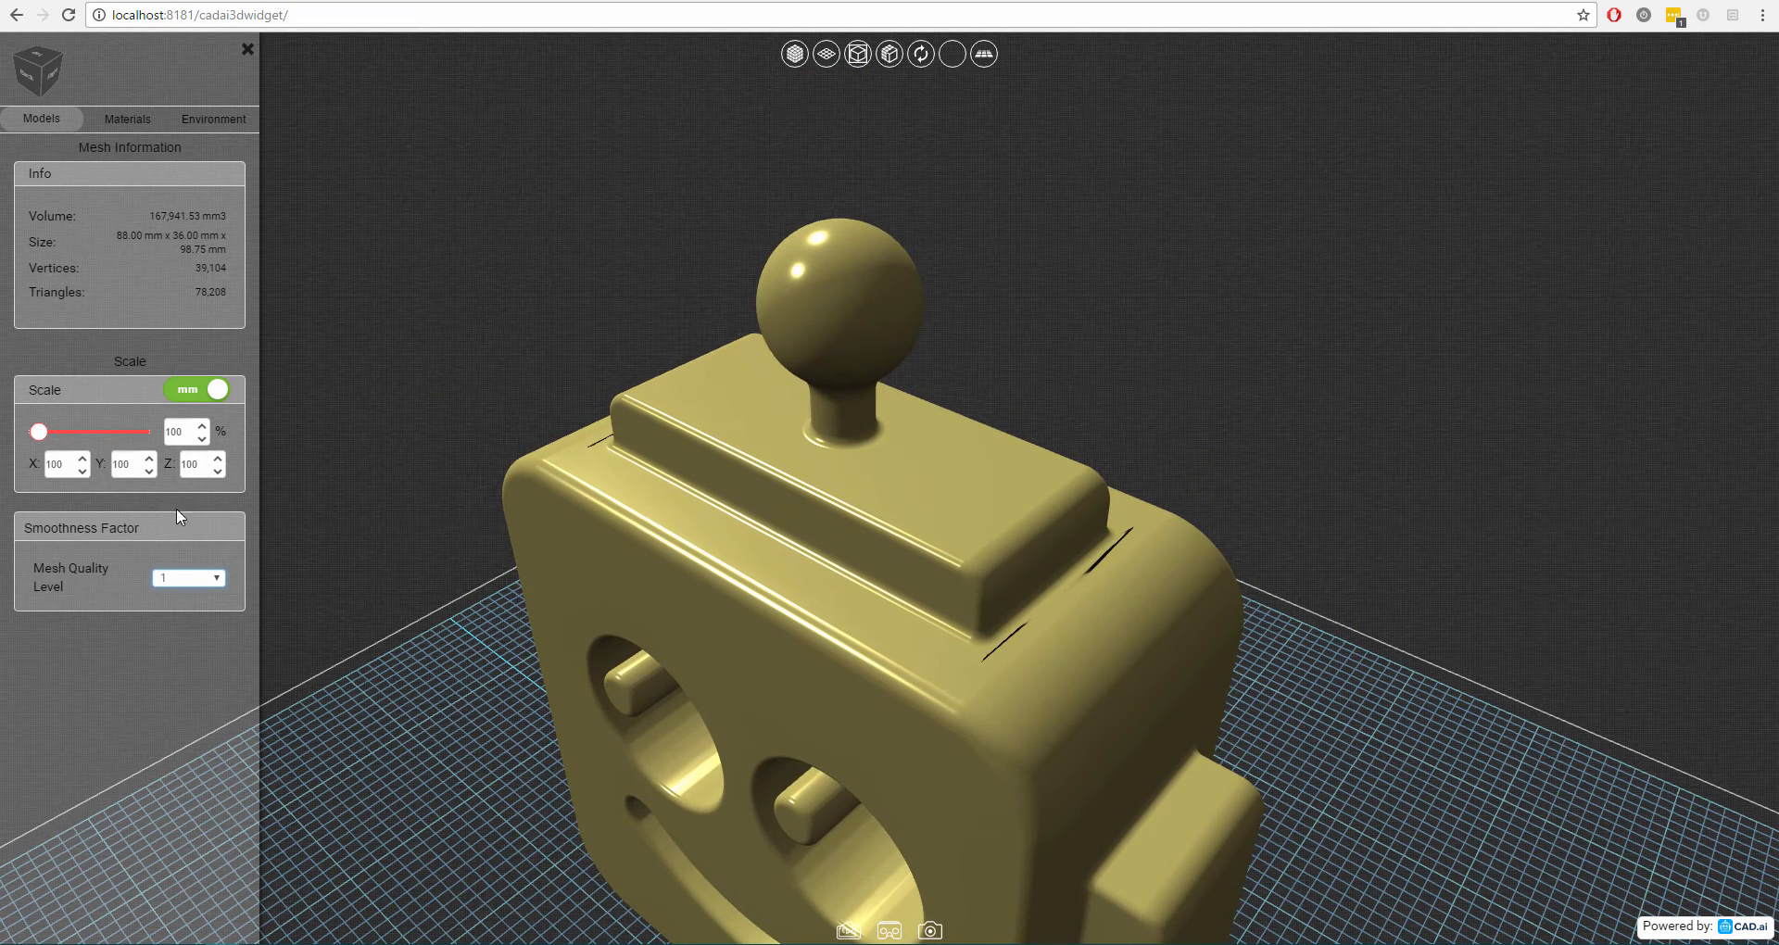
click(188, 579)
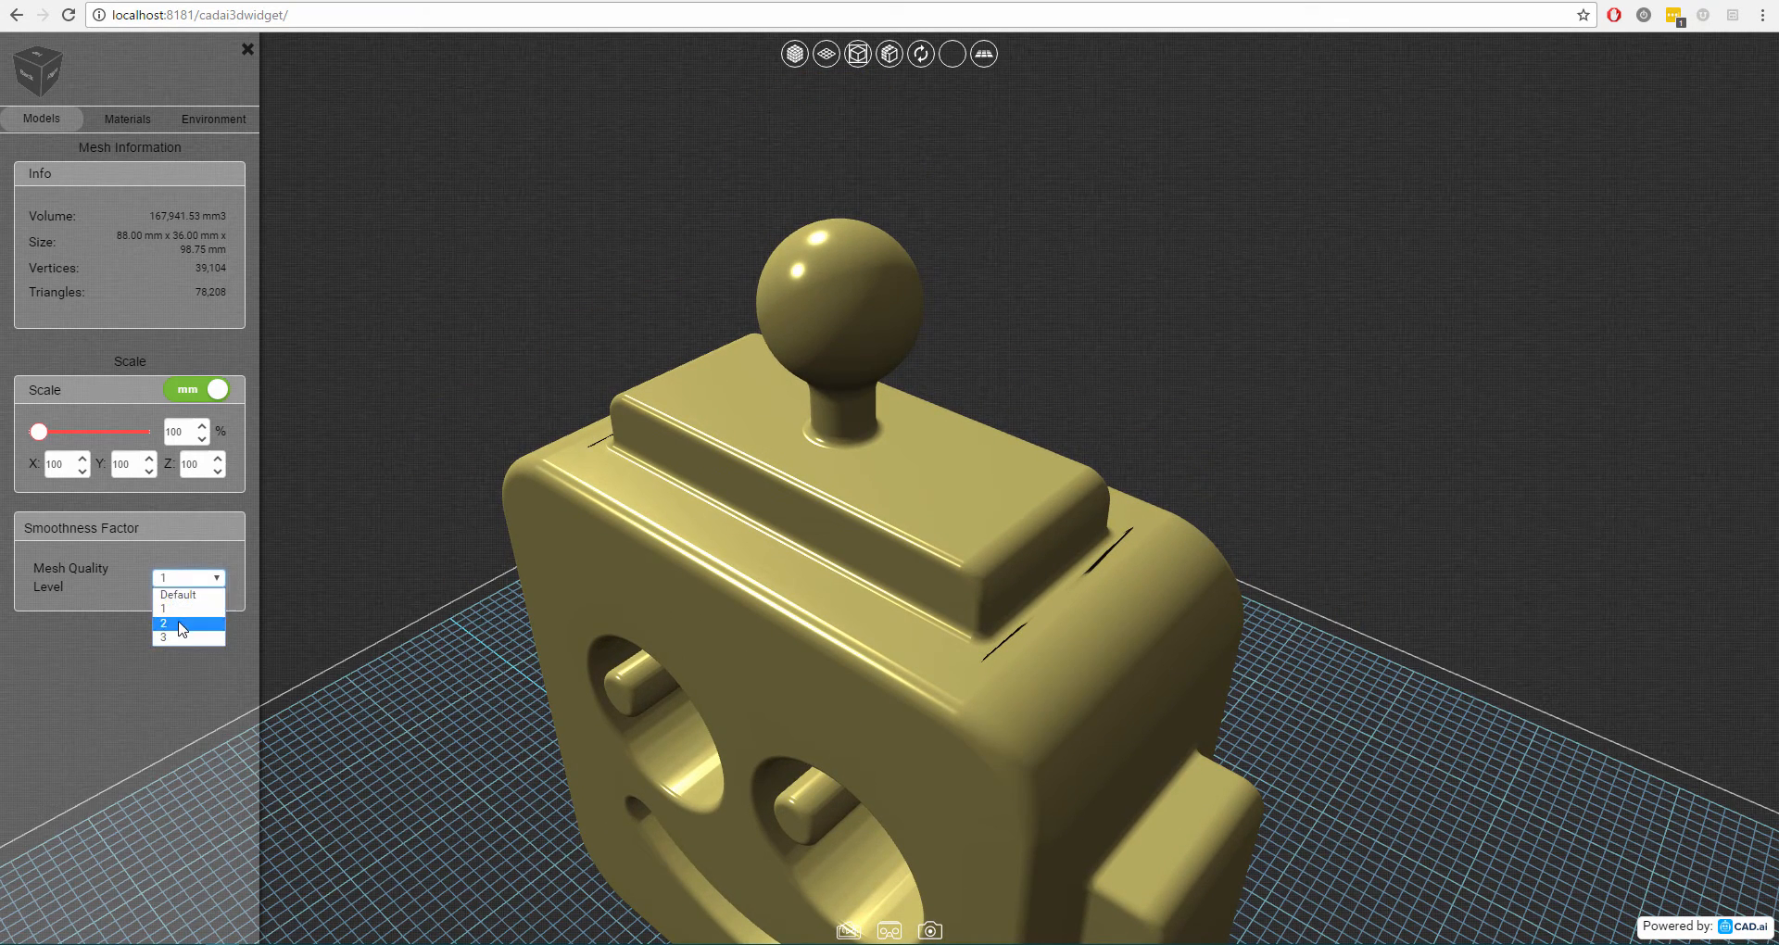
click(165, 622)
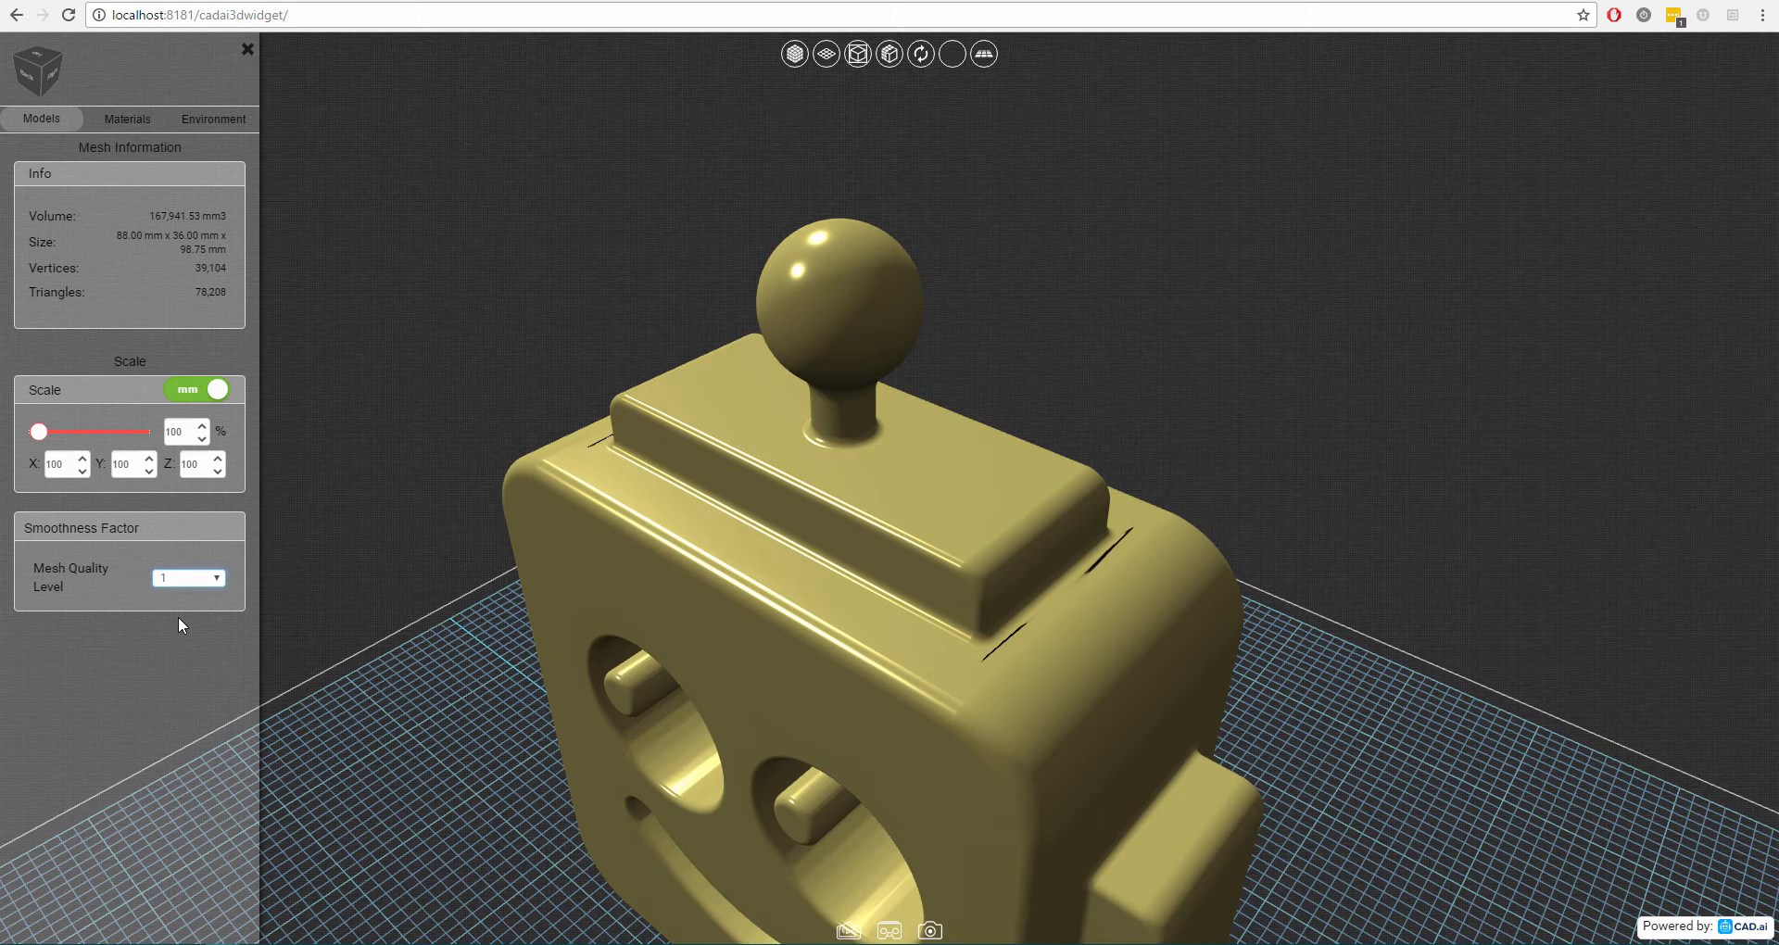
click(189, 577)
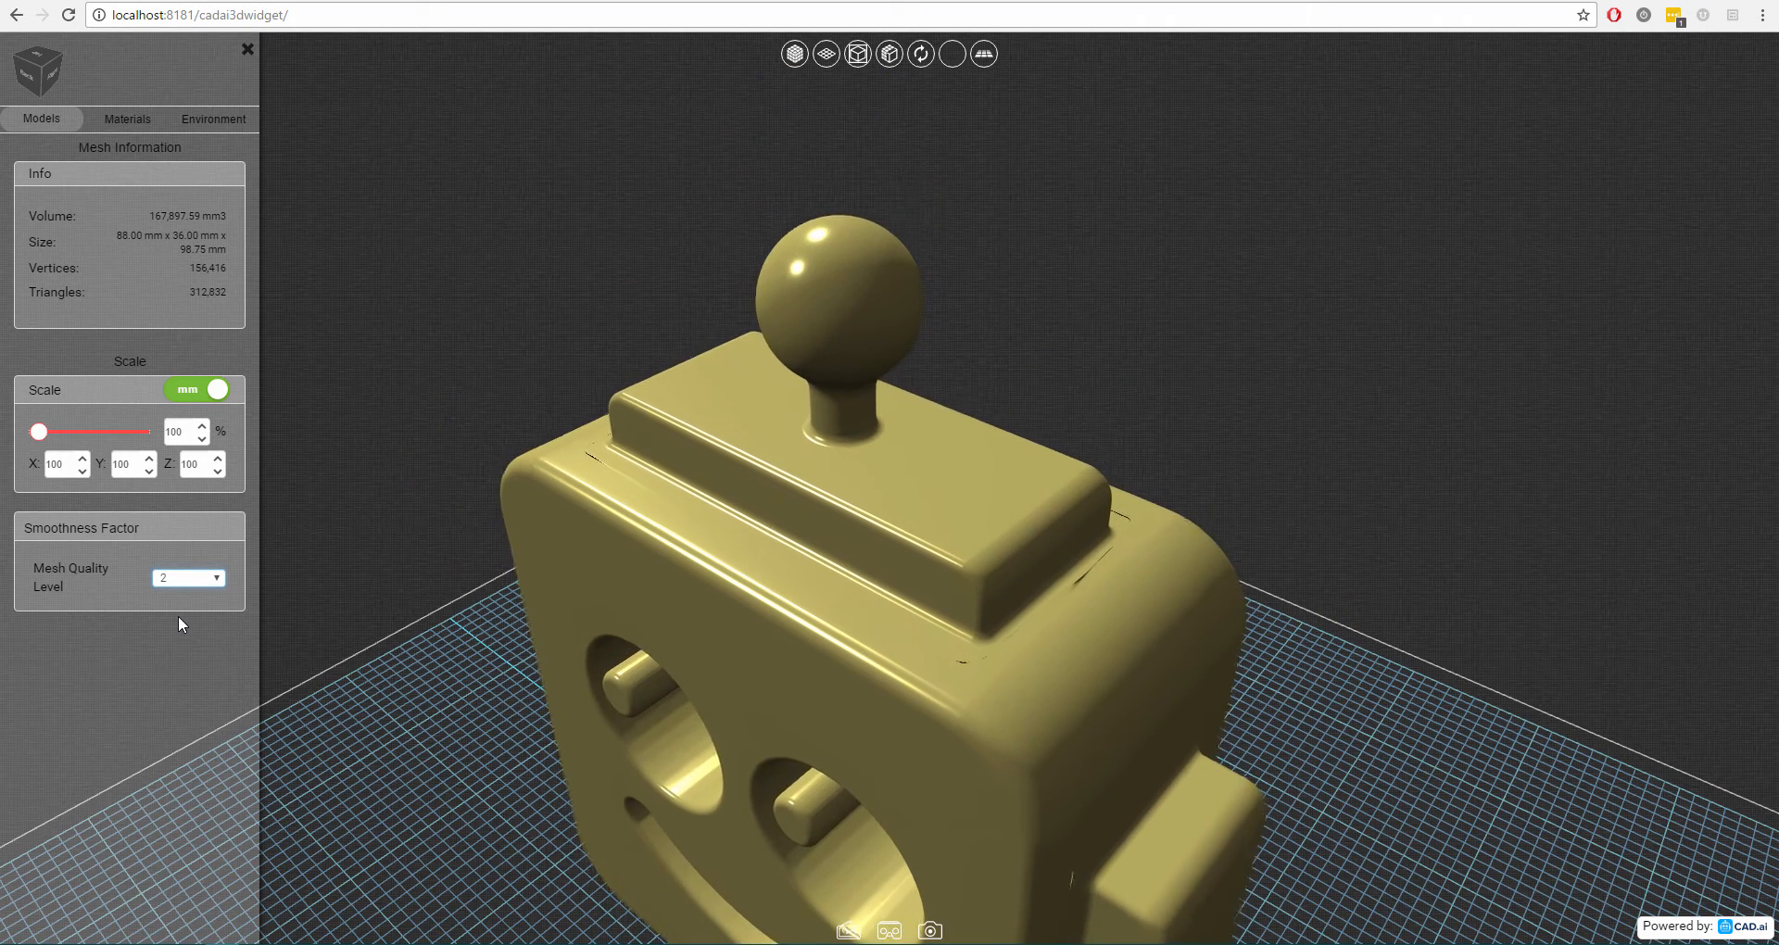
click(188, 577)
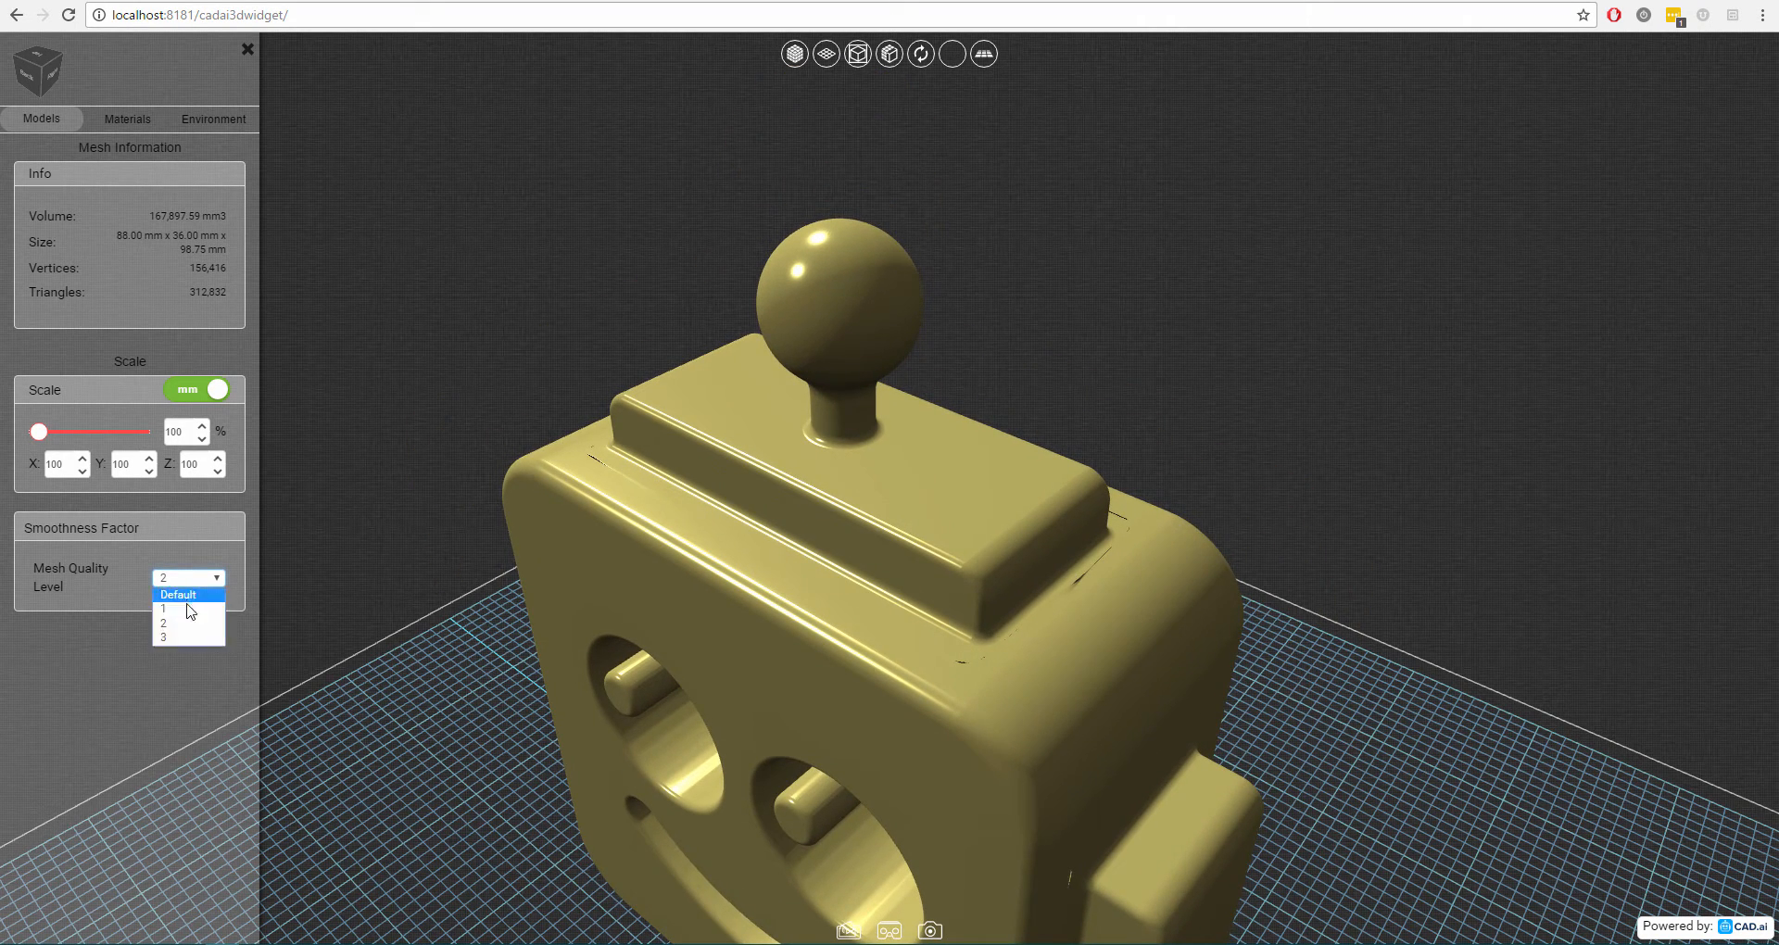
click(824, 53)
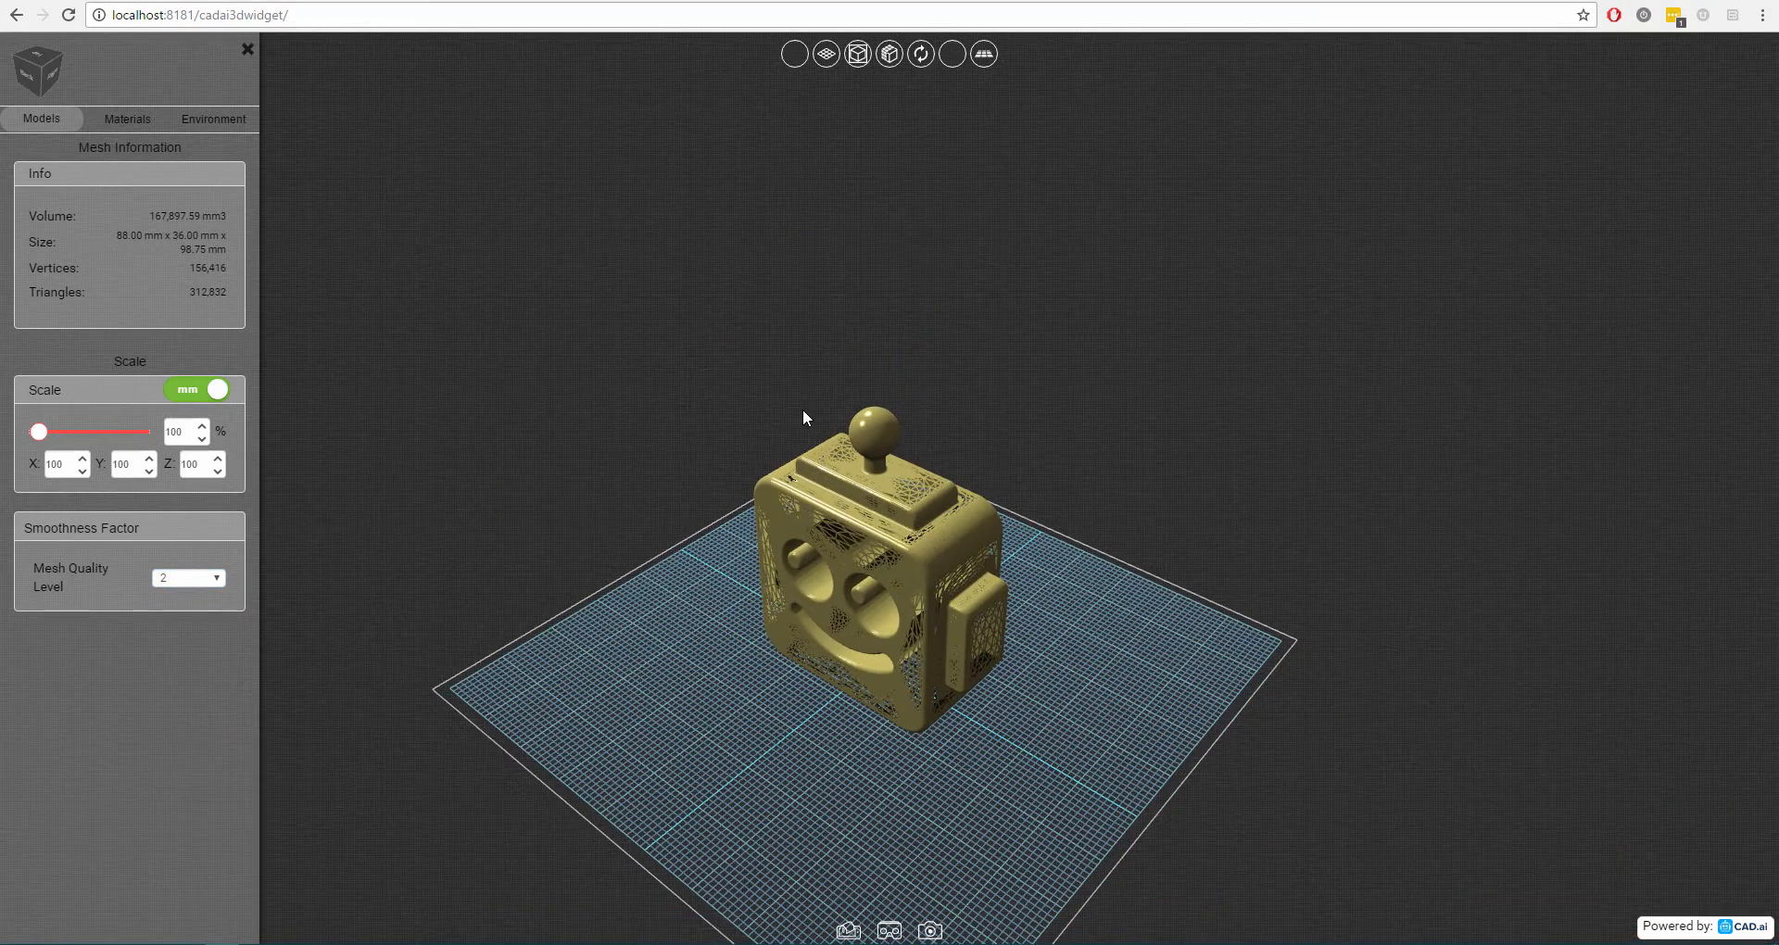
Place the 58,656-vertex robot head on a grass ground.
click(187, 577)
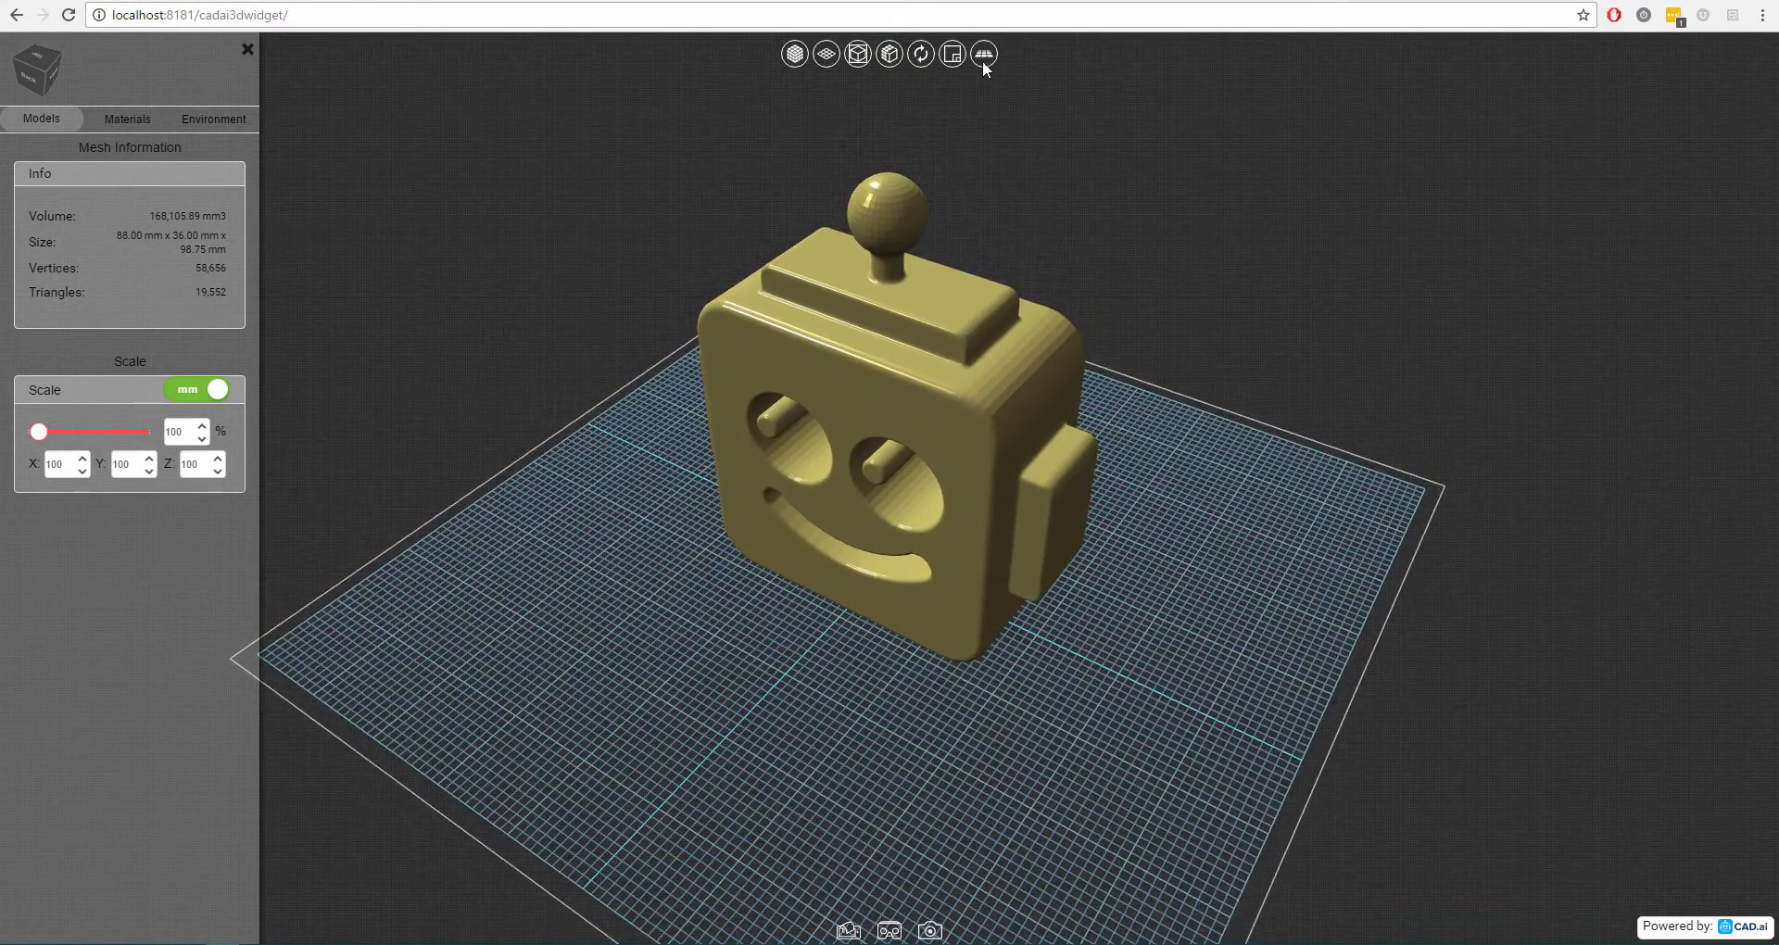
click(982, 54)
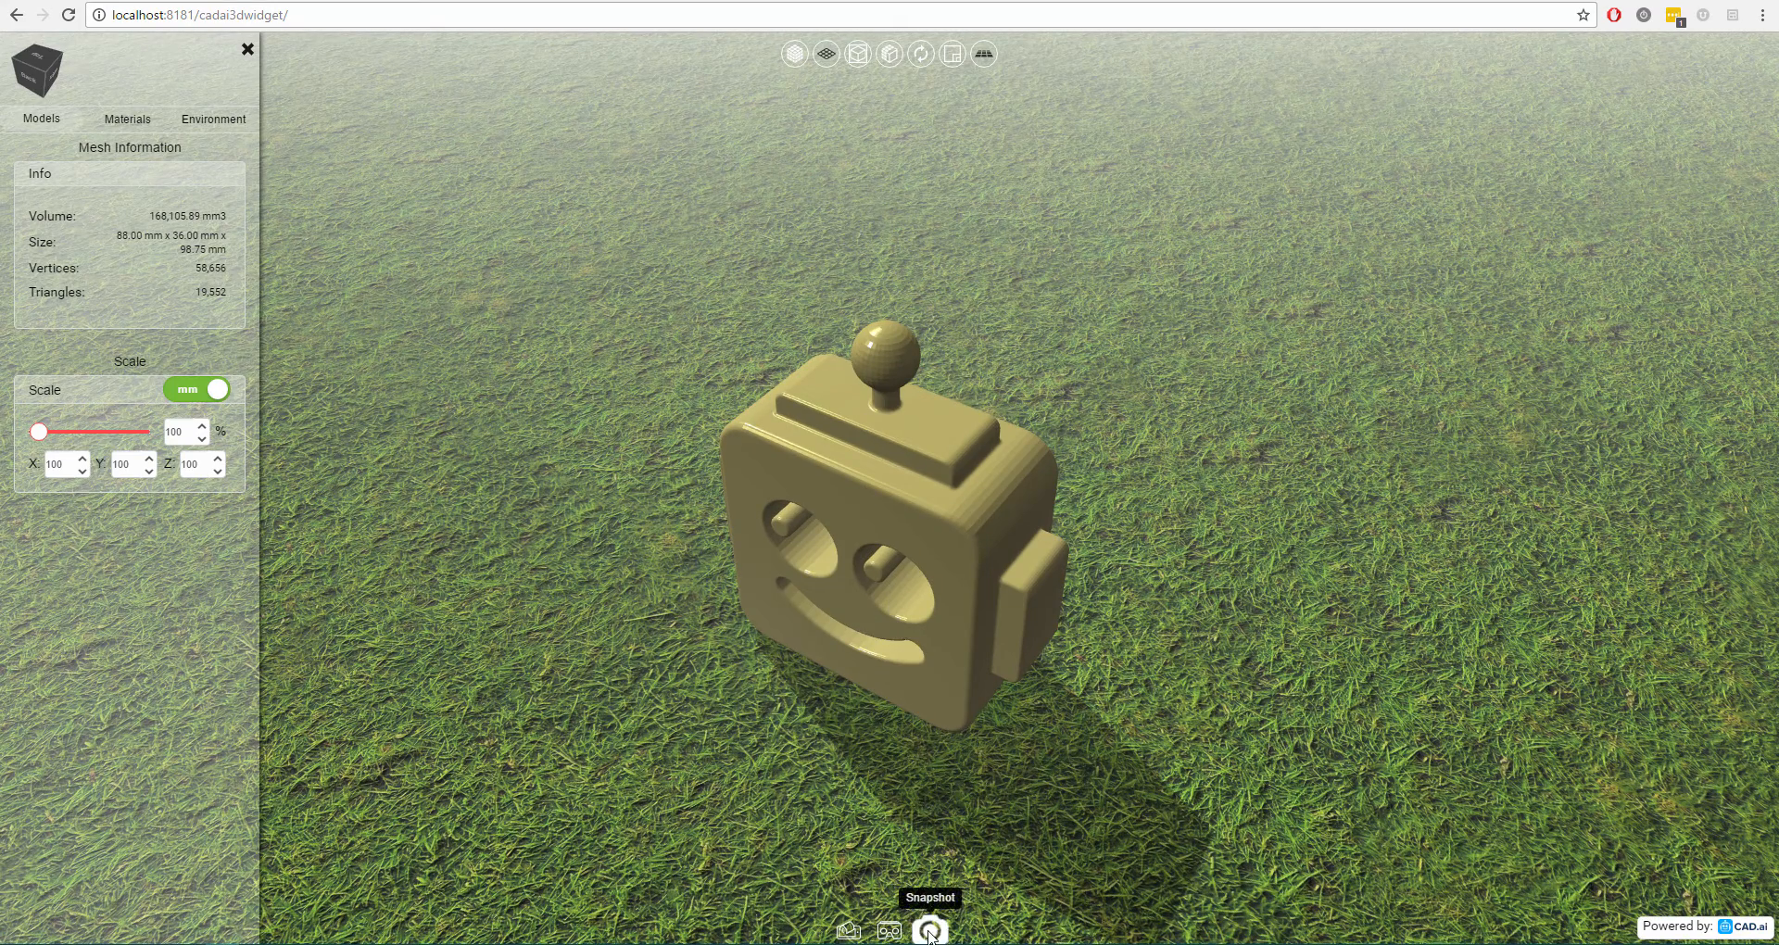
Capture a snapshot image of the gold robot head on the grass ground.
click(929, 929)
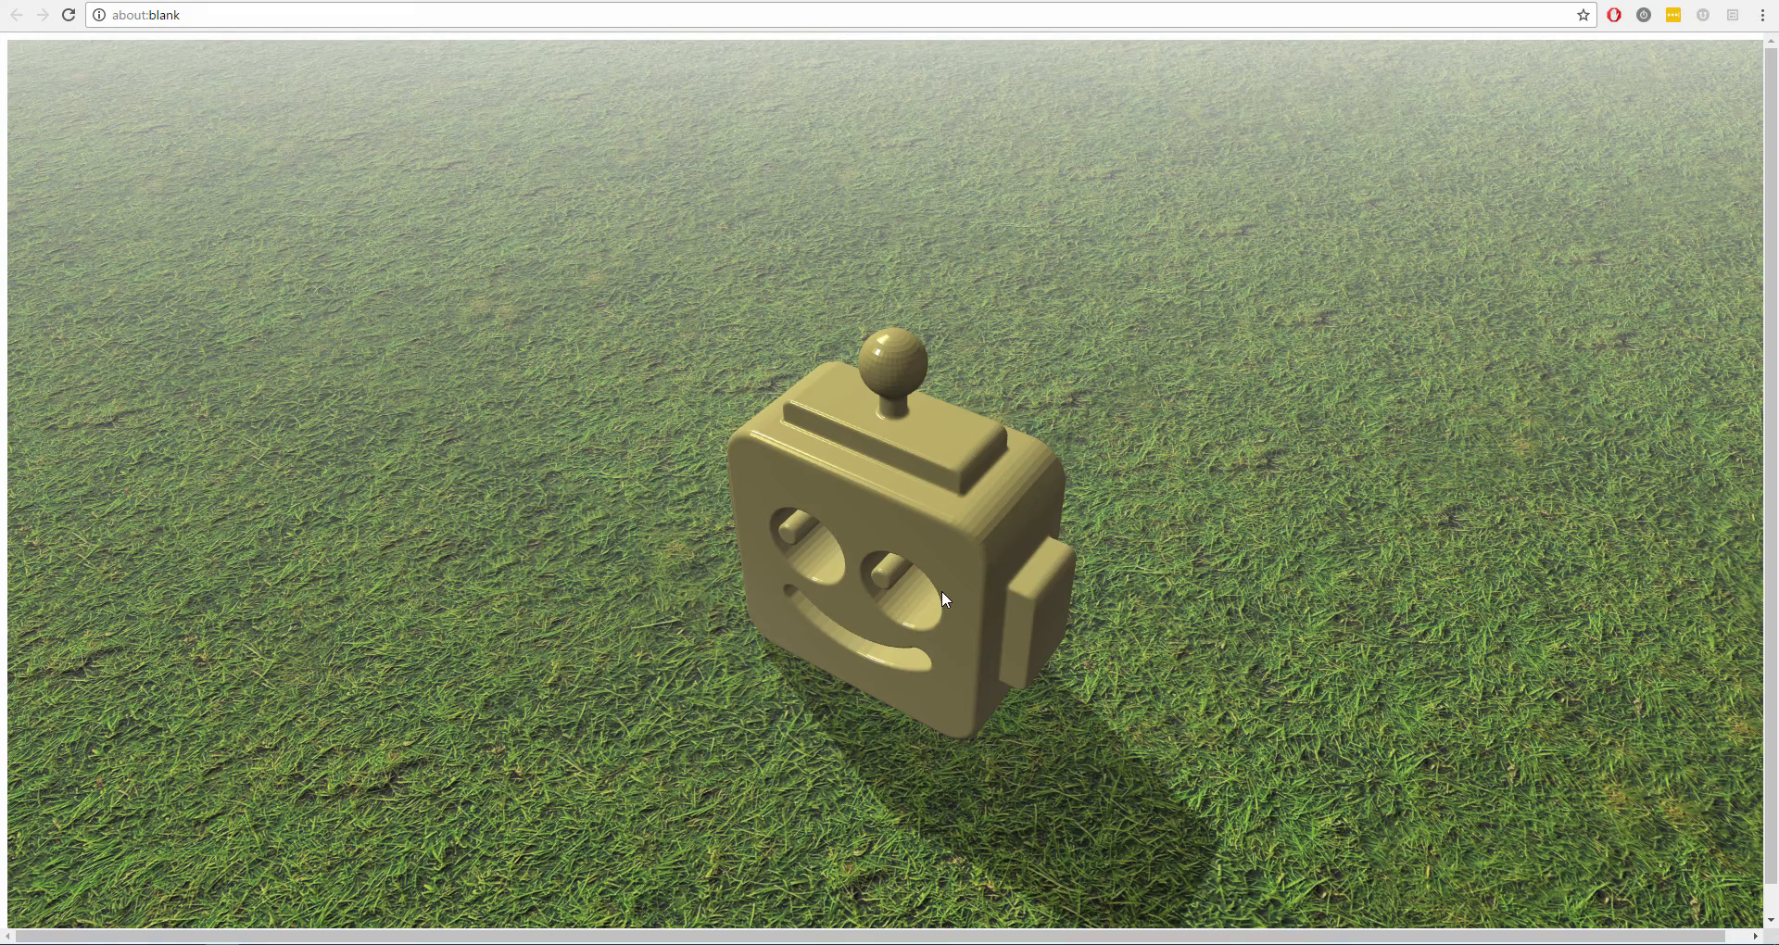
mouse_move(1273, 330)
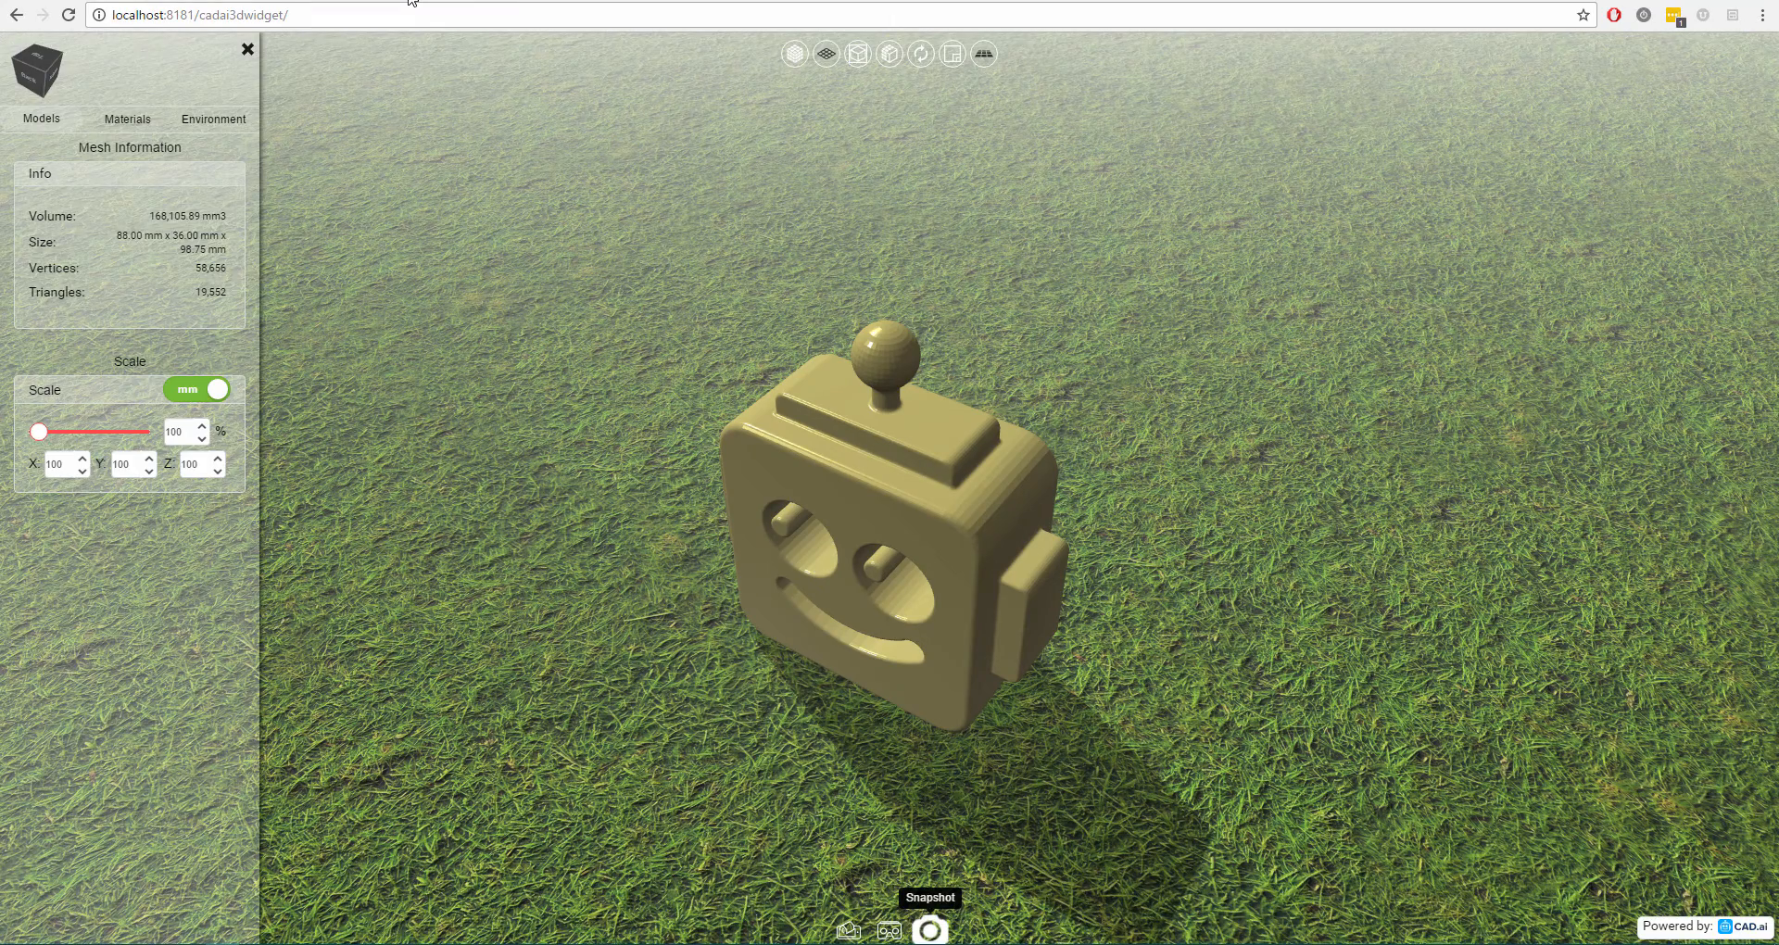
mouse_move(523, 574)
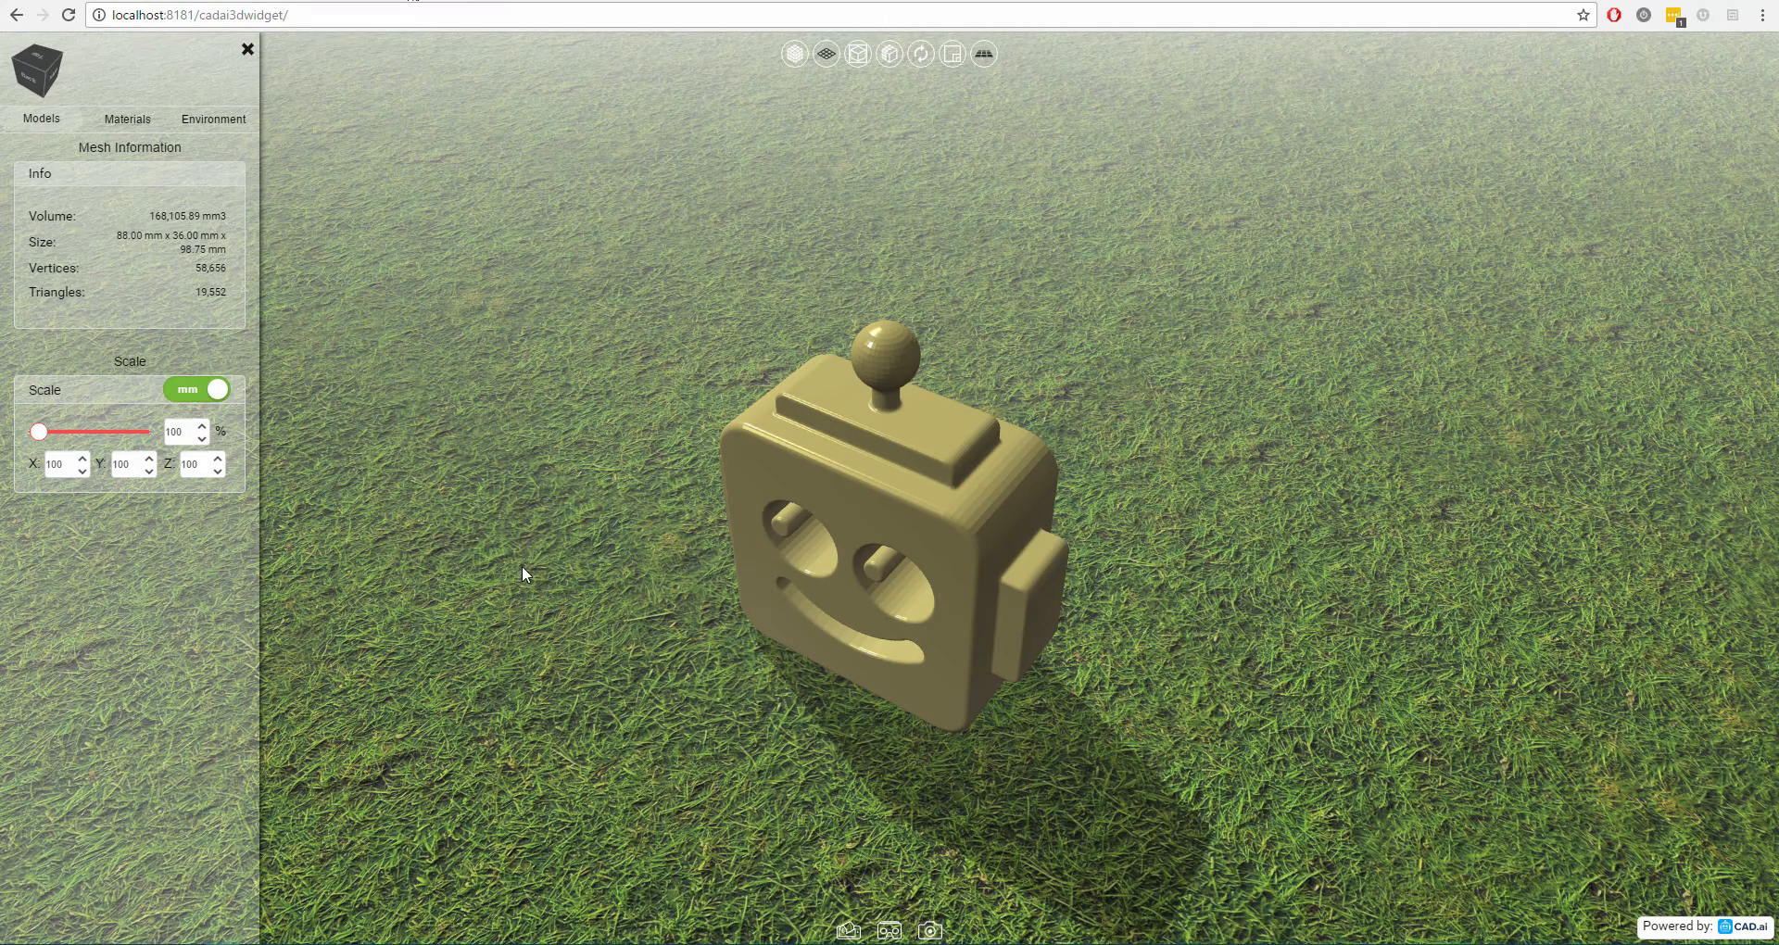
mouse_move(761, 814)
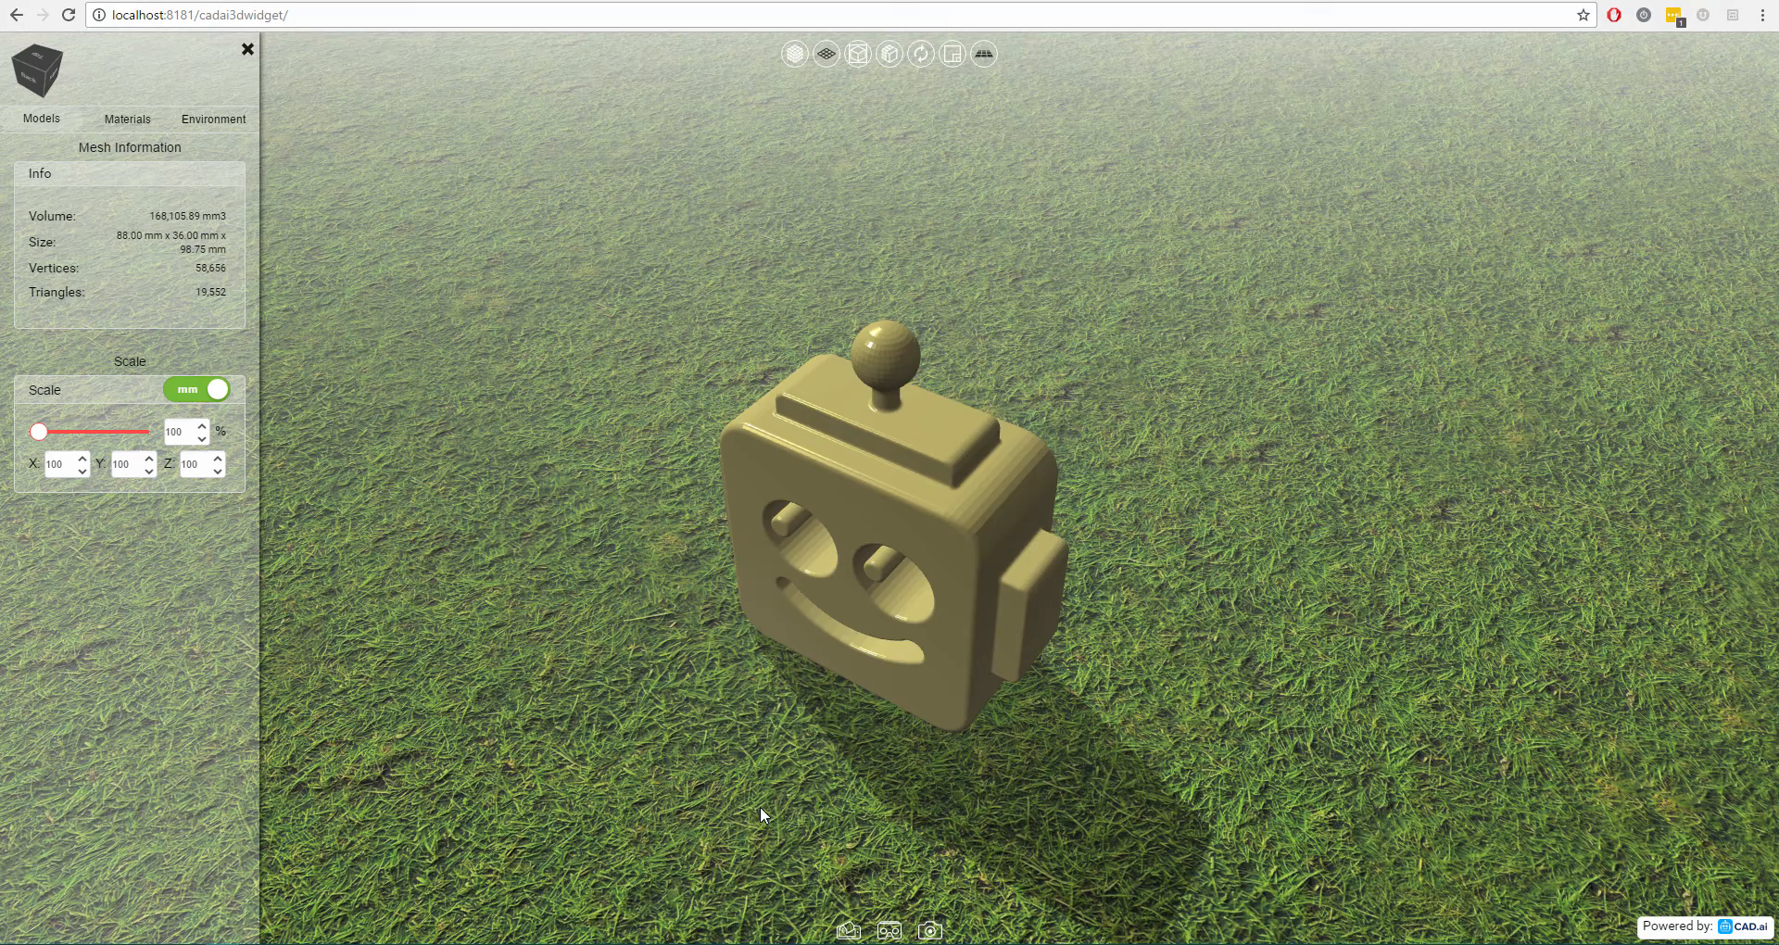
mouse_move(840, 930)
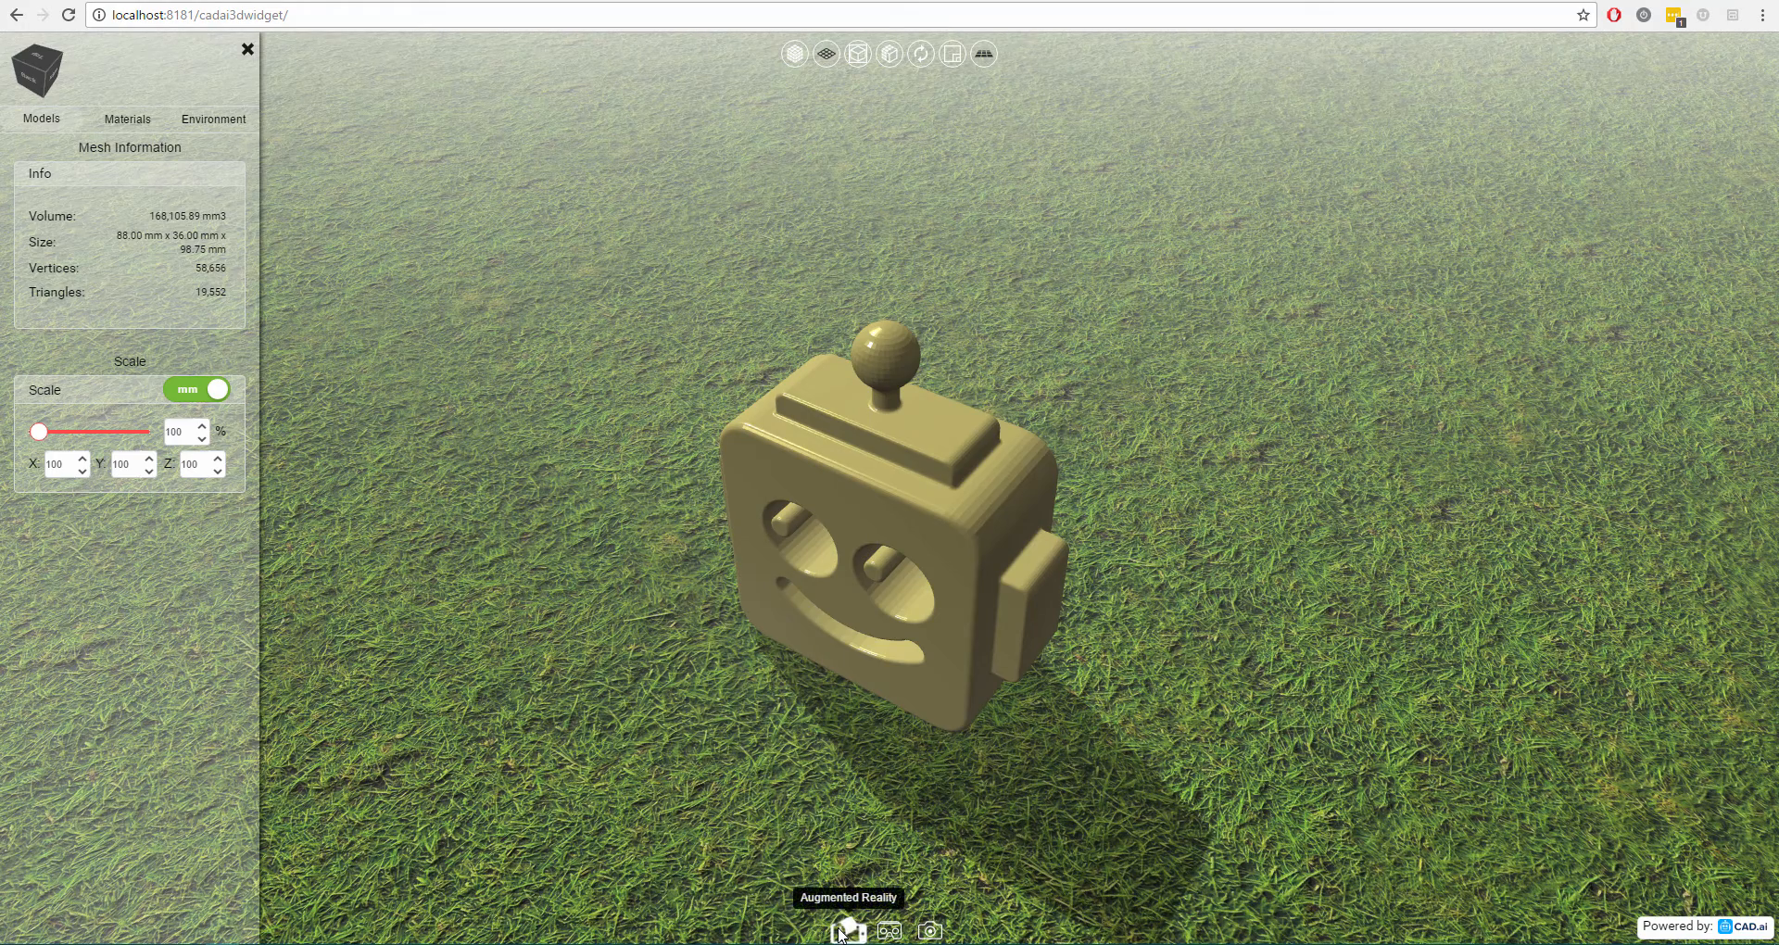
mouse_move(889, 930)
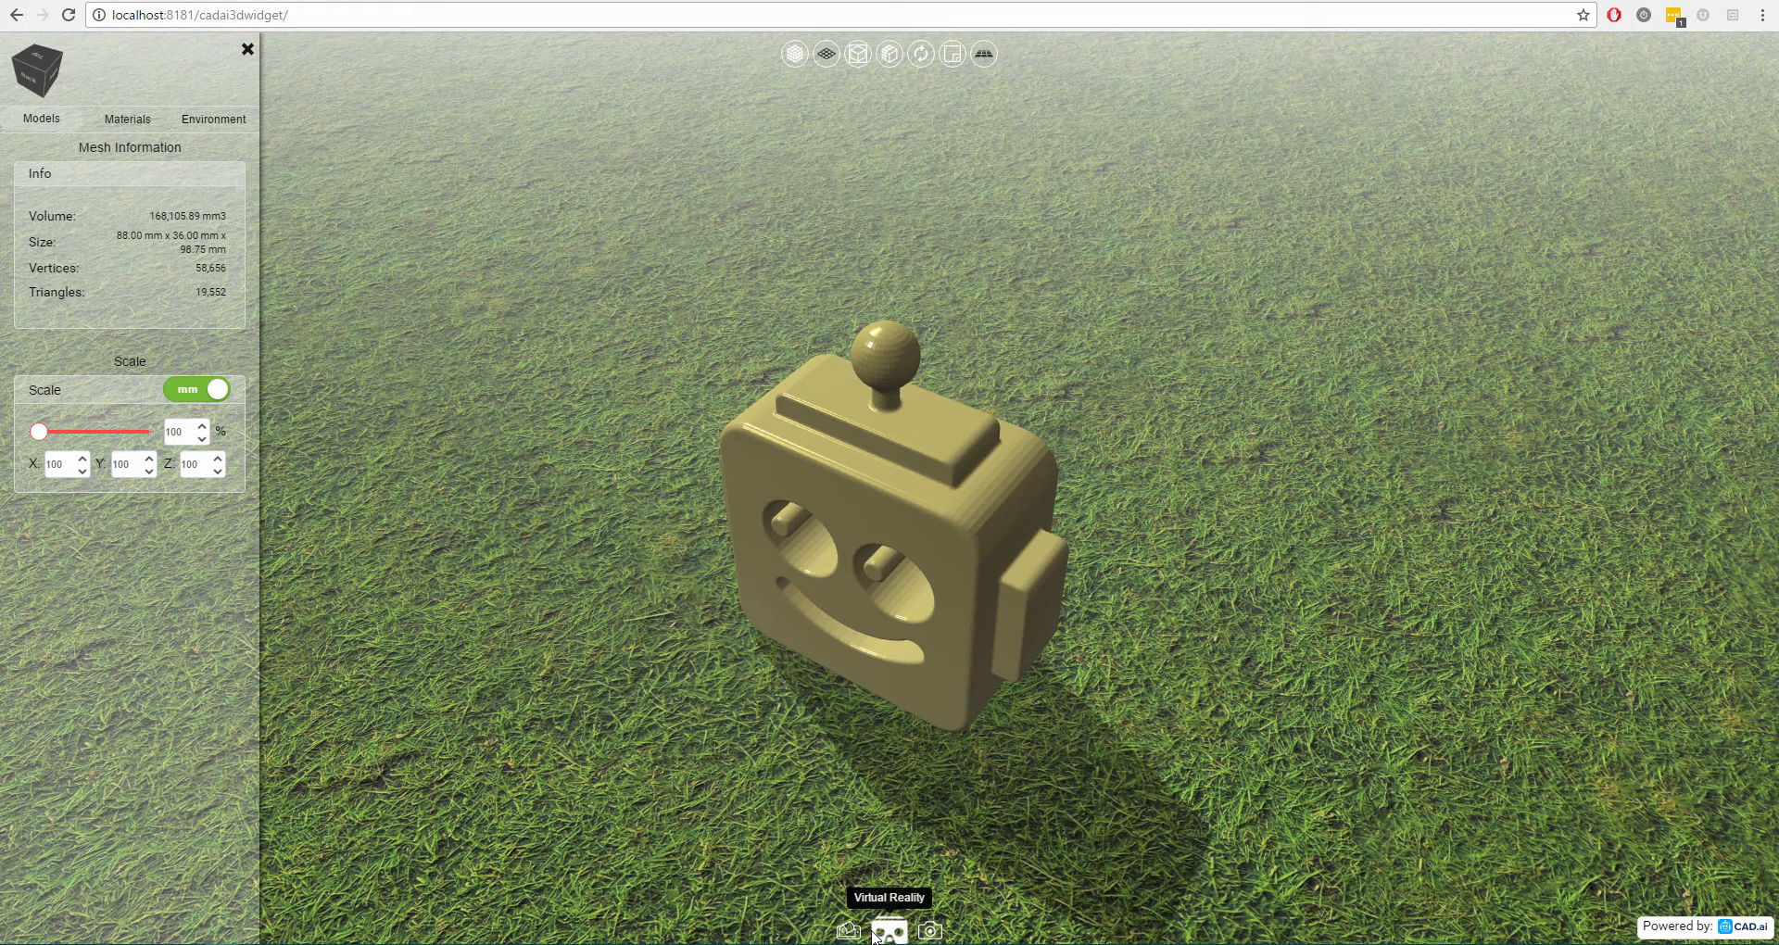
mouse_move(966, 906)
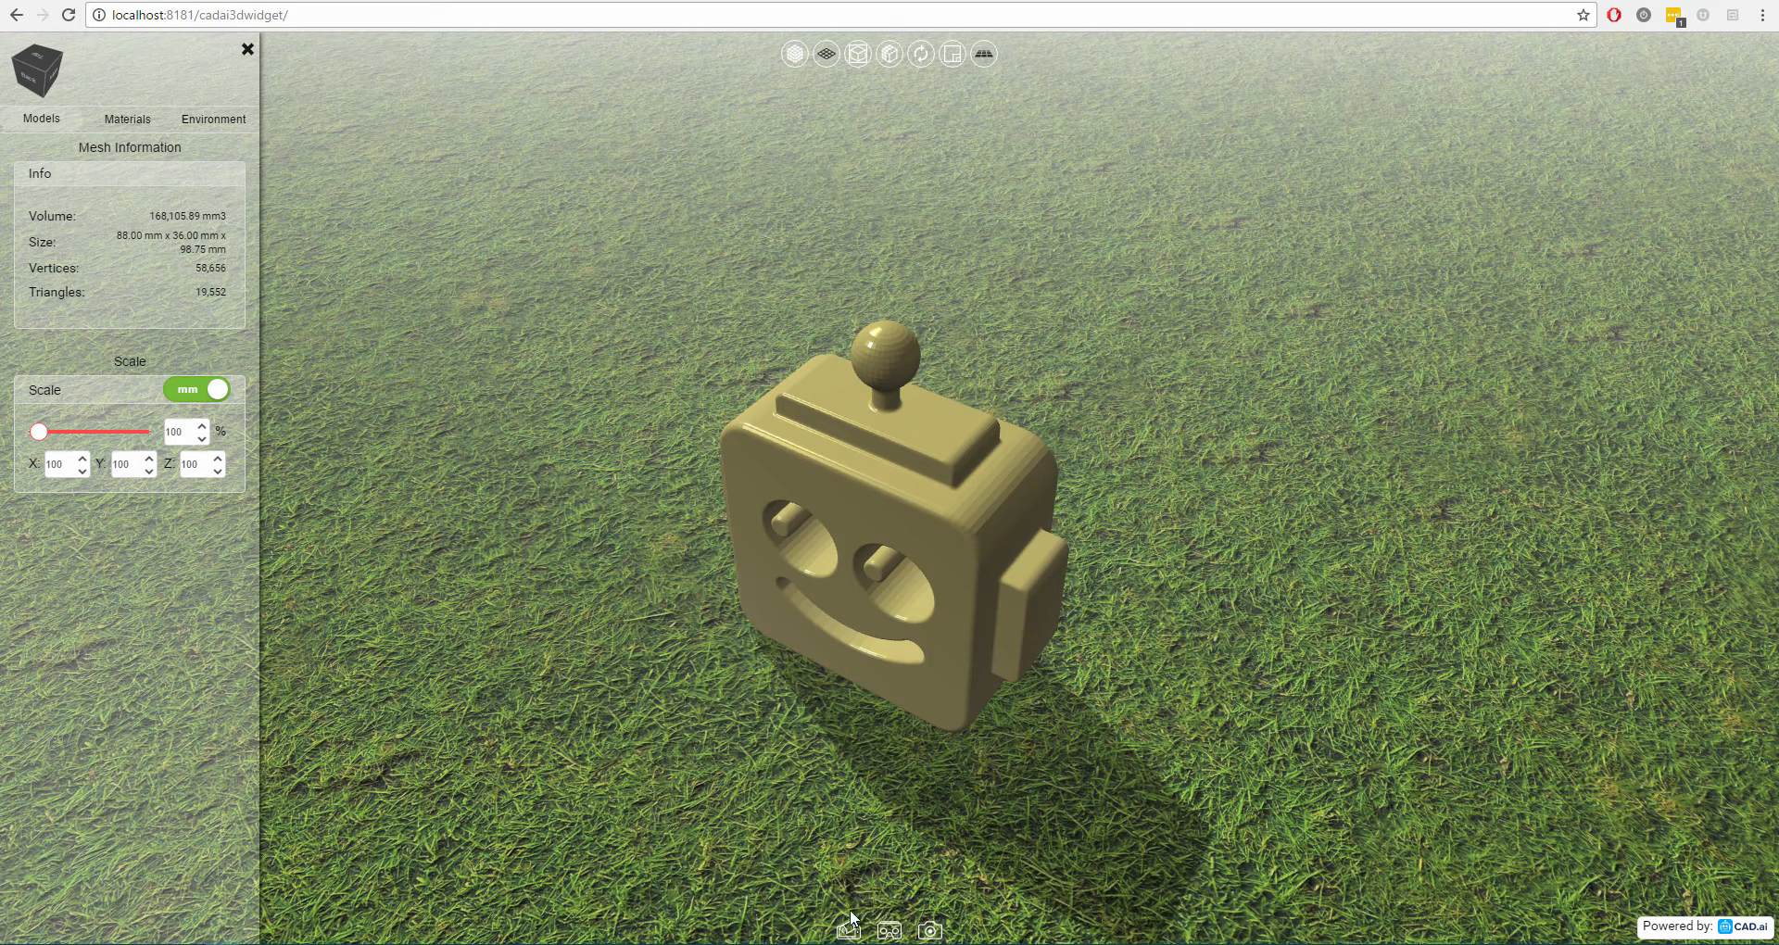
mouse_move(871, 905)
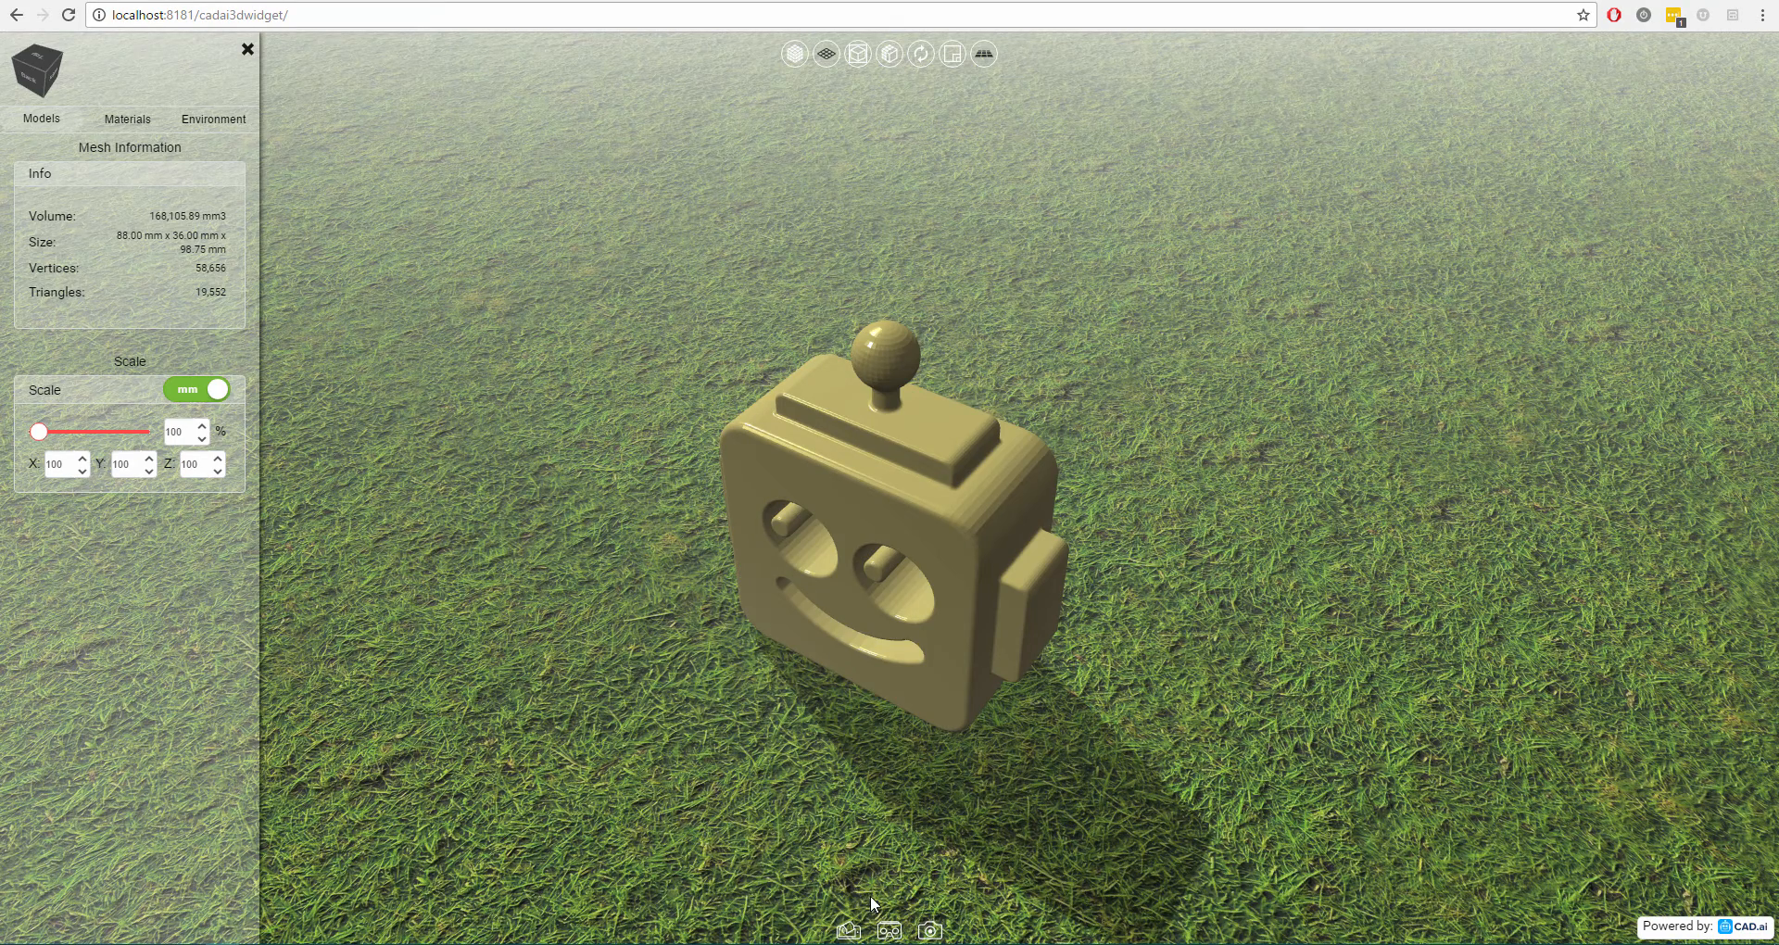